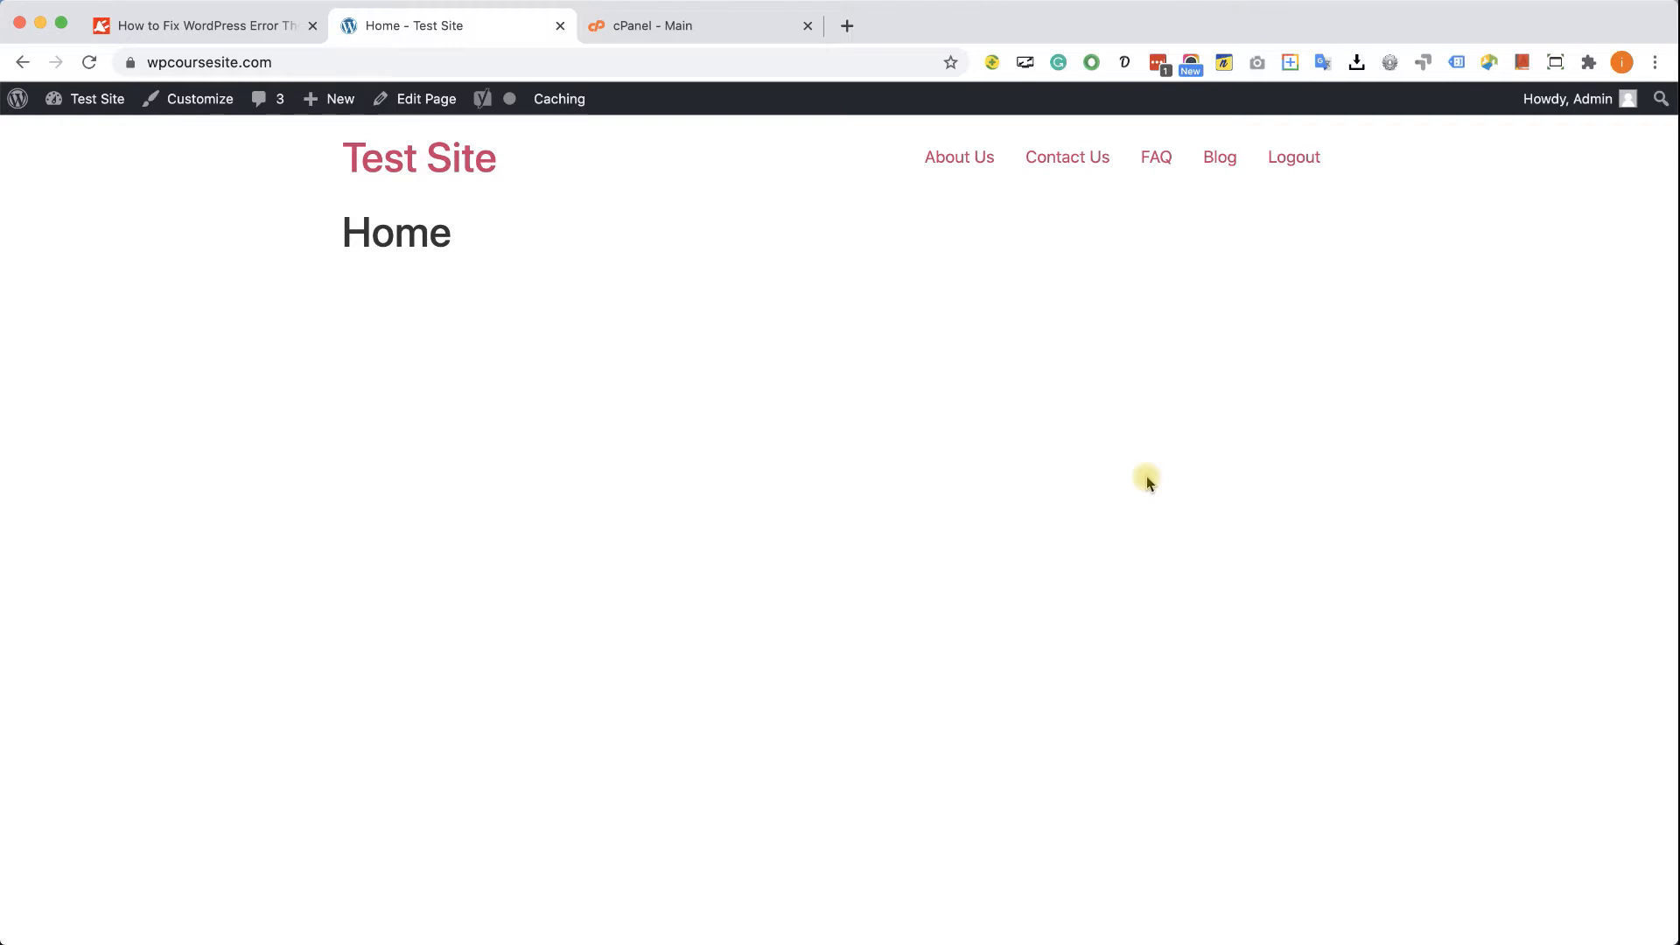
mouse_move(1322, 654)
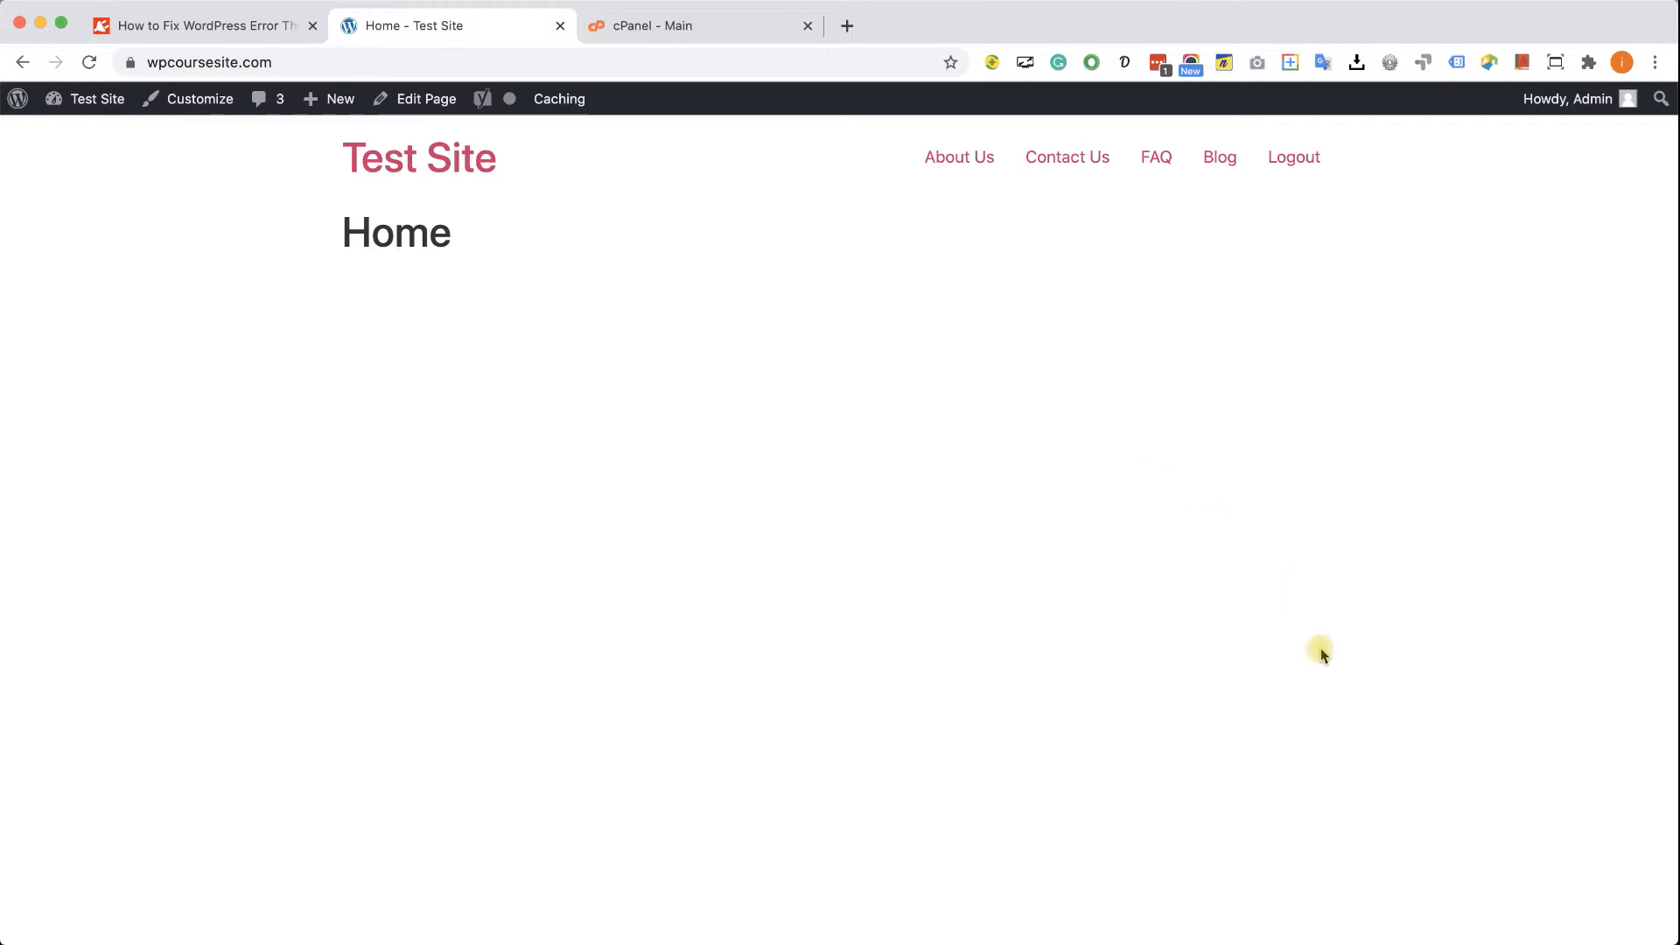
mouse_move(115, 120)
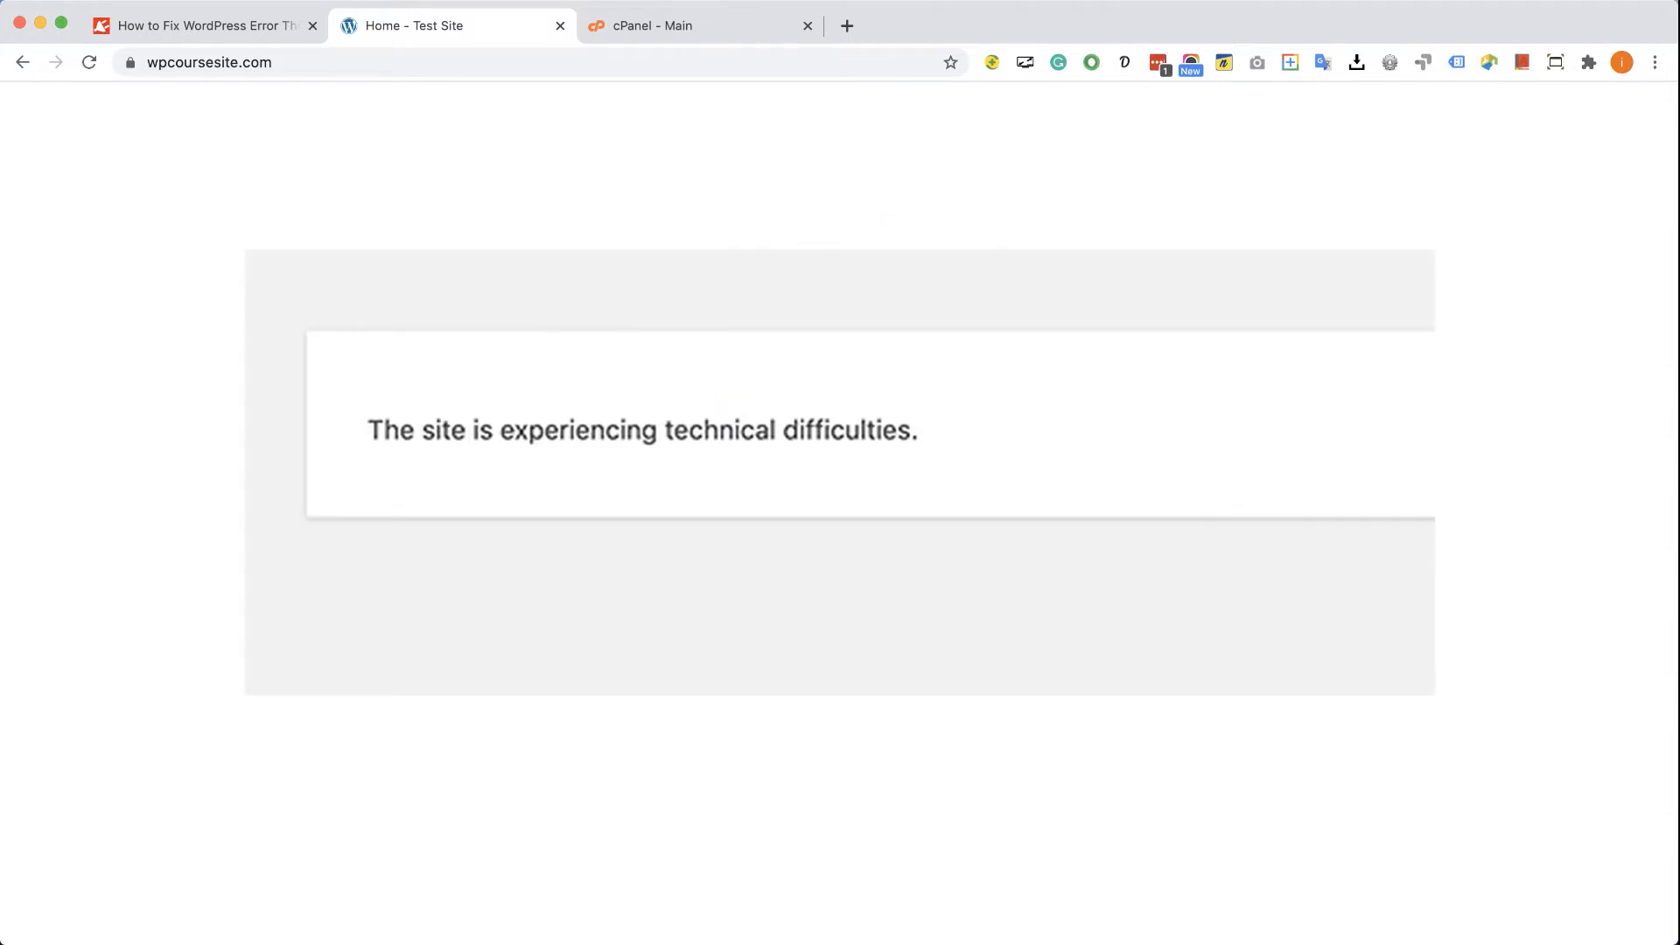
After the site shows the technical difficulties error, switch to the HostGator cPanel dashboard
left_click(702, 24)
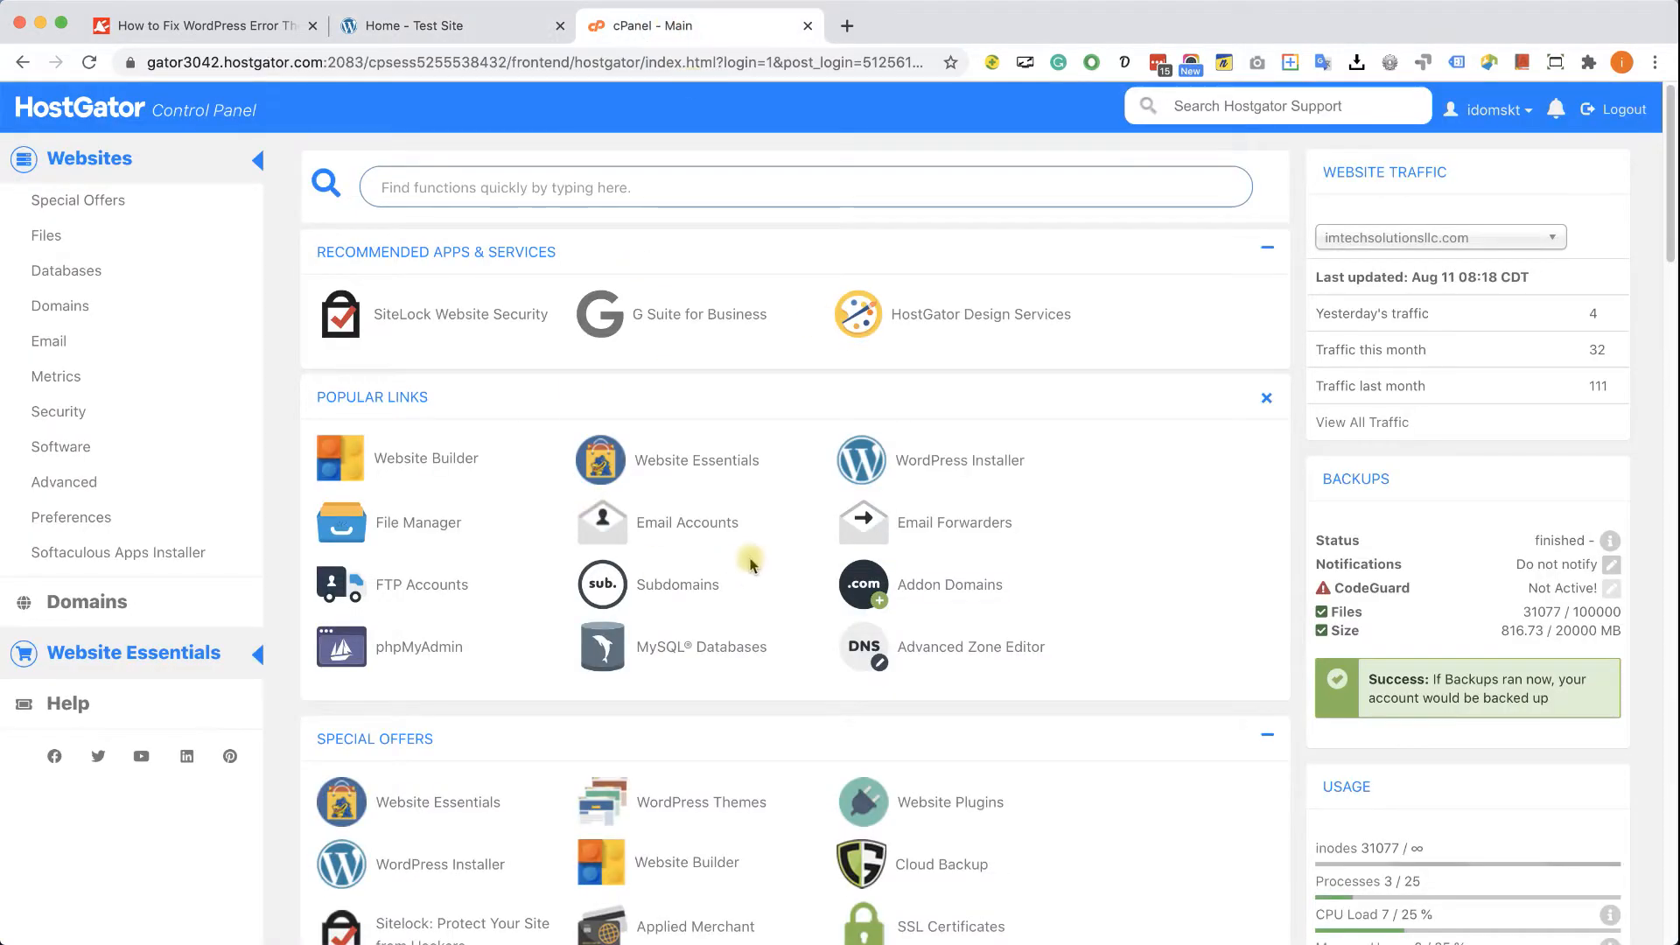
Scroll the PluginsForWP article down to the section on accessing cPanel at popular hosts
left_click(204, 24)
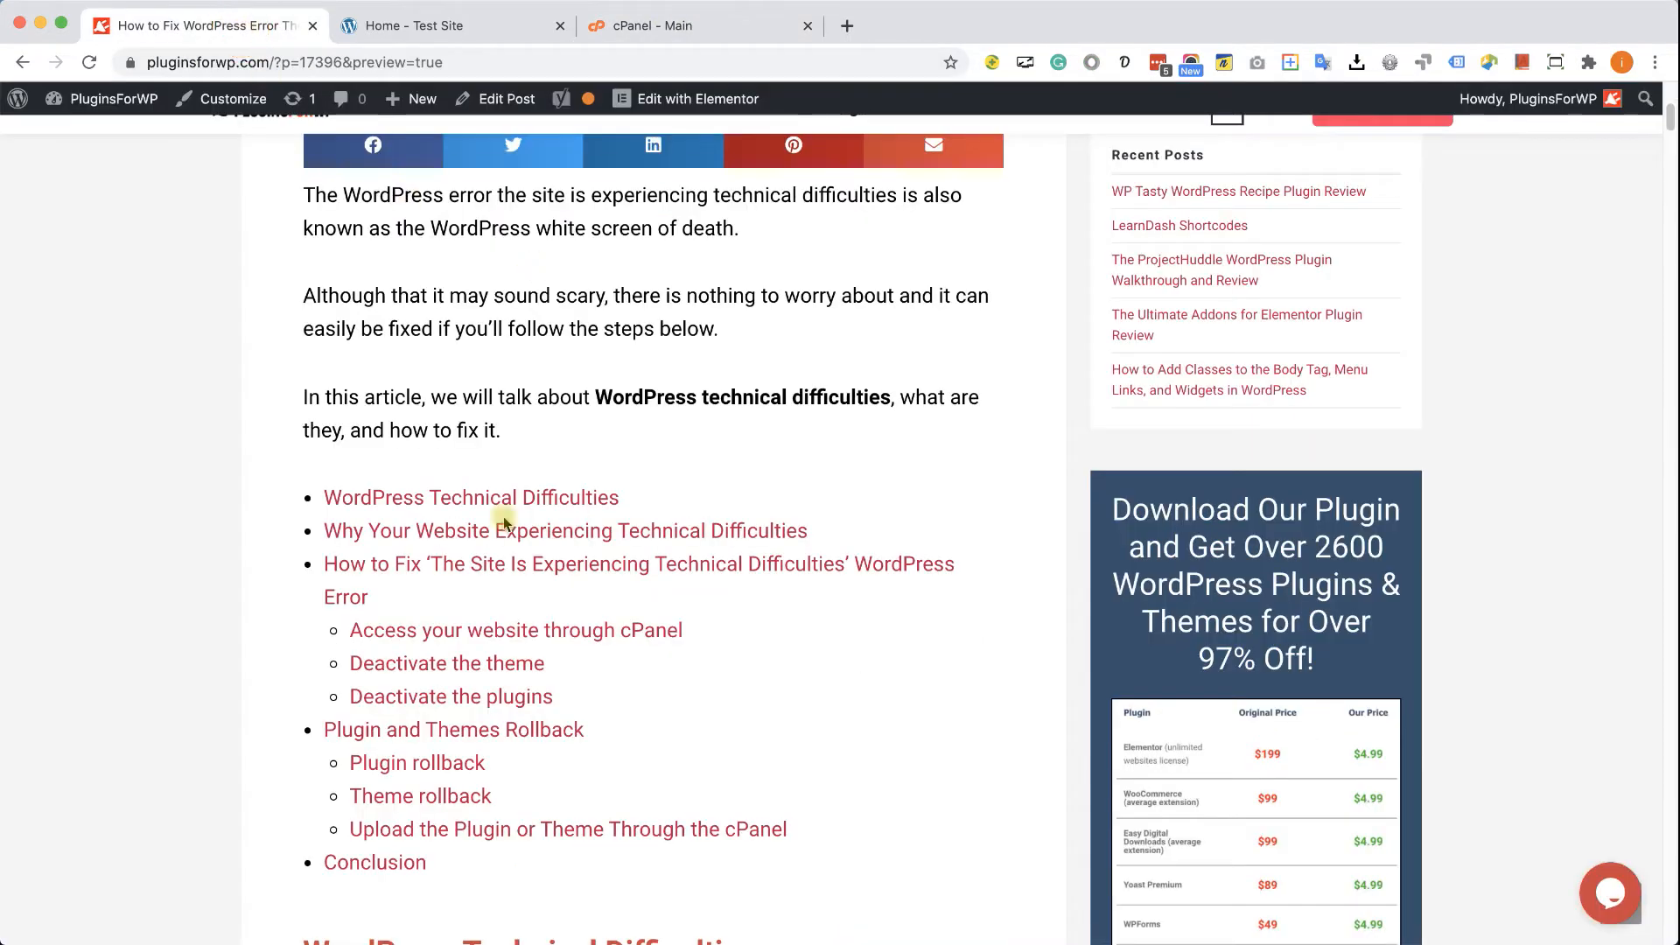
scroll("down", 3)
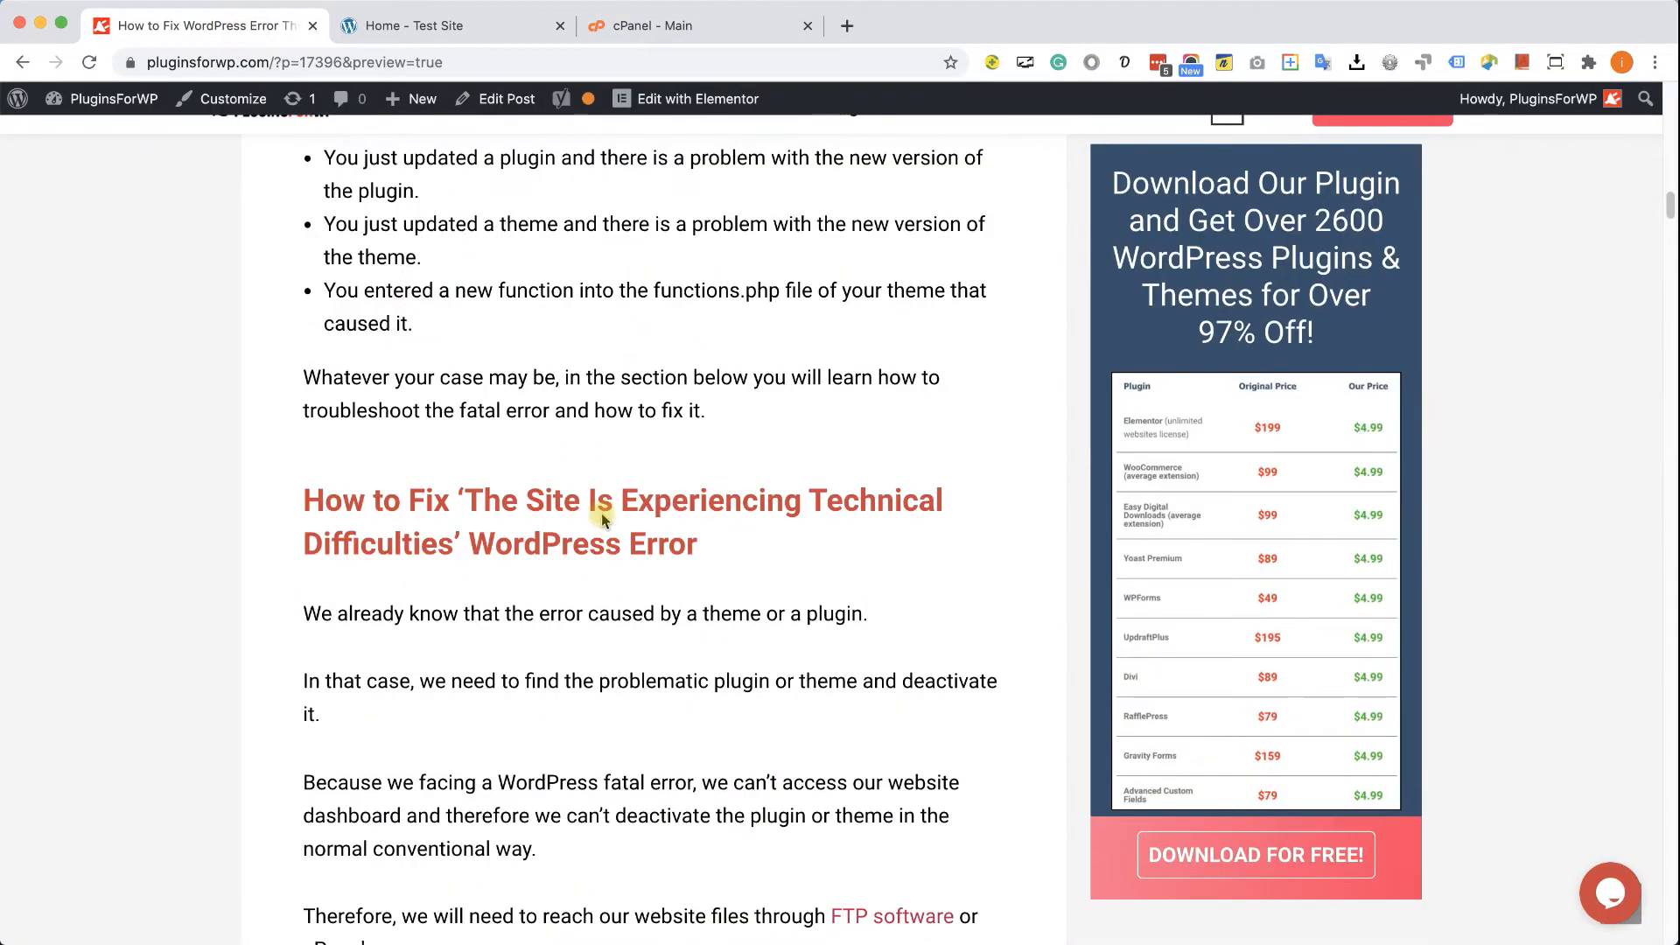
scroll("down", 3)
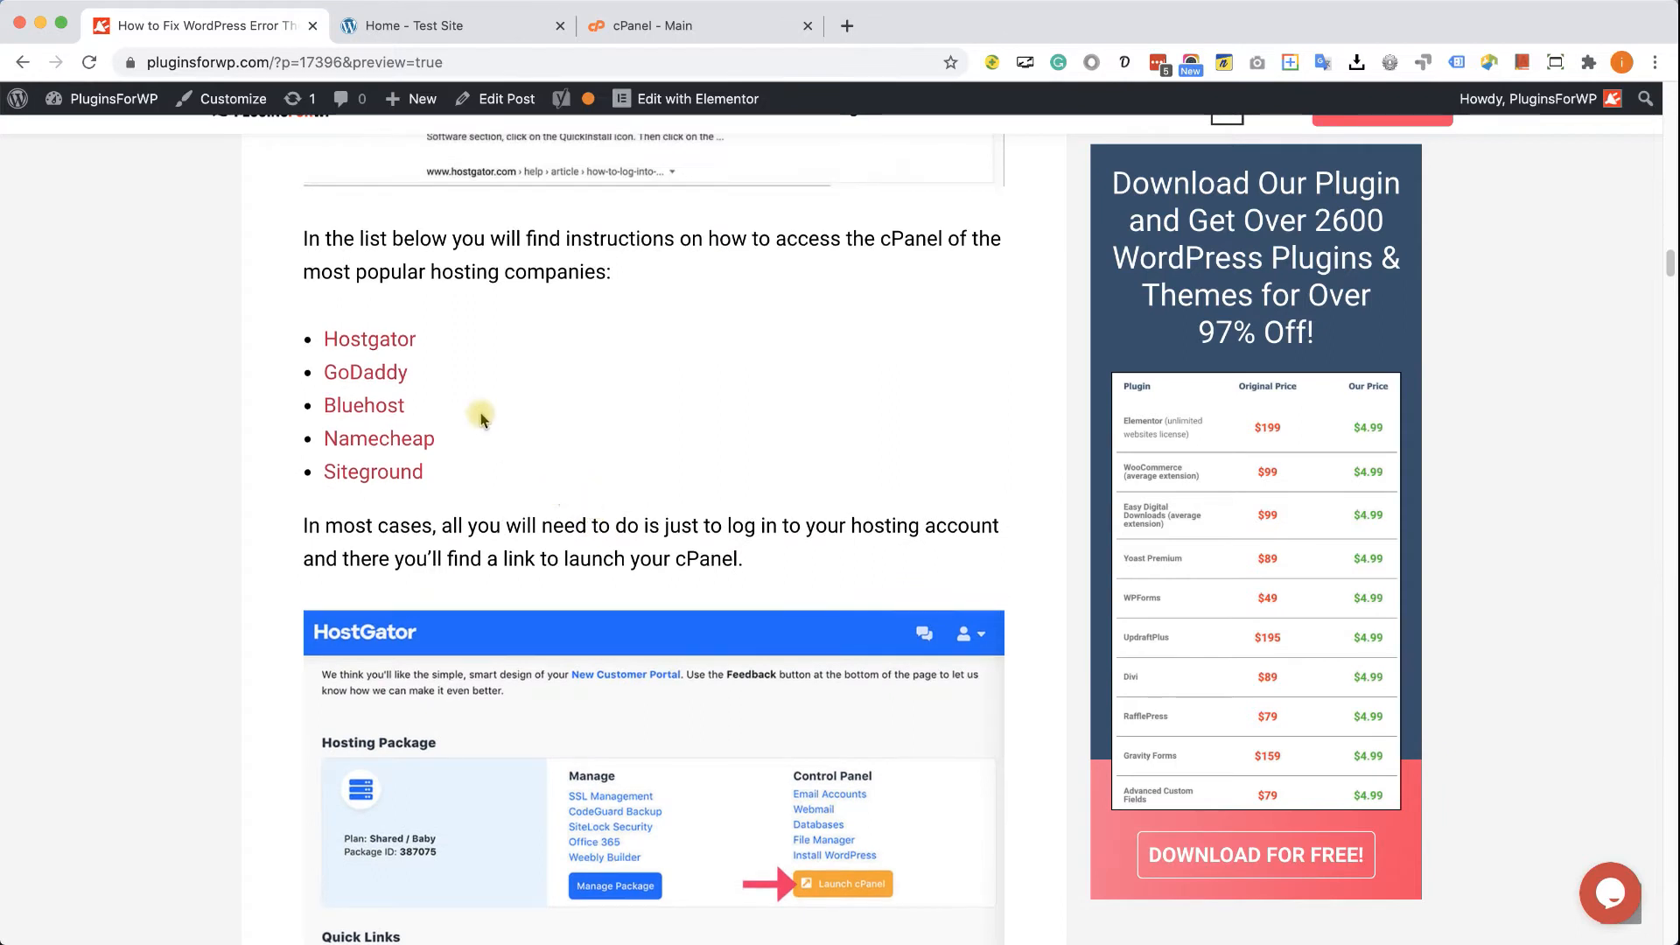
mouse_move(450, 477)
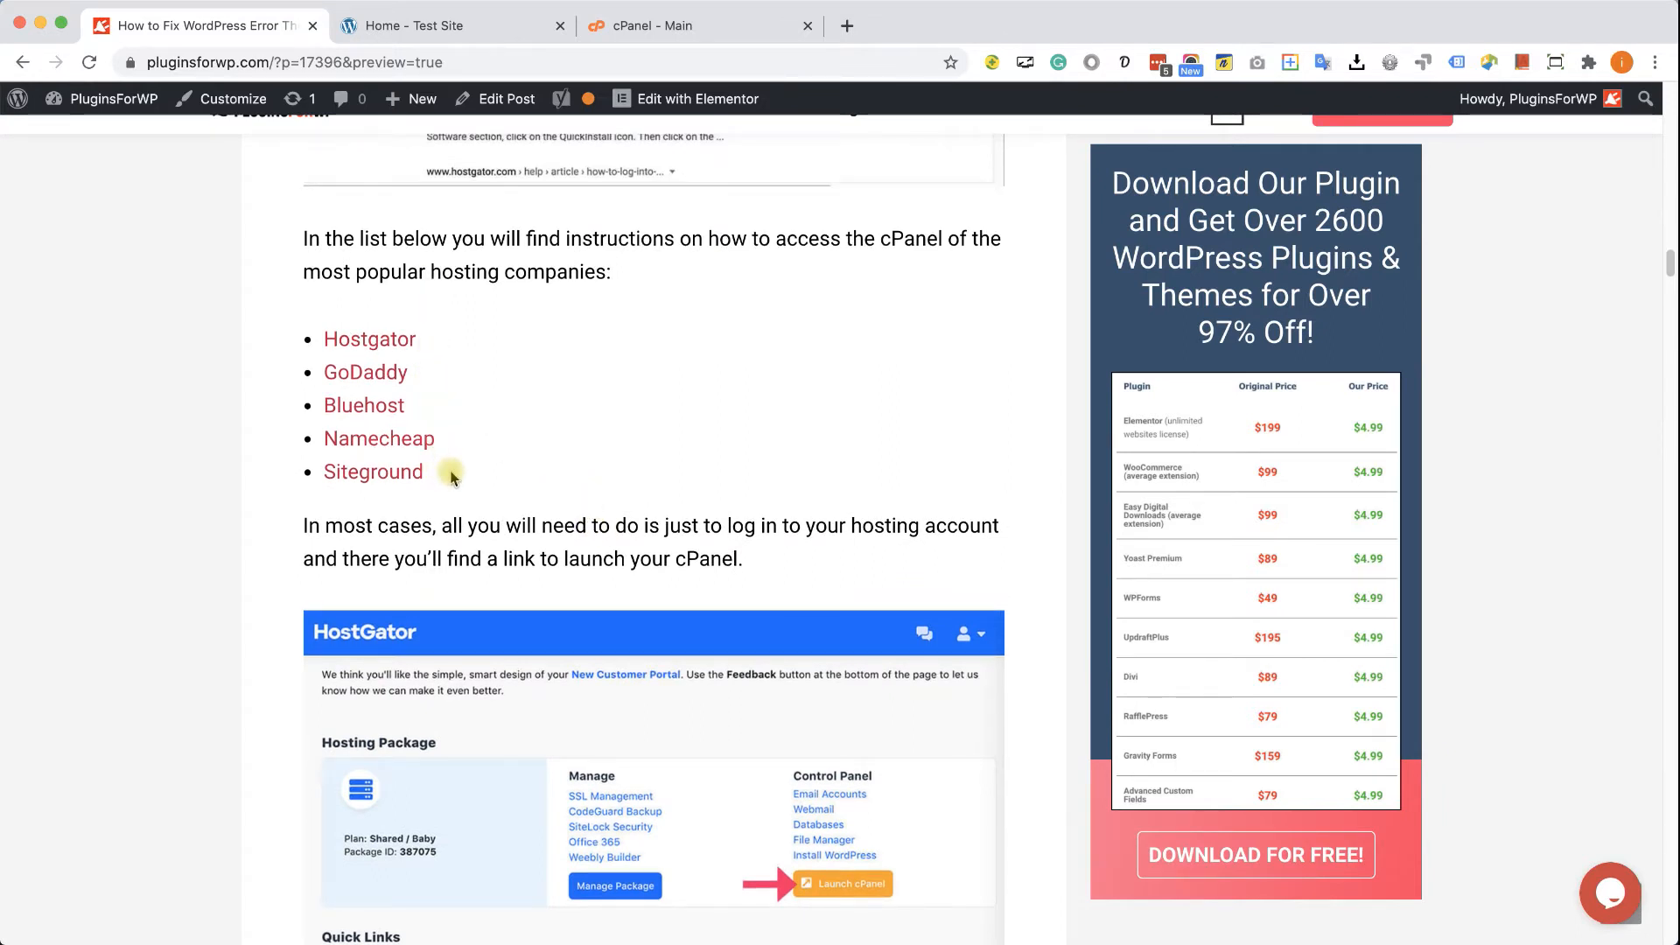
mouse_move(483, 443)
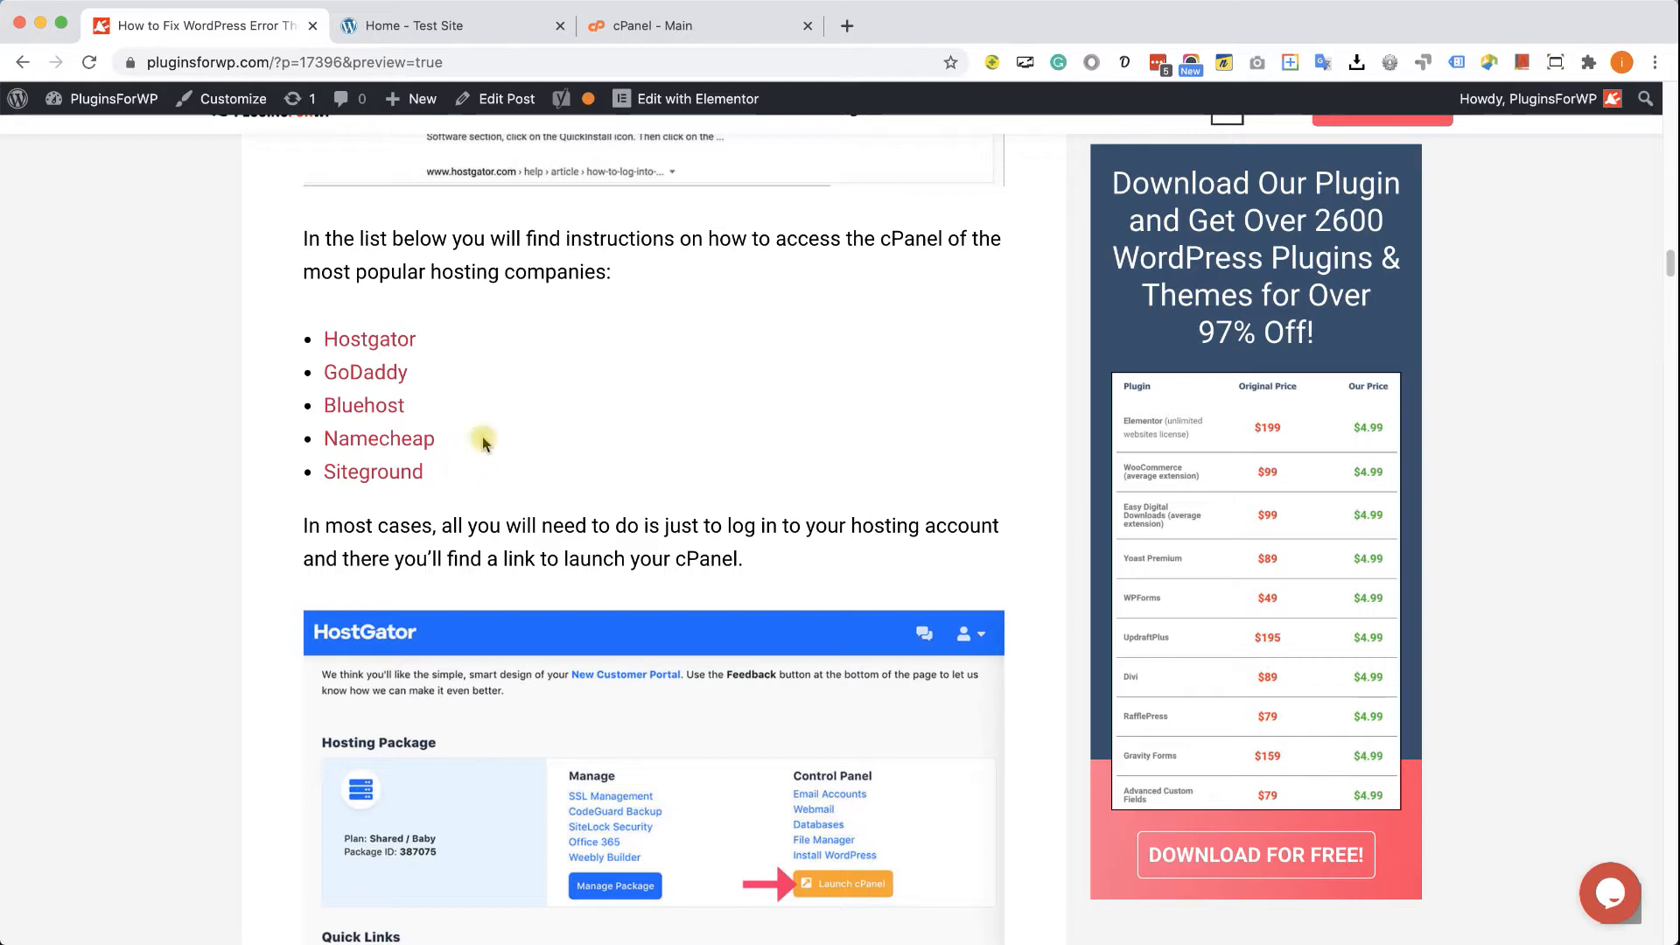
Return to cPanel and launch File Manager from Popular Links
left_click(697, 25)
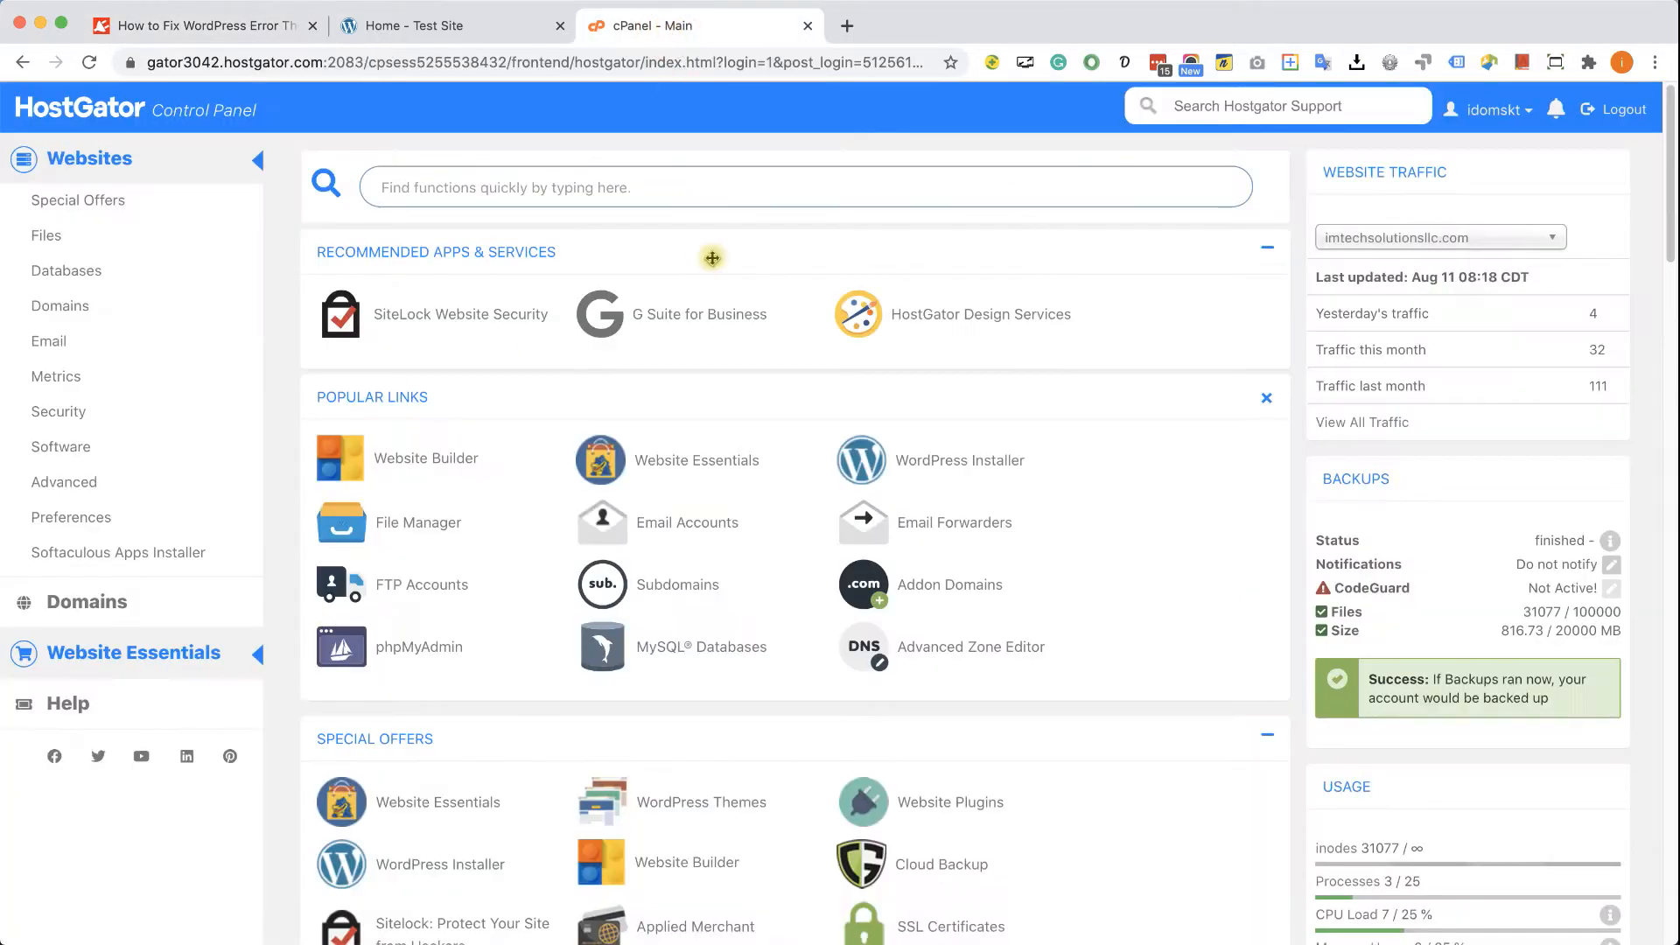
mouse_move(540, 565)
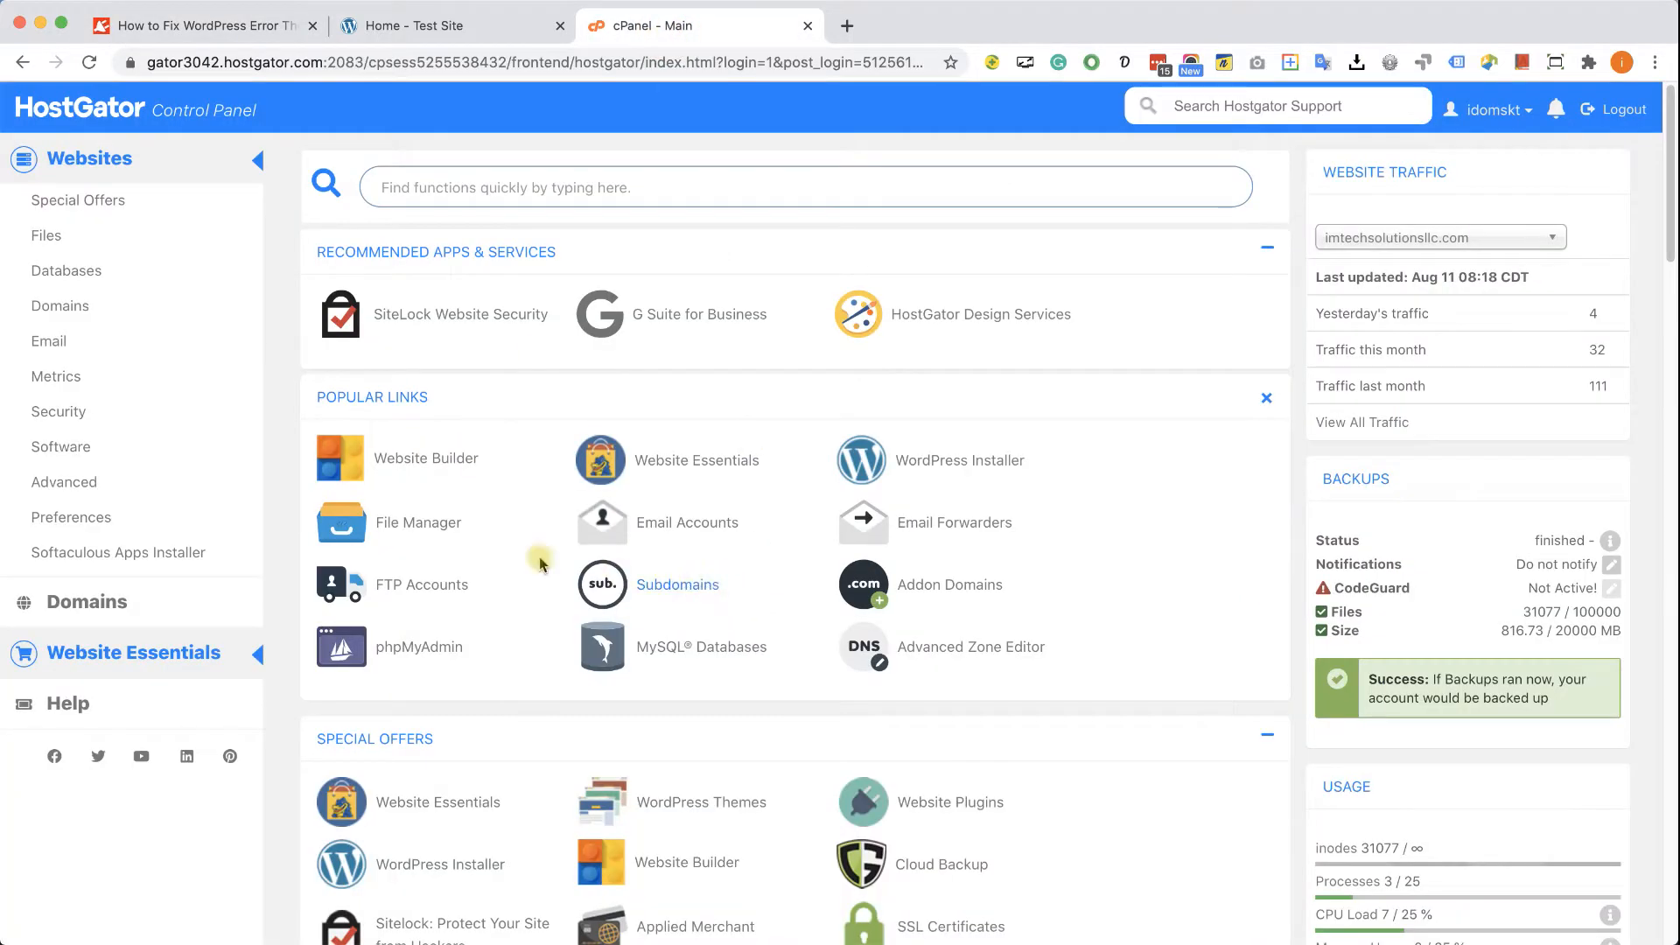
left_click(419, 521)
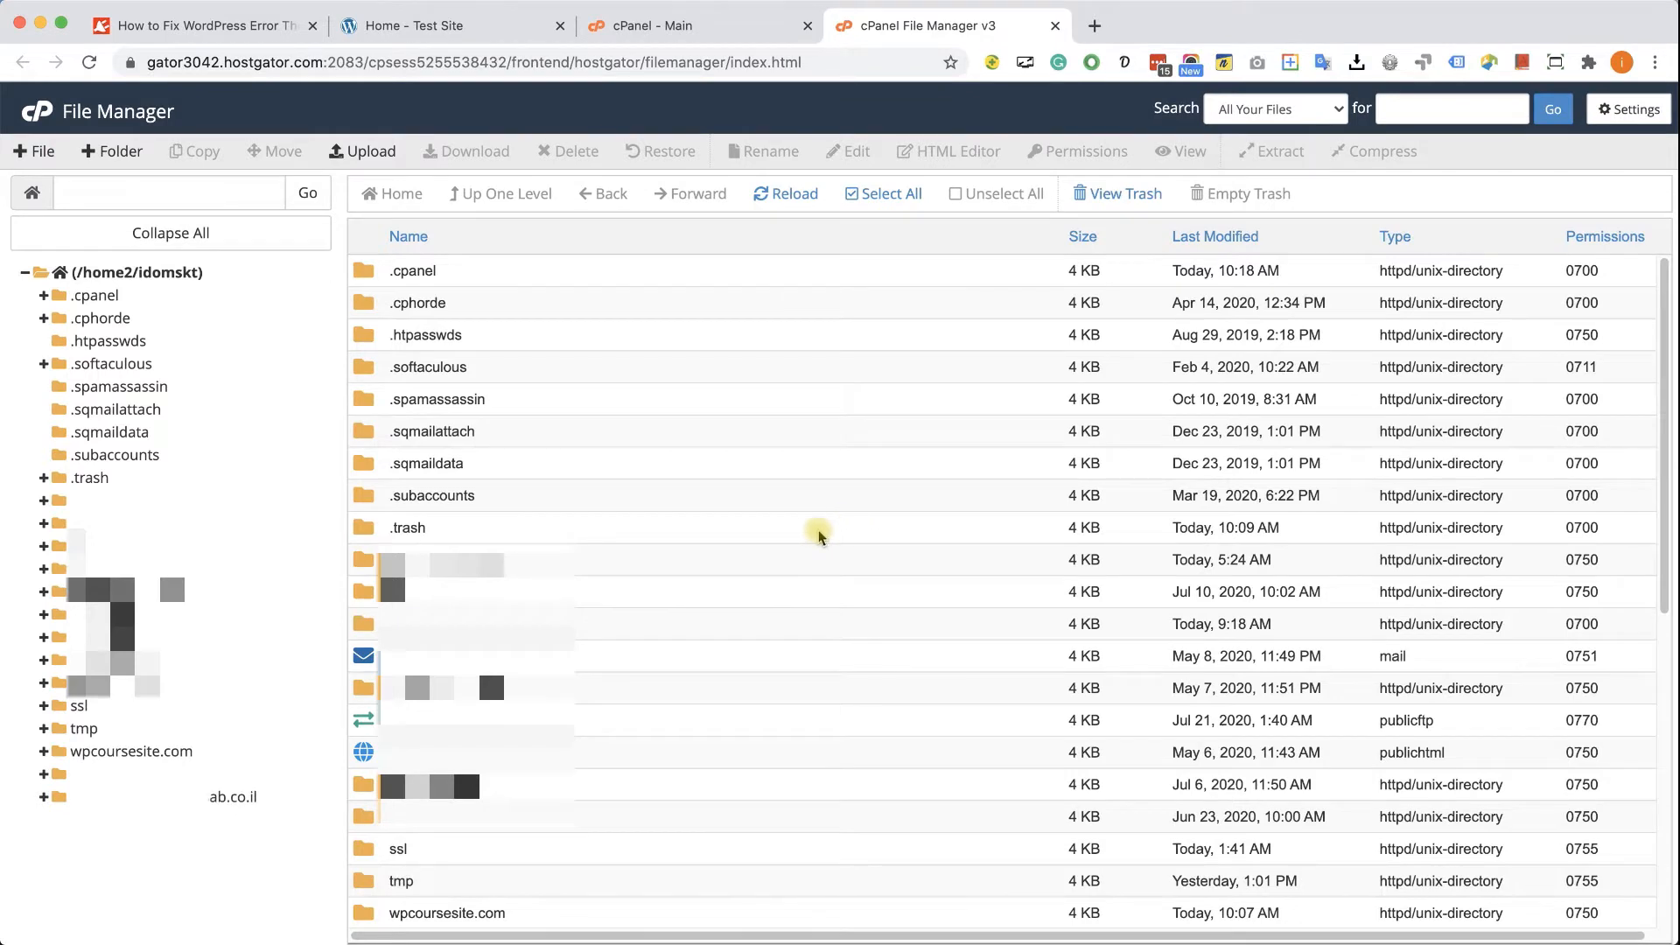
mouse_move(131, 751)
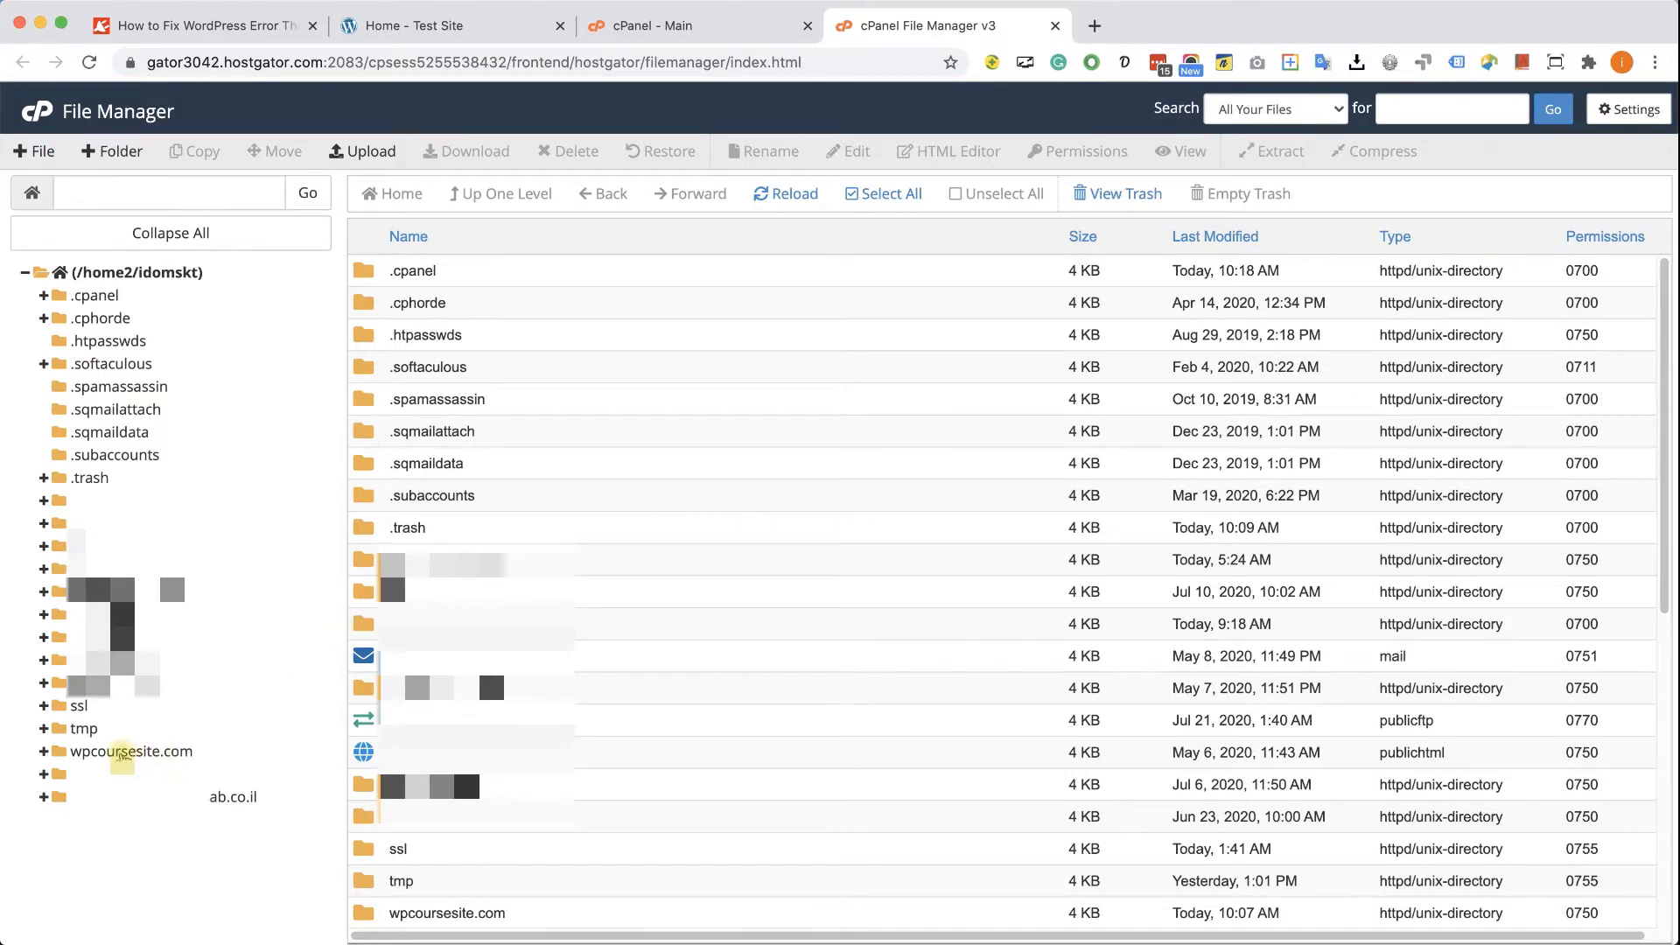
Navigate into wpcoursesite.com > wp-content > themes and select the hello-elementor folder
double_click(133, 750)
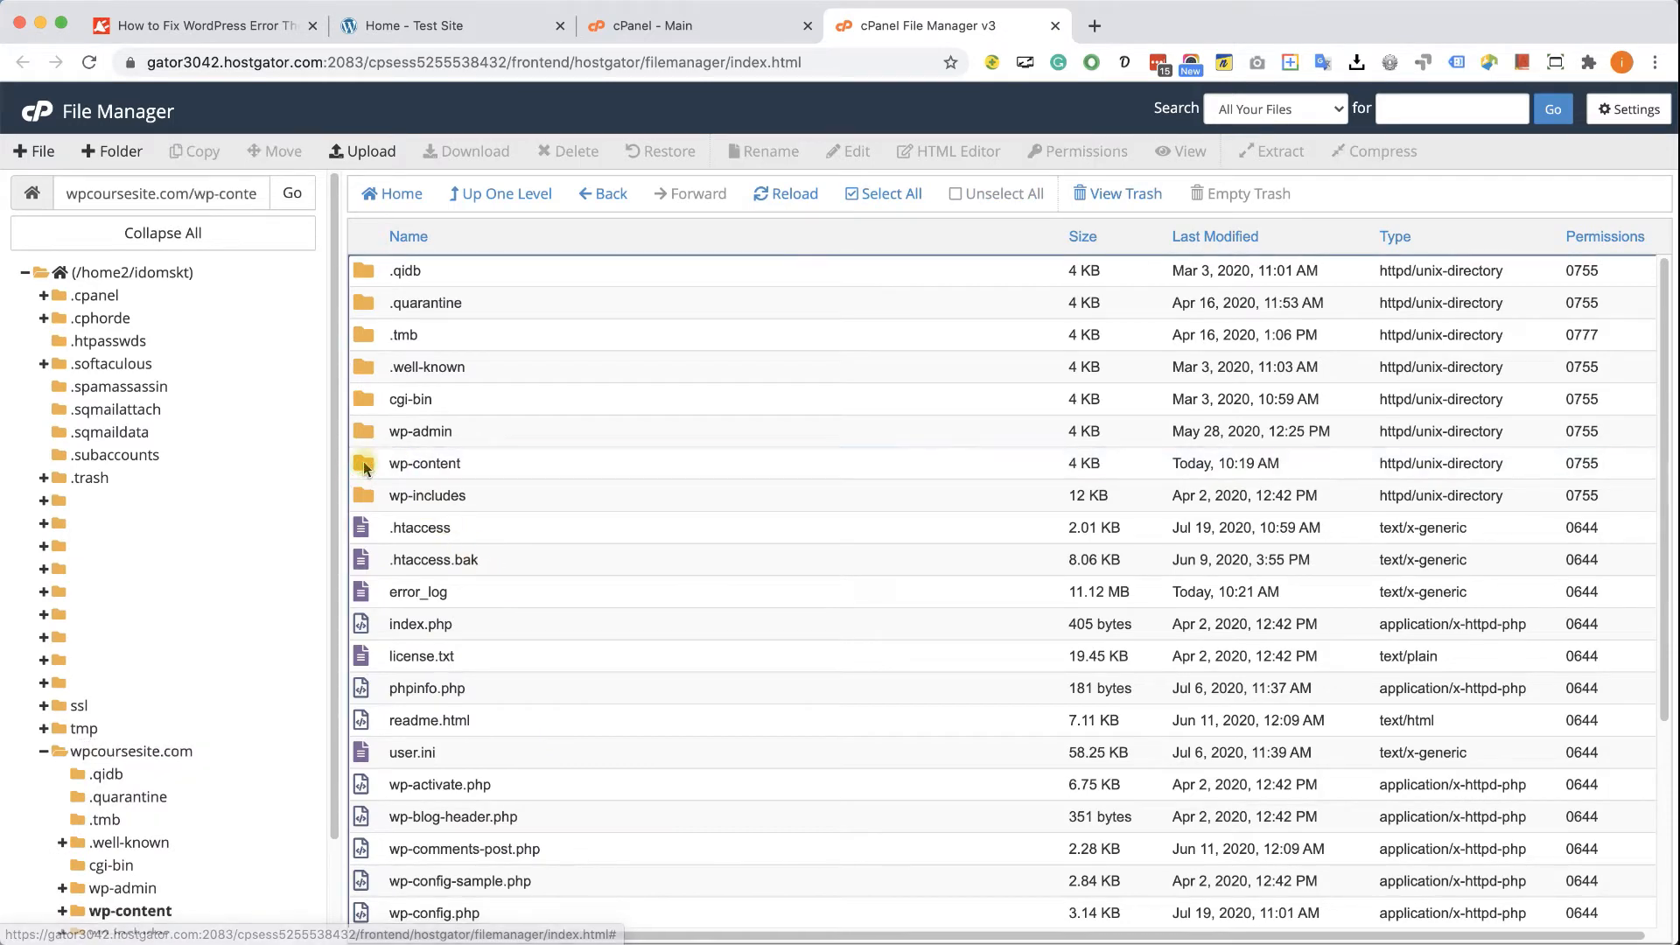
double_click(423, 463)
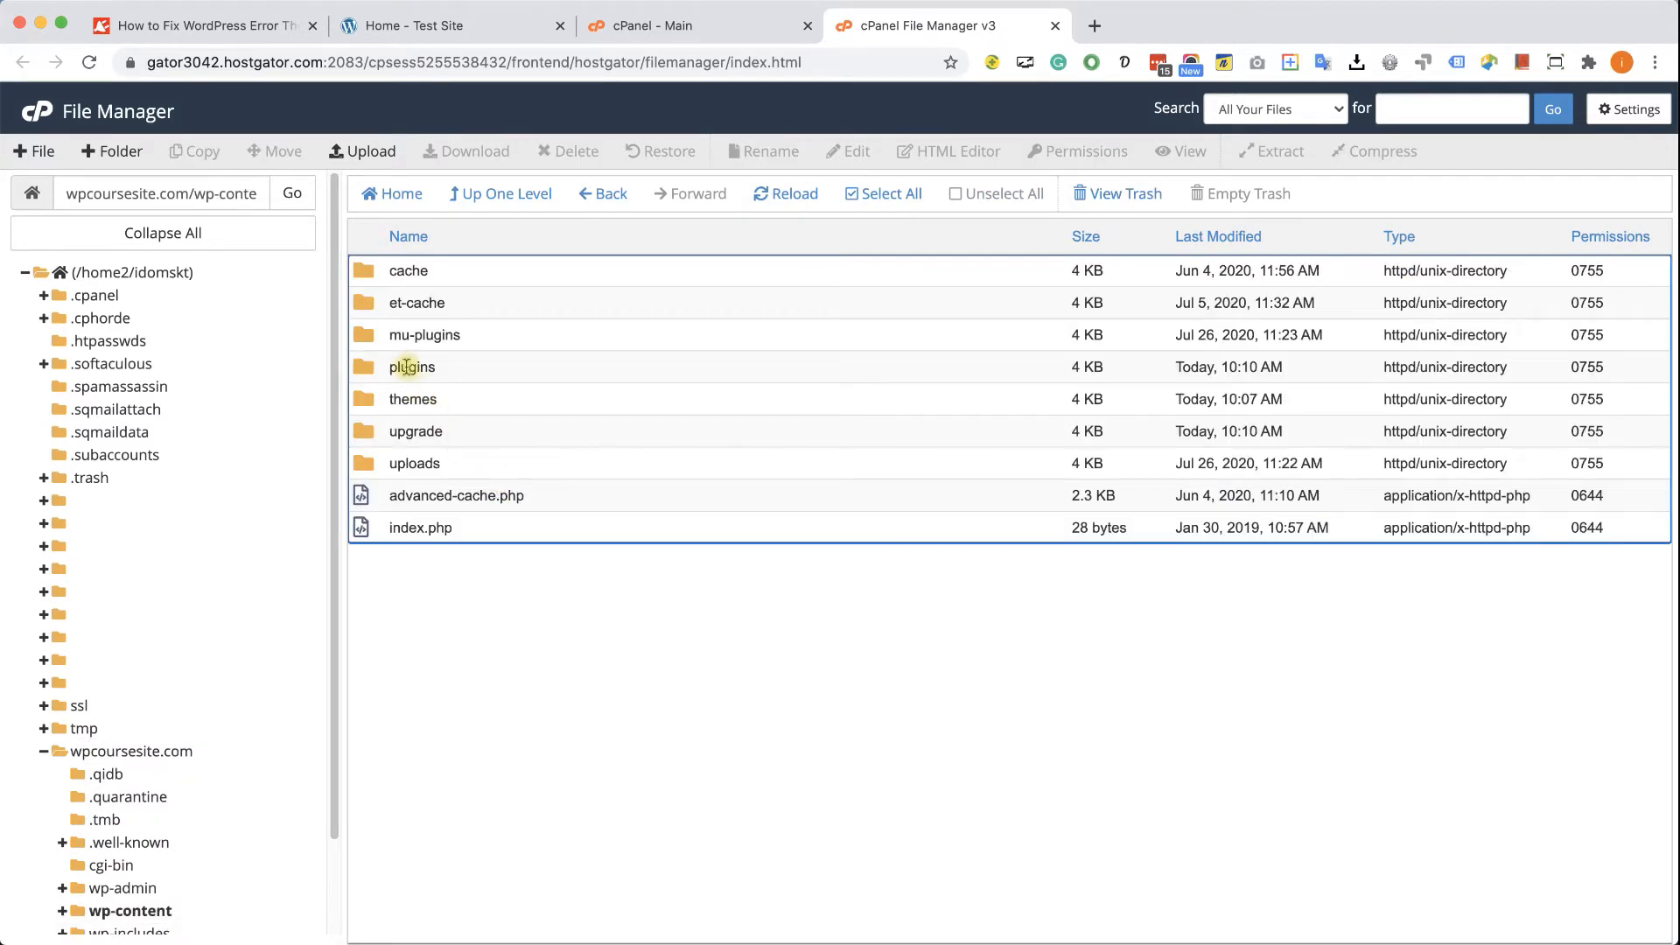
mouse_move(411, 399)
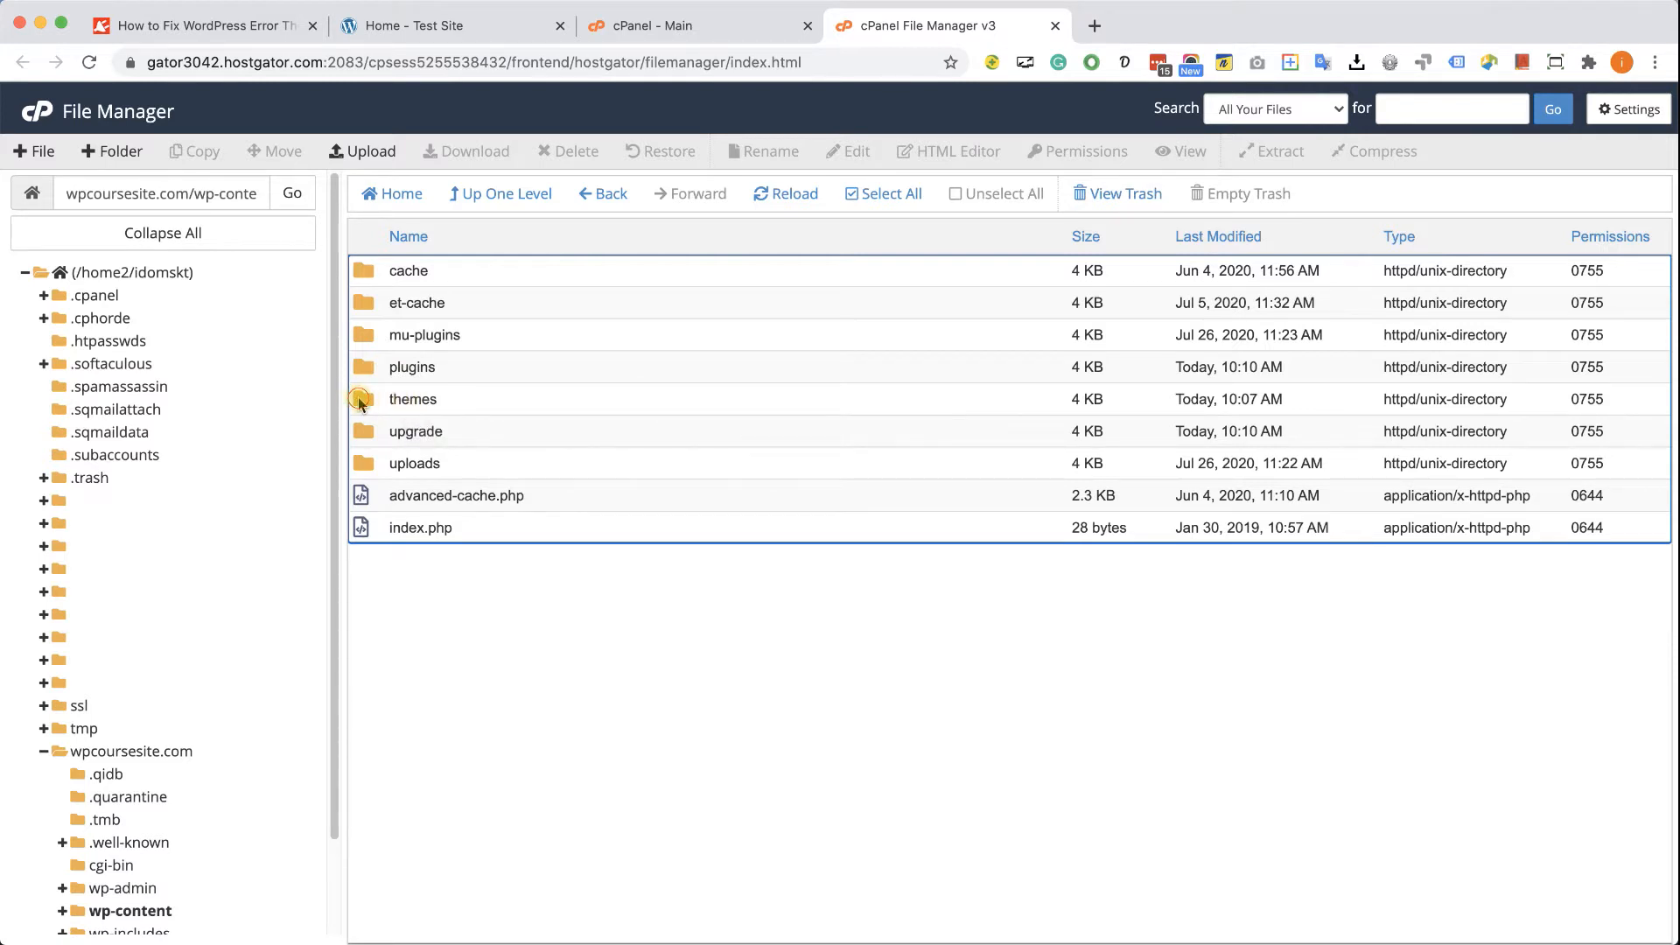
double_click(413, 399)
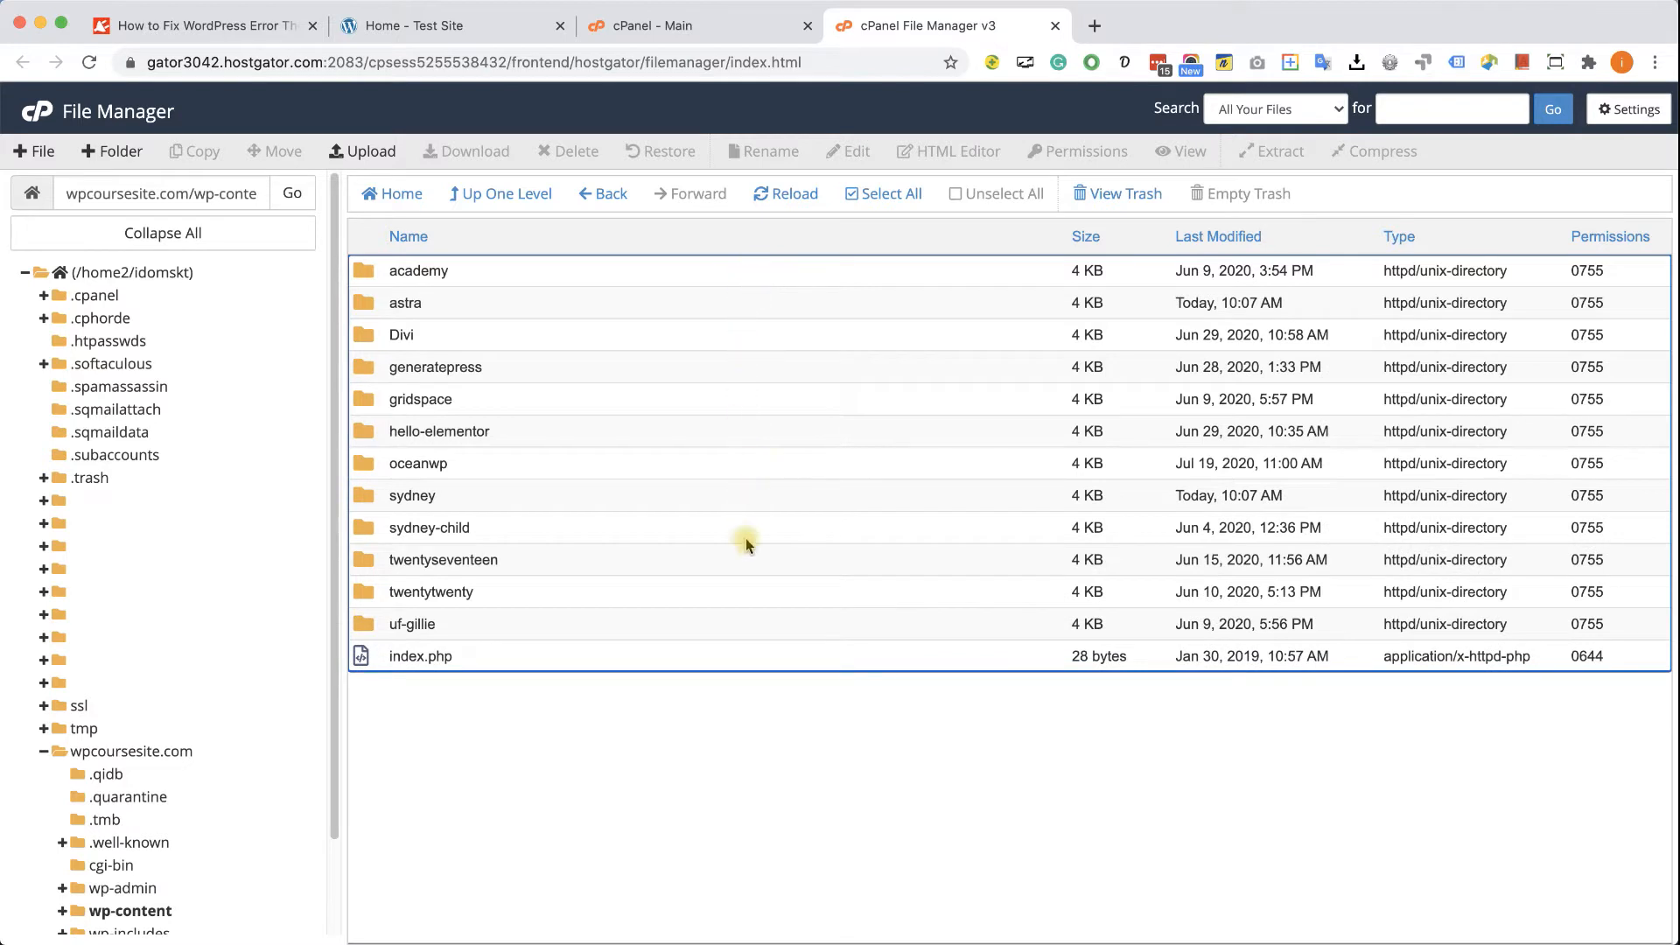
mouse_move(641, 593)
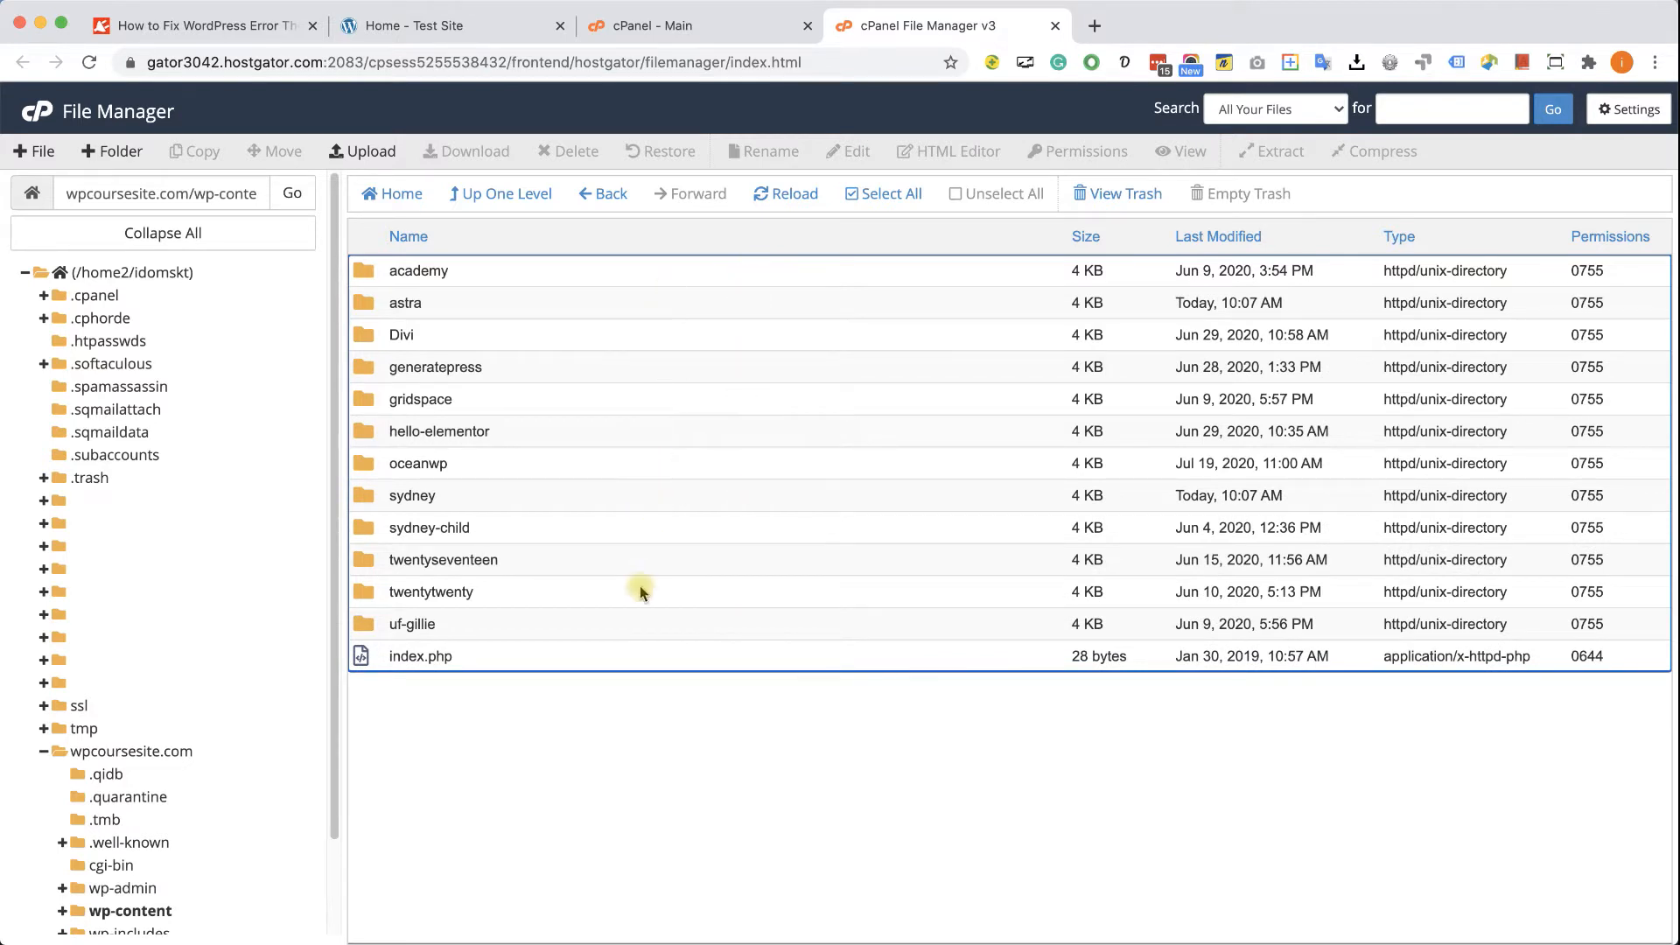
mouse_move(495, 448)
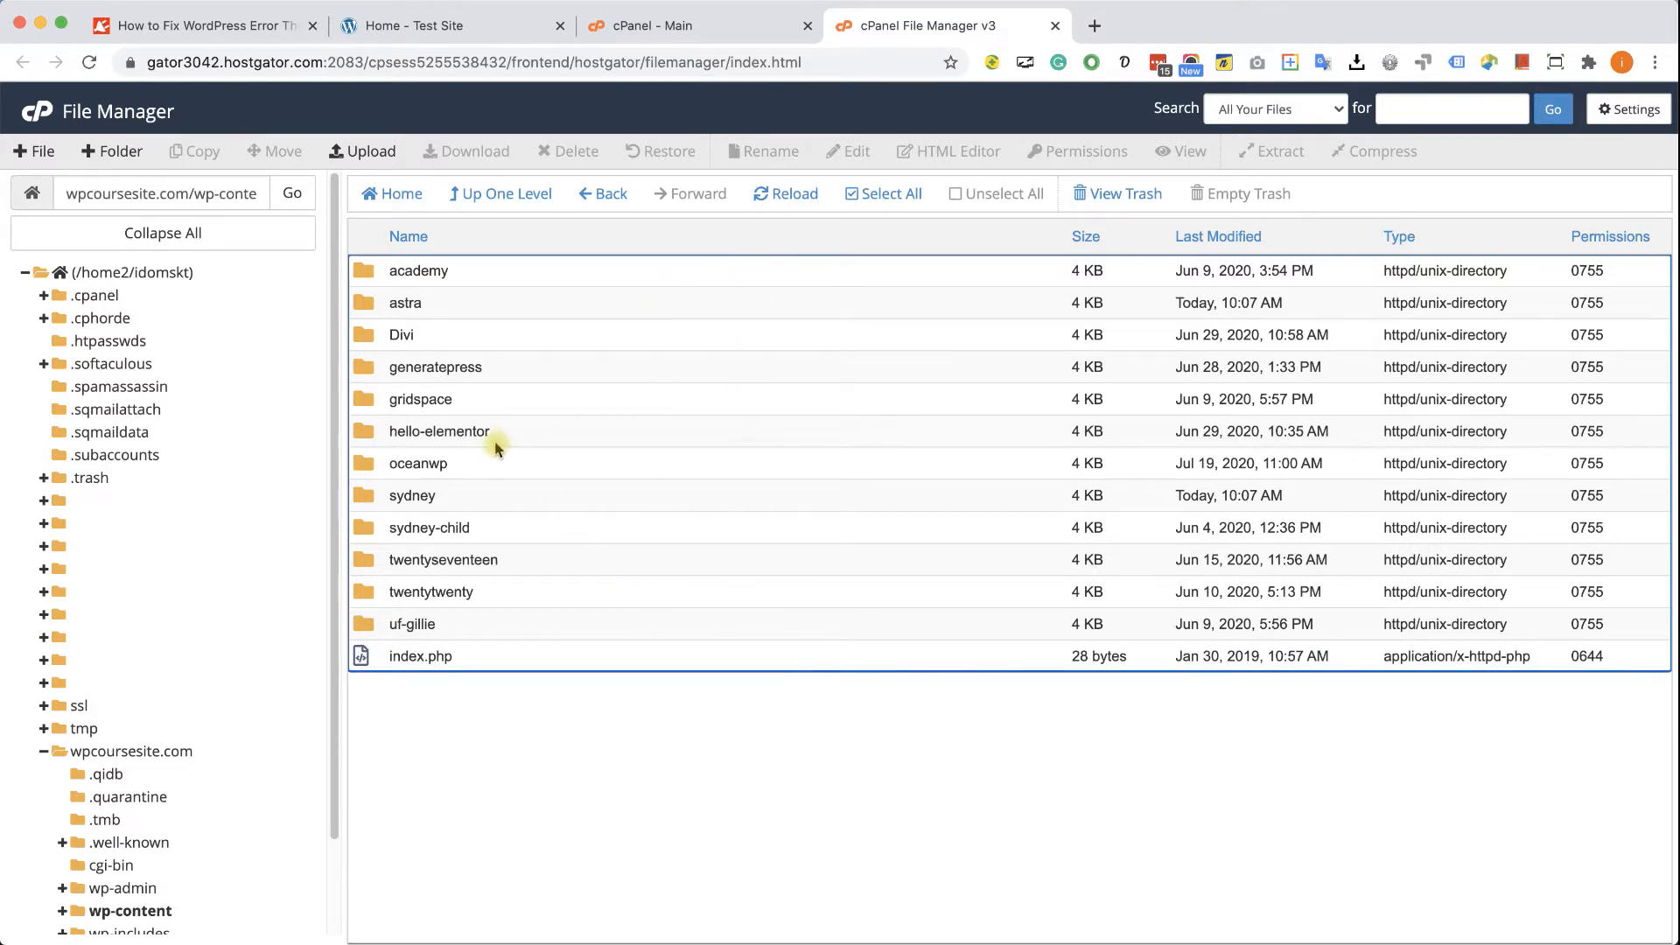
mouse_move(439, 431)
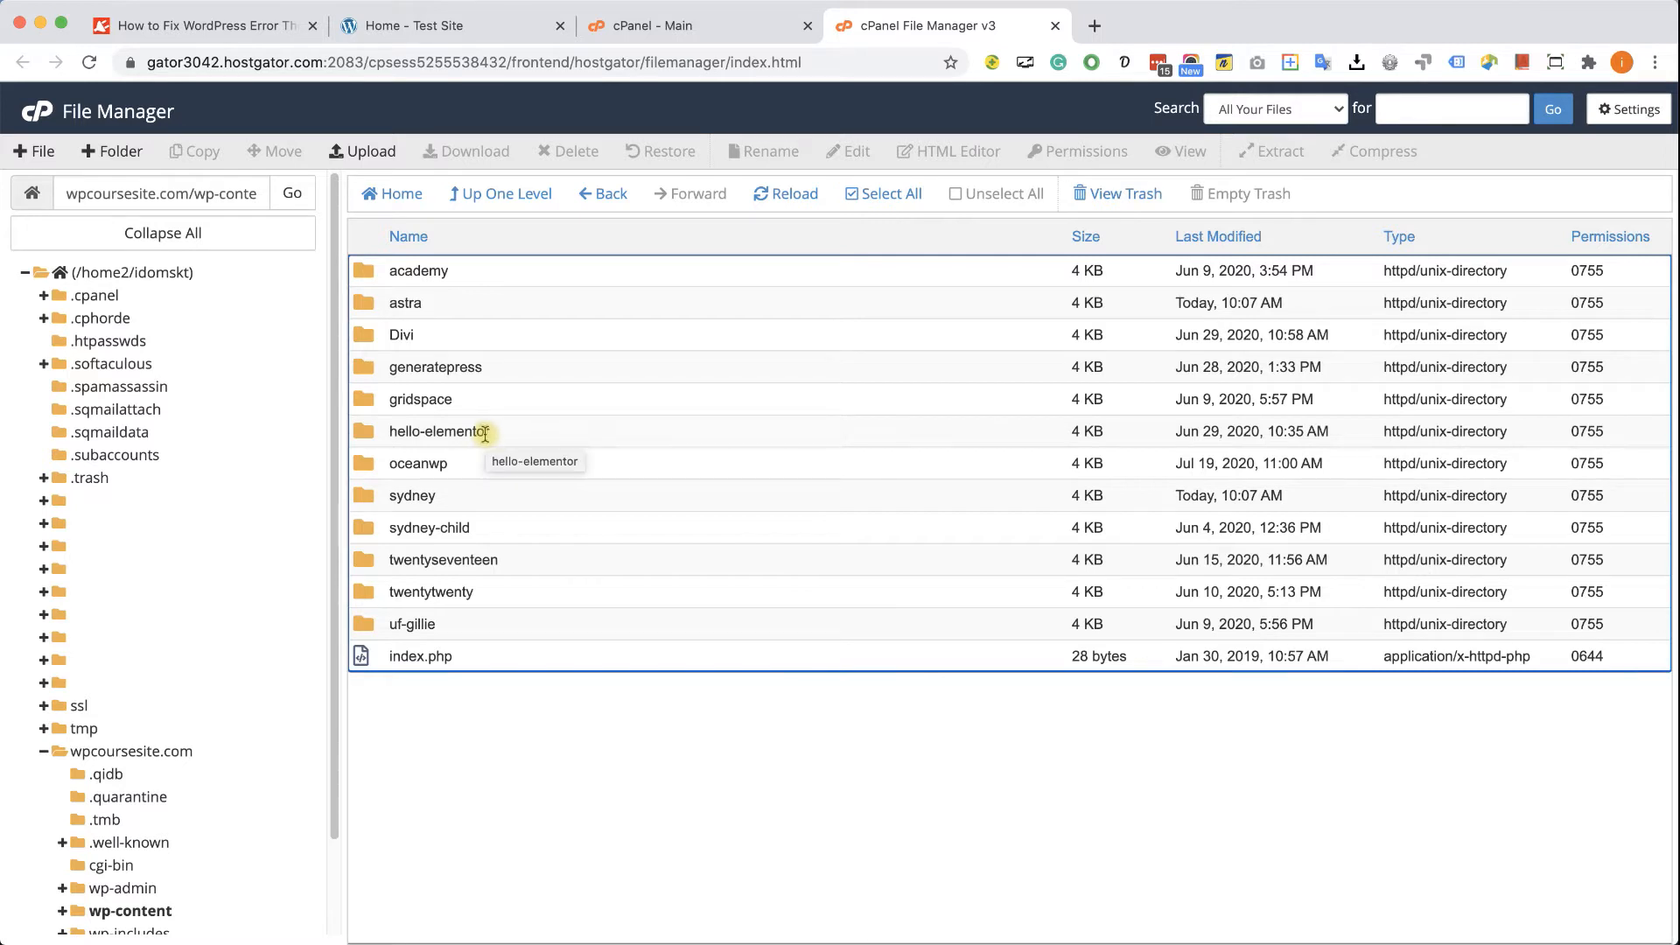
left_click(438, 431)
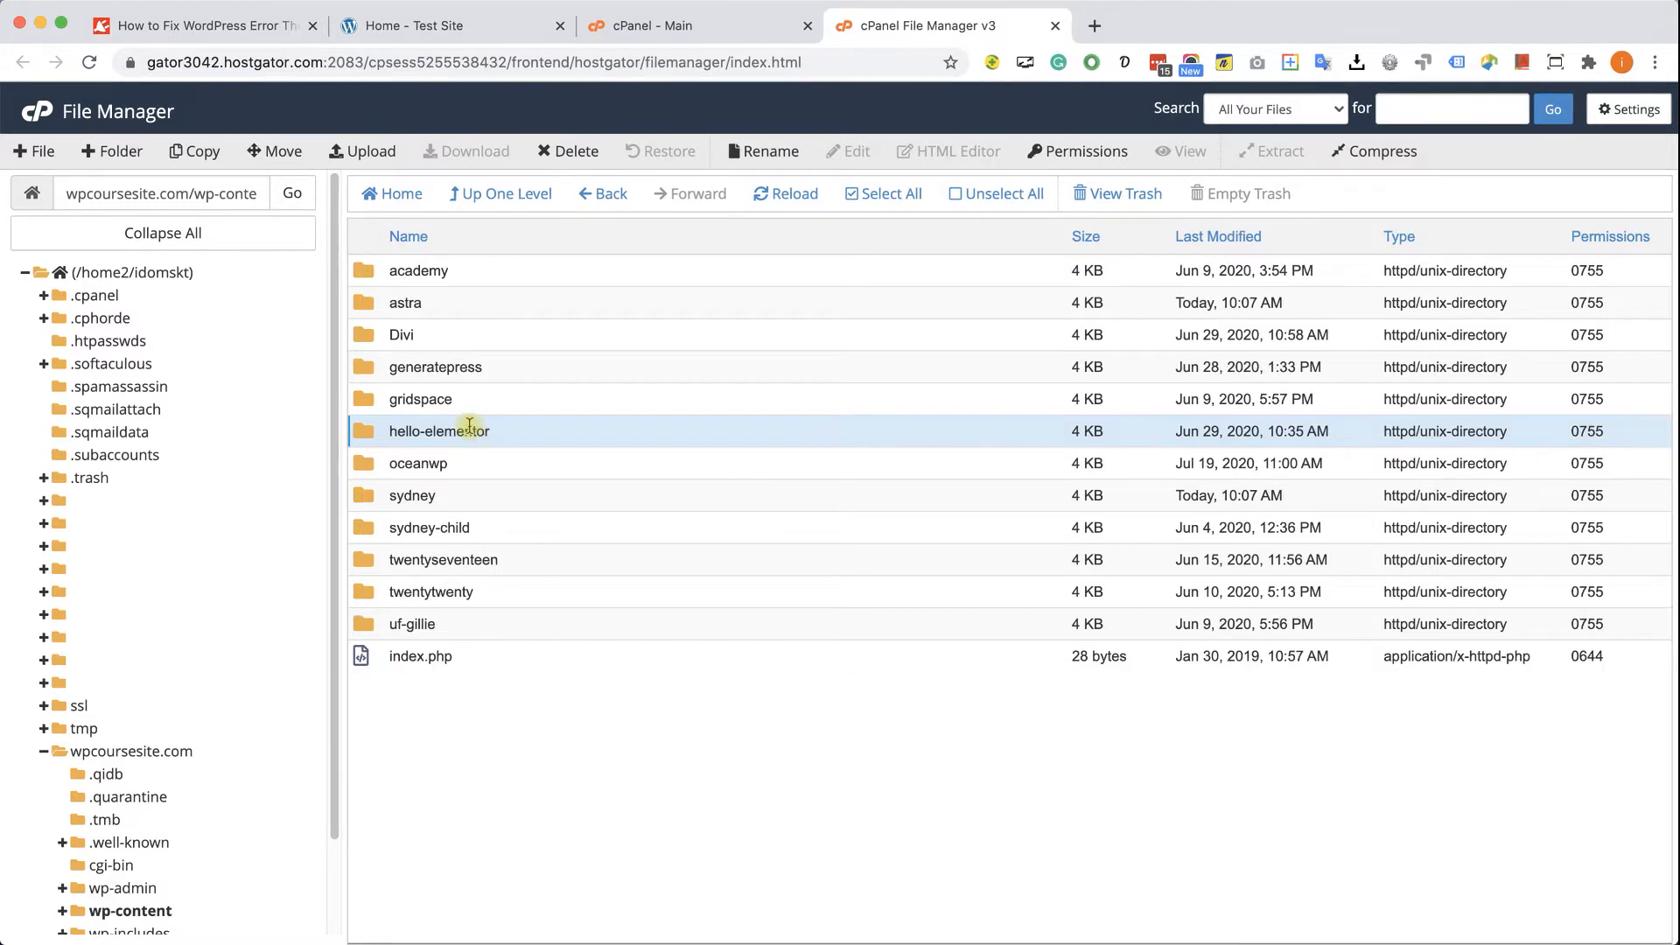
mouse_move(225, 32)
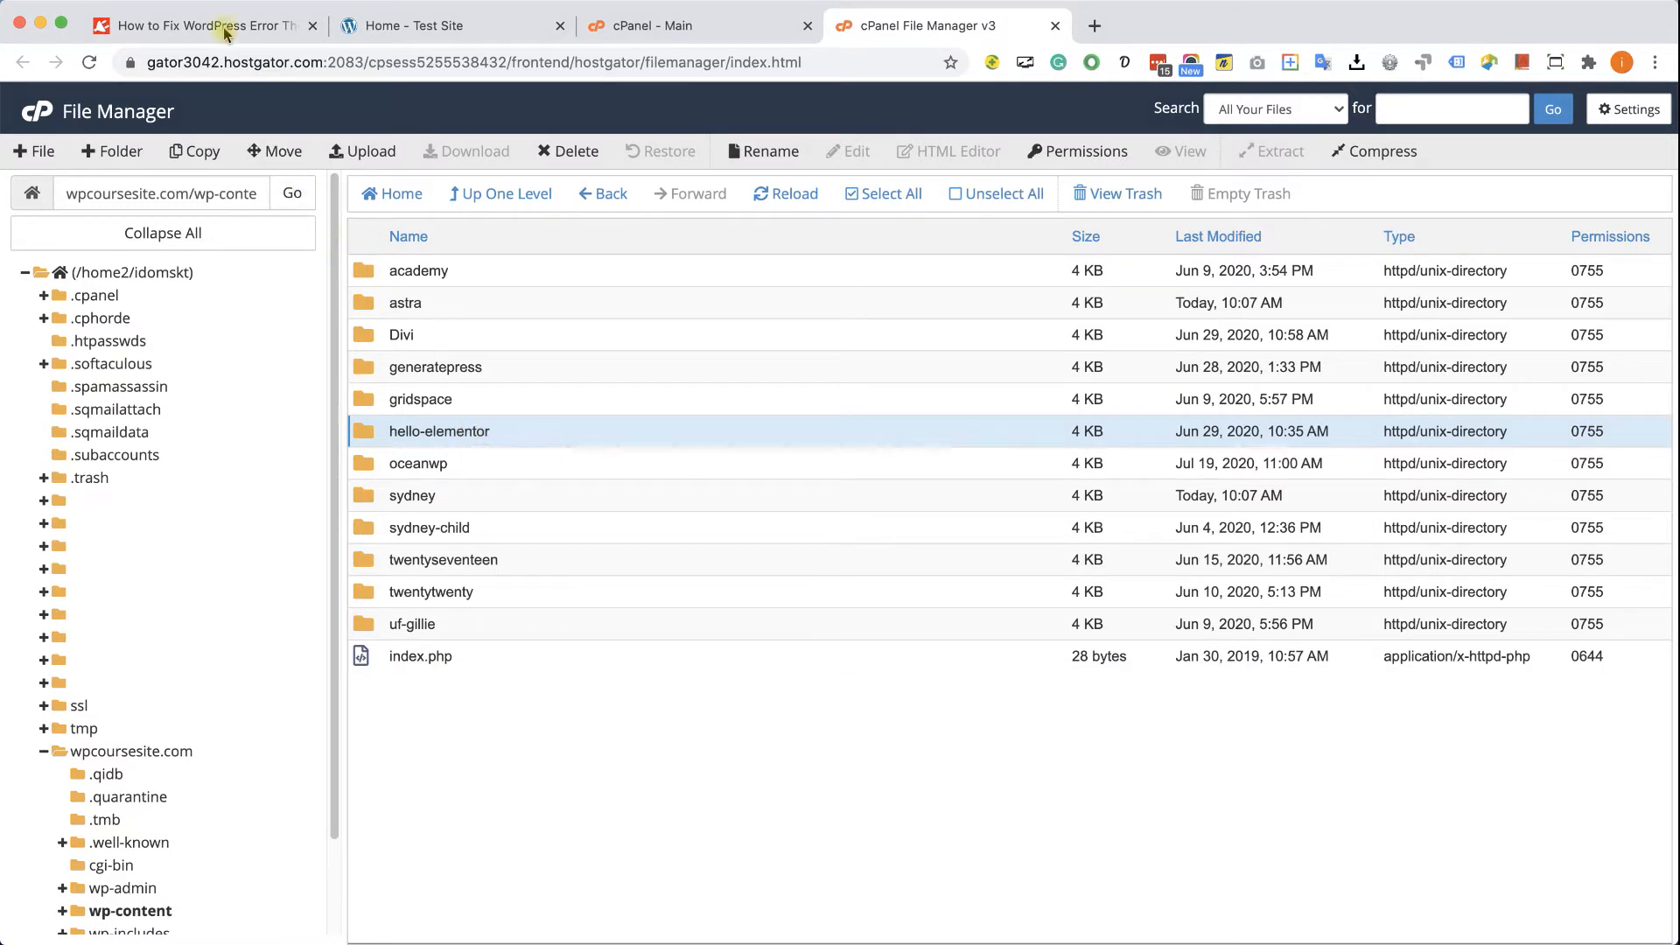
Open the Hello Elementor theme page, copy its download link, and scroll toward Browse the Code
left_click(204, 25)
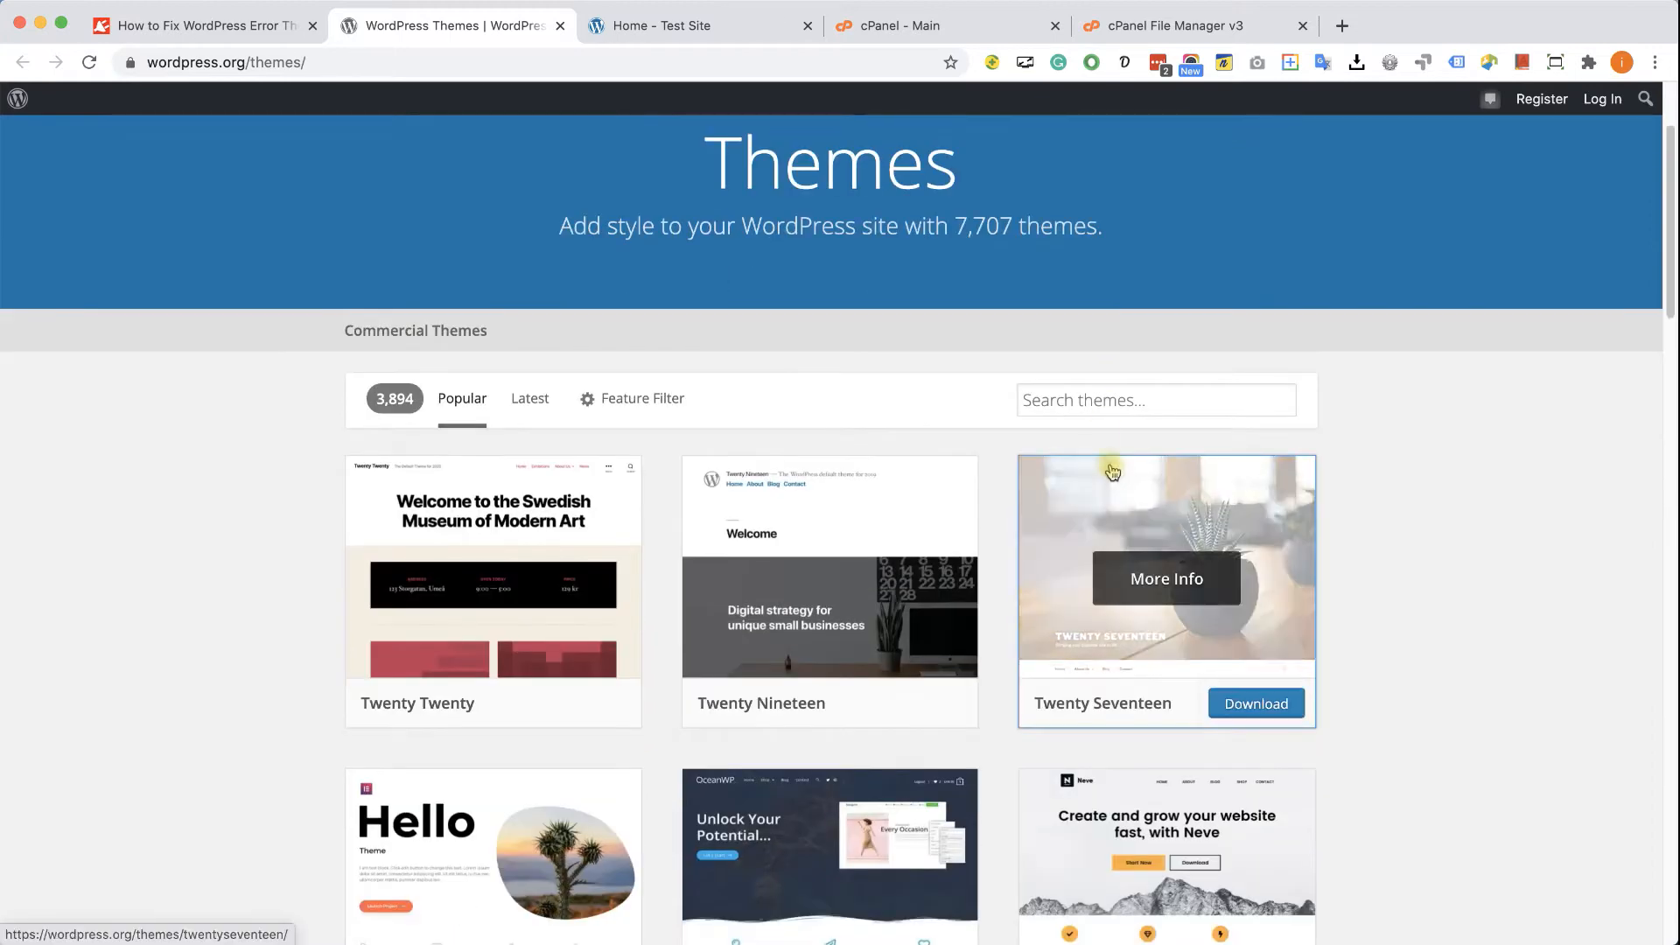
scroll("down", 3)
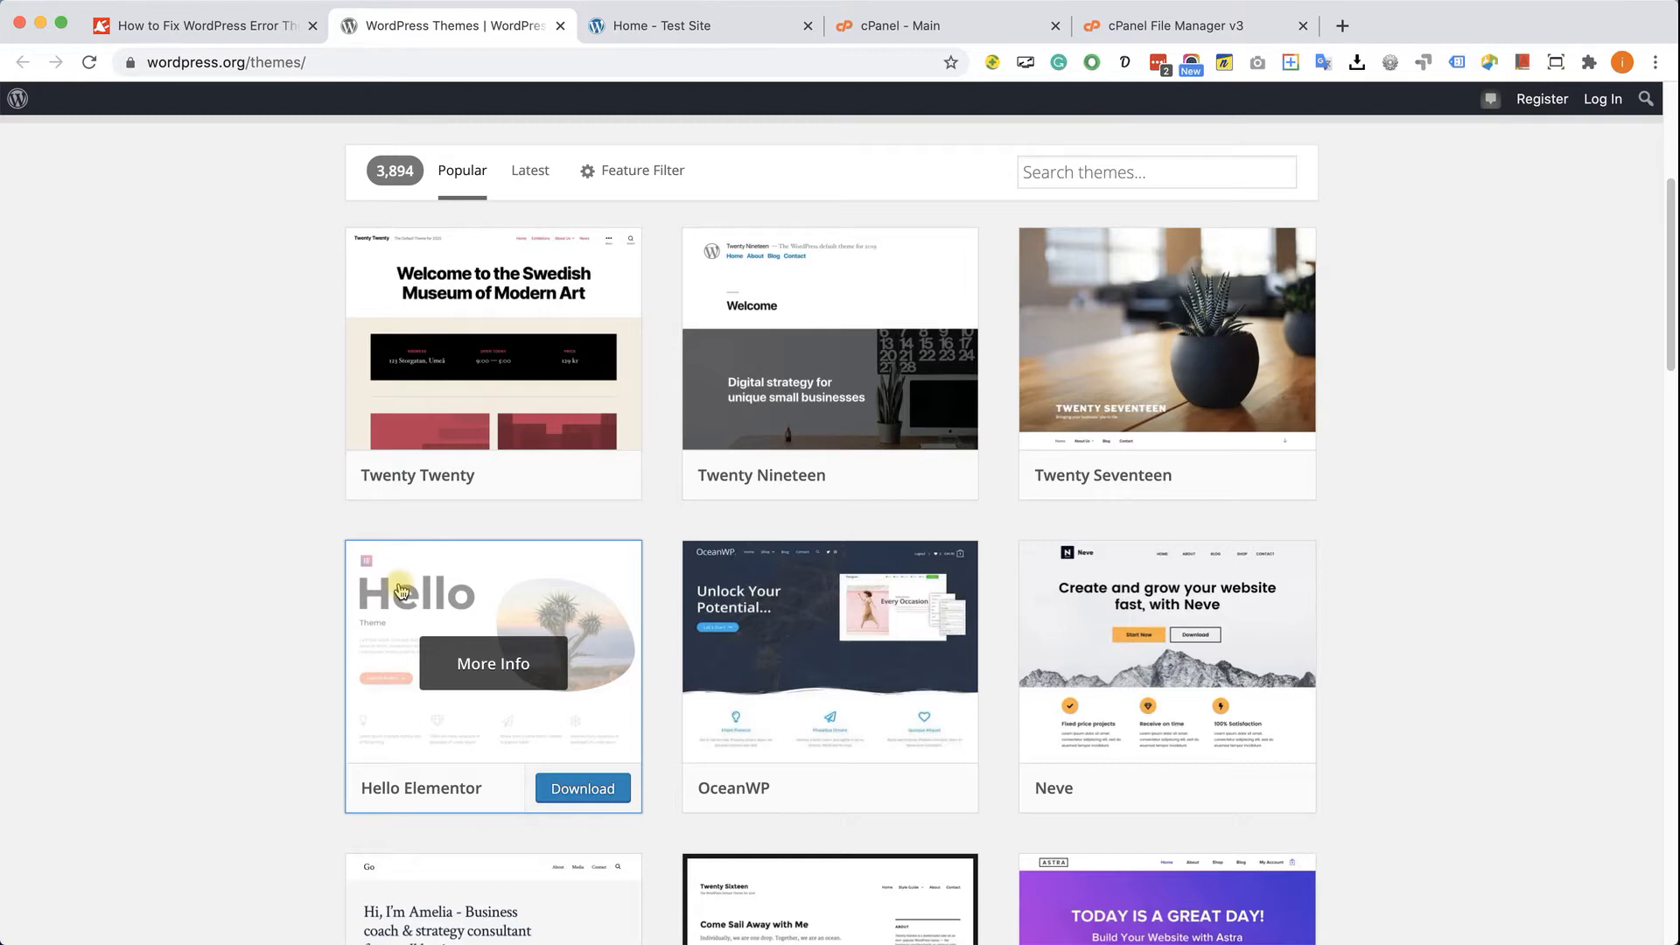
left_click(493, 663)
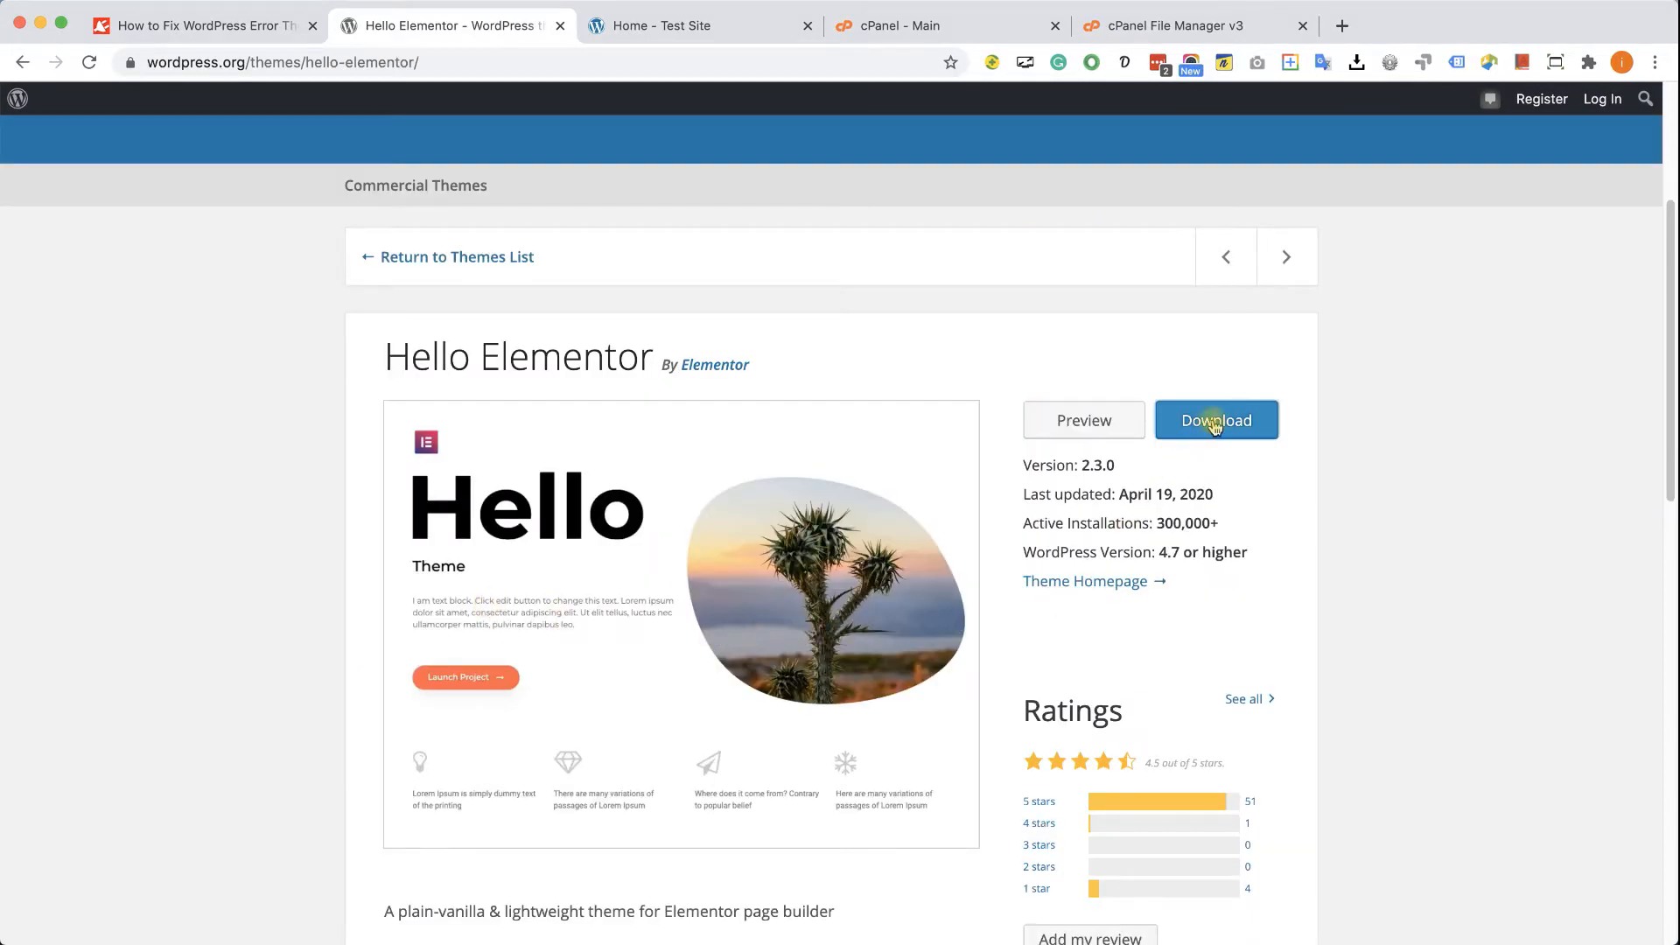
right_click(1216, 420)
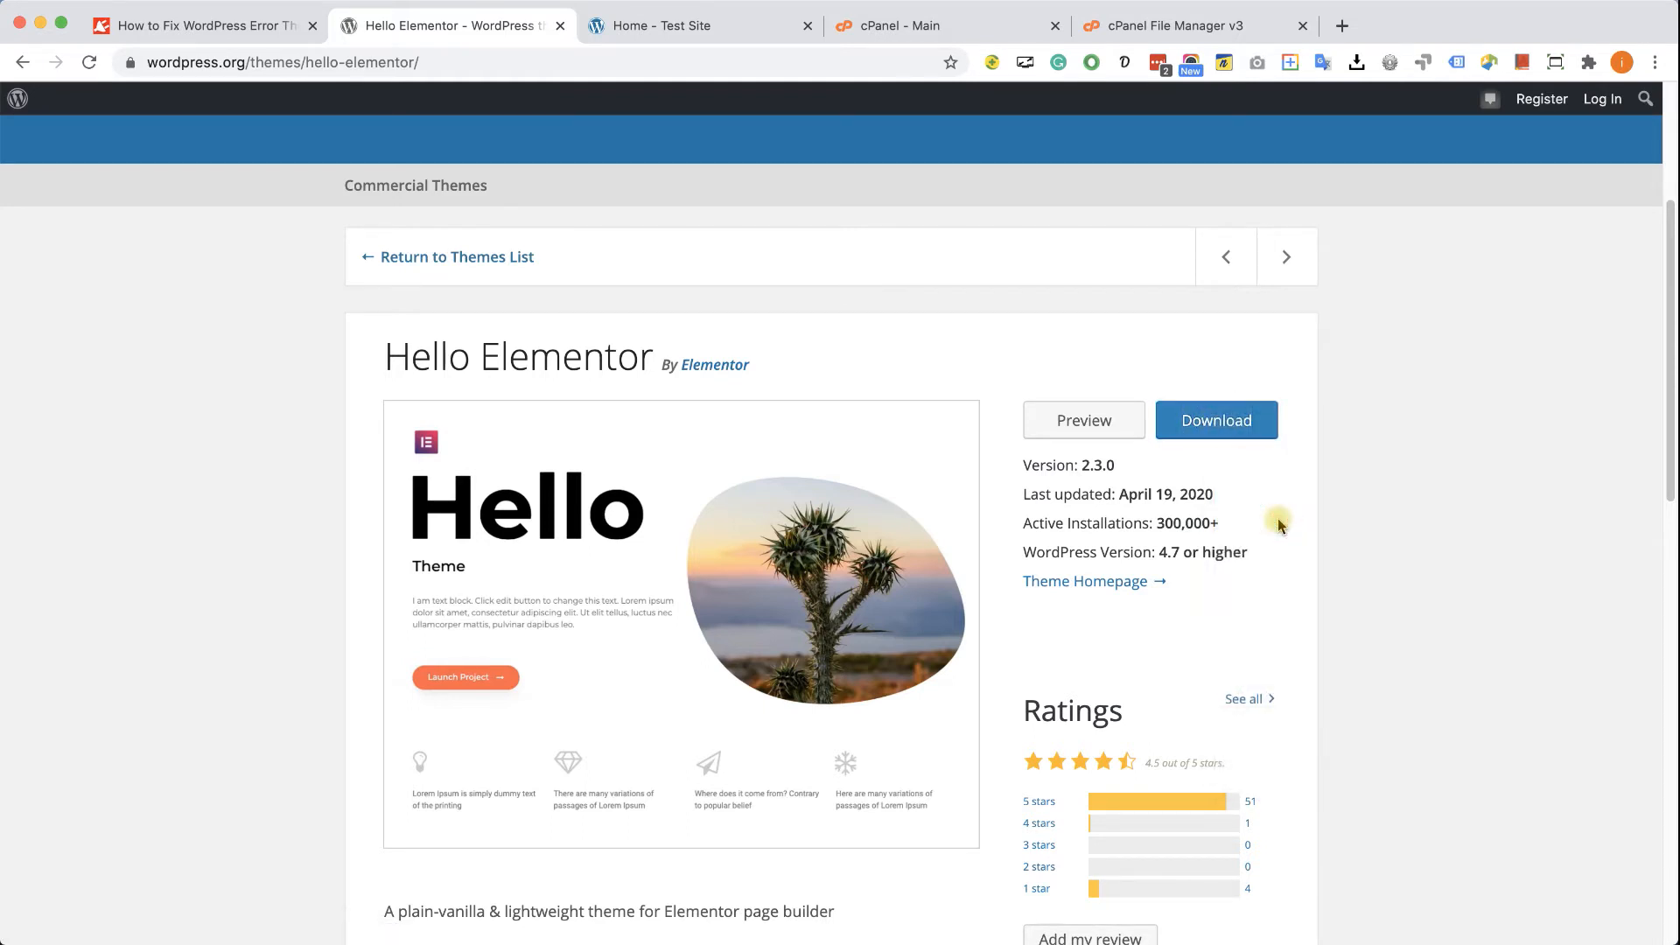
scroll("down", 3)
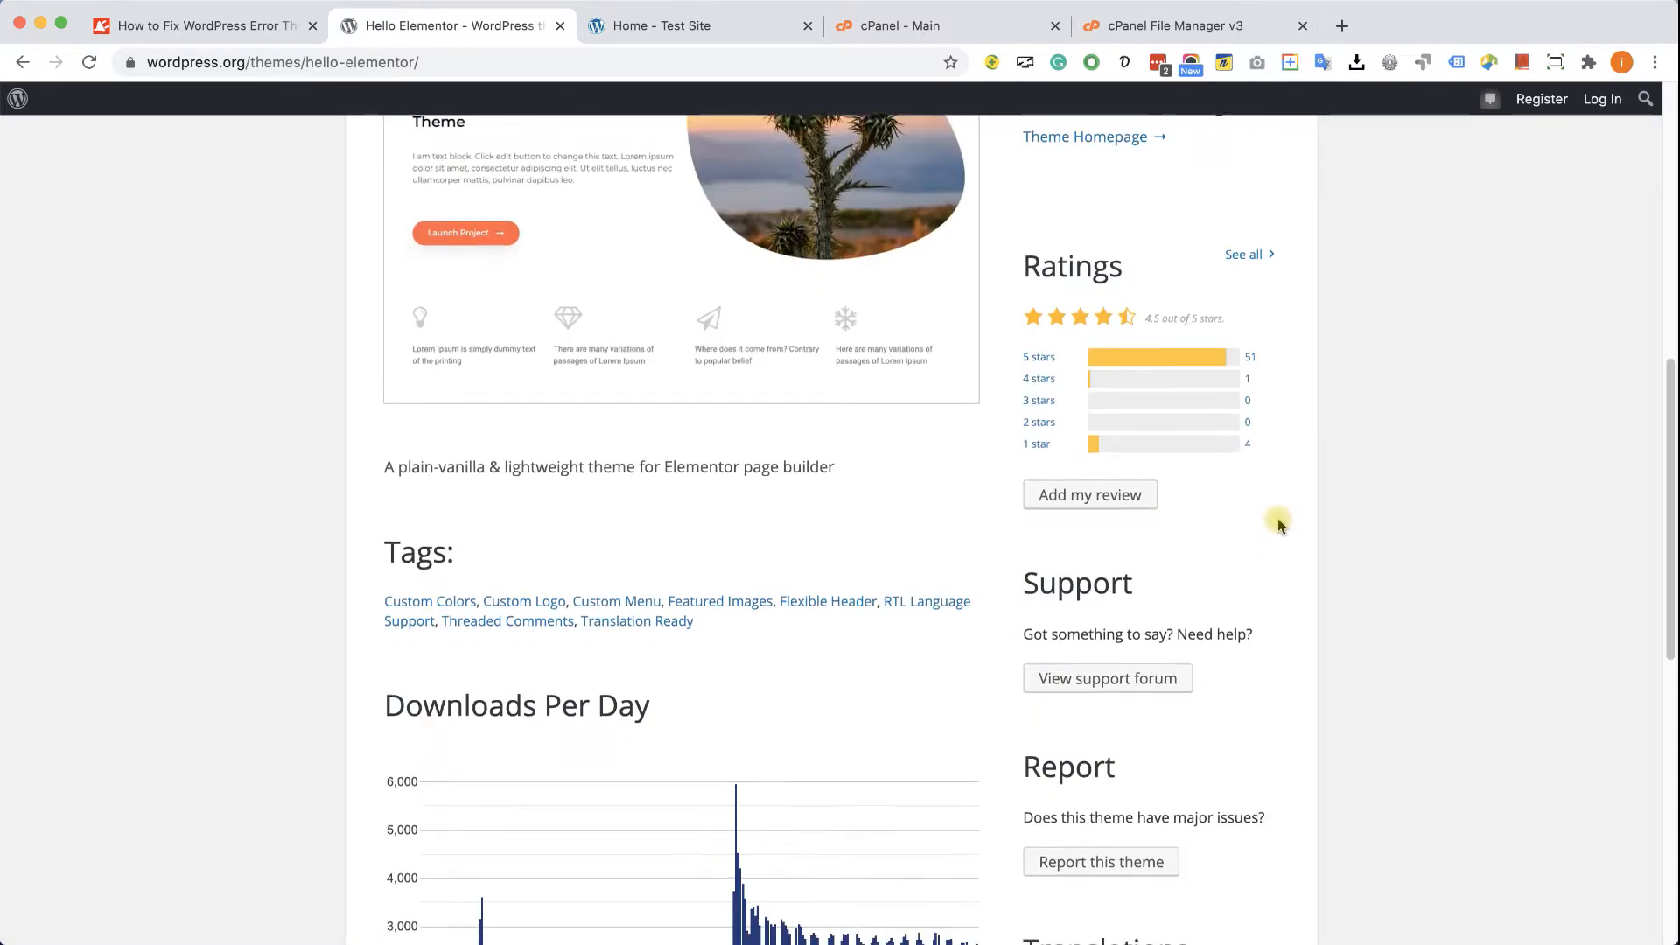
scroll("down", 3)
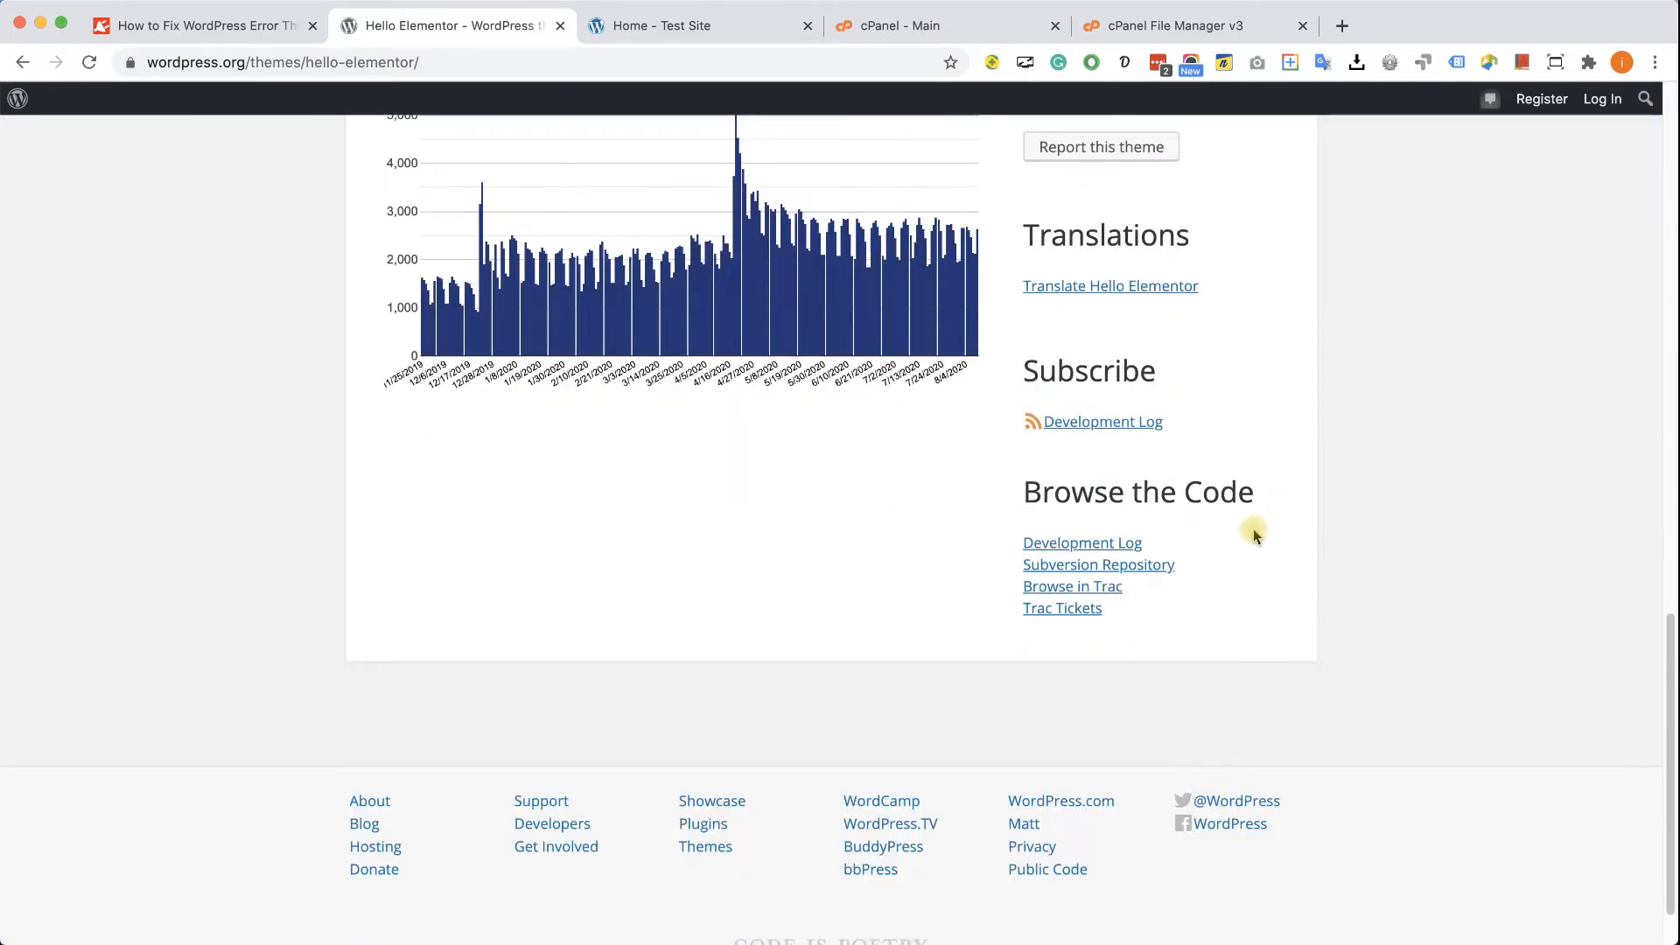
View the theme's Trac history and download an older hello-elementor zip by editing the URL version
left_click(1082, 543)
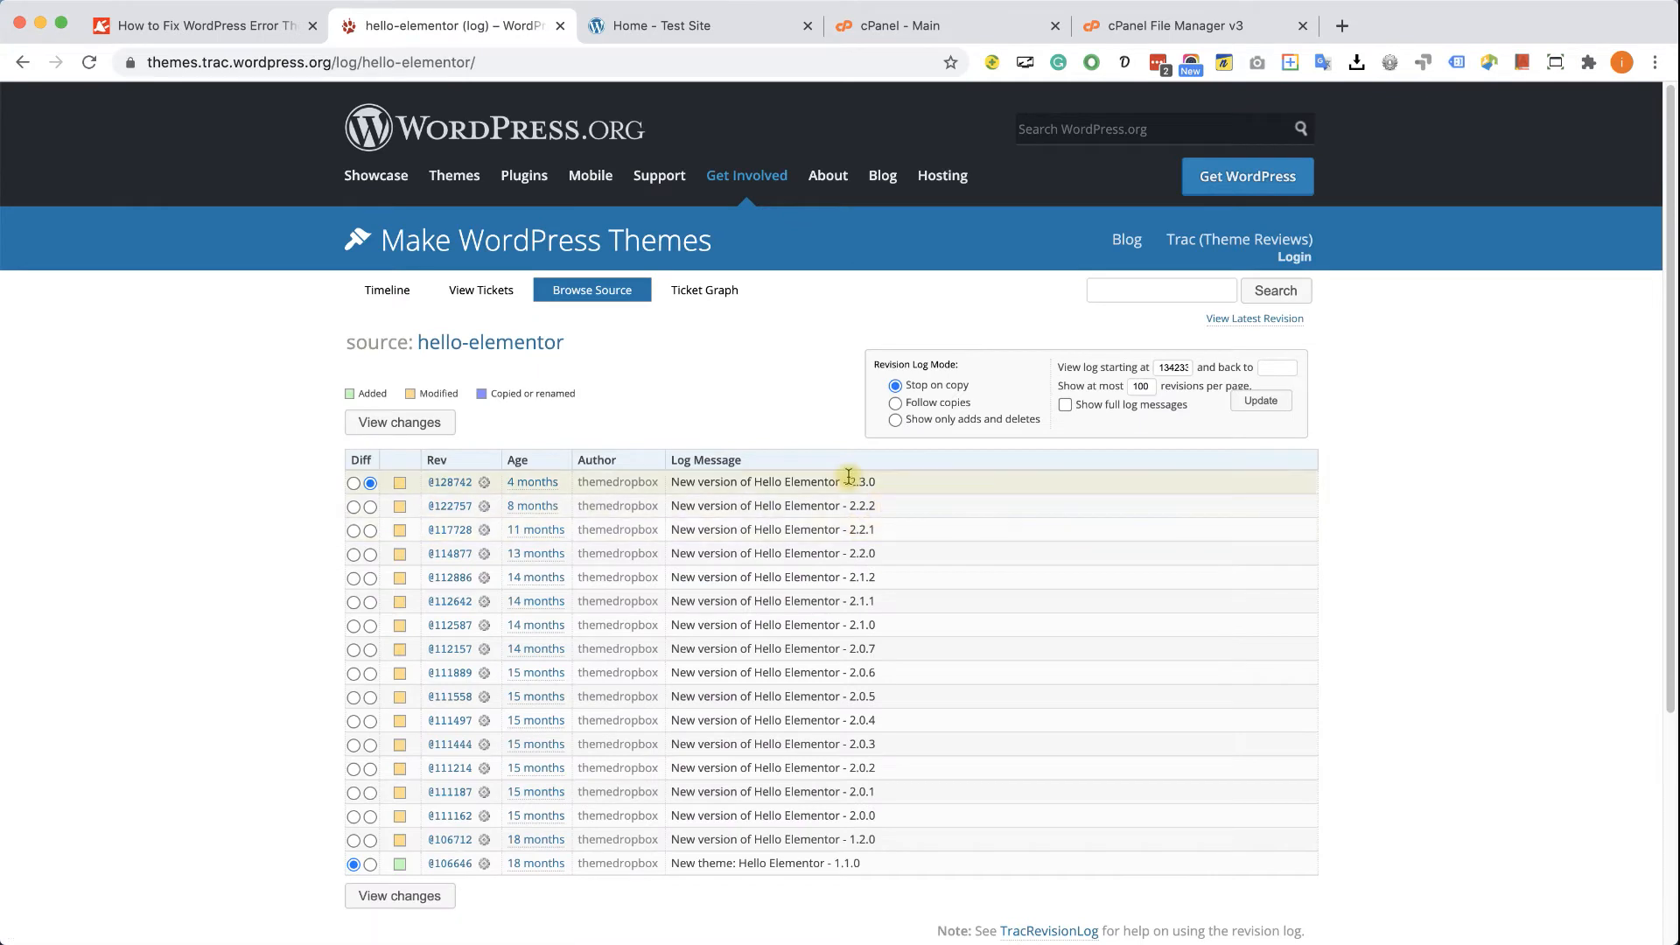
mouse_move(856, 624)
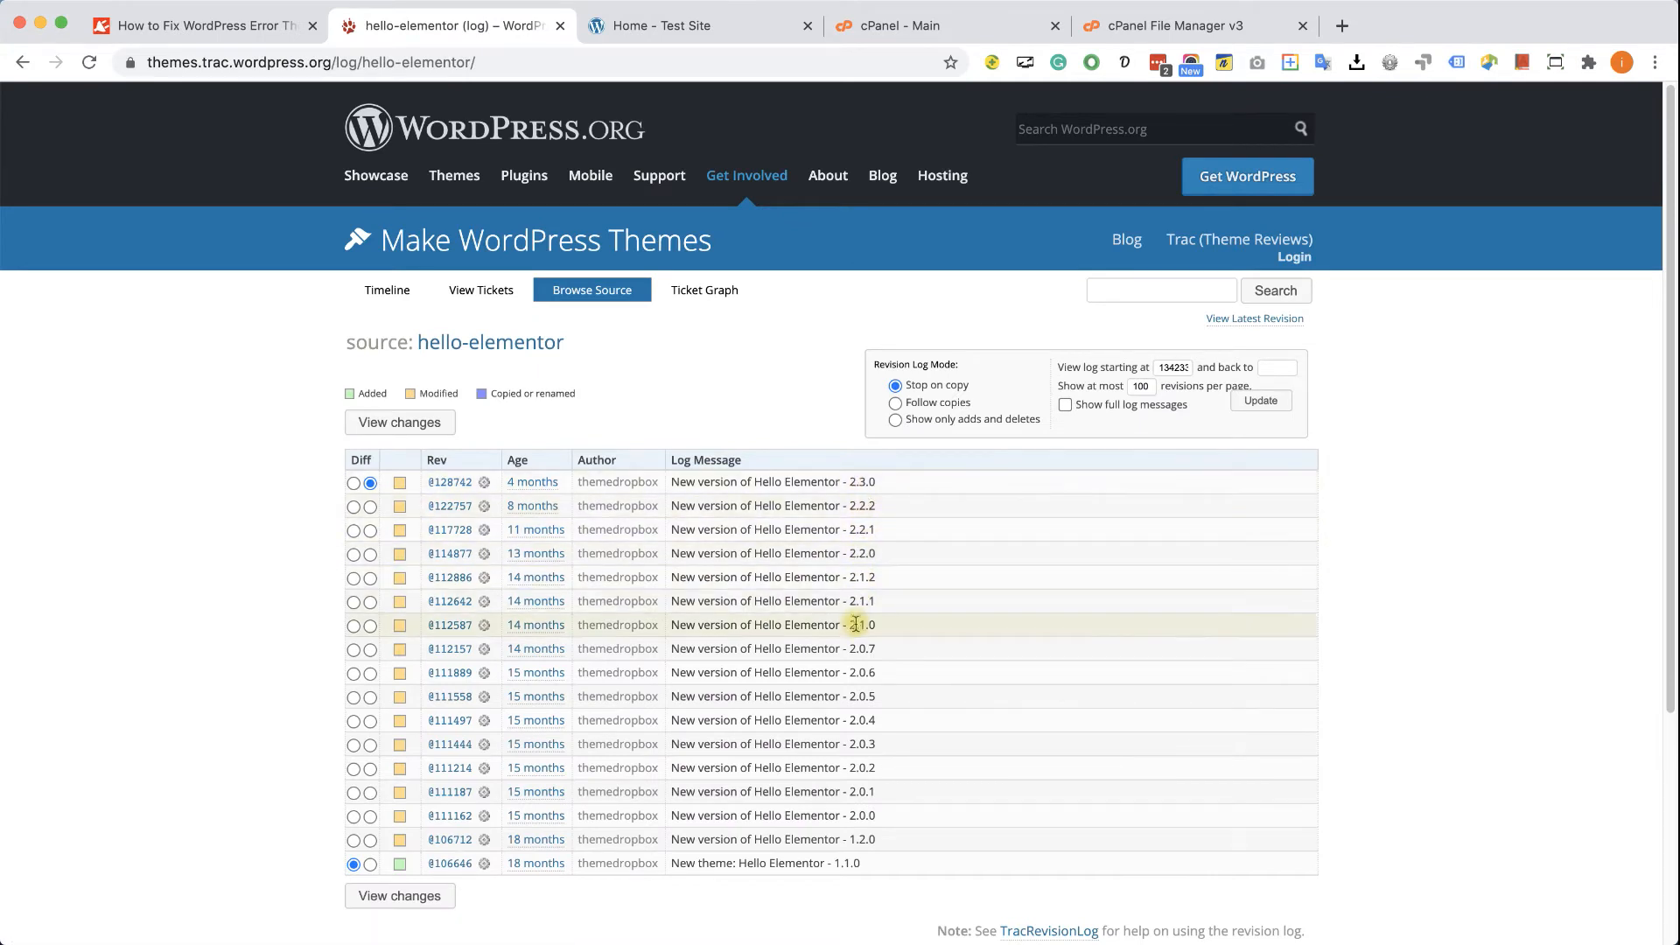
mouse_move(848, 665)
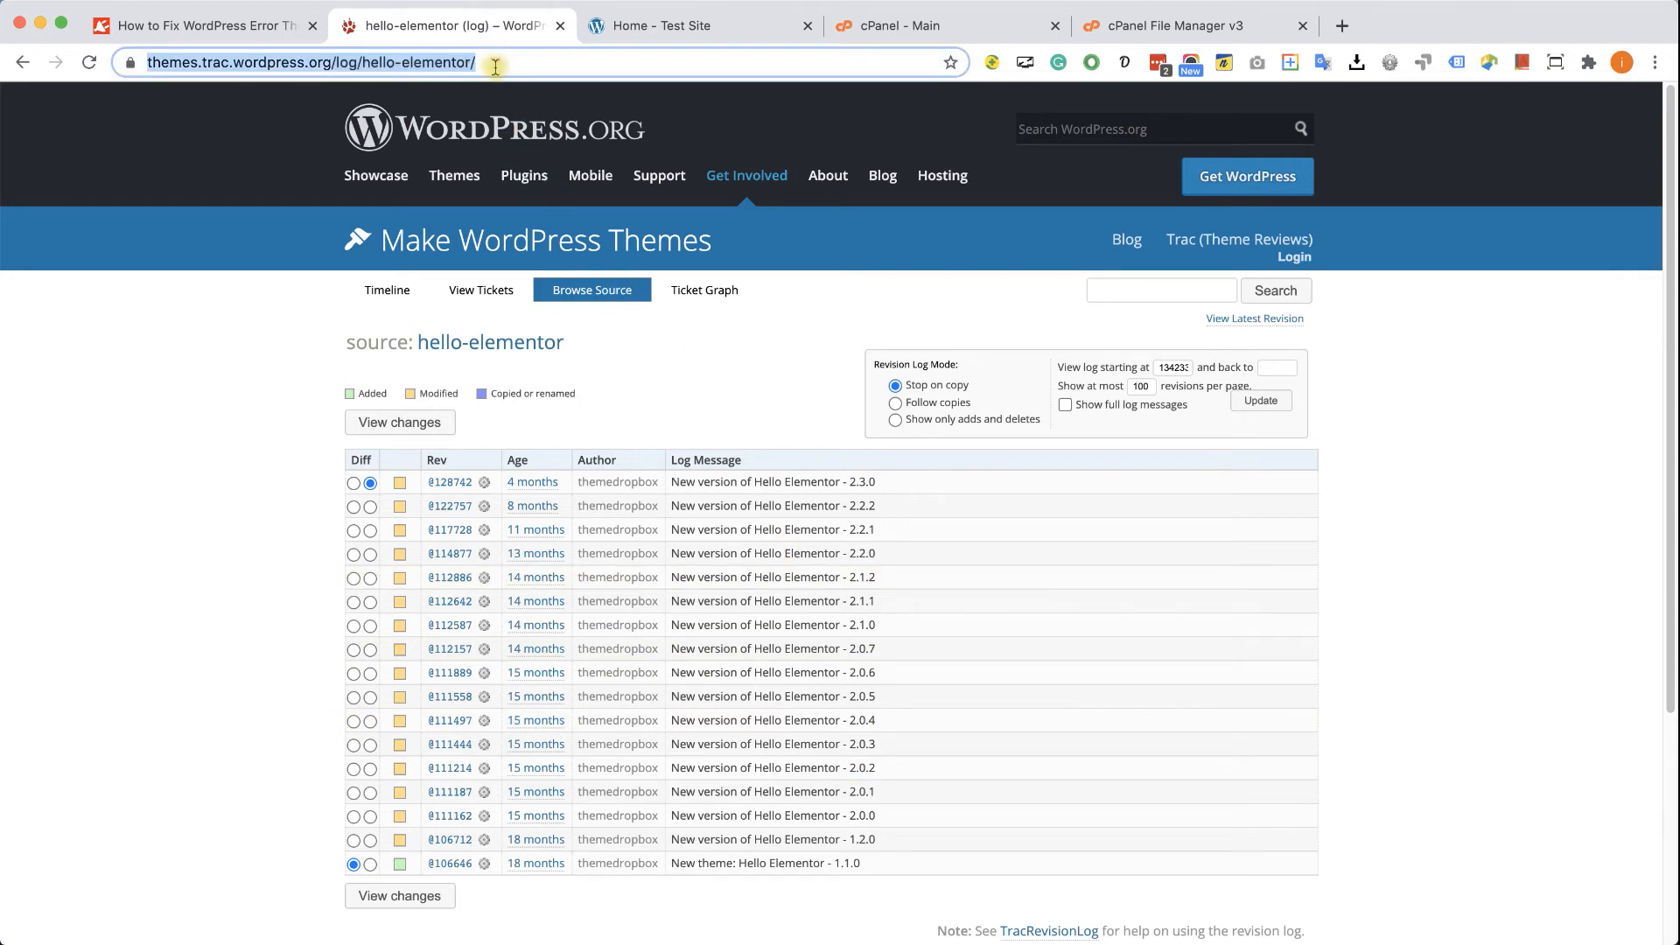
type("https://downloads.wordpress.org/theme/hello-elementor.2.3.0.zip")
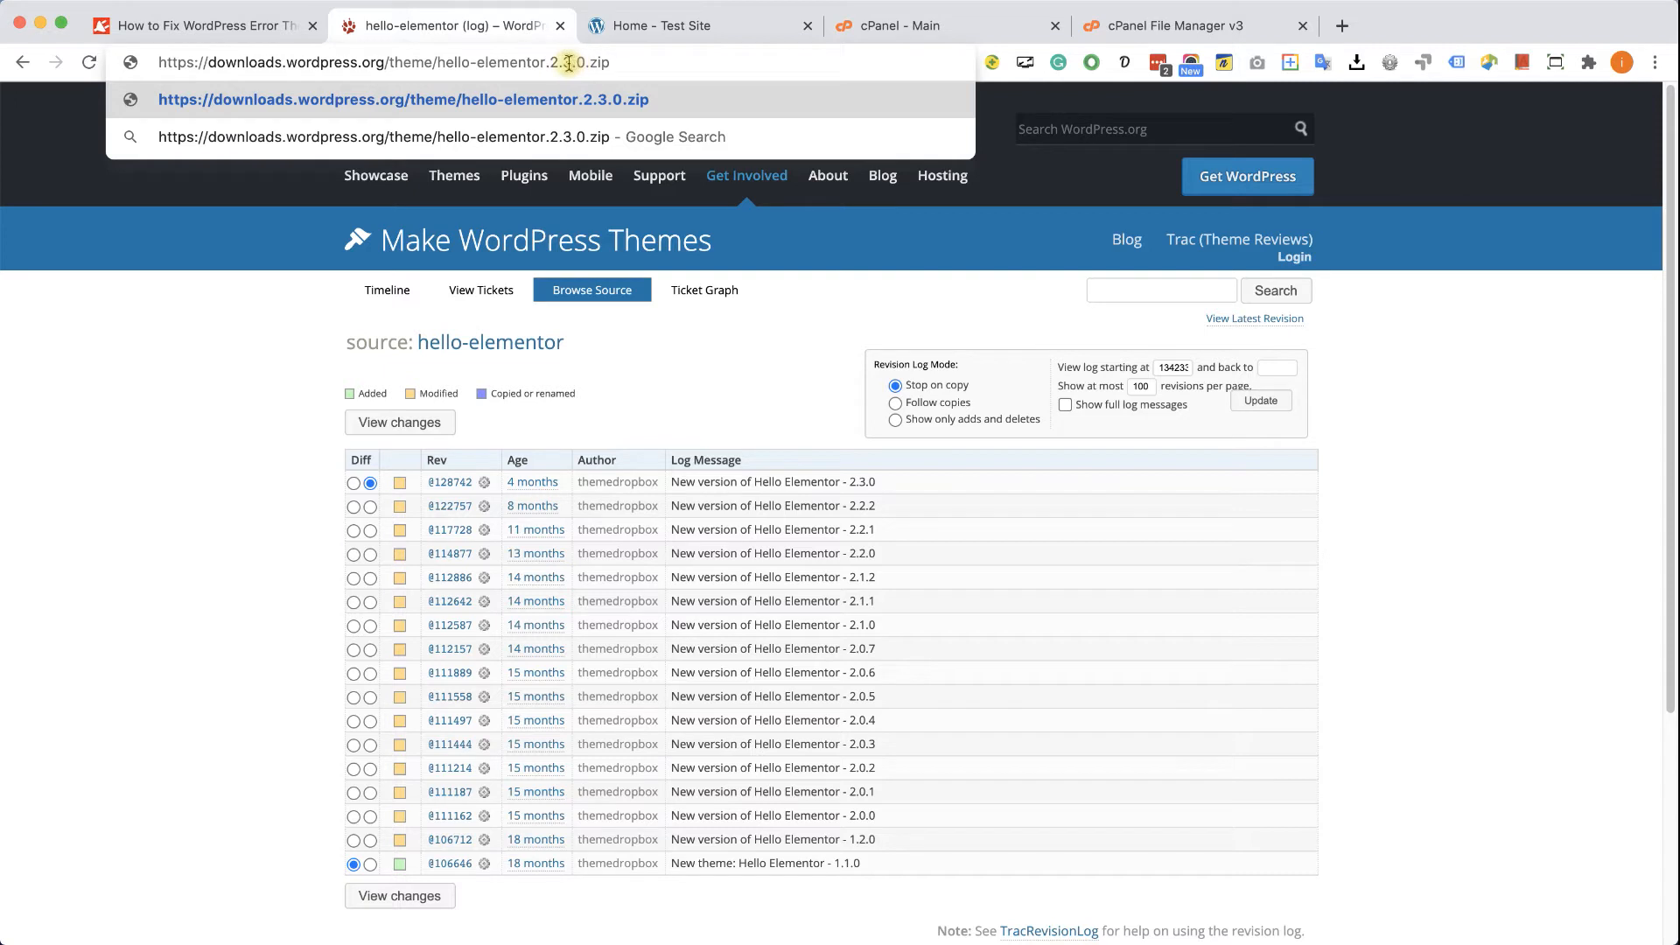
mouse_move(740, 353)
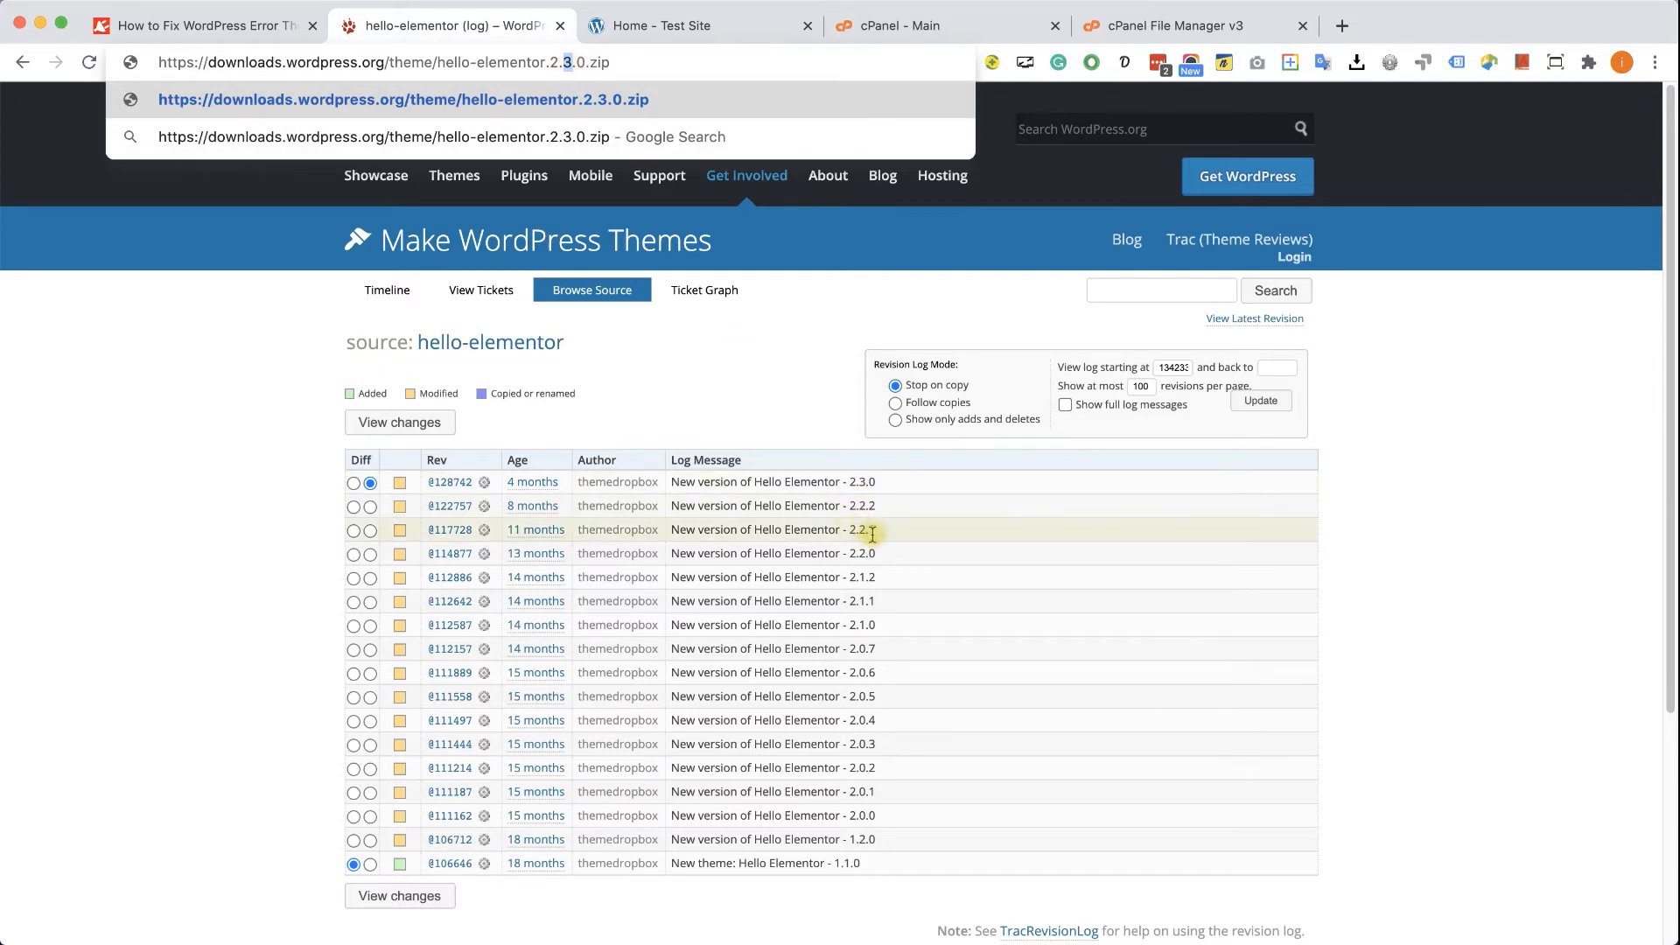
mouse_move(576, 66)
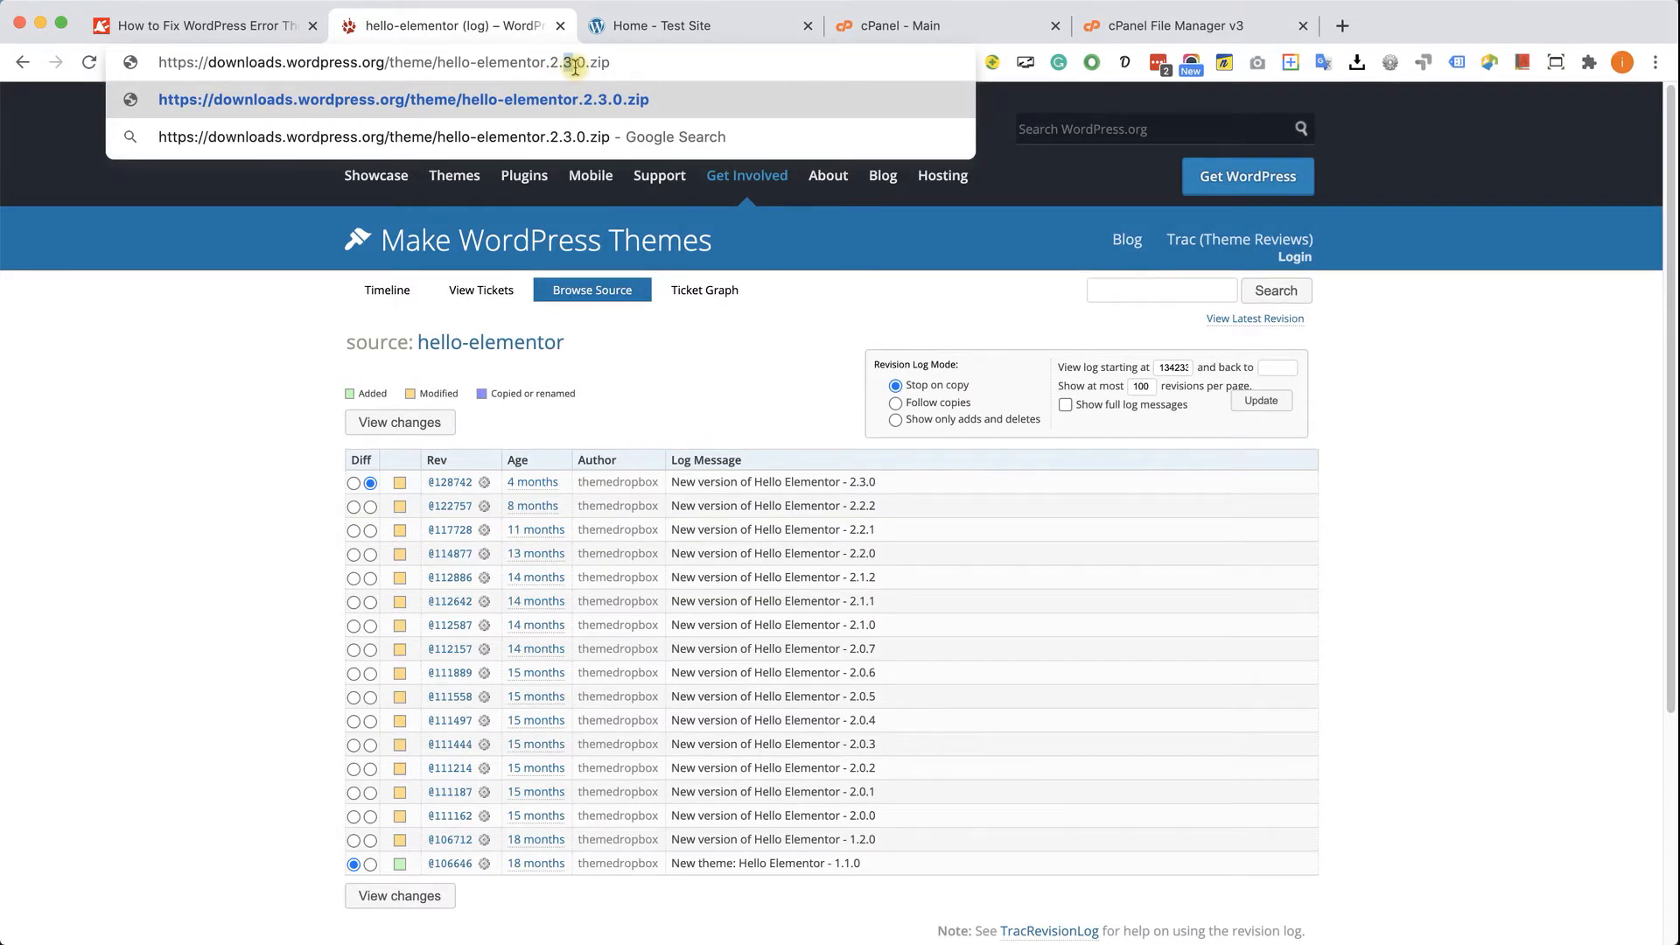
type("2.2.0")
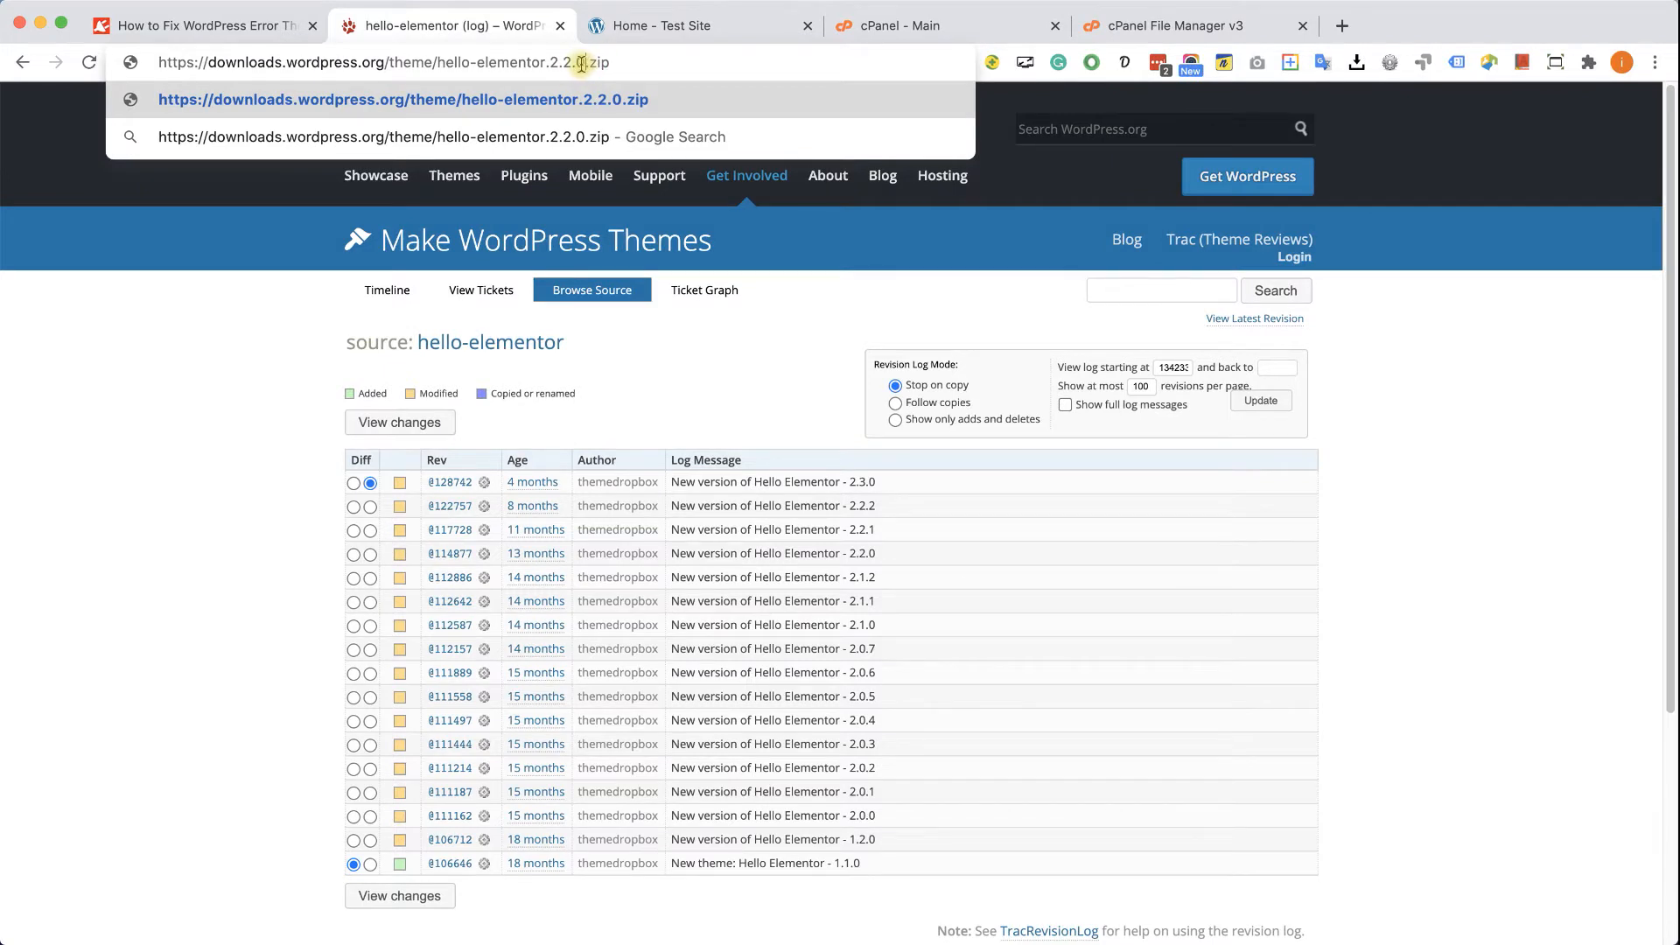
type("1")
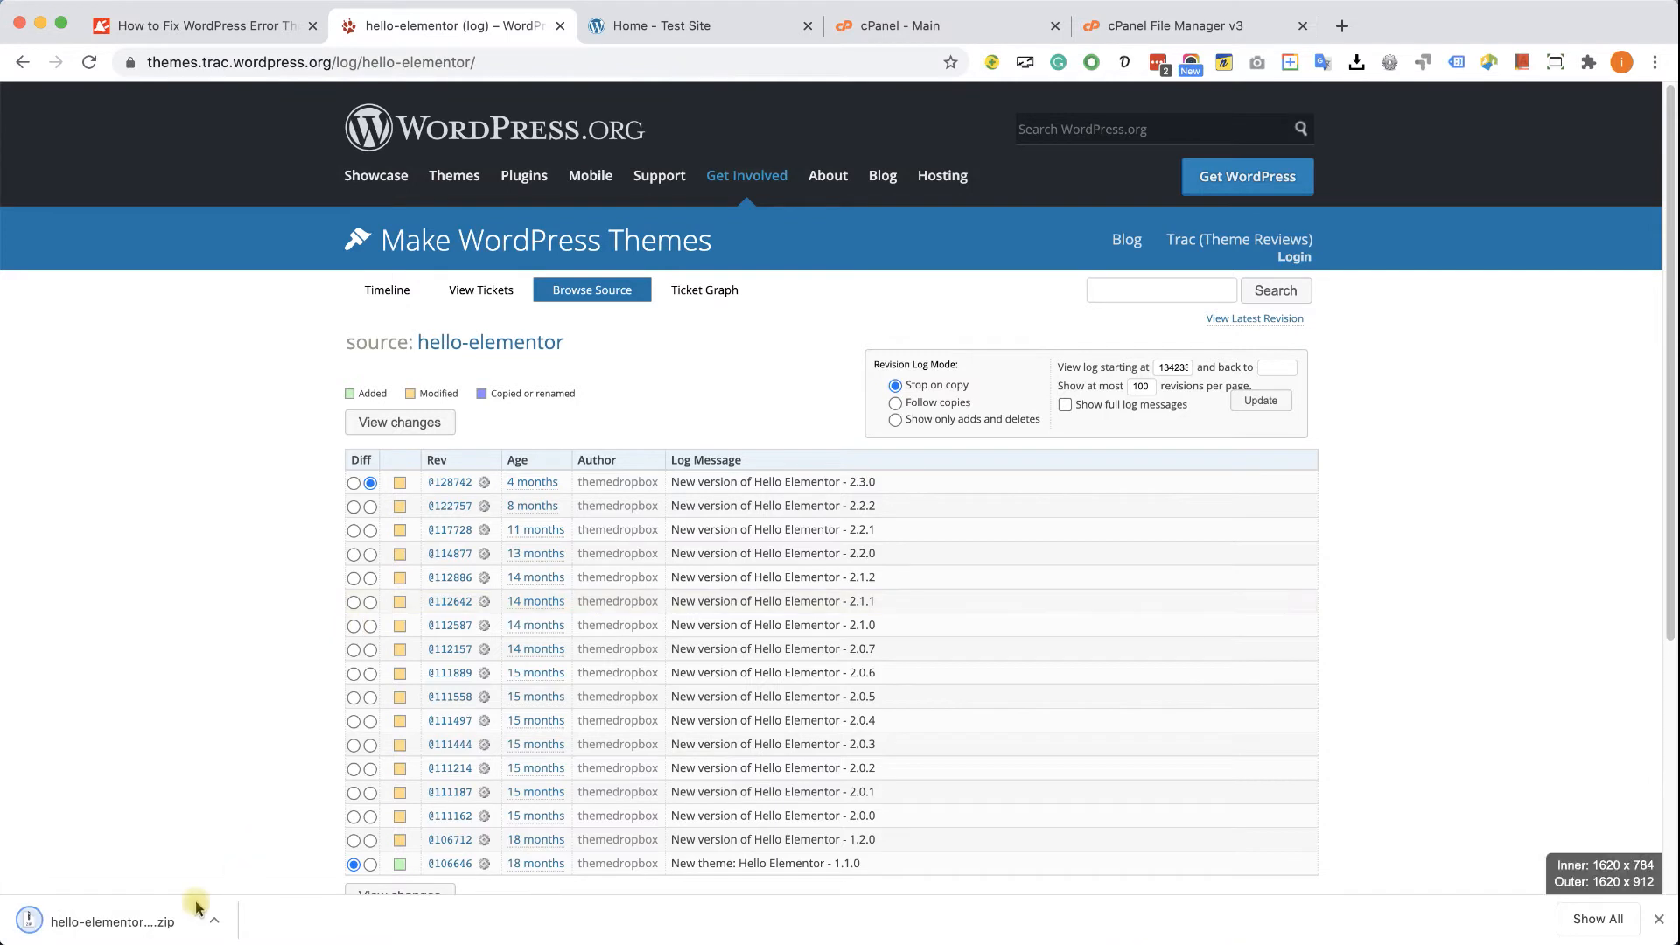
mouse_move(175, 921)
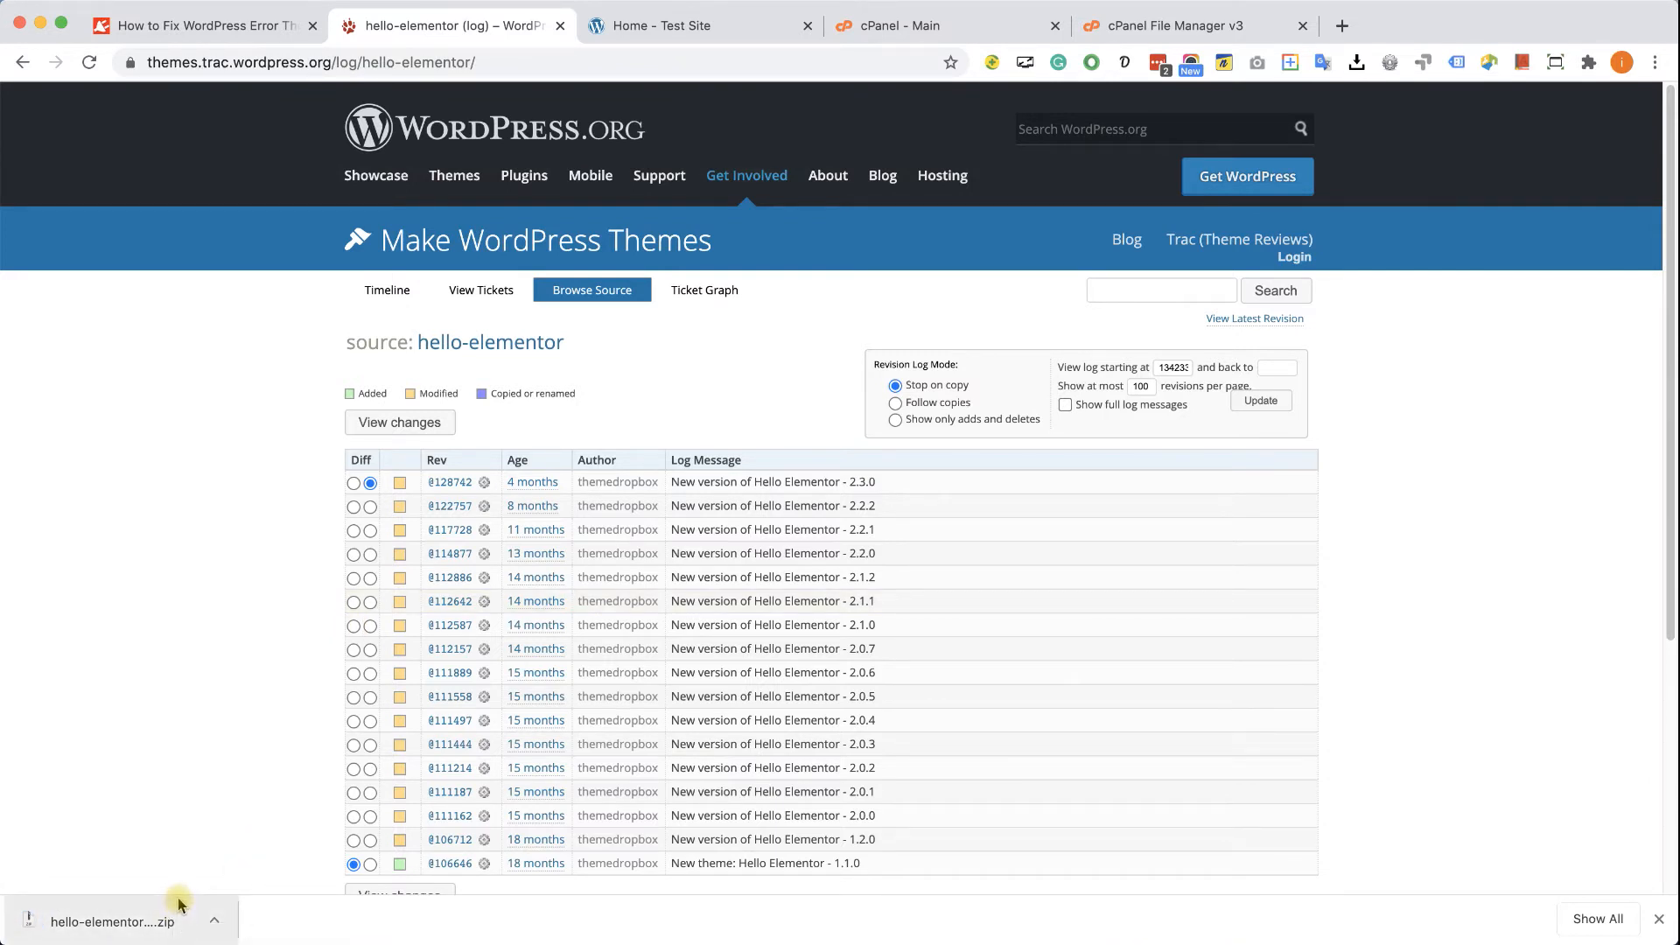
mouse_move(1261, 777)
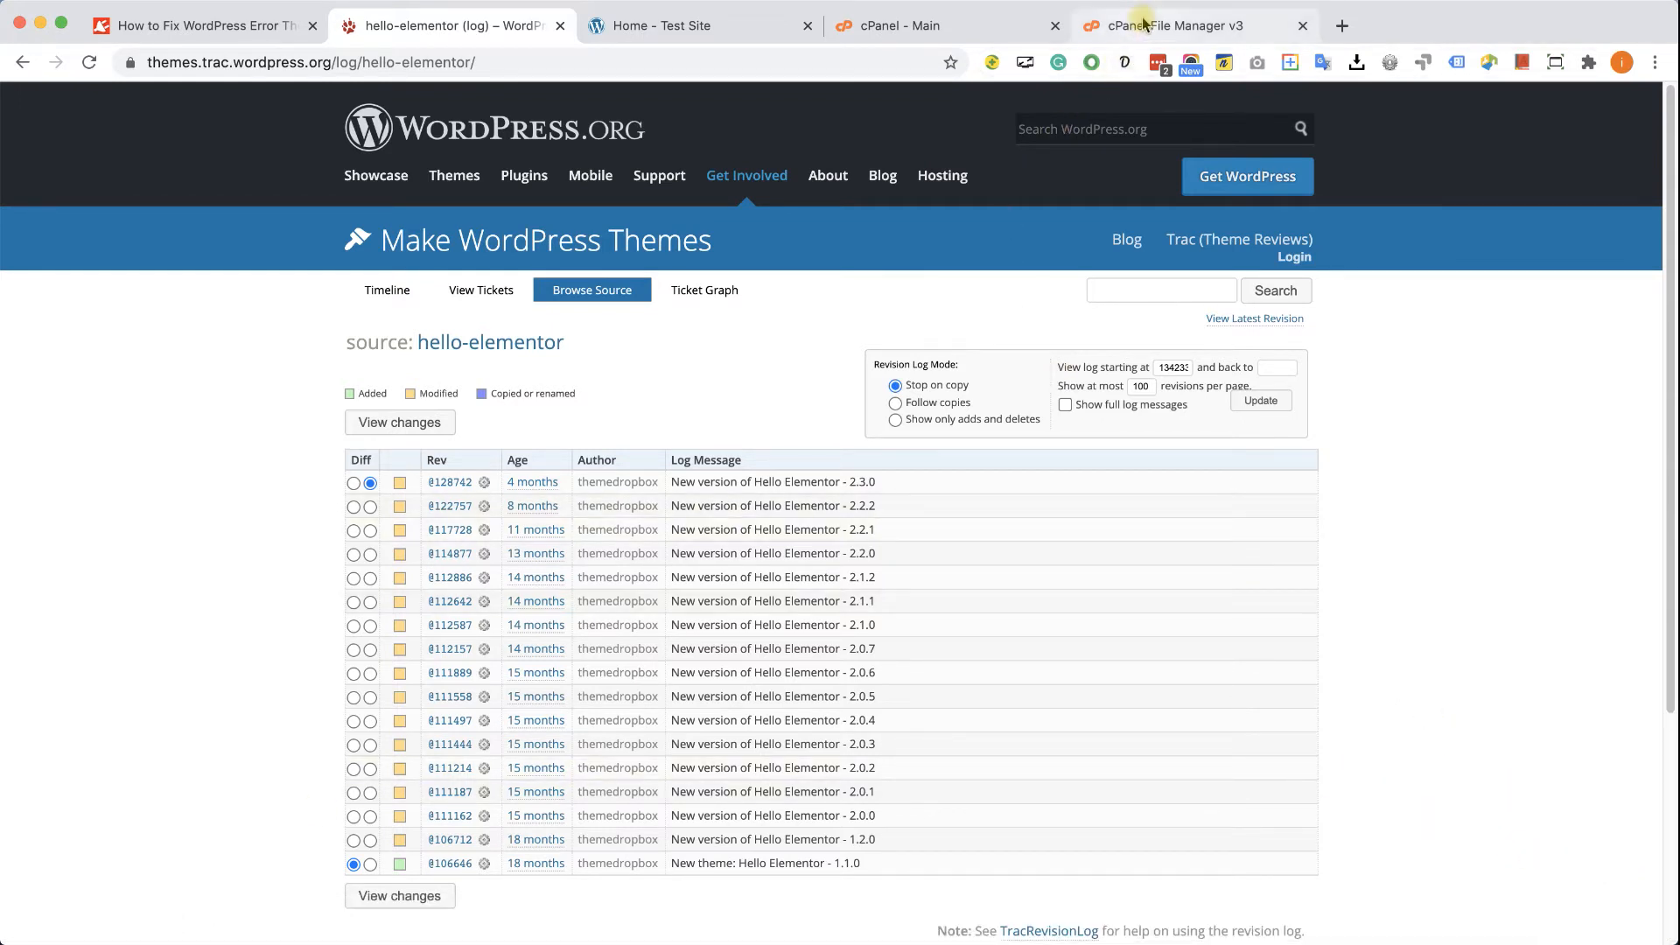
Upload hello-elementor.2.2.1 (1).zip into the themes folder and refresh the listing
left_click(1194, 25)
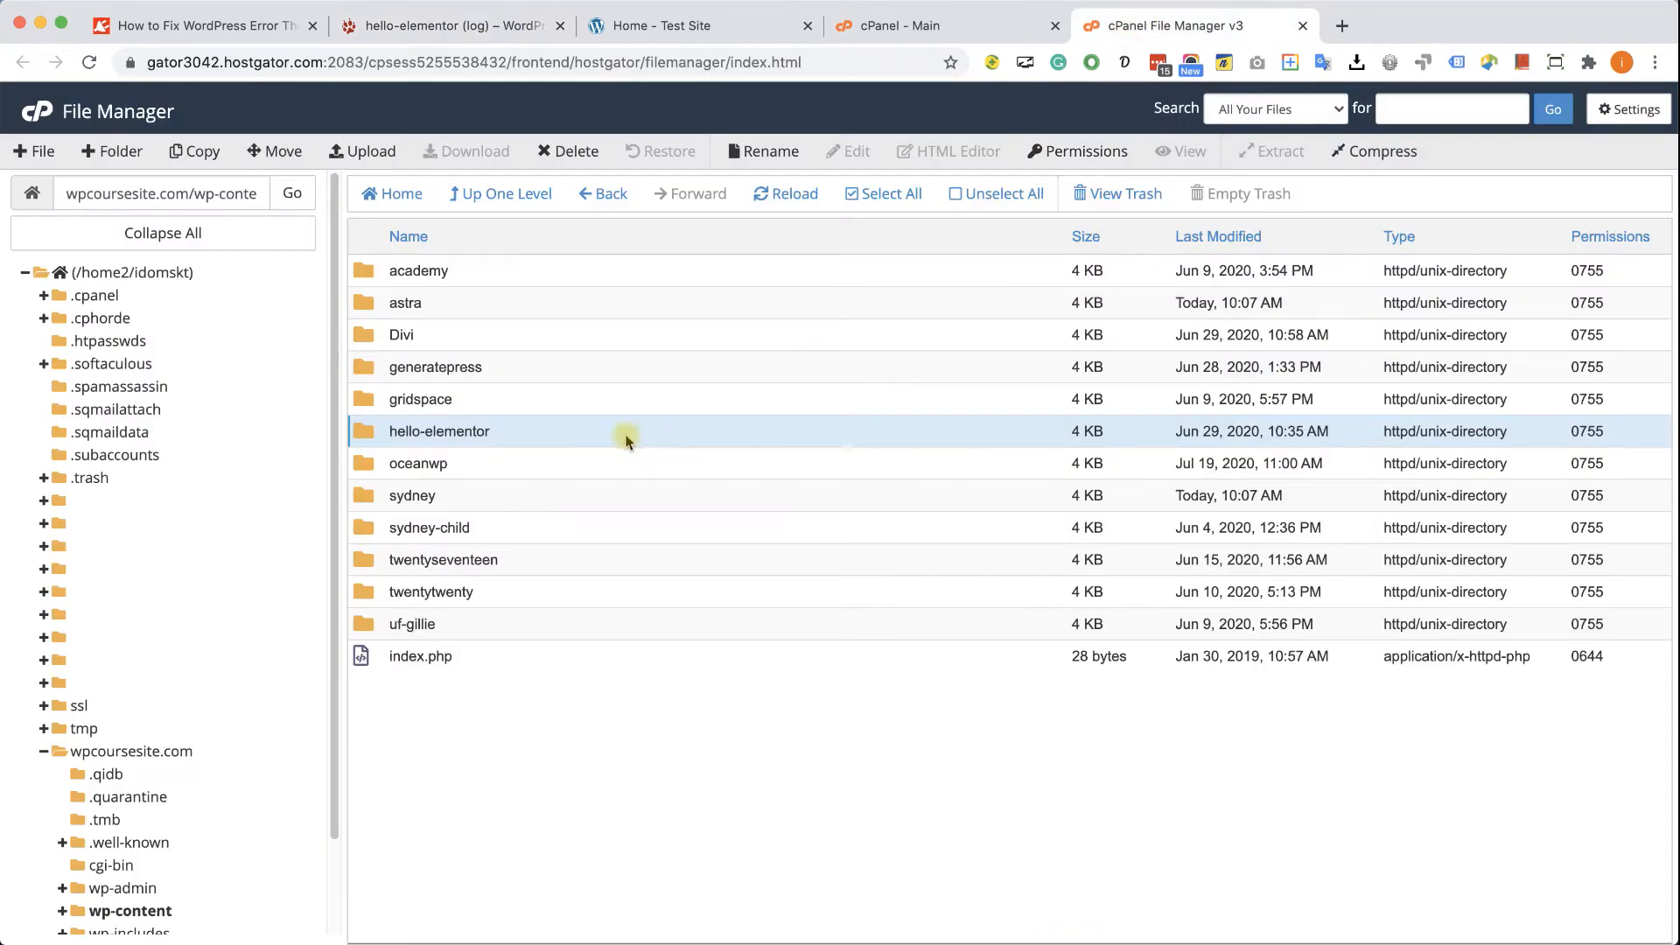
mouse_move(564, 434)
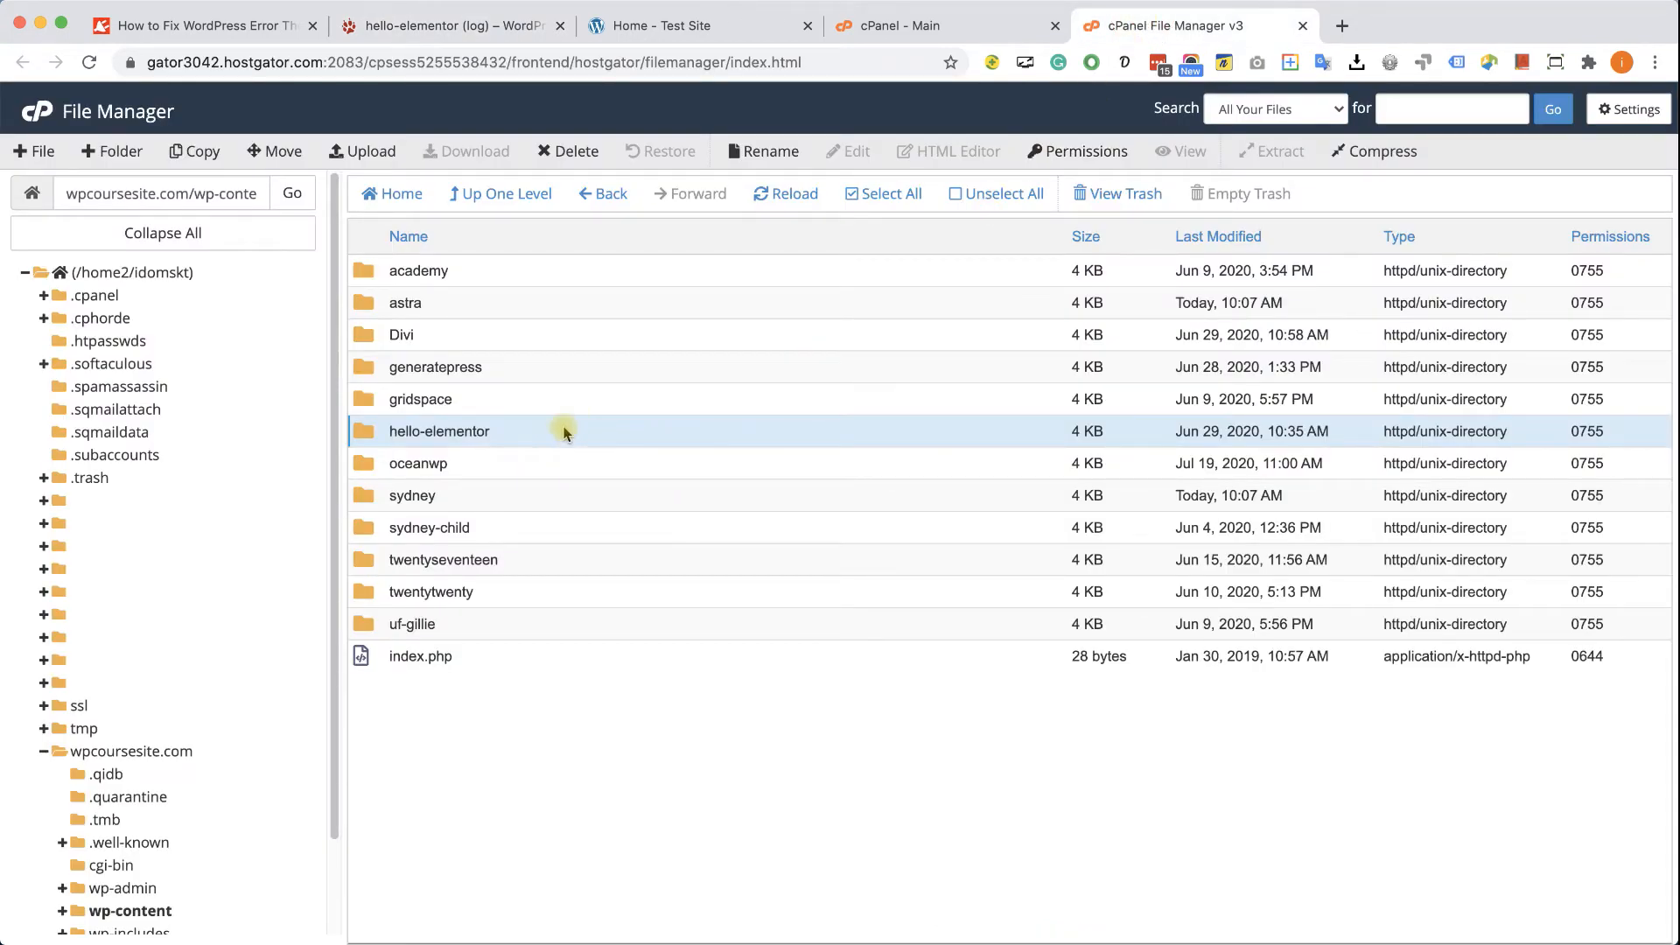
mouse_move(373, 151)
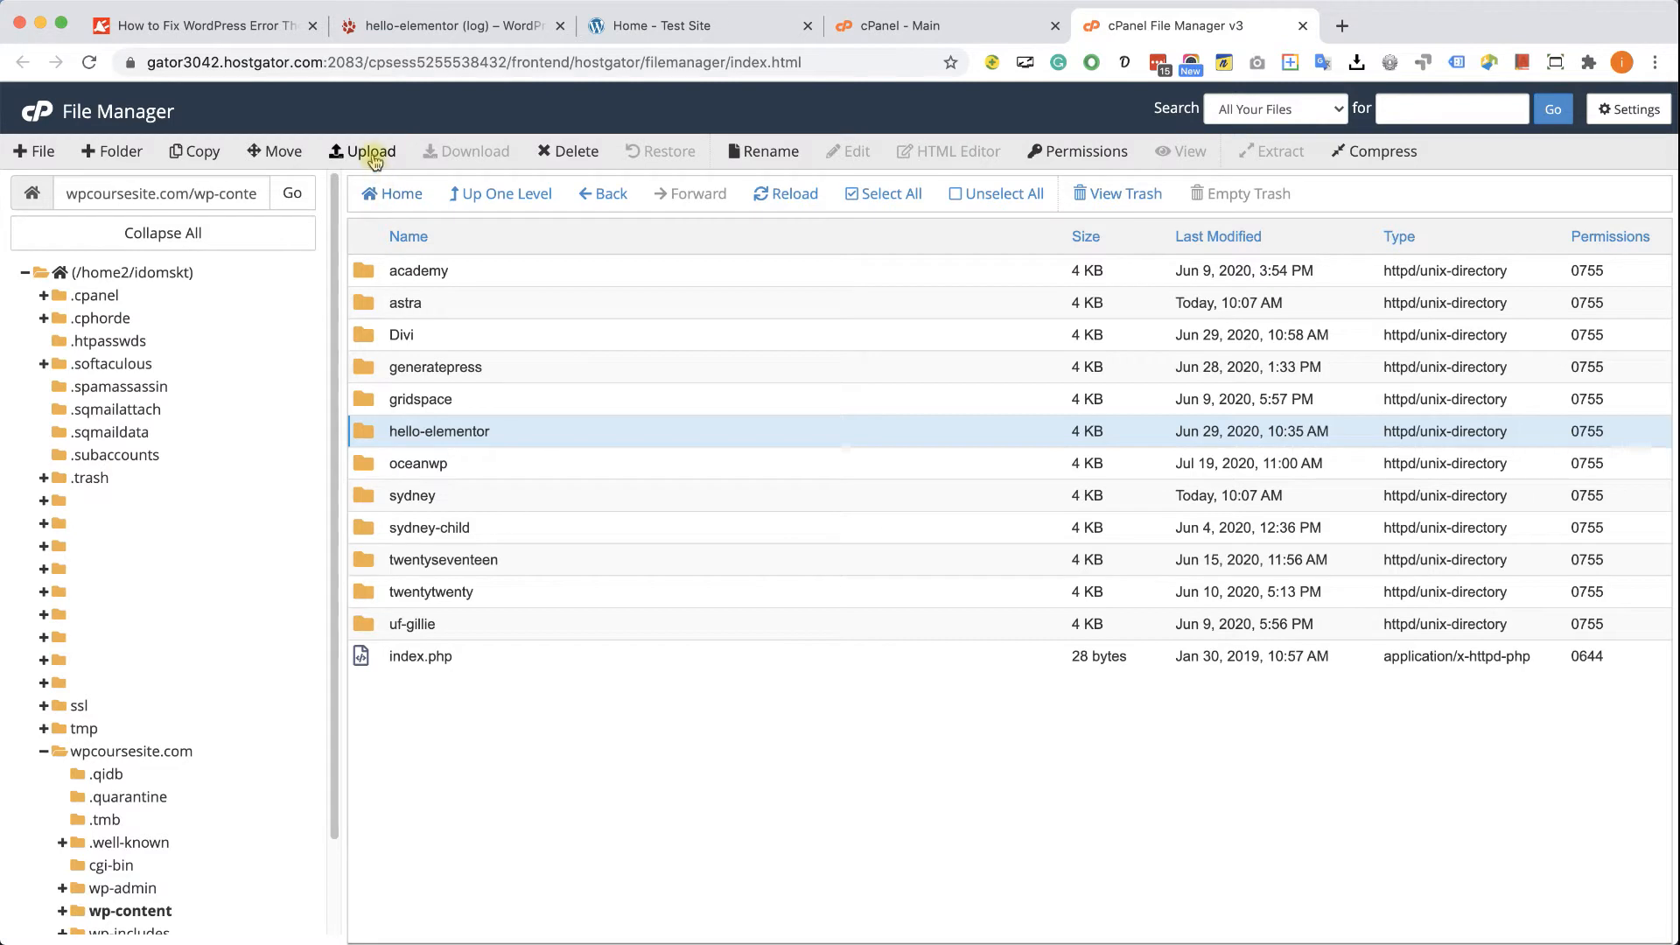
left_click(370, 151)
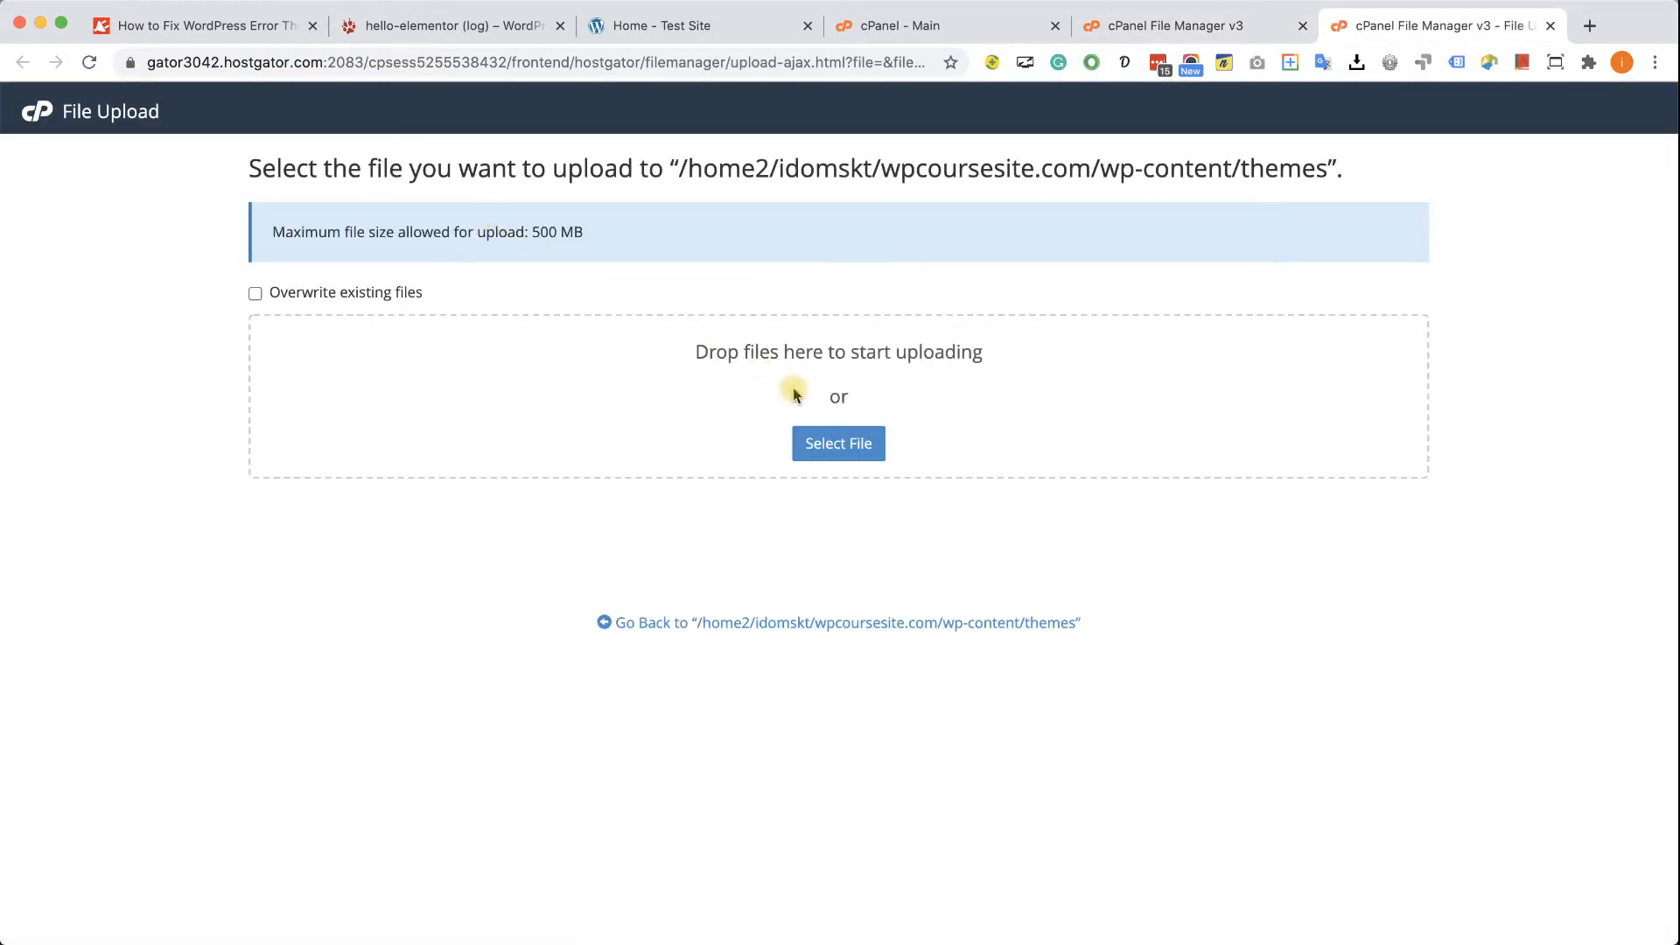
left_click(838, 444)
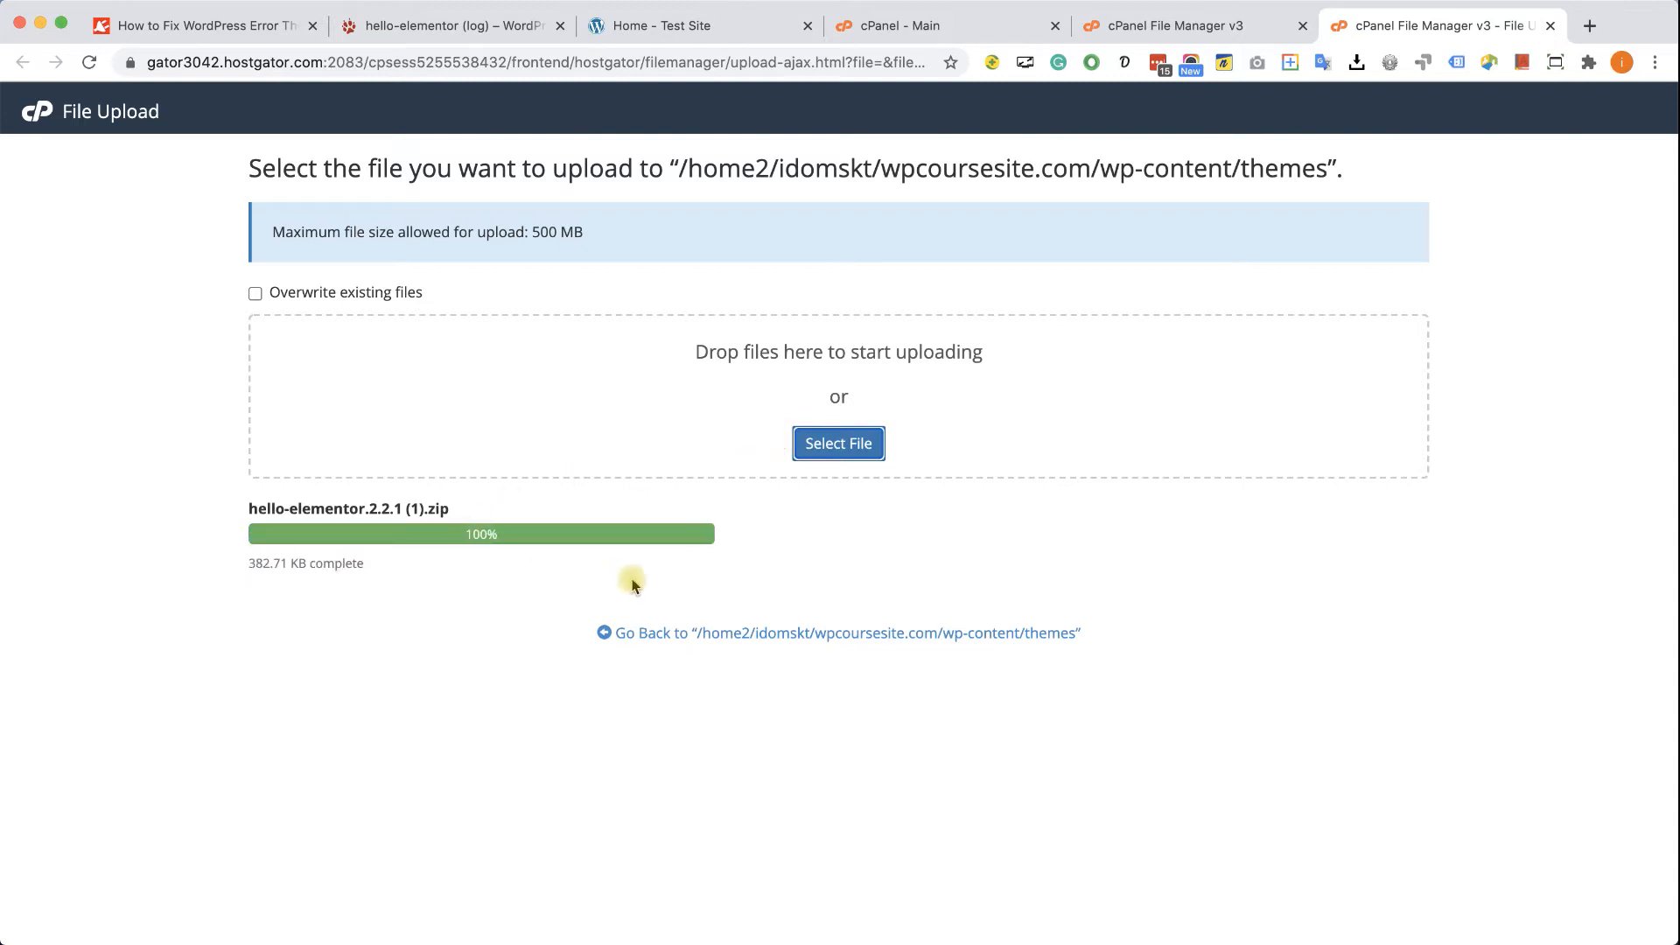
mouse_move(655, 587)
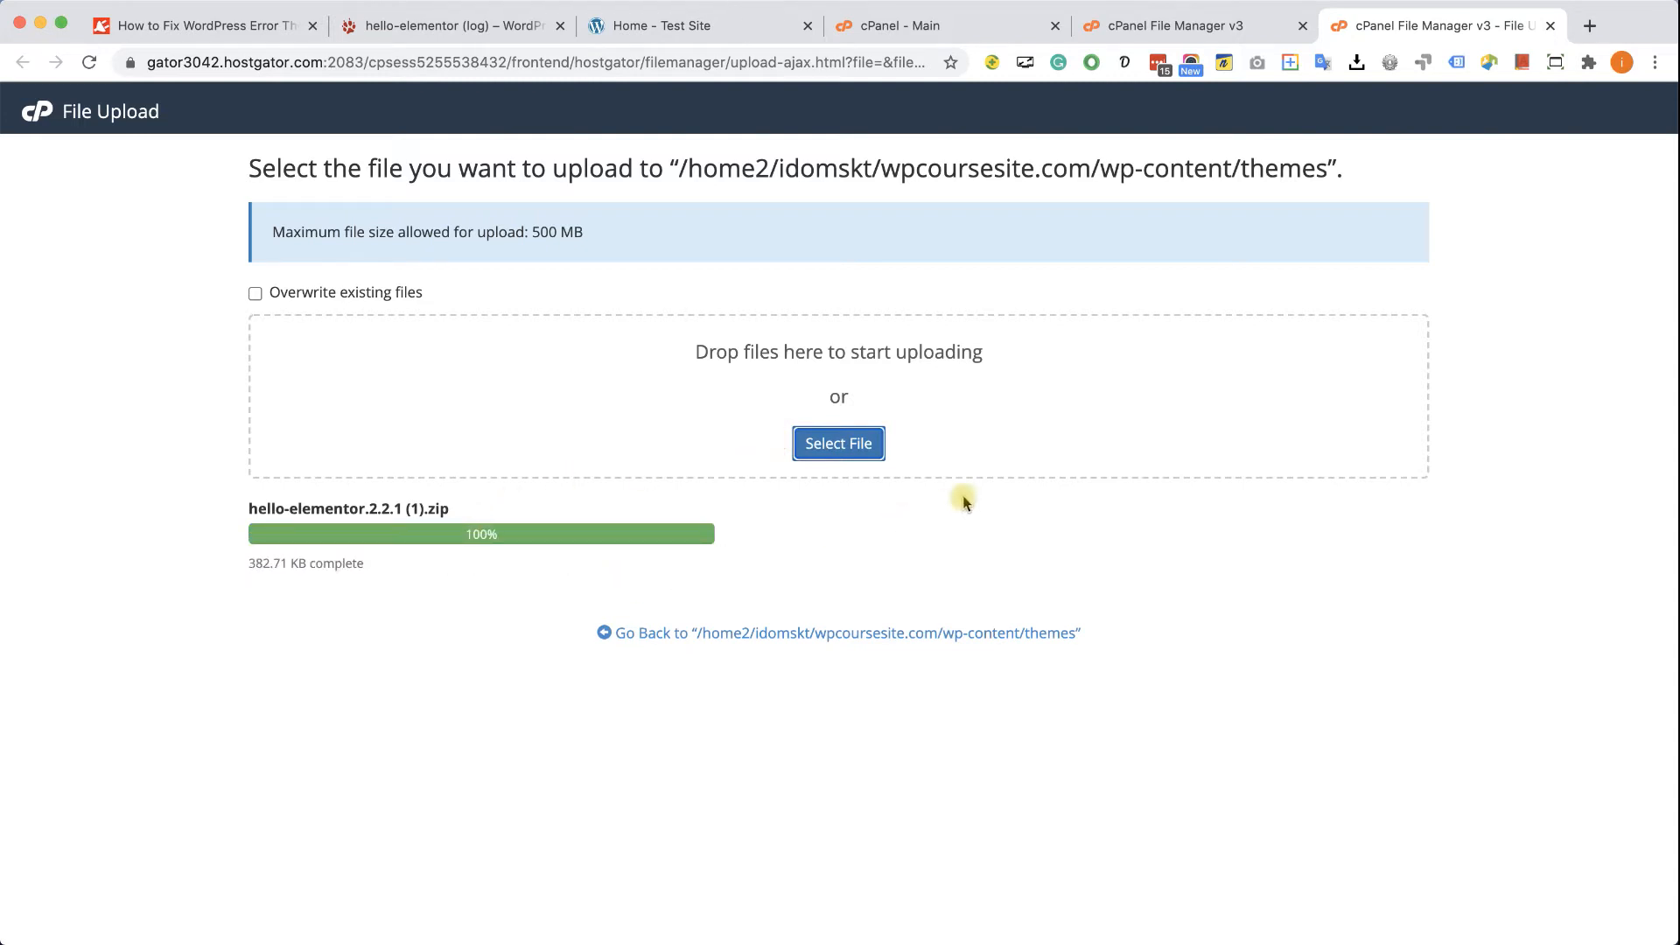
mouse_move(1551, 25)
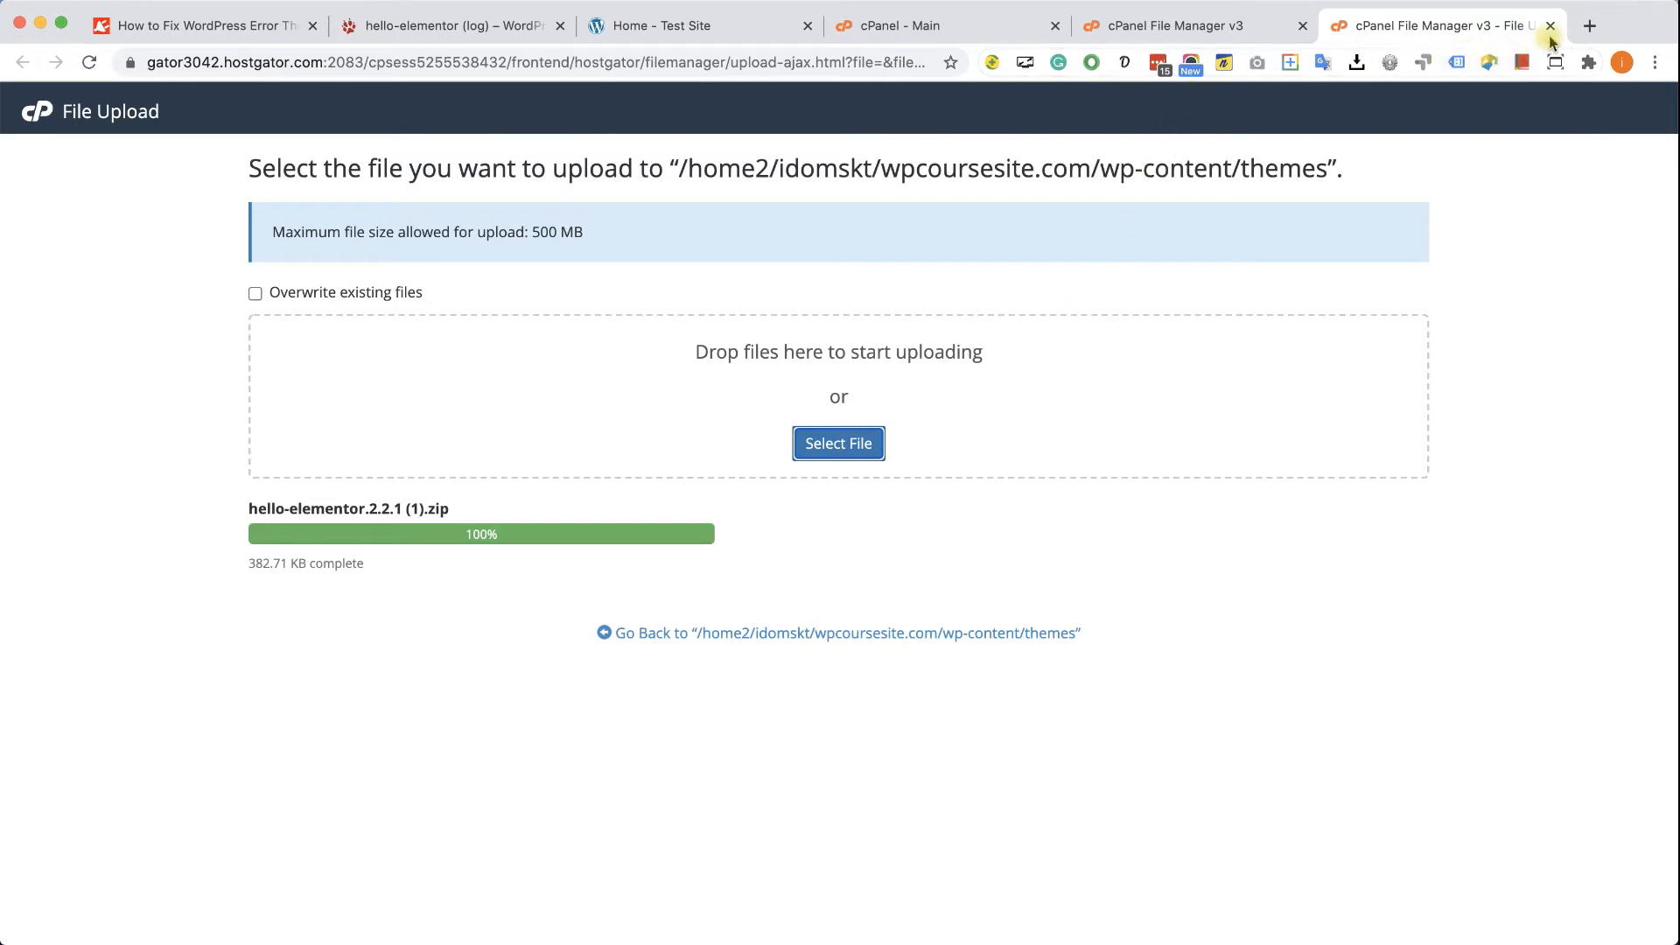
left_click(1551, 25)
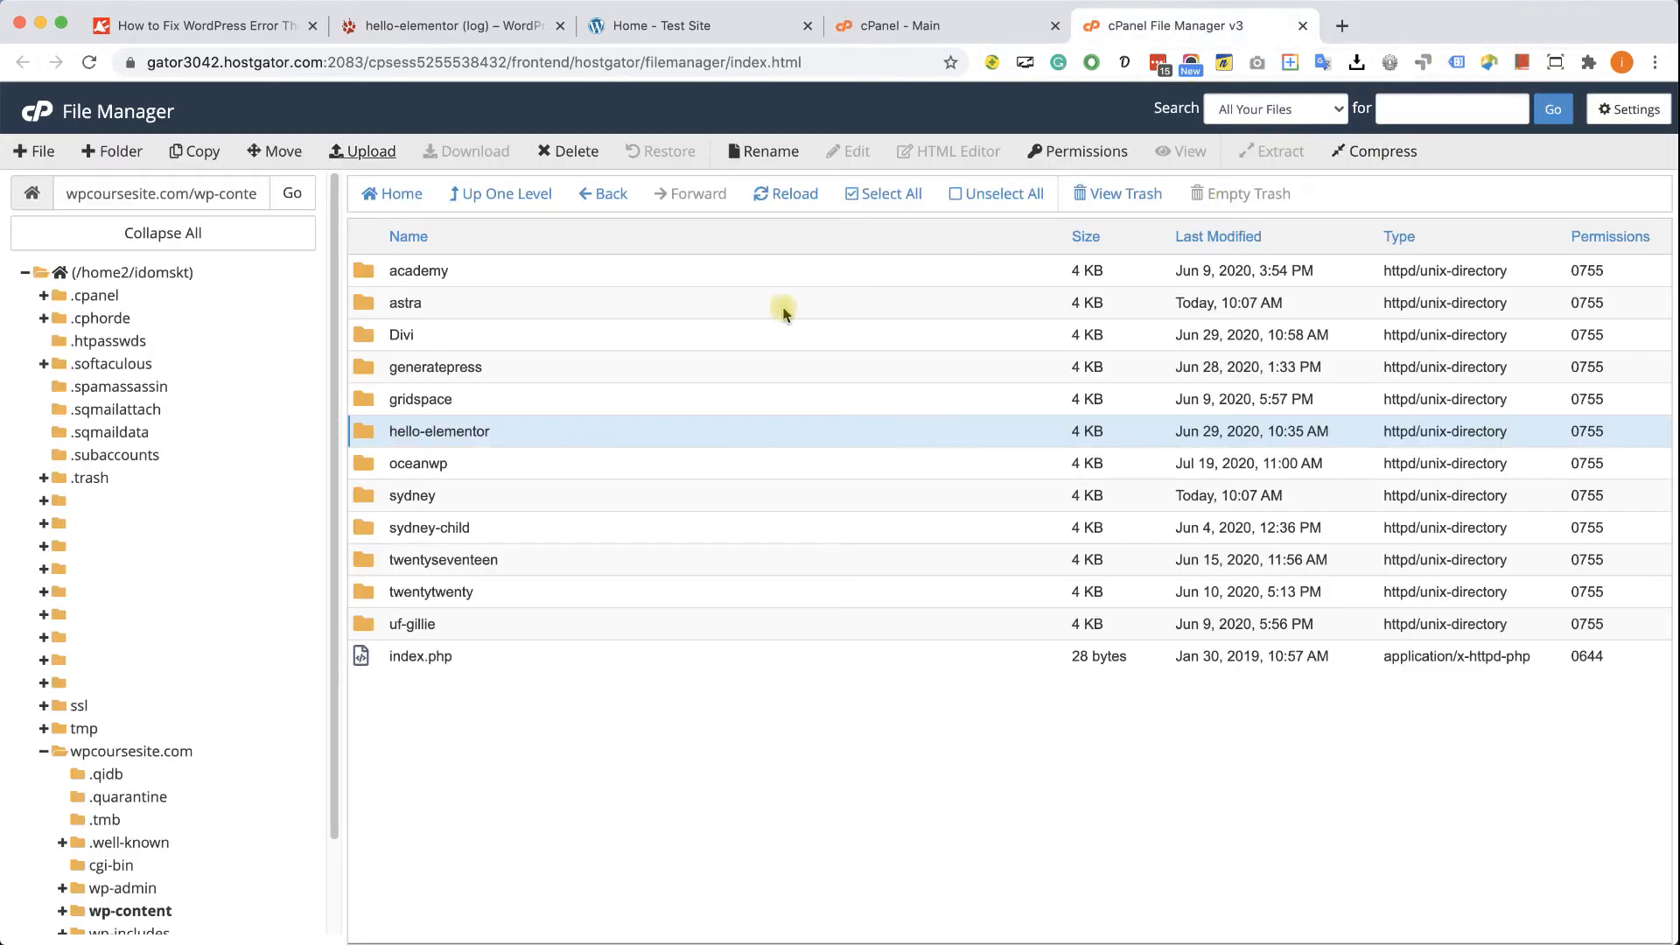
left_click(194, 152)
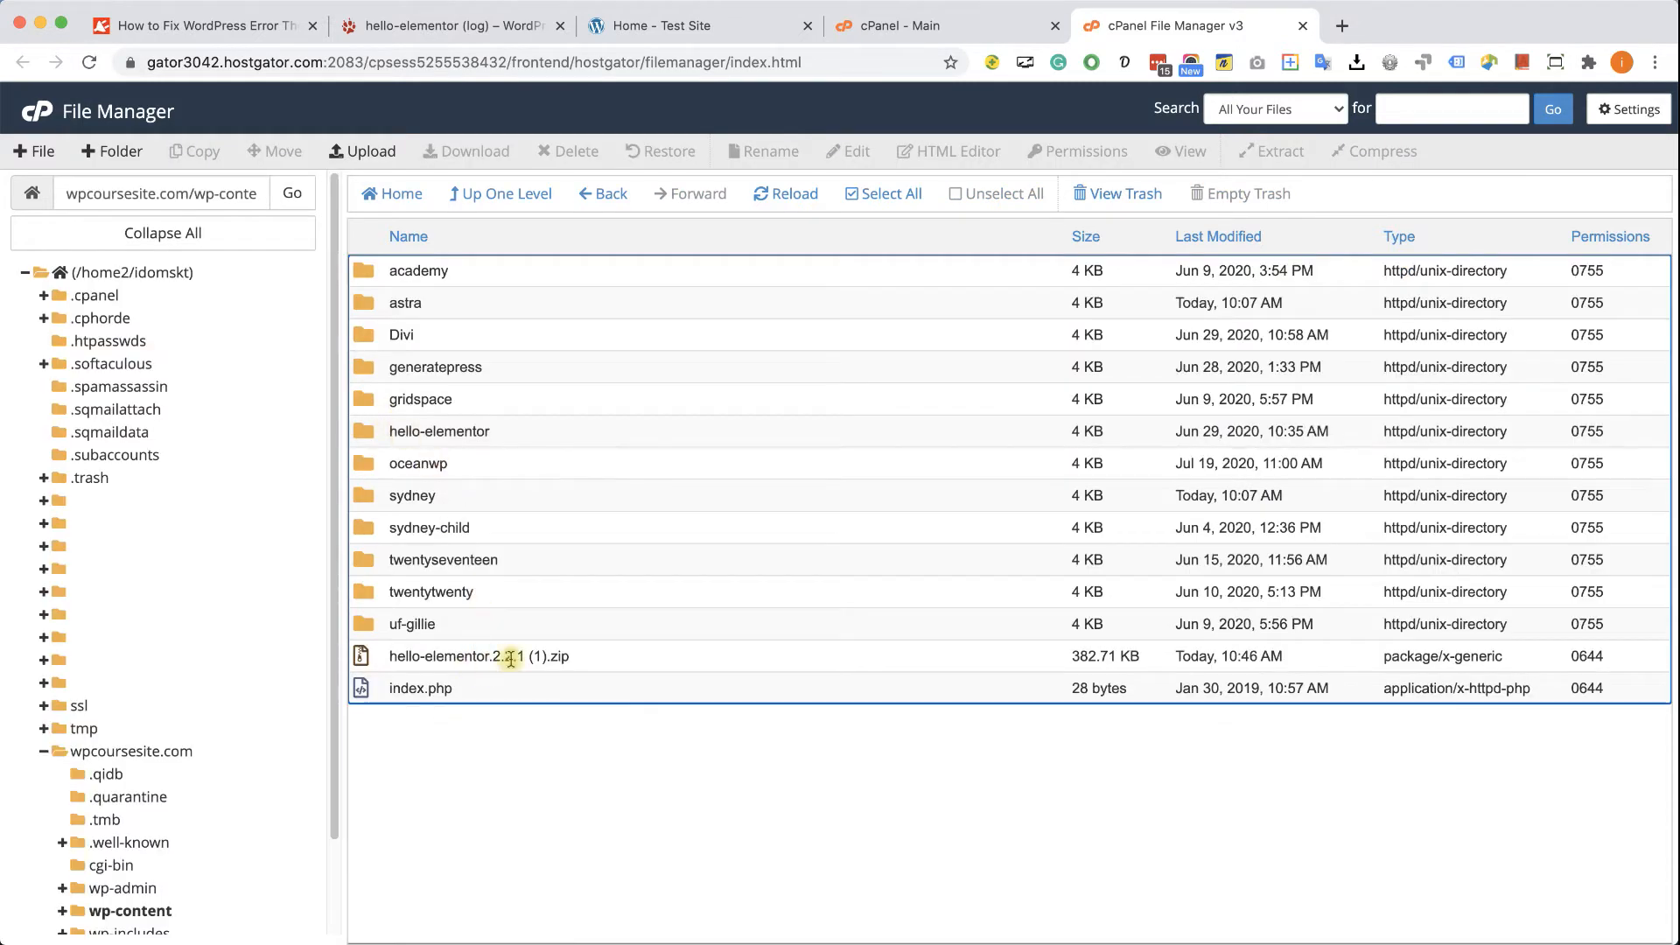
Extract hello-elementor.2.2.1 (1).zip into the themes folder, then go to the Test Site
right_click(478, 656)
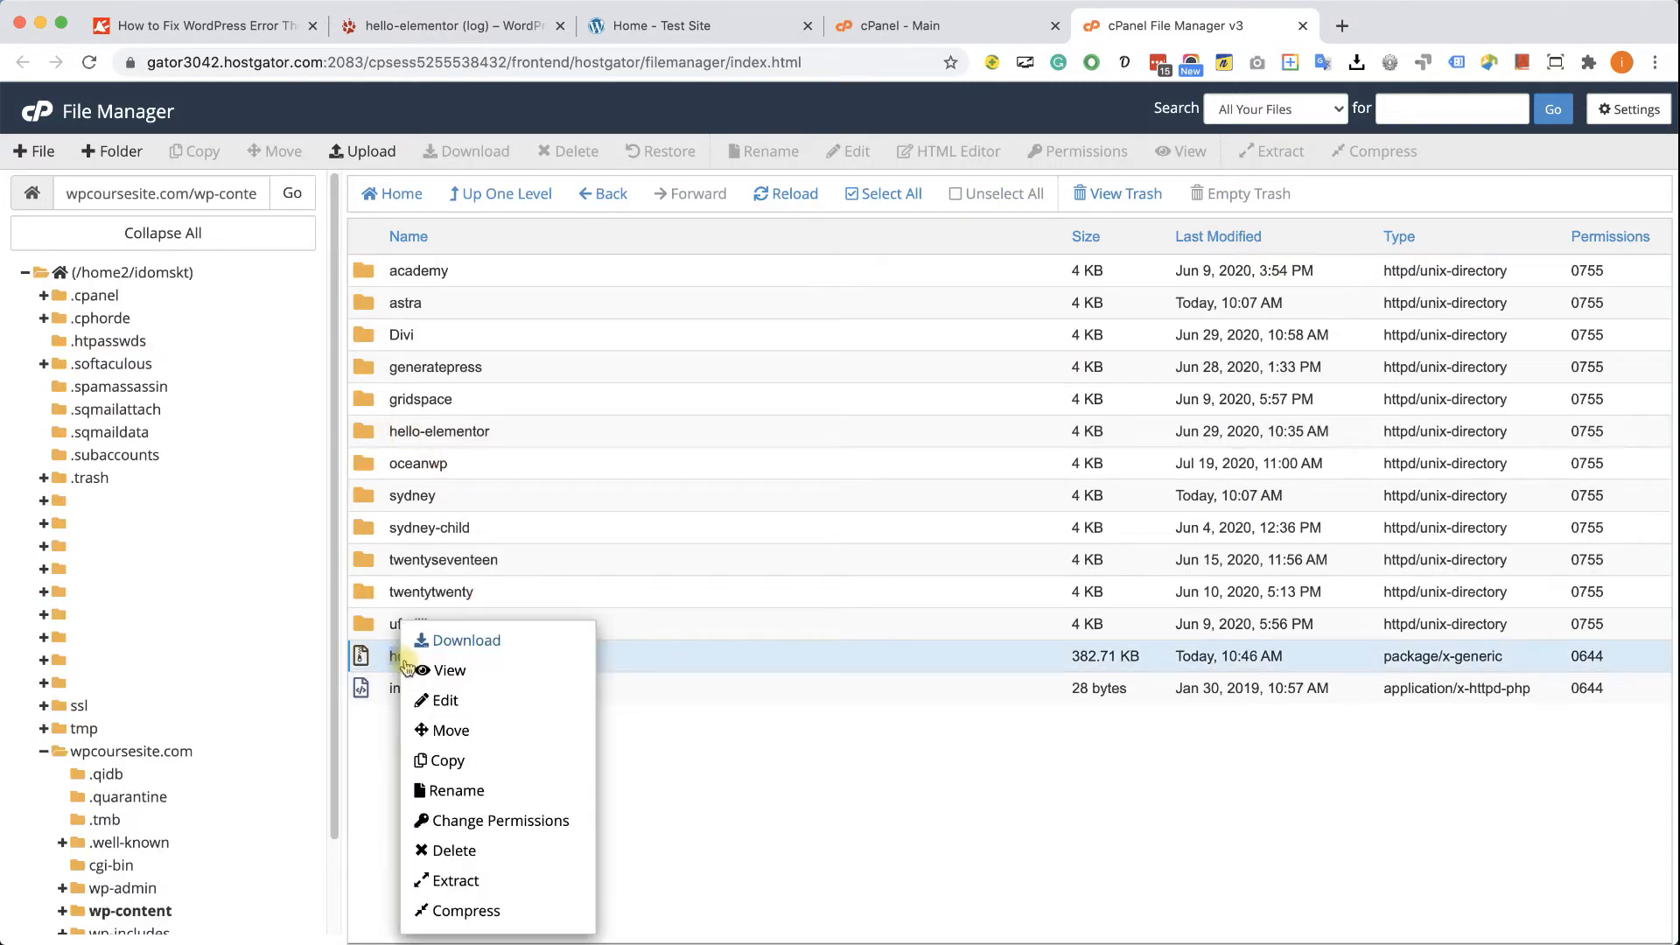
mouse_move(458, 880)
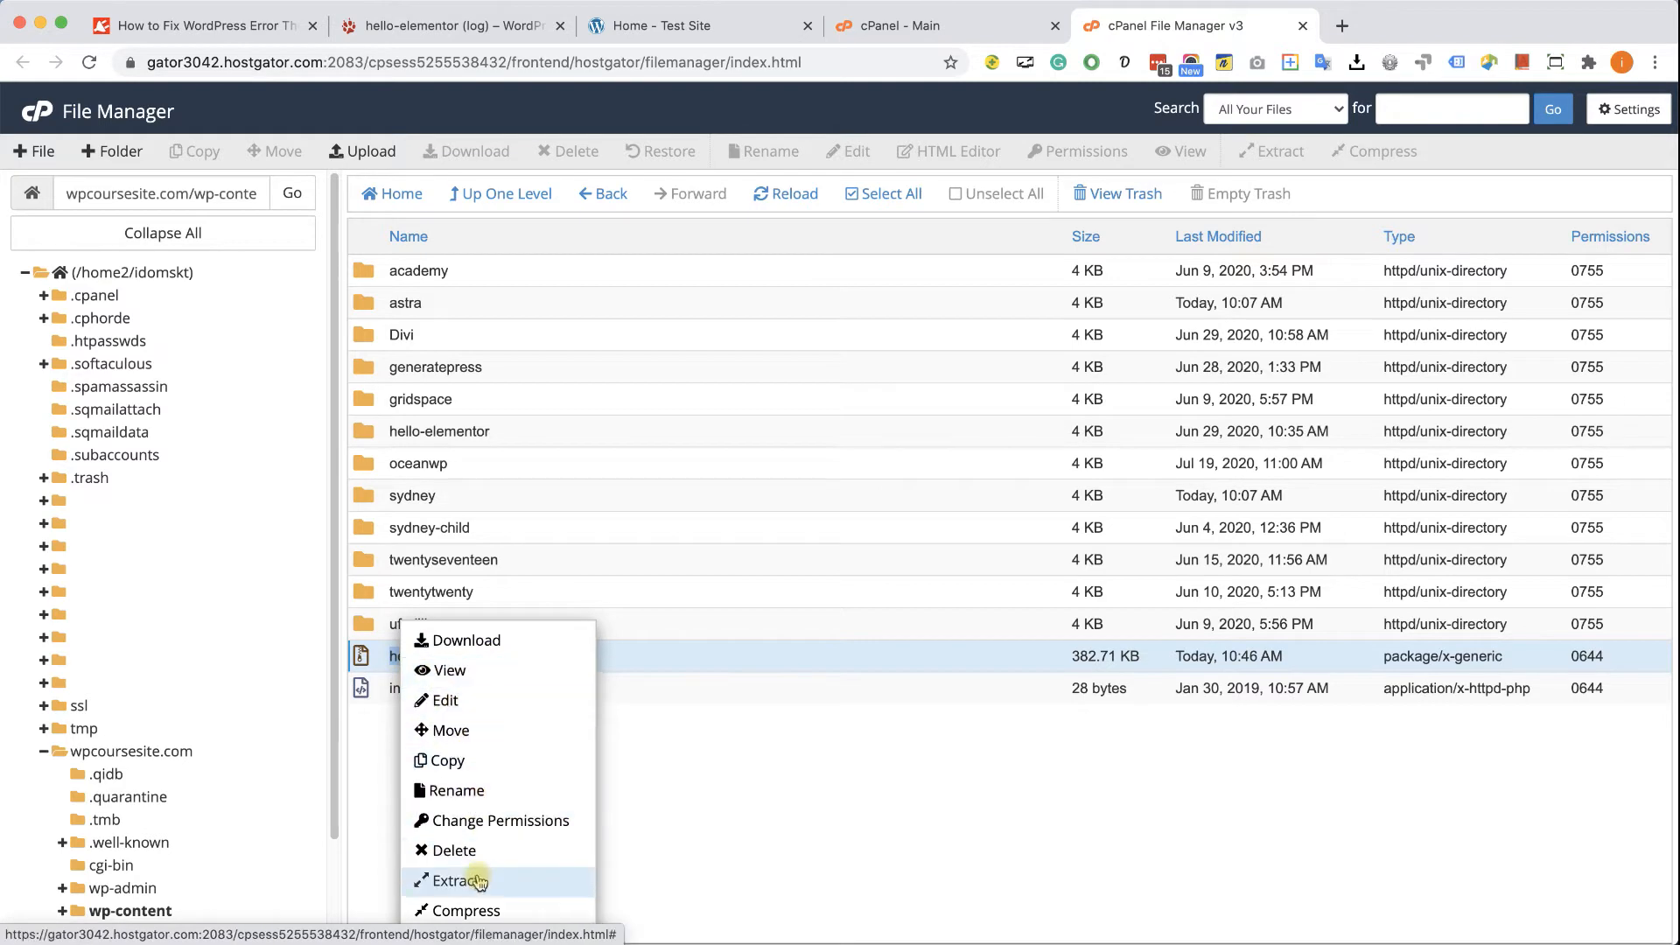
left_click(450, 882)
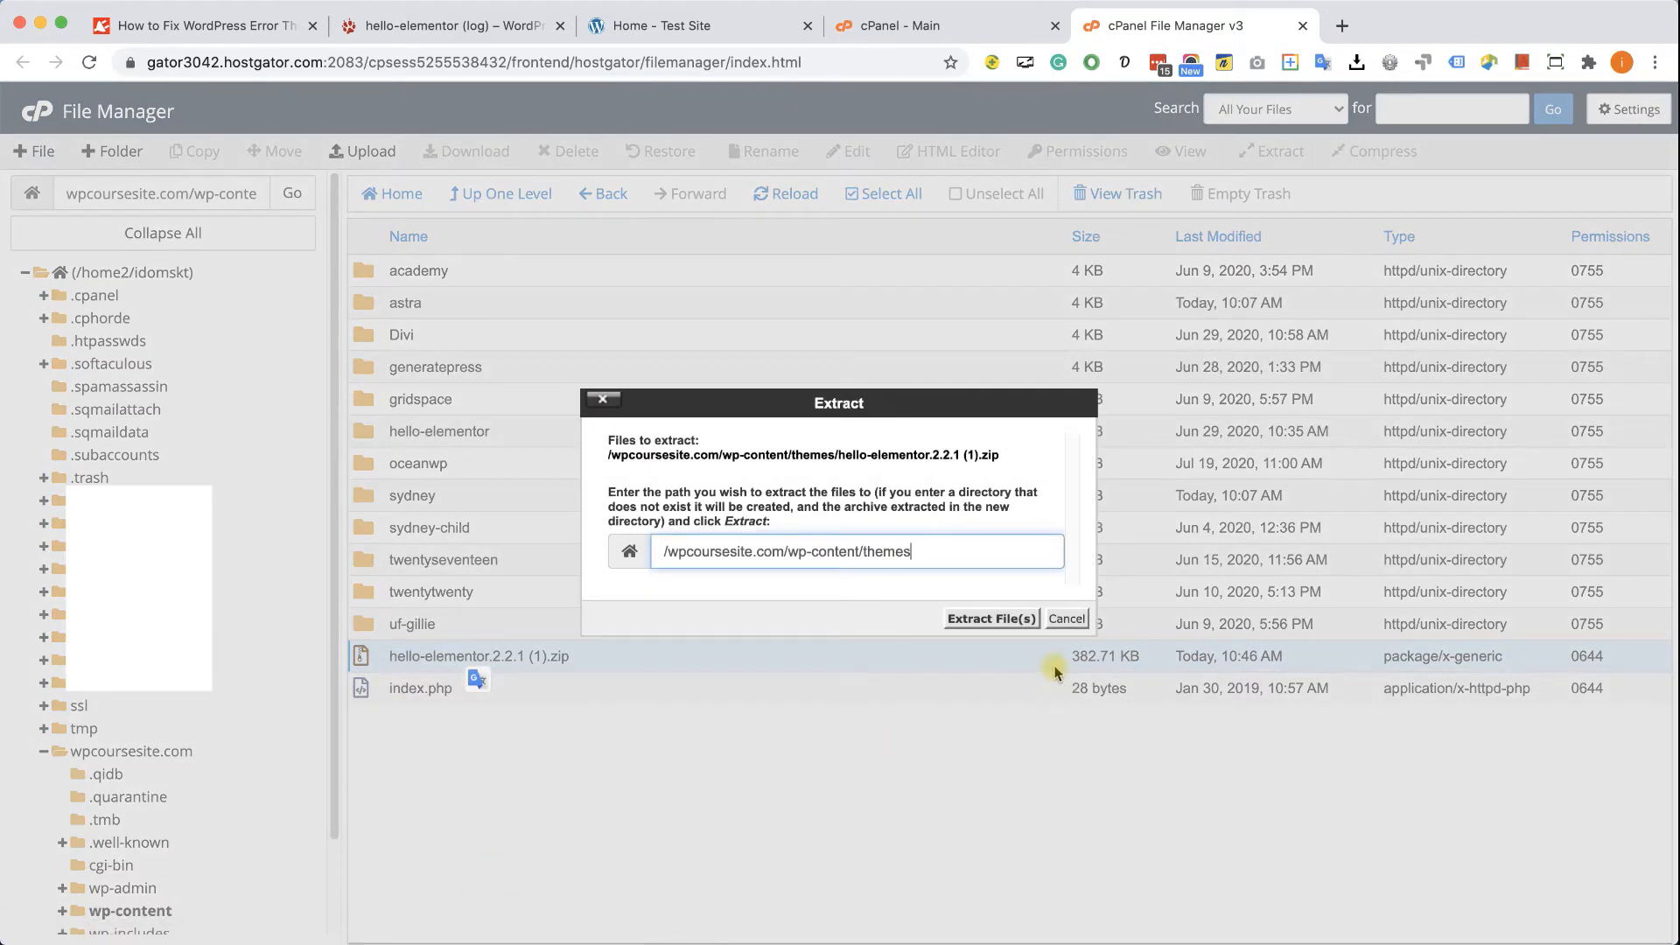
left_click(989, 619)
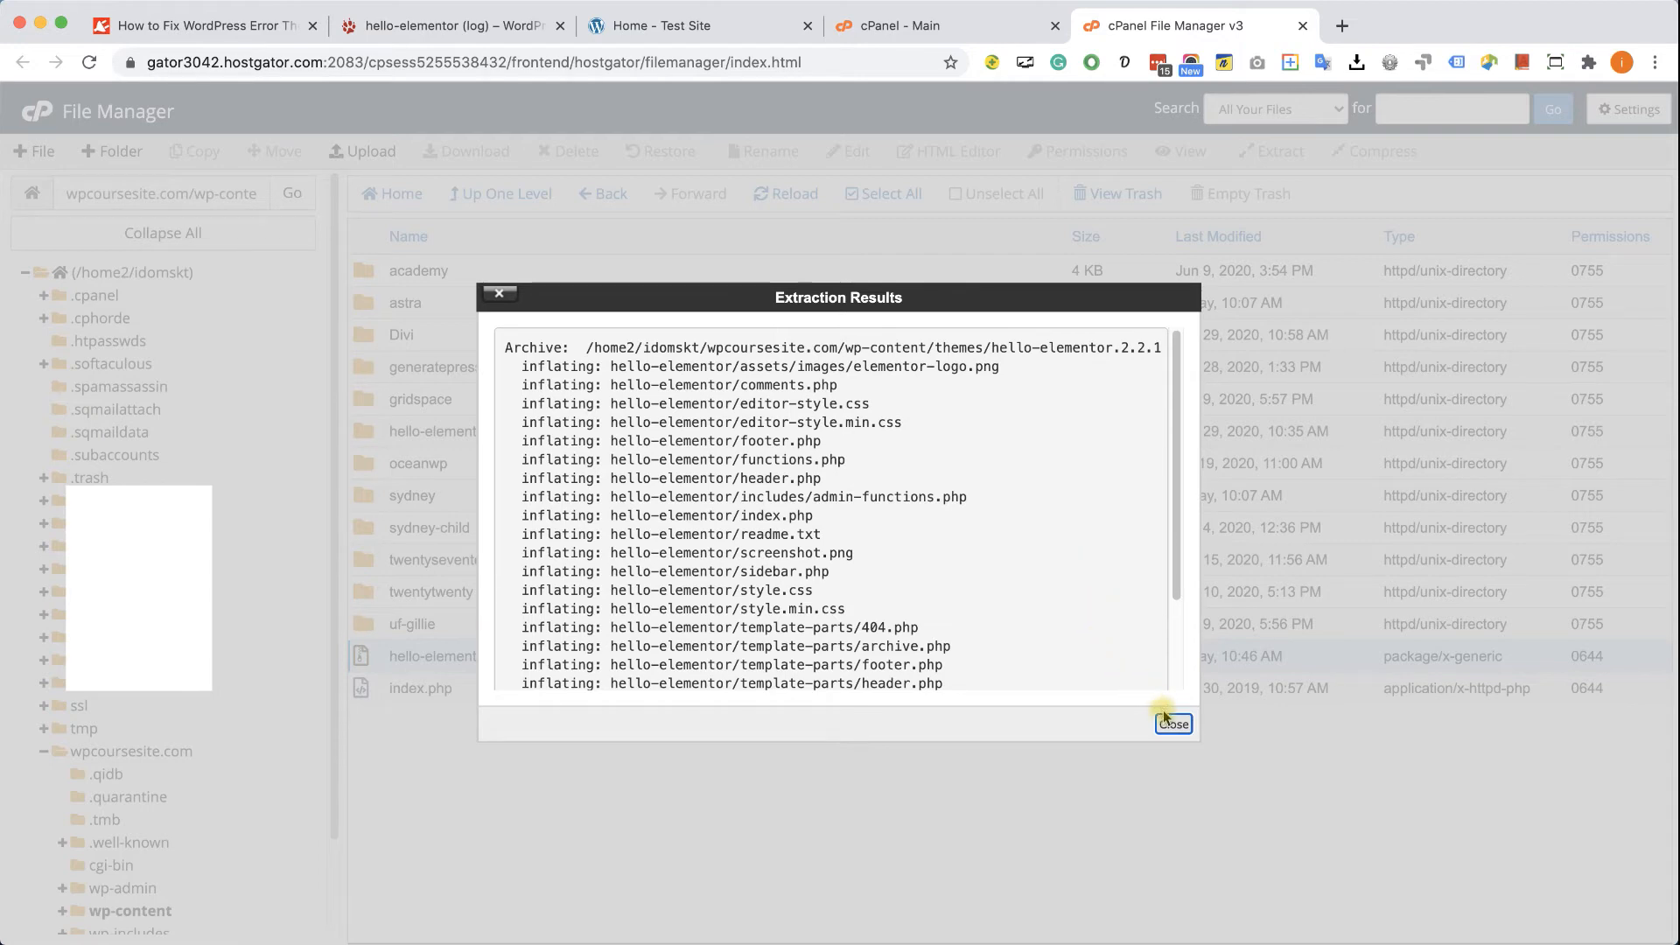
left_click(1173, 724)
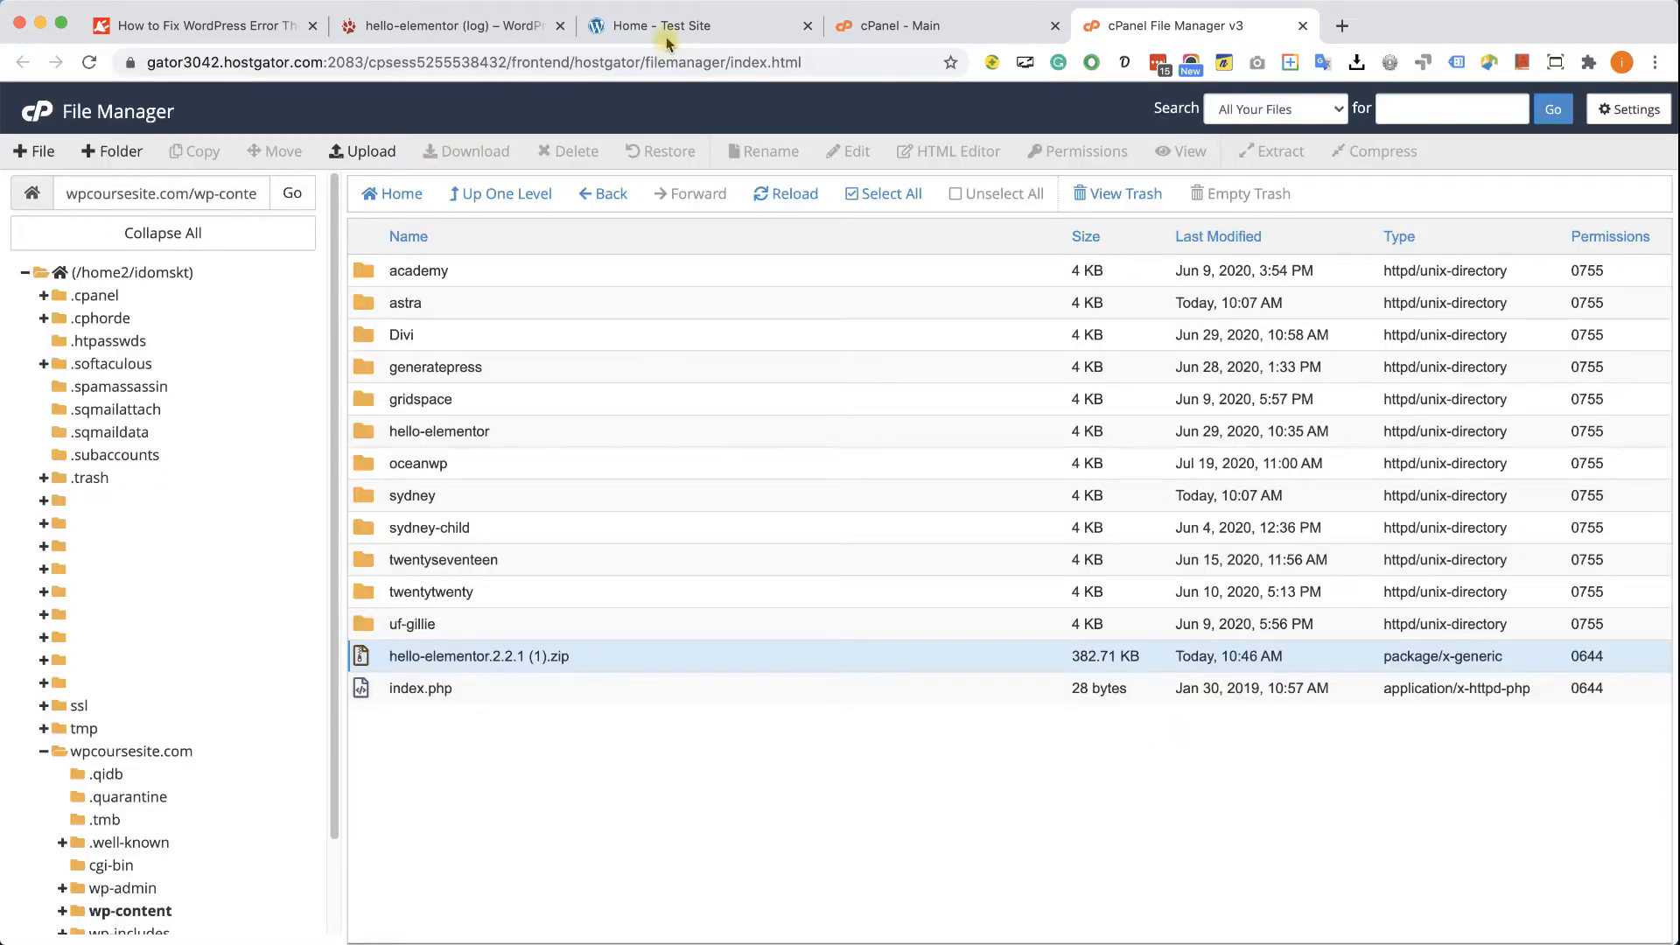
left_click(697, 25)
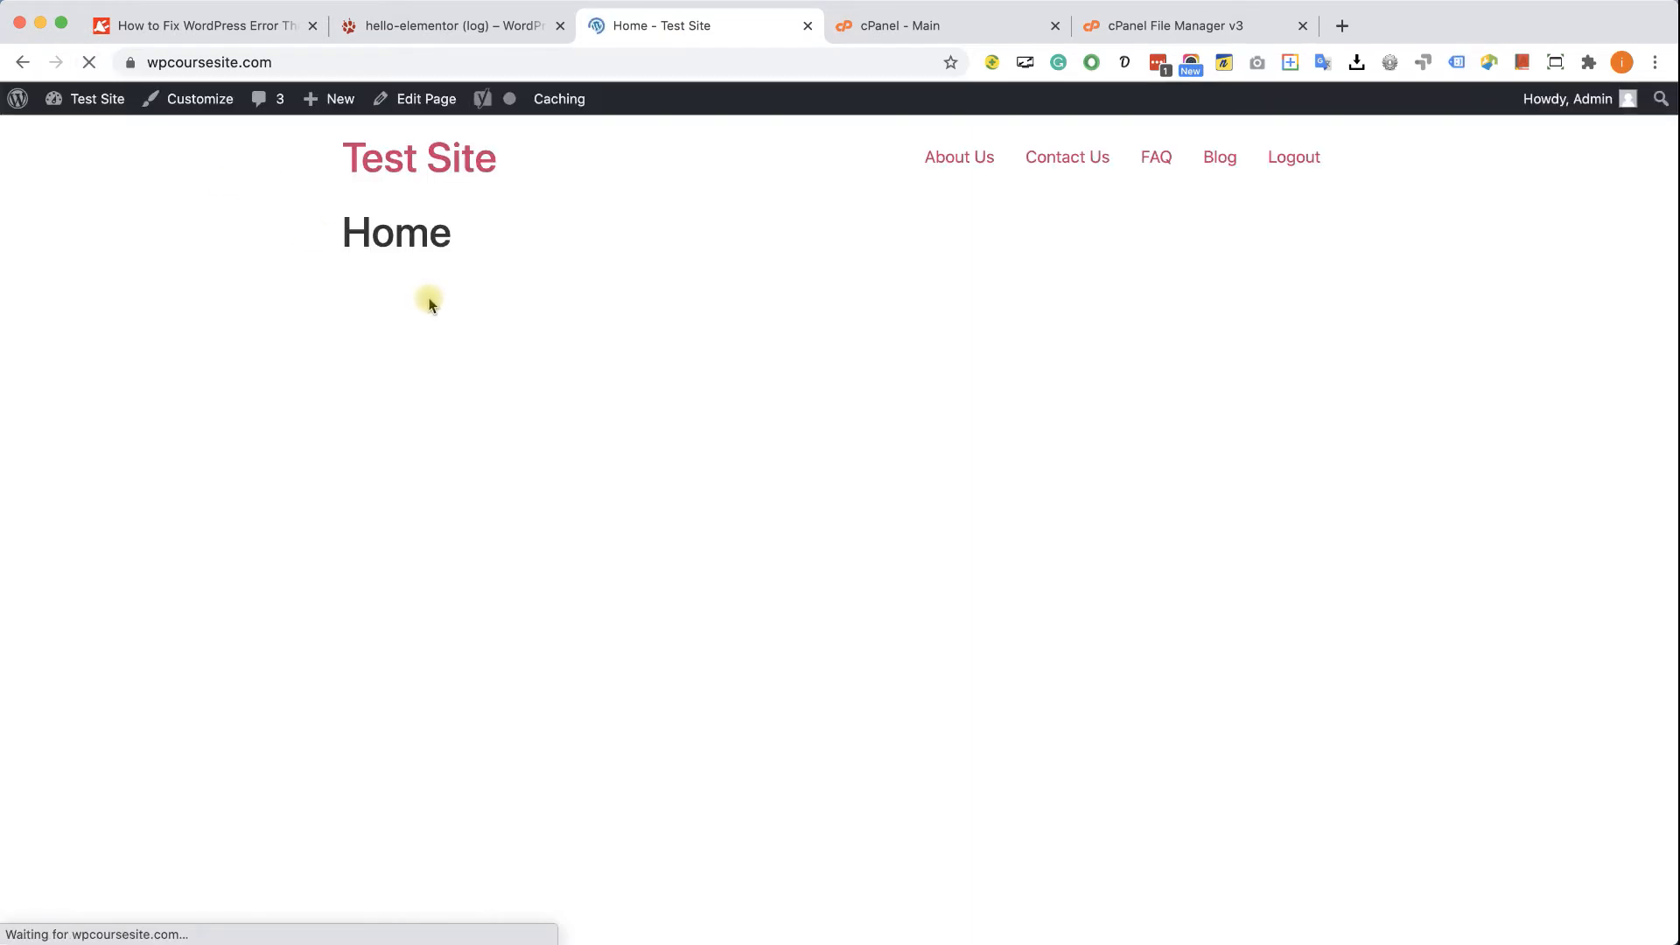
mouse_move(950, 707)
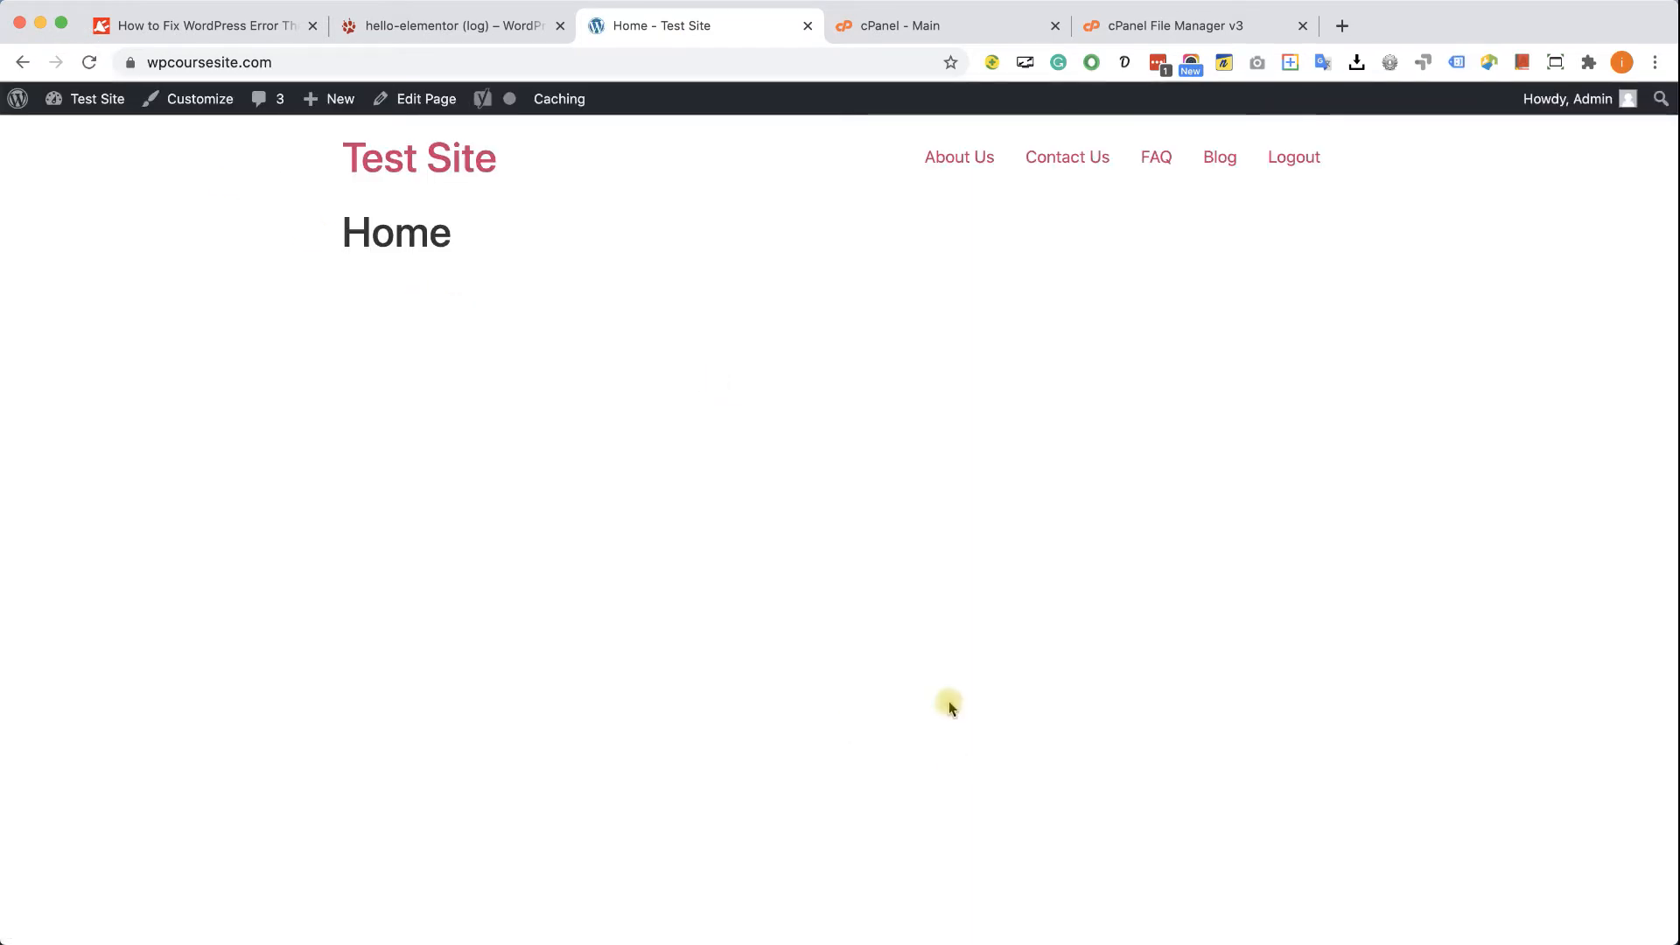
mouse_move(96, 98)
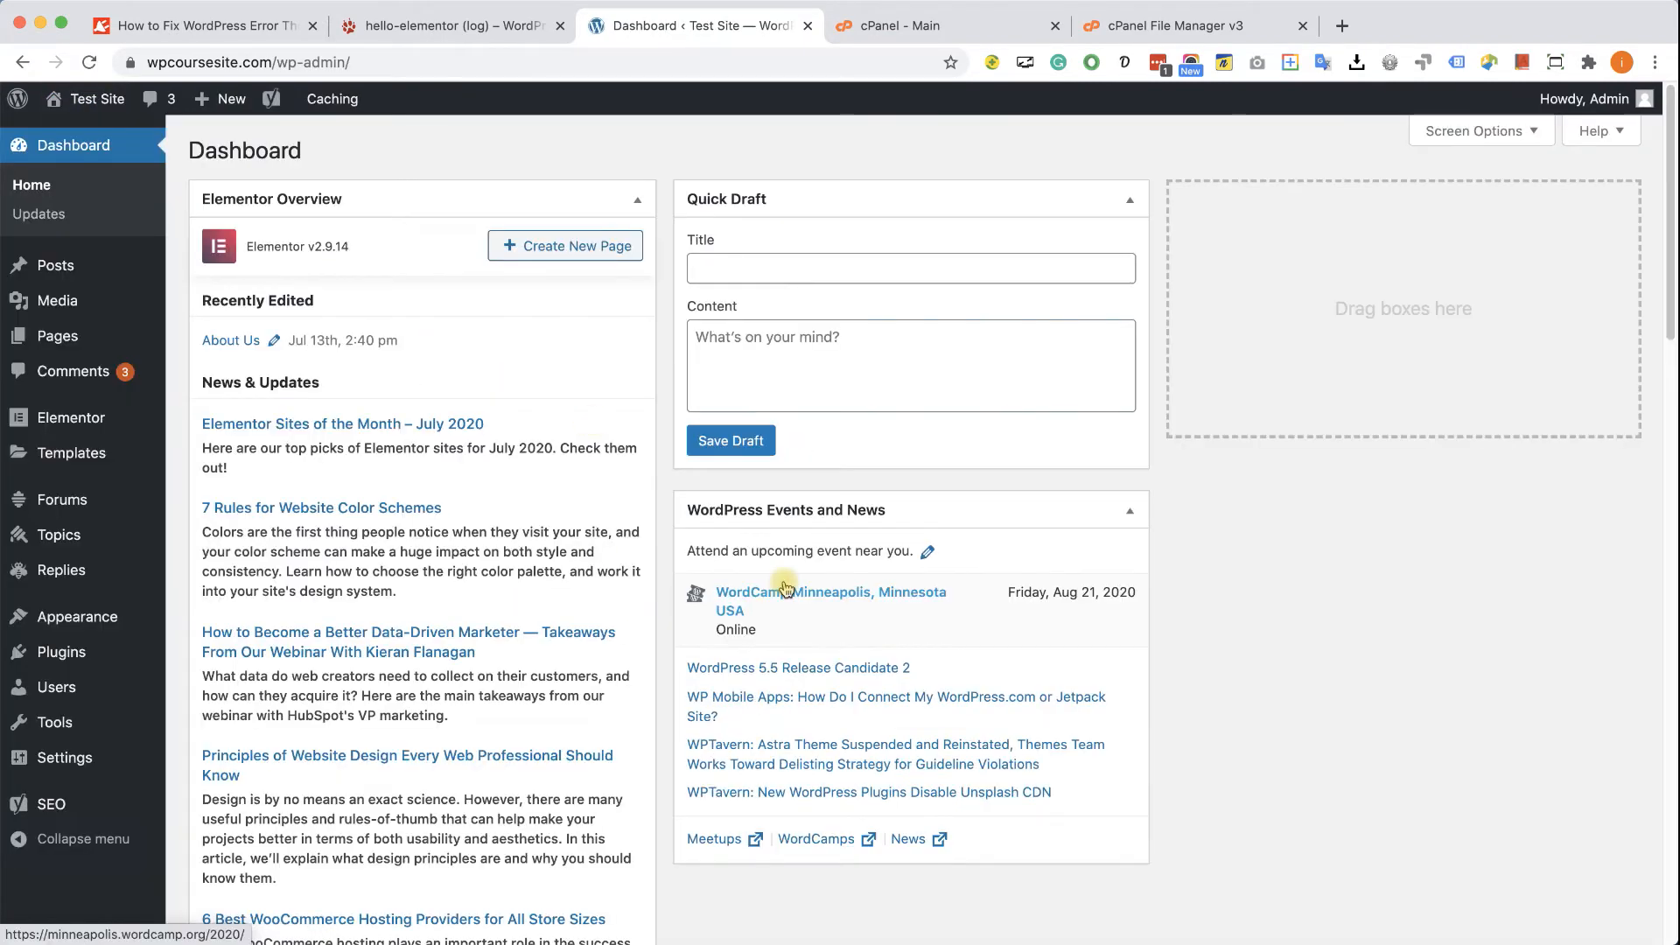
mouse_move(1227, 565)
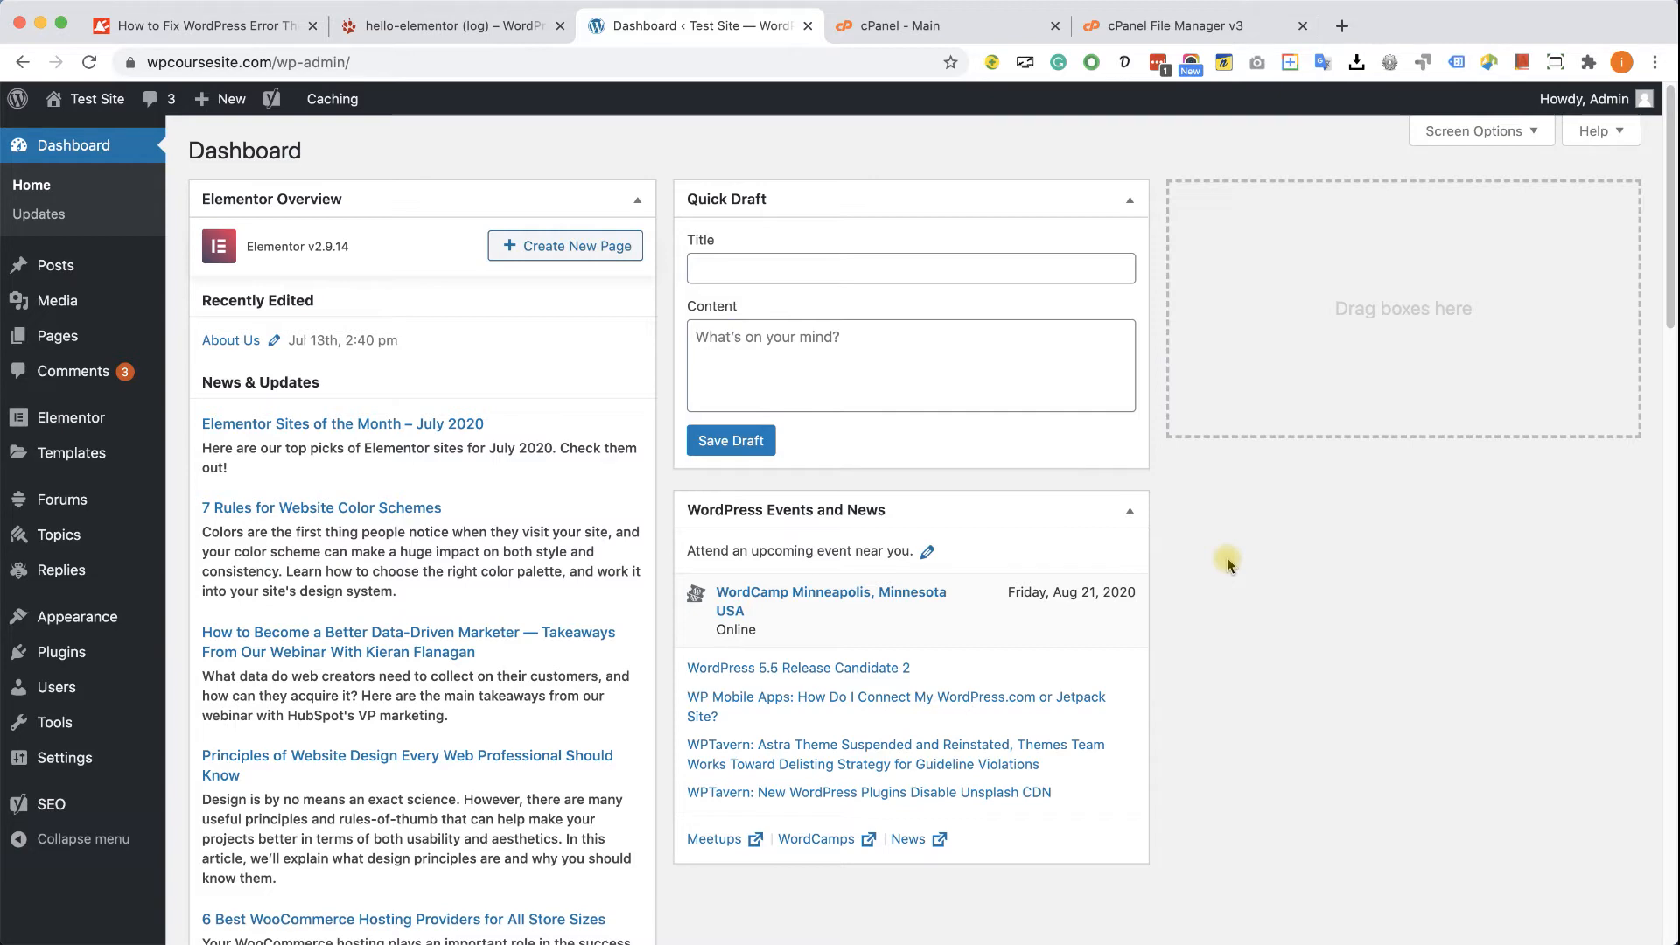
mouse_move(1235, 595)
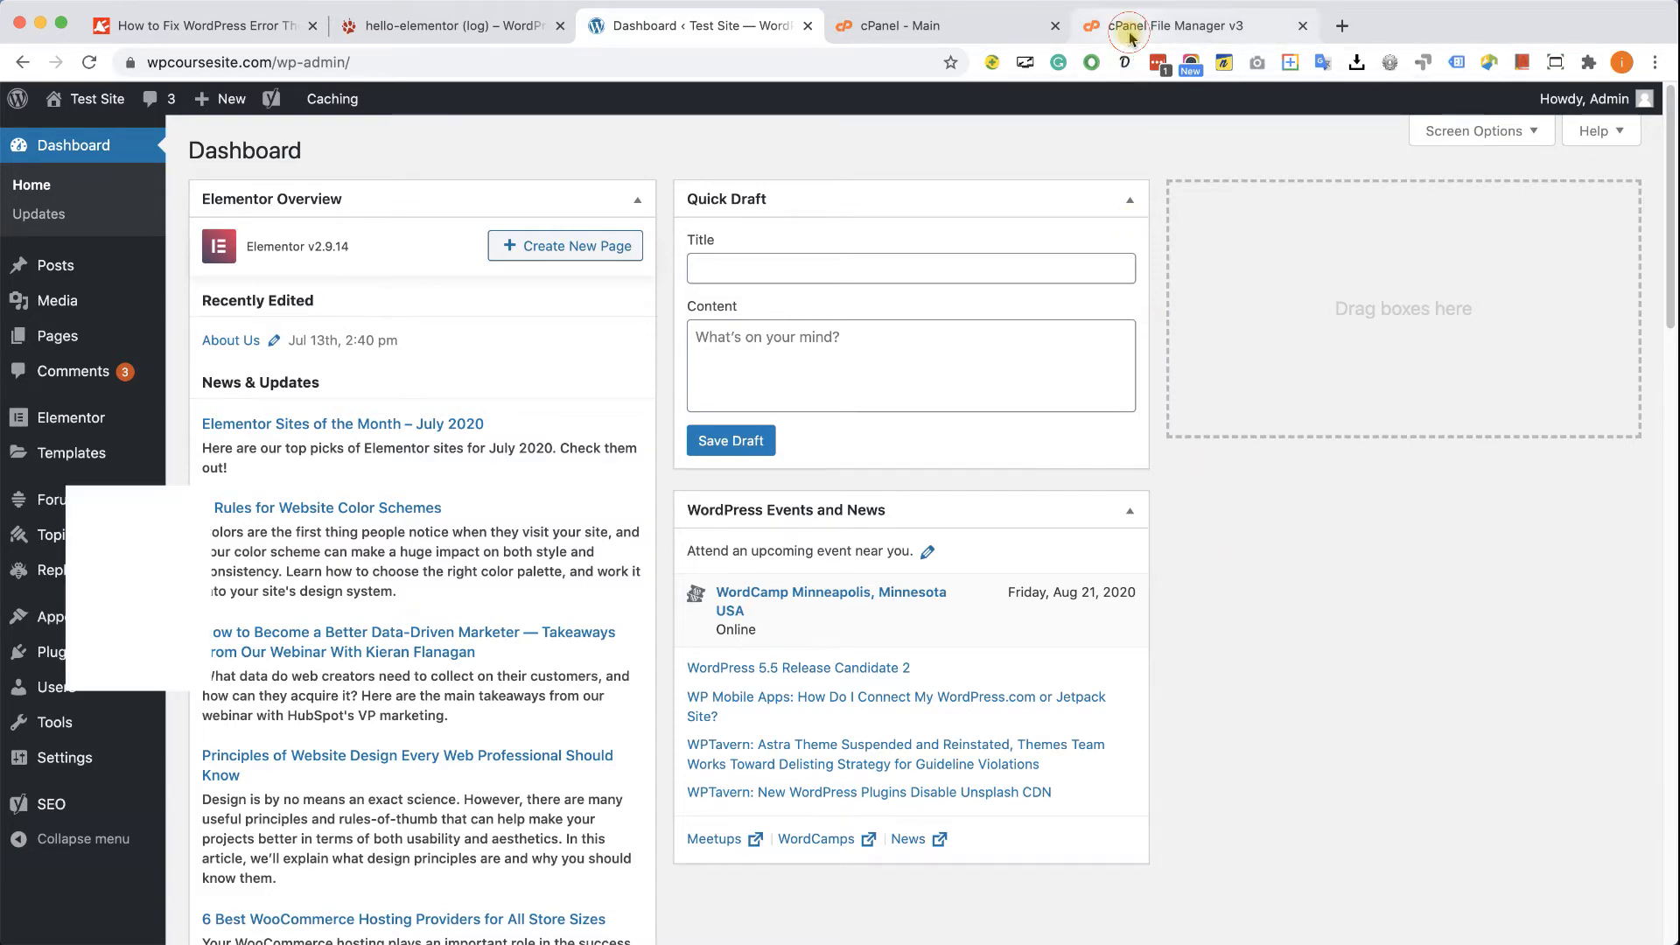
With the site and dashboard loading again, return to the cPanel File Manager themes folder
left_click(1179, 24)
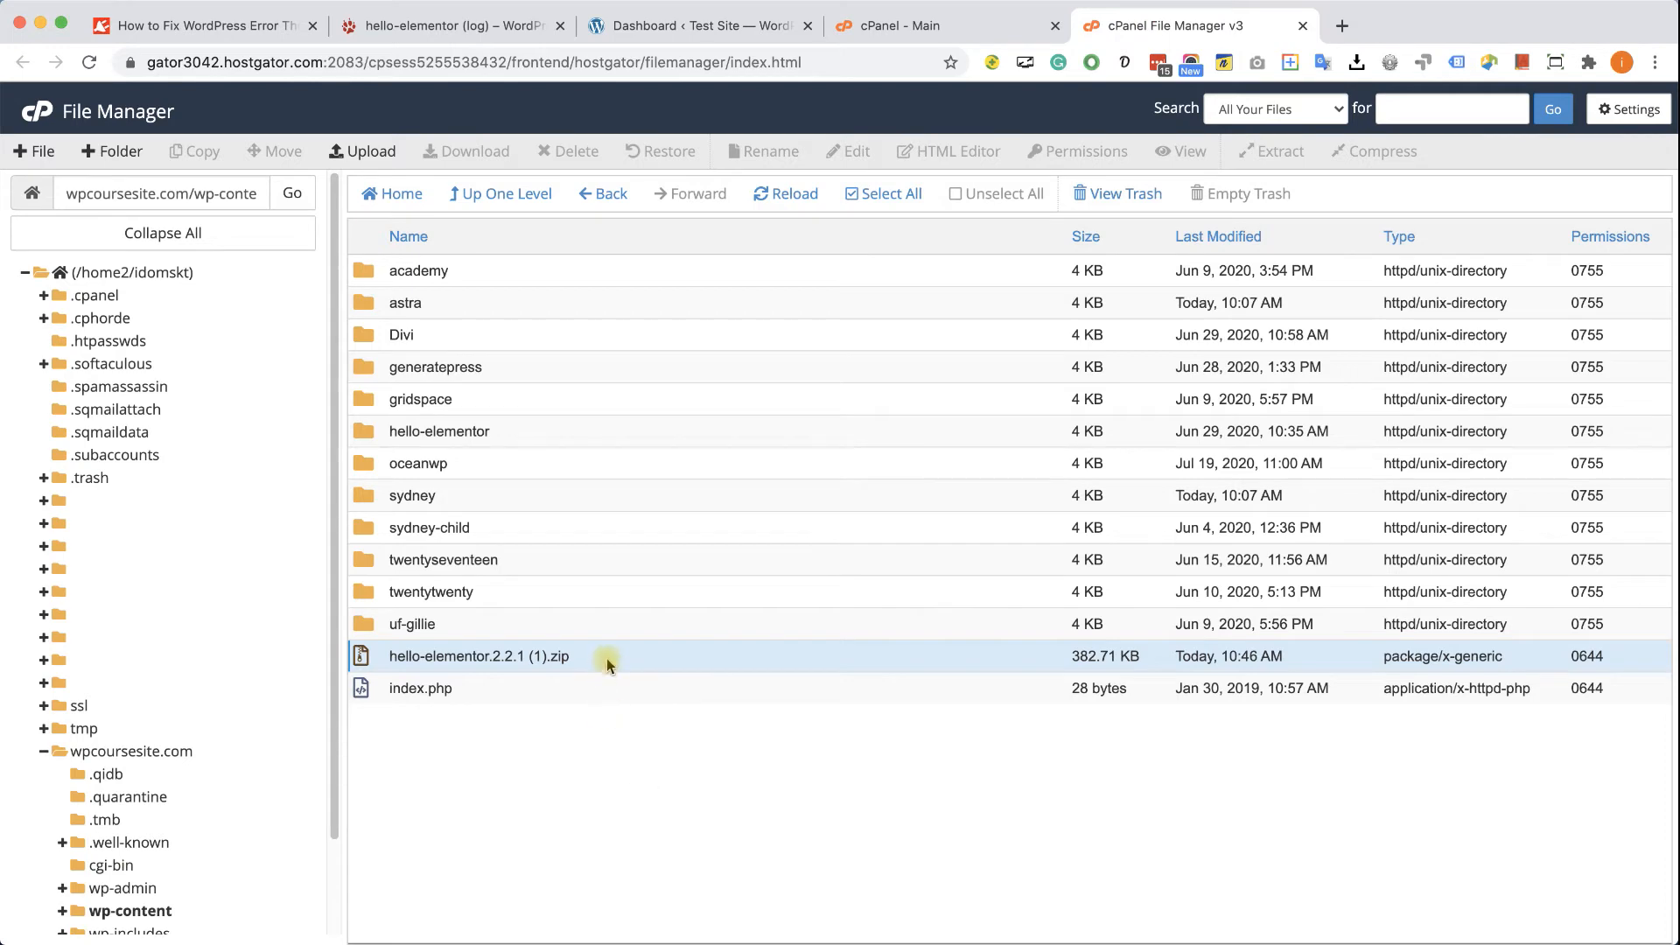
Delete the uploaded hello-elementor zip to the trash, then return to the Test Site
right_click(478, 656)
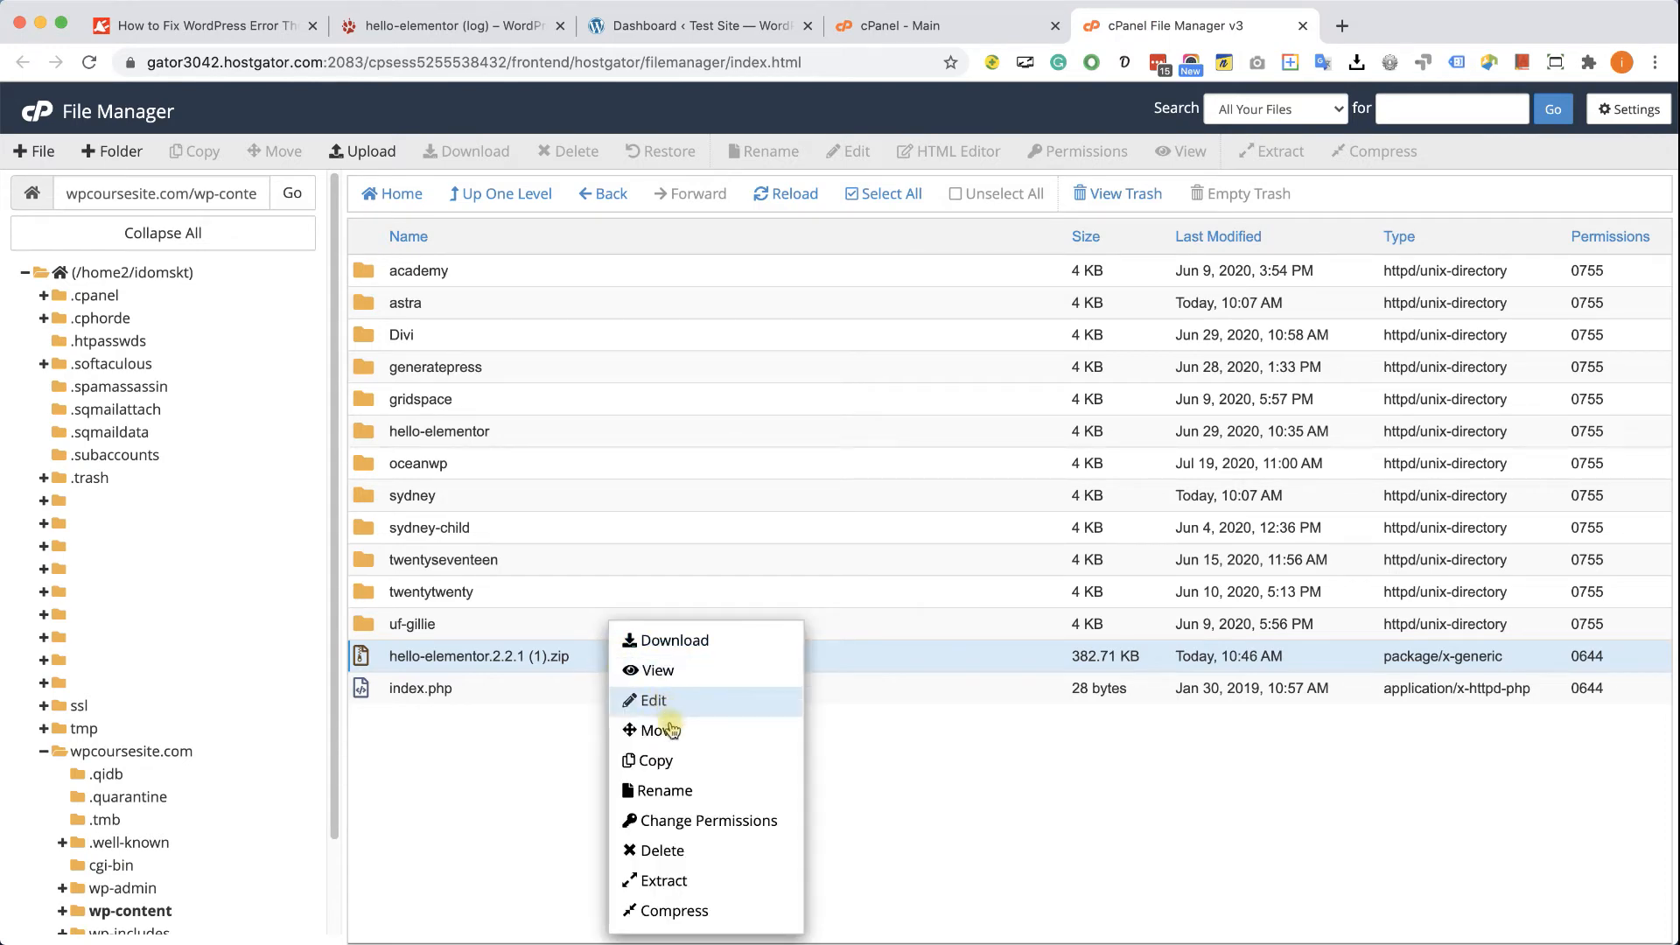
left_click(662, 850)
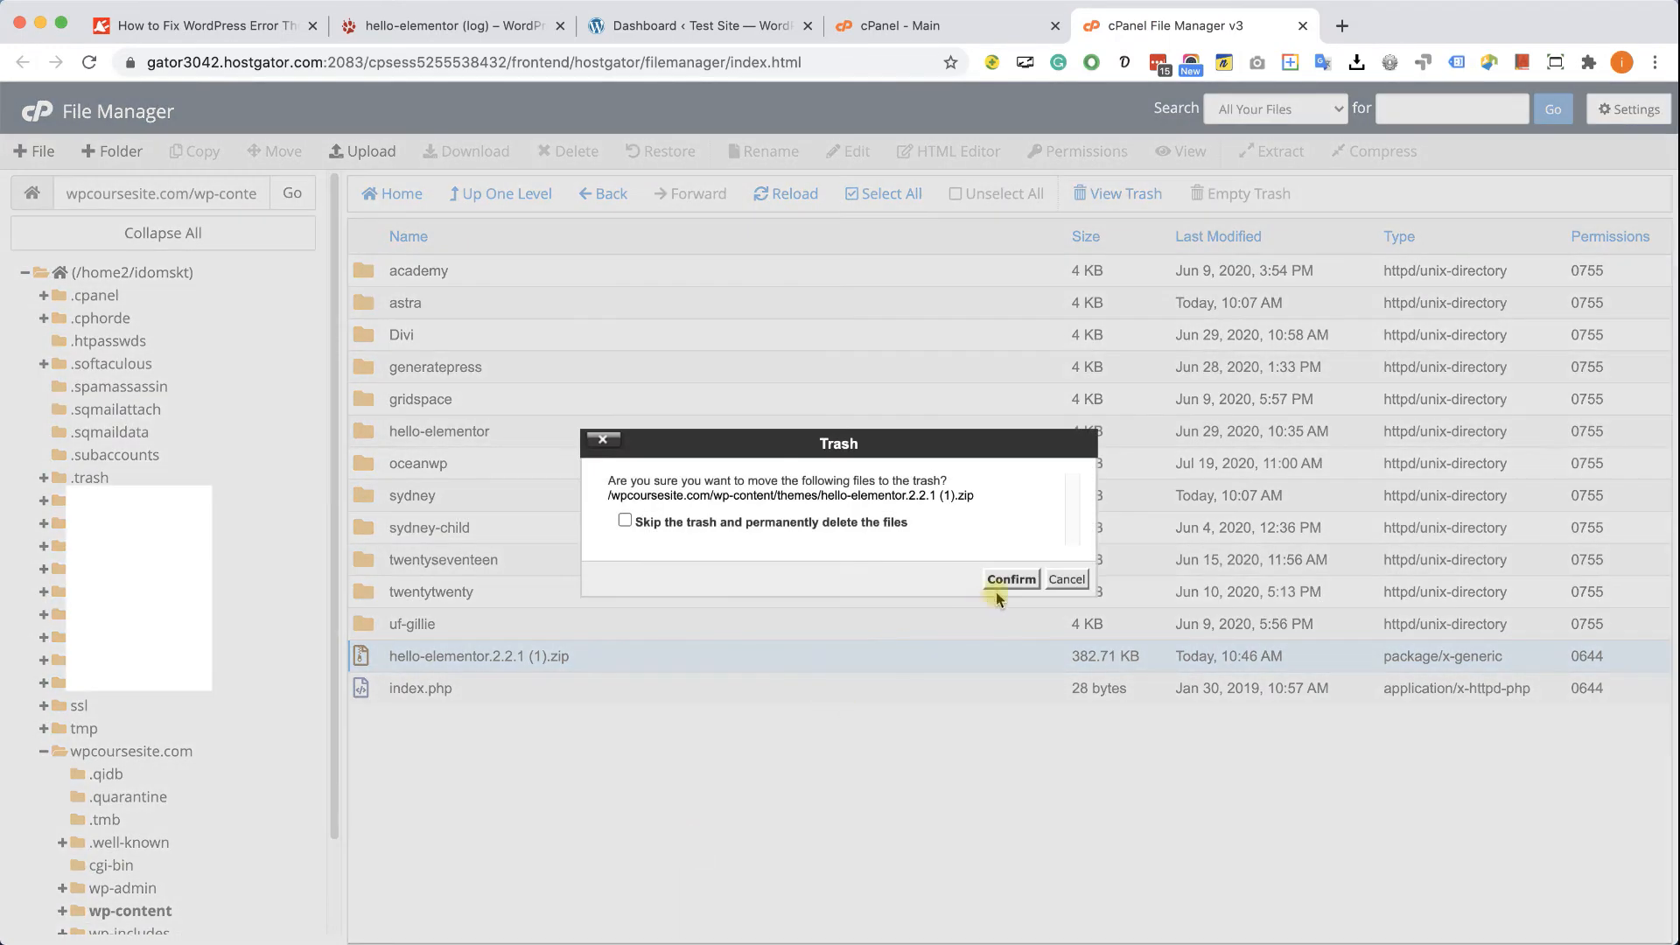
left_click(1008, 579)
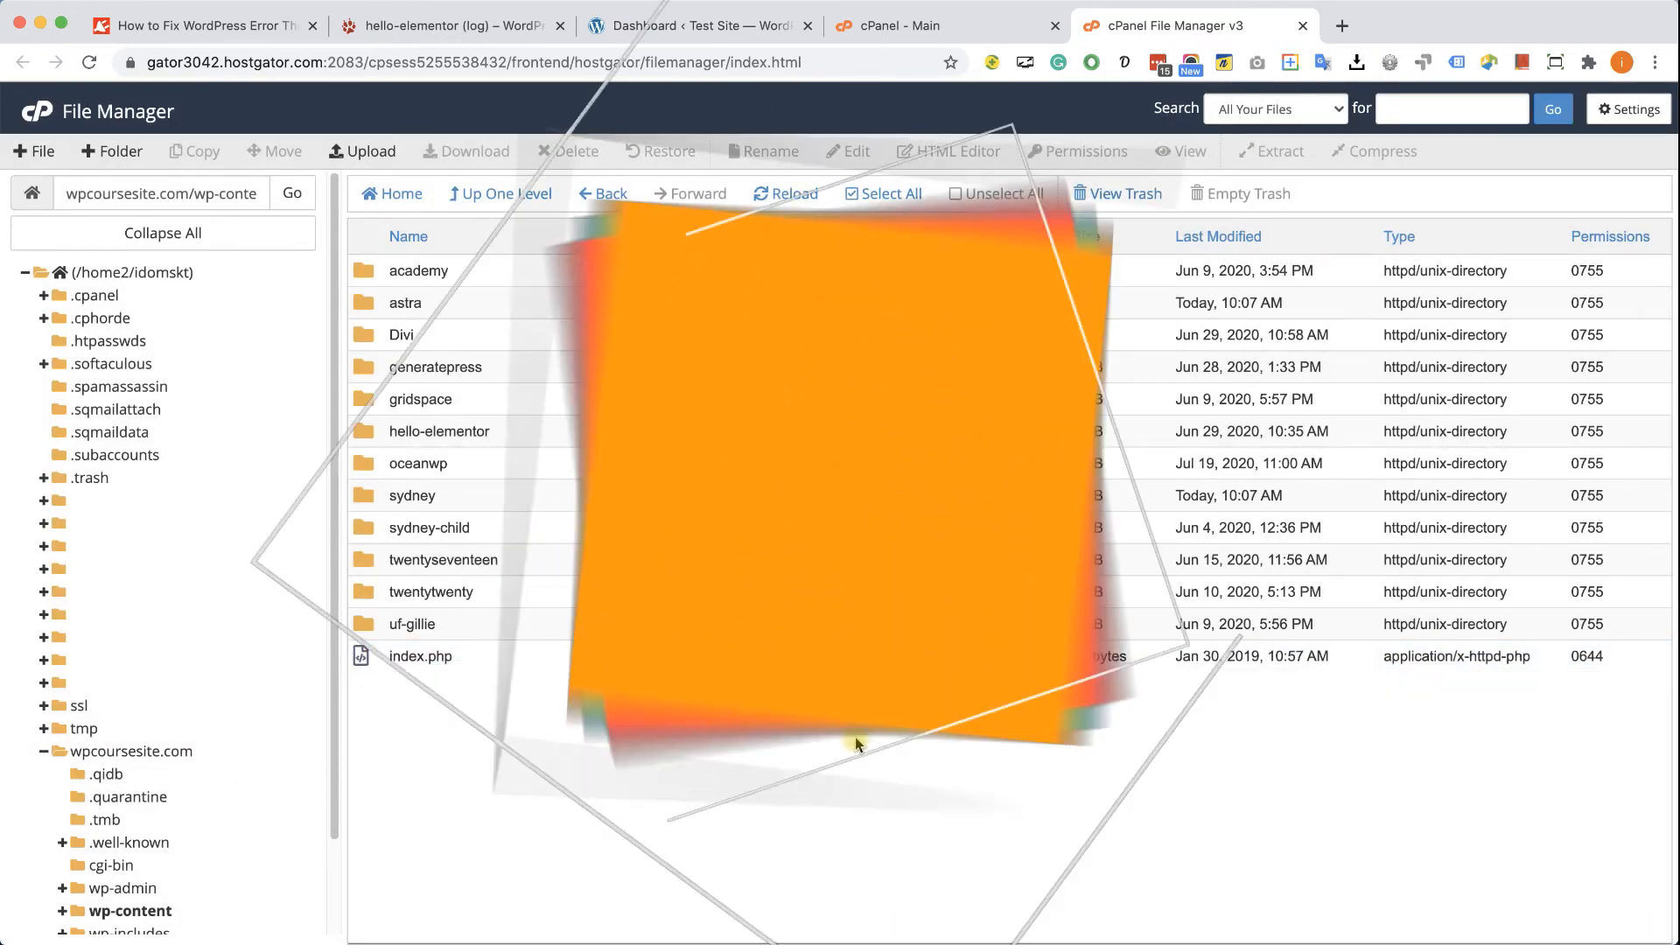
left_click(450, 24)
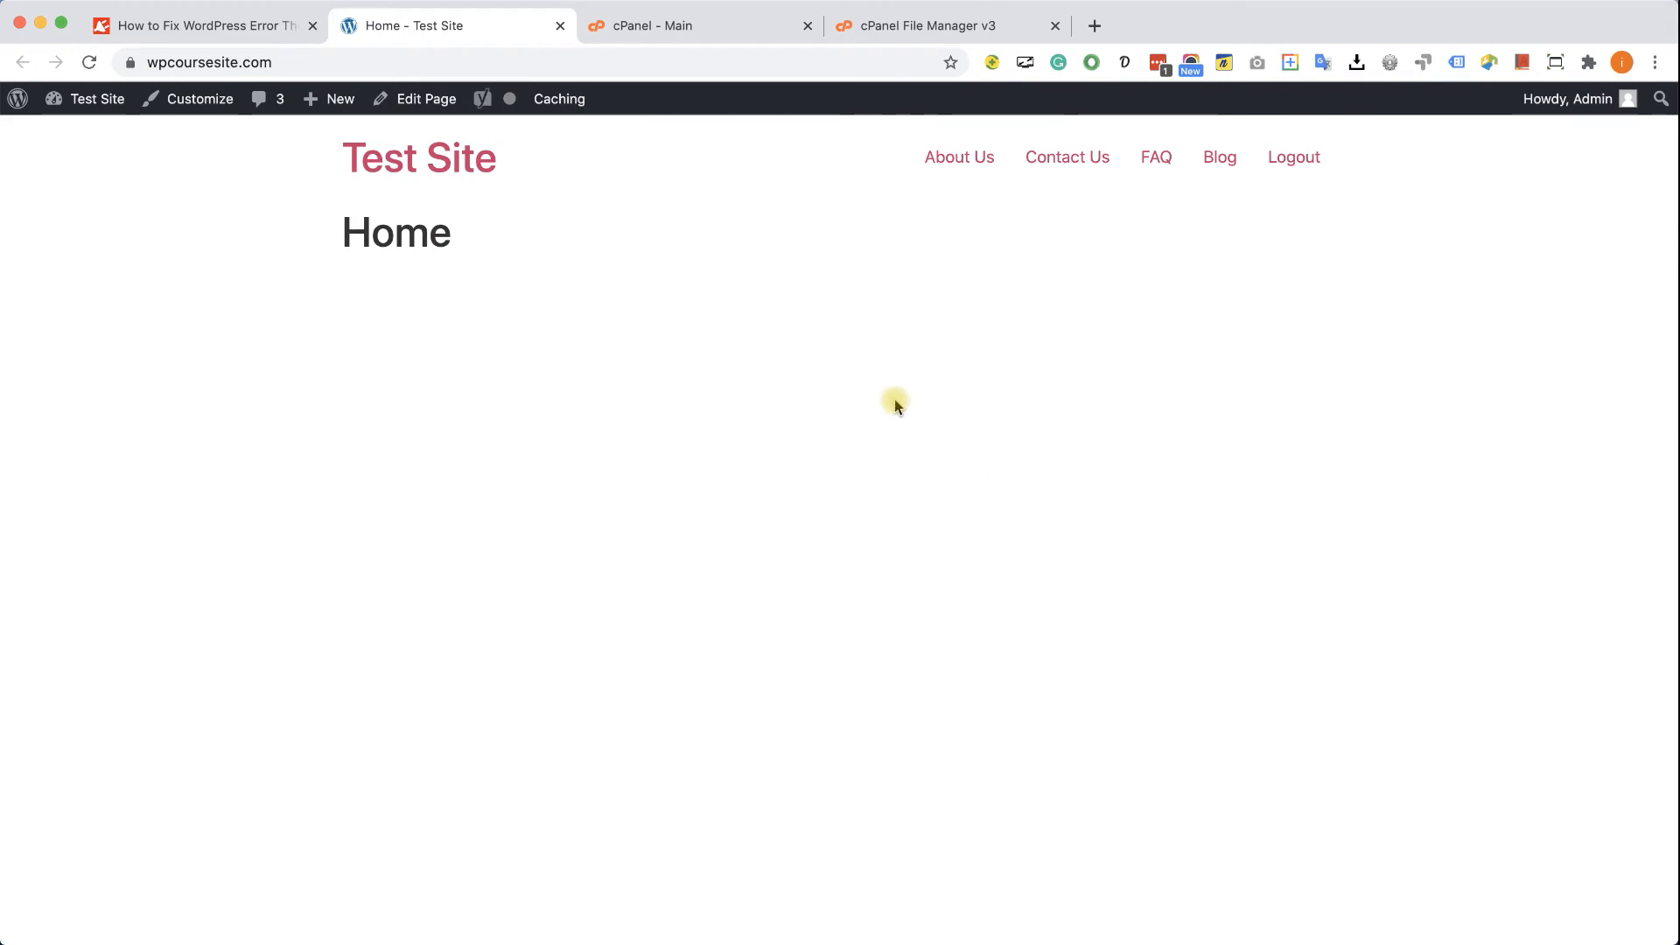
mouse_move(316, 303)
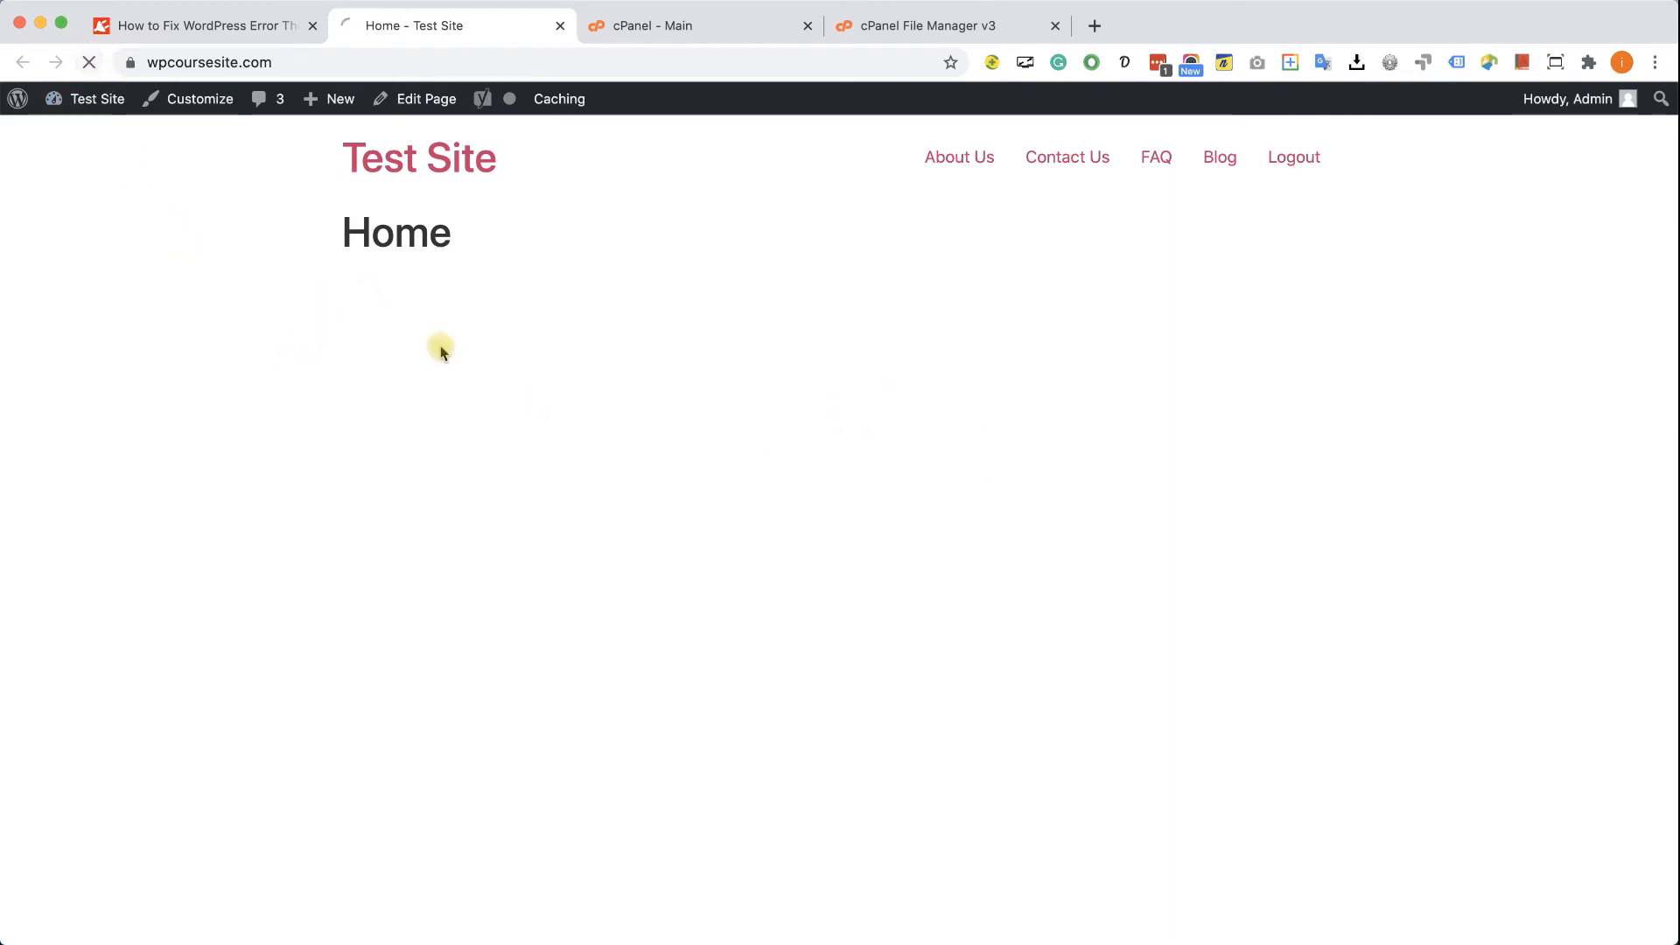
Switch back to the cPanel File Manager tab showing the themes folder
left_click(940, 25)
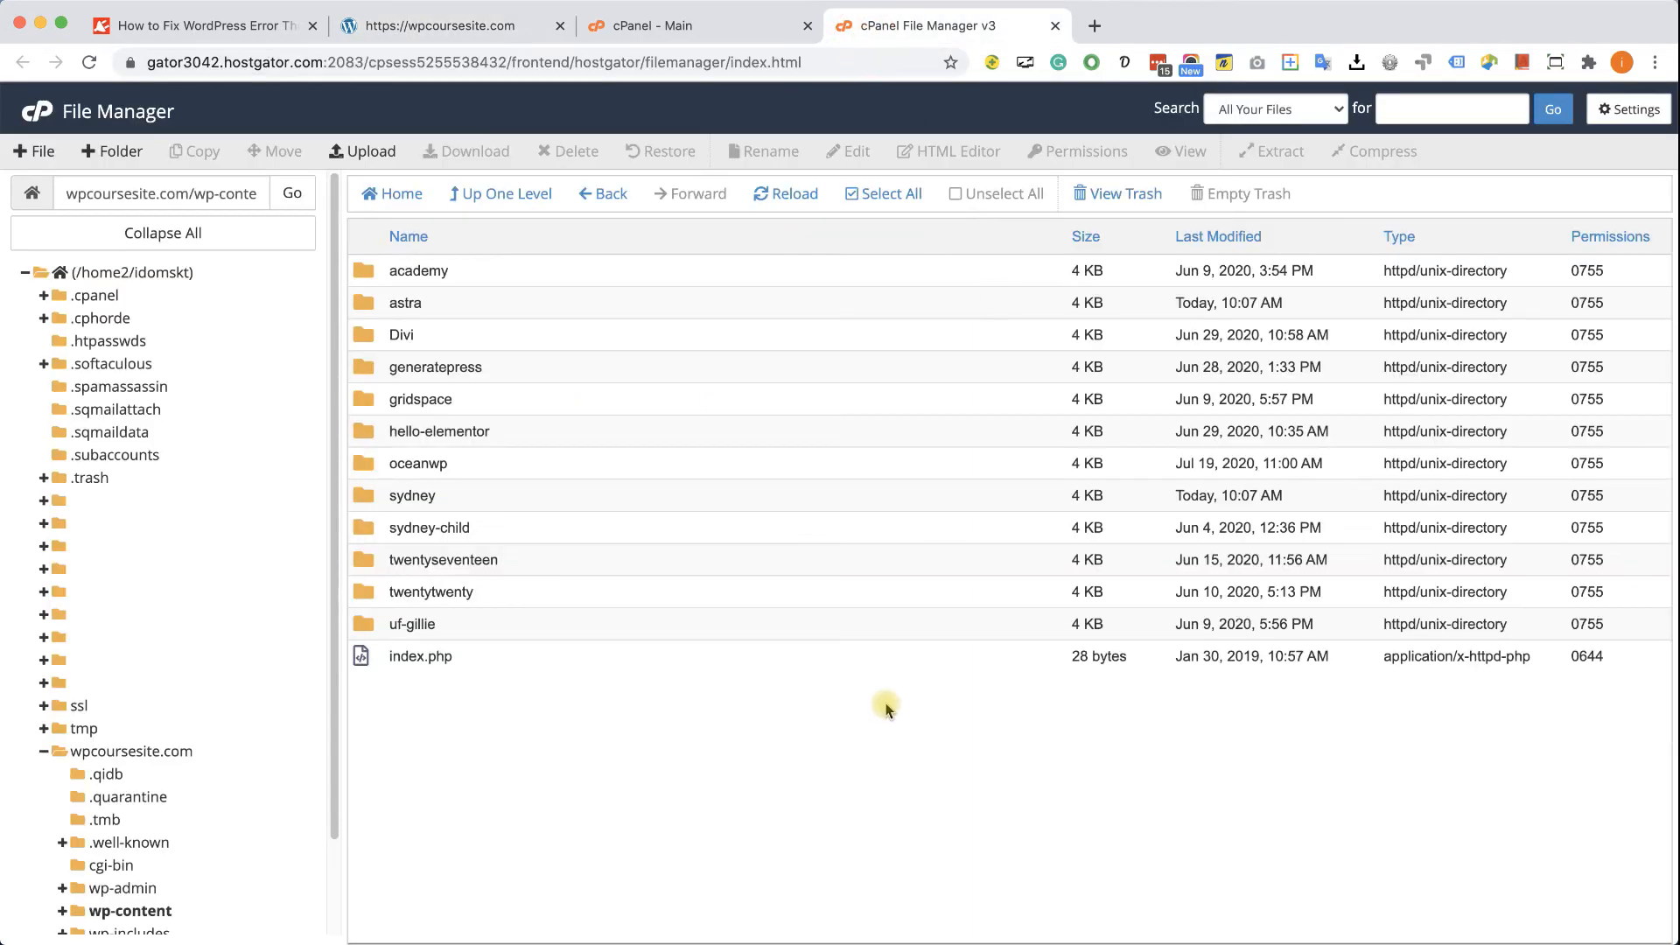
mouse_move(533, 452)
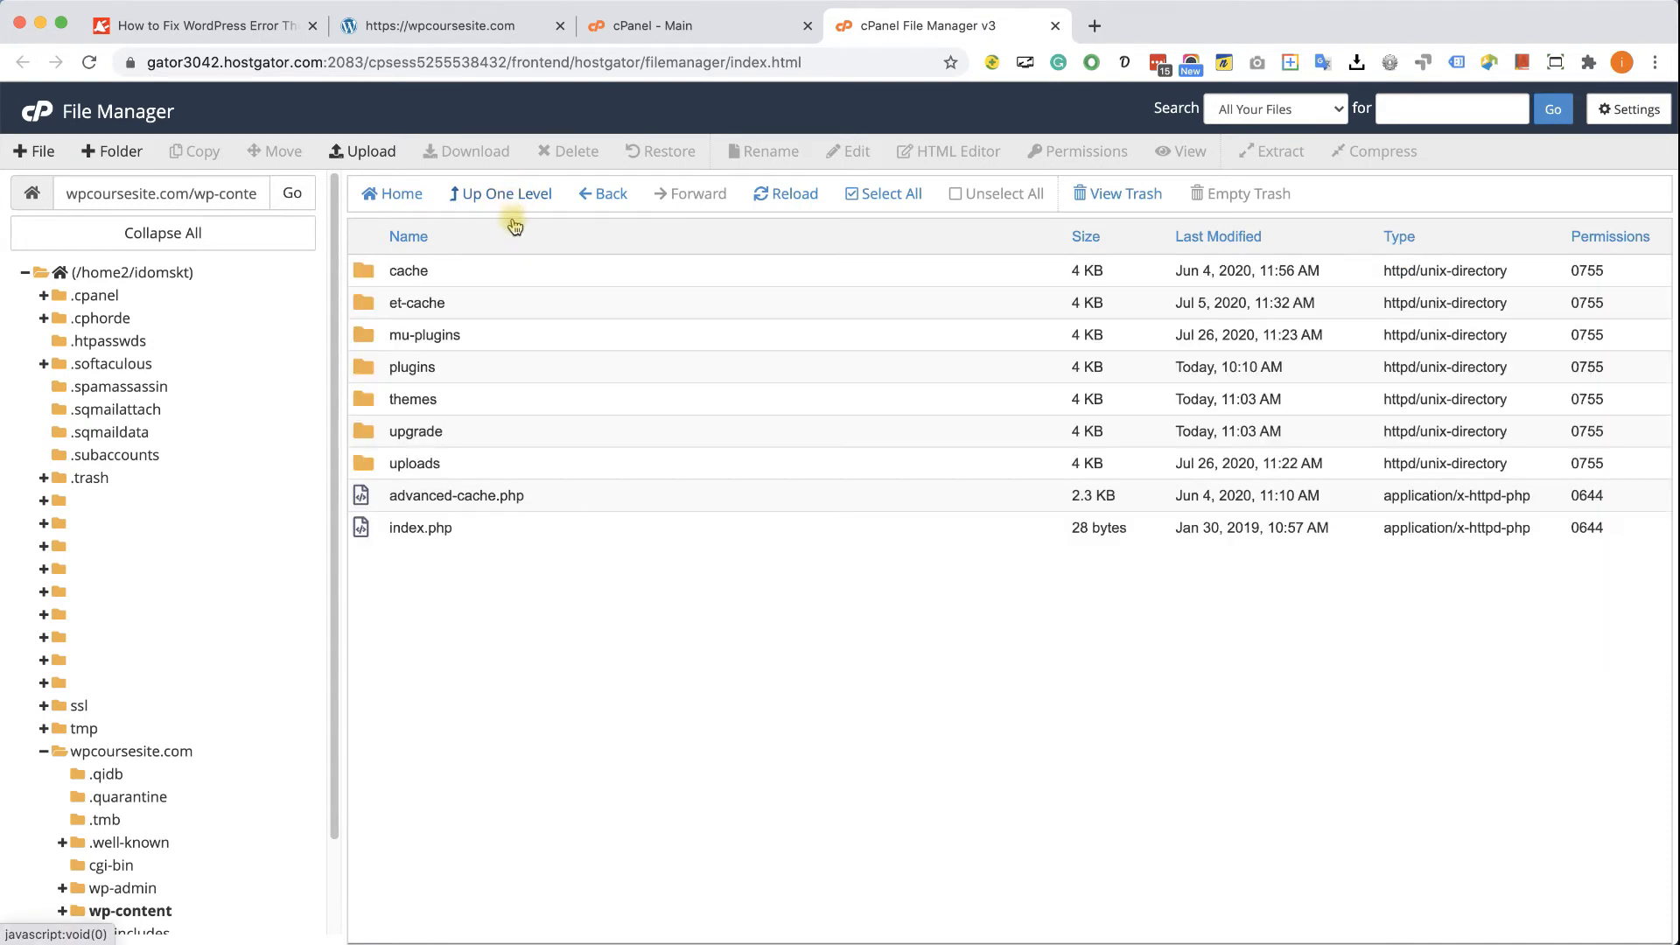
mouse_move(457, 375)
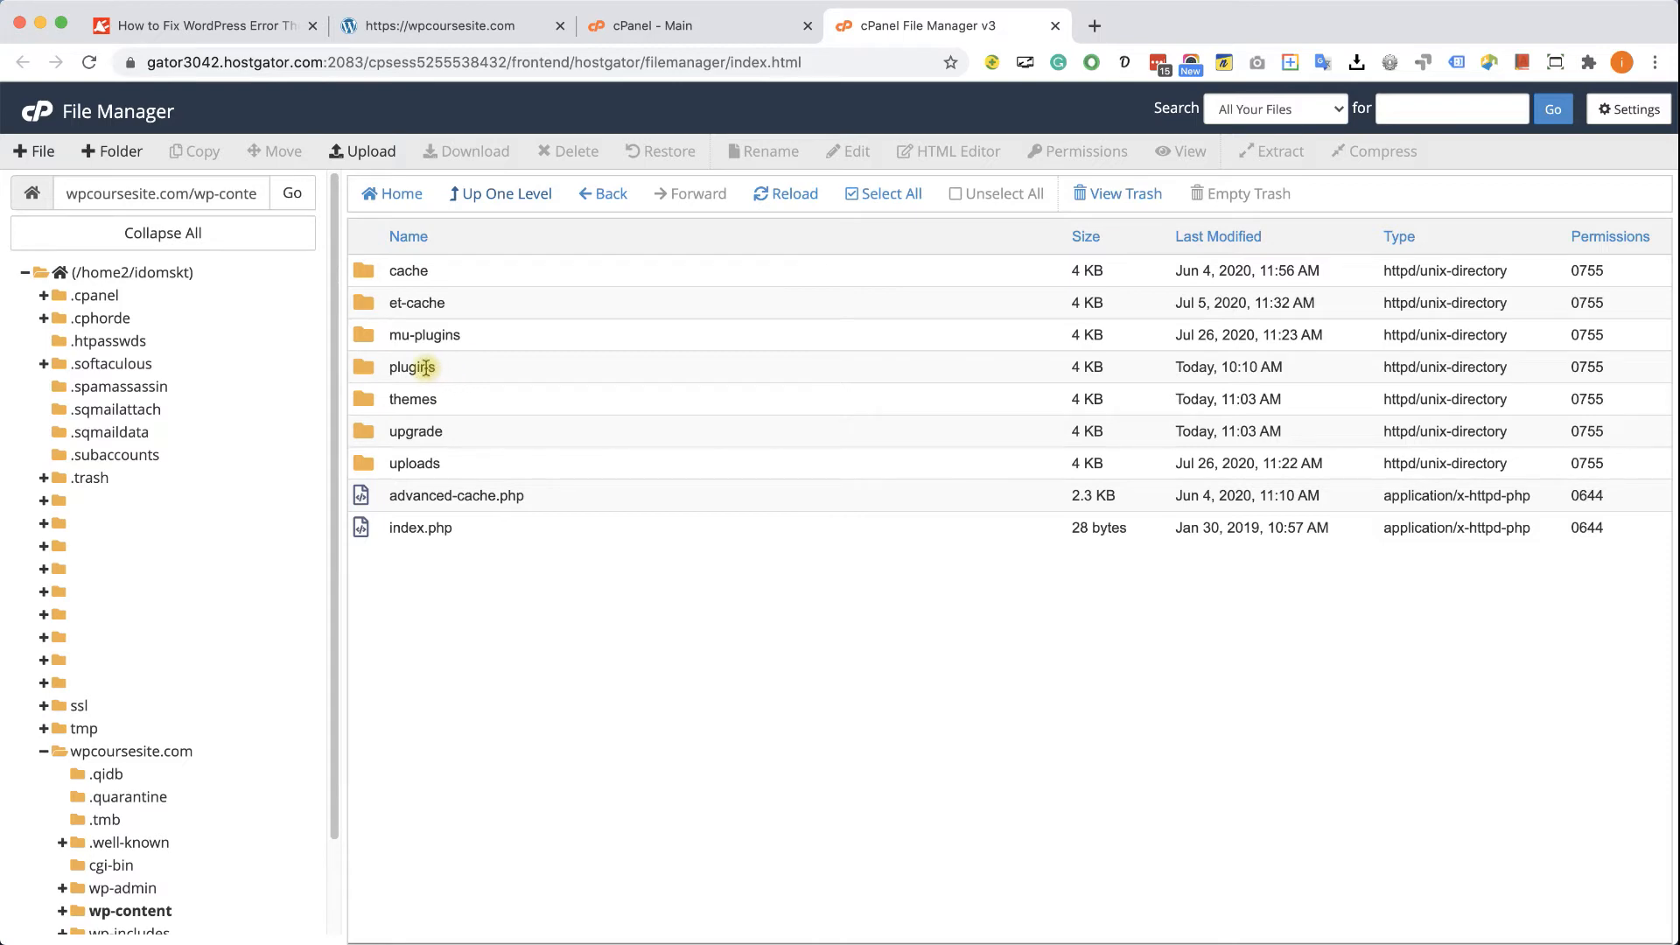
Rename the wp-content 'plugins' folder to 'pluginsDISABLE' to deactivate all plugins
right_click(411, 366)
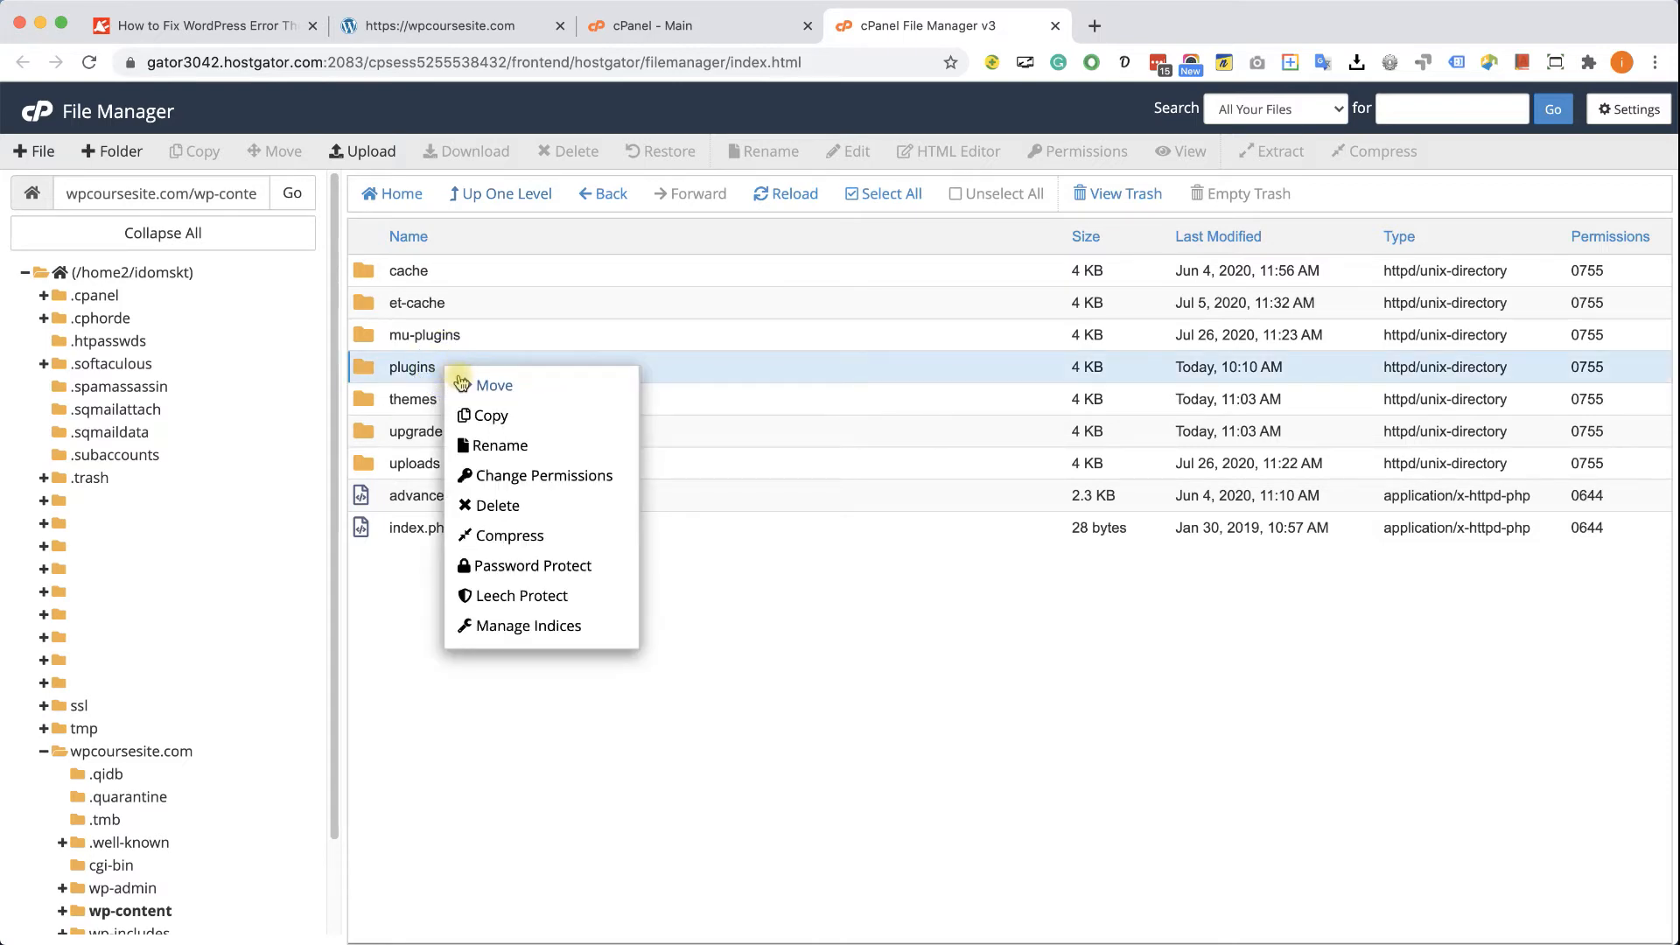
left_click(500, 445)
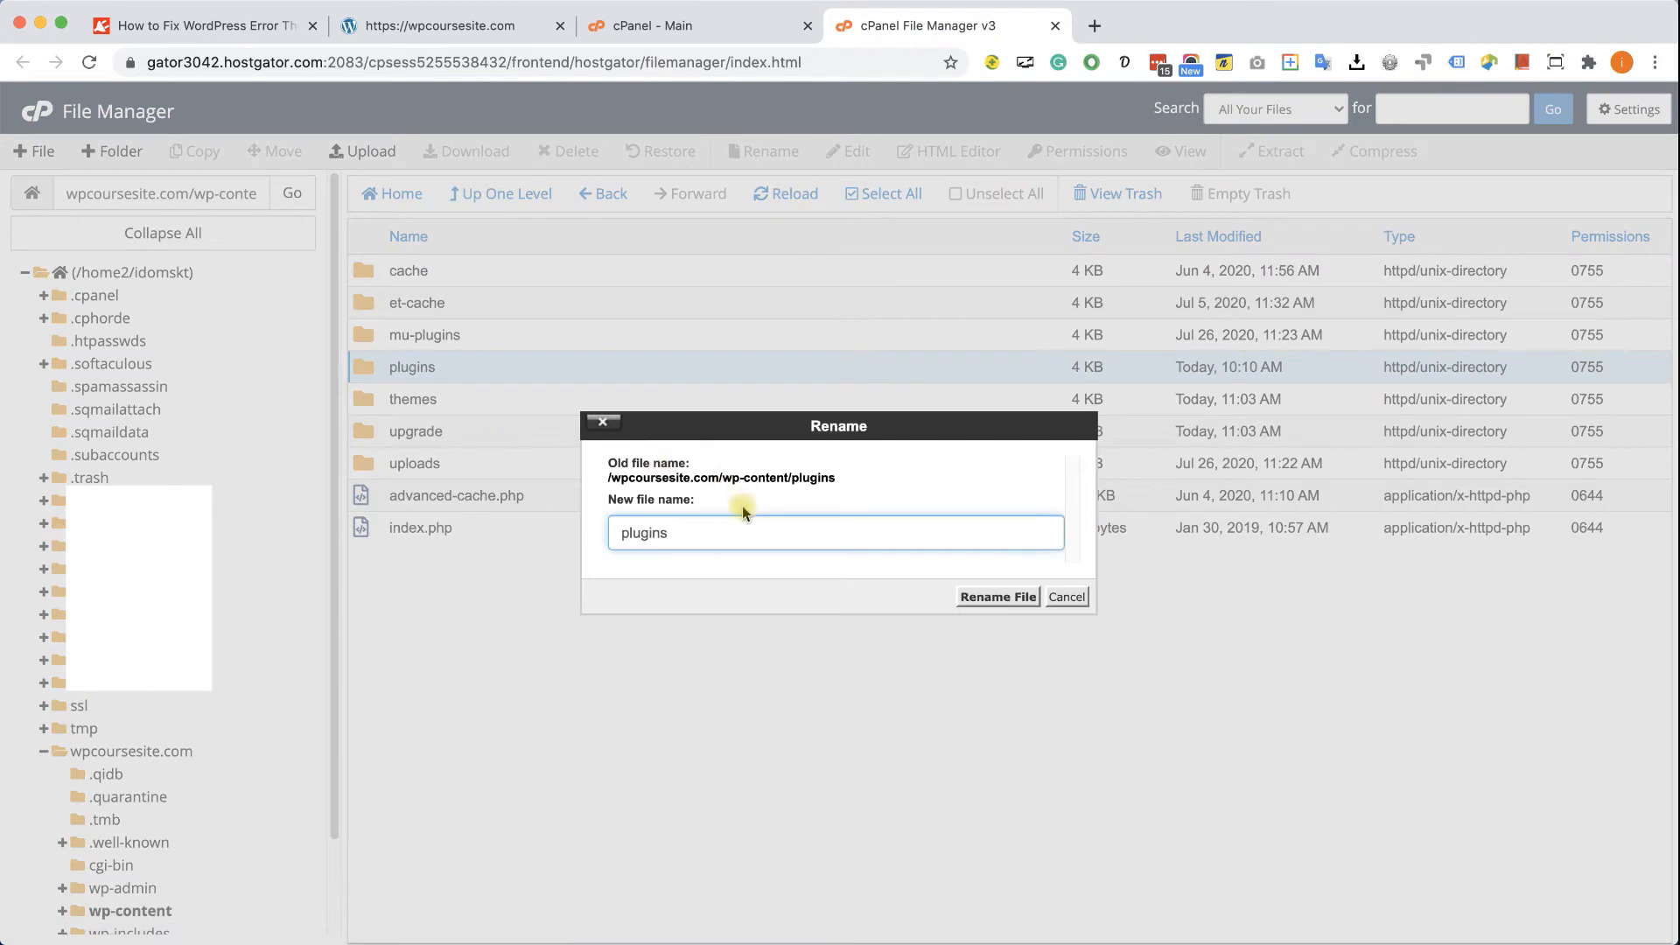
type("DIS")
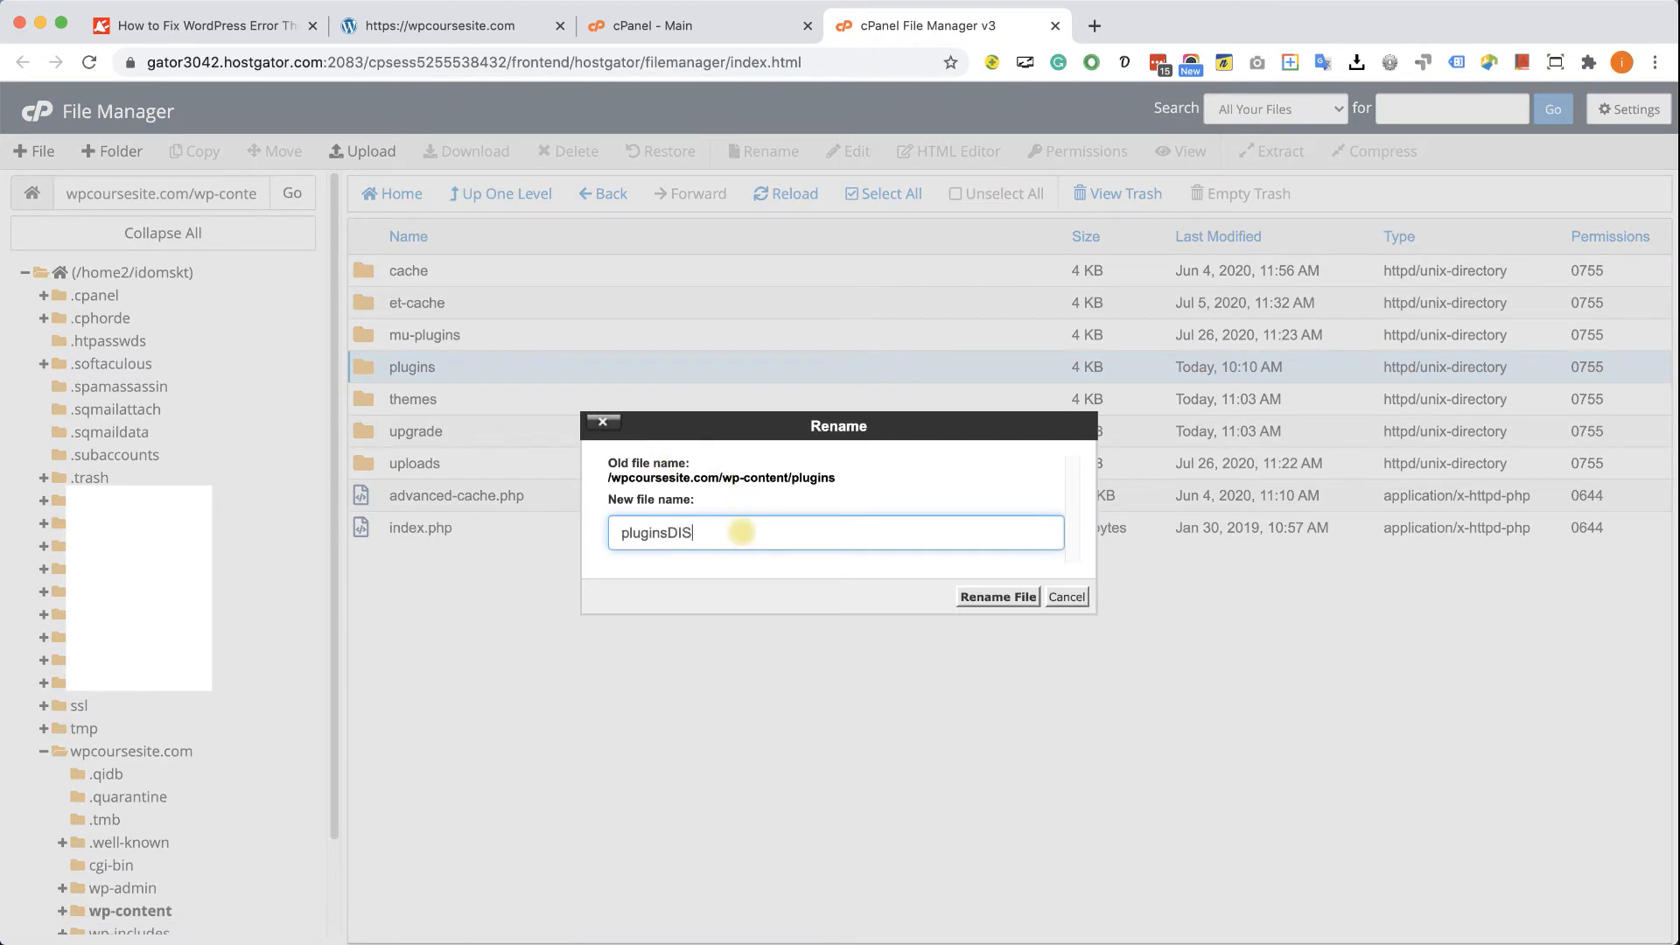
type("ABLE")
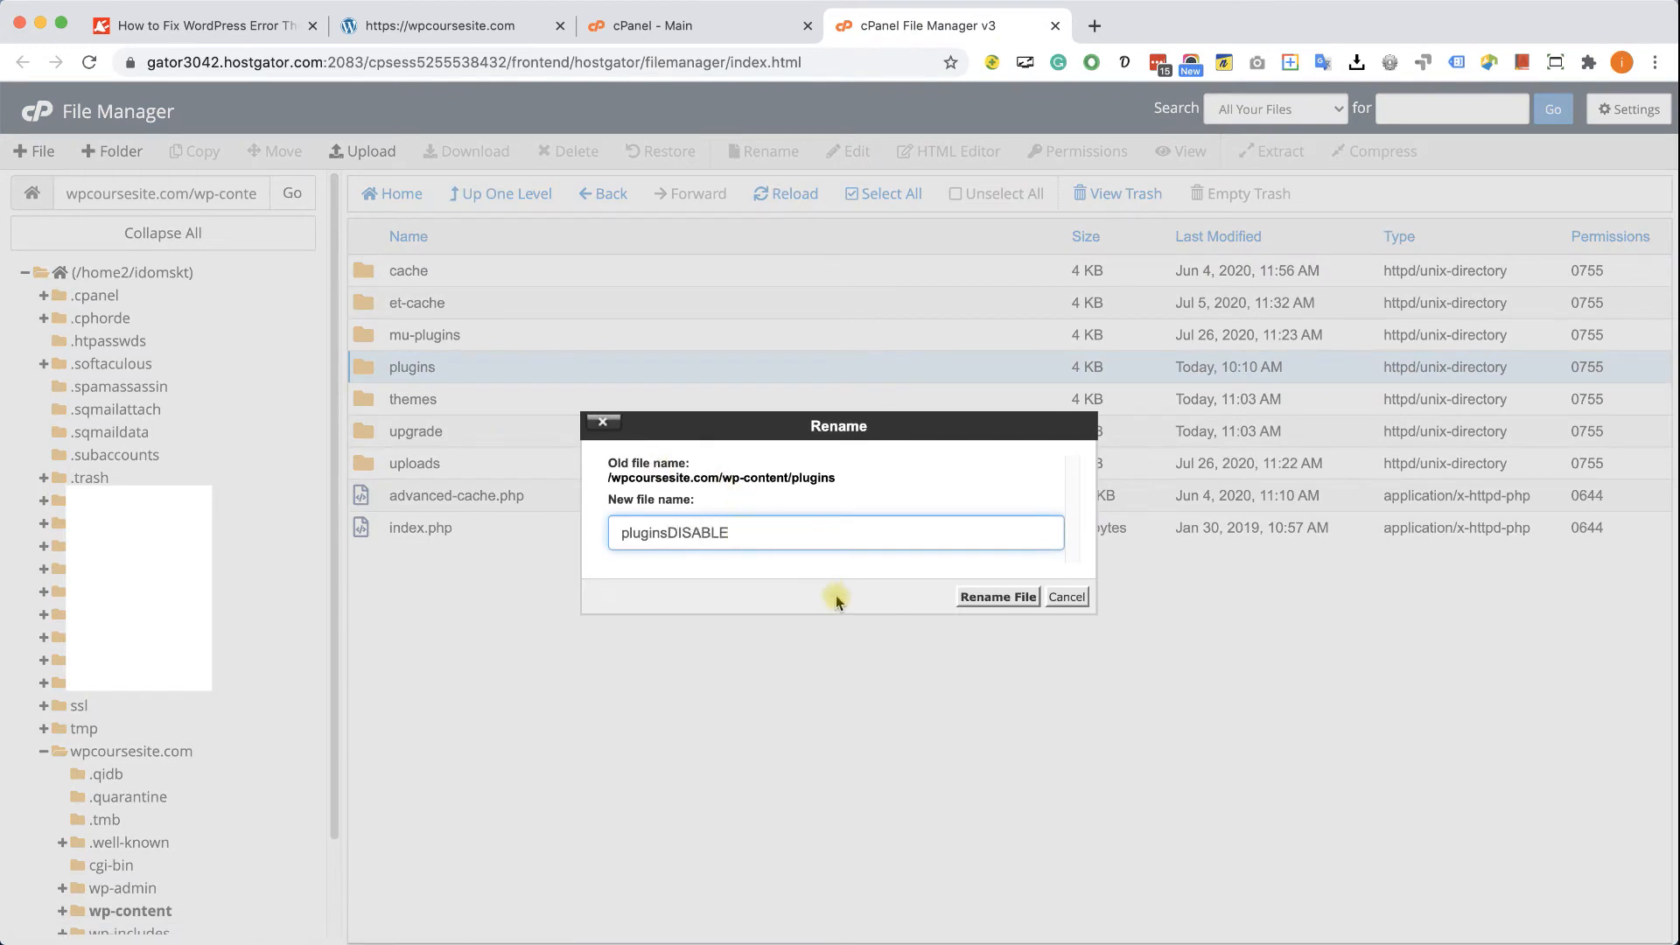
left_click(996, 597)
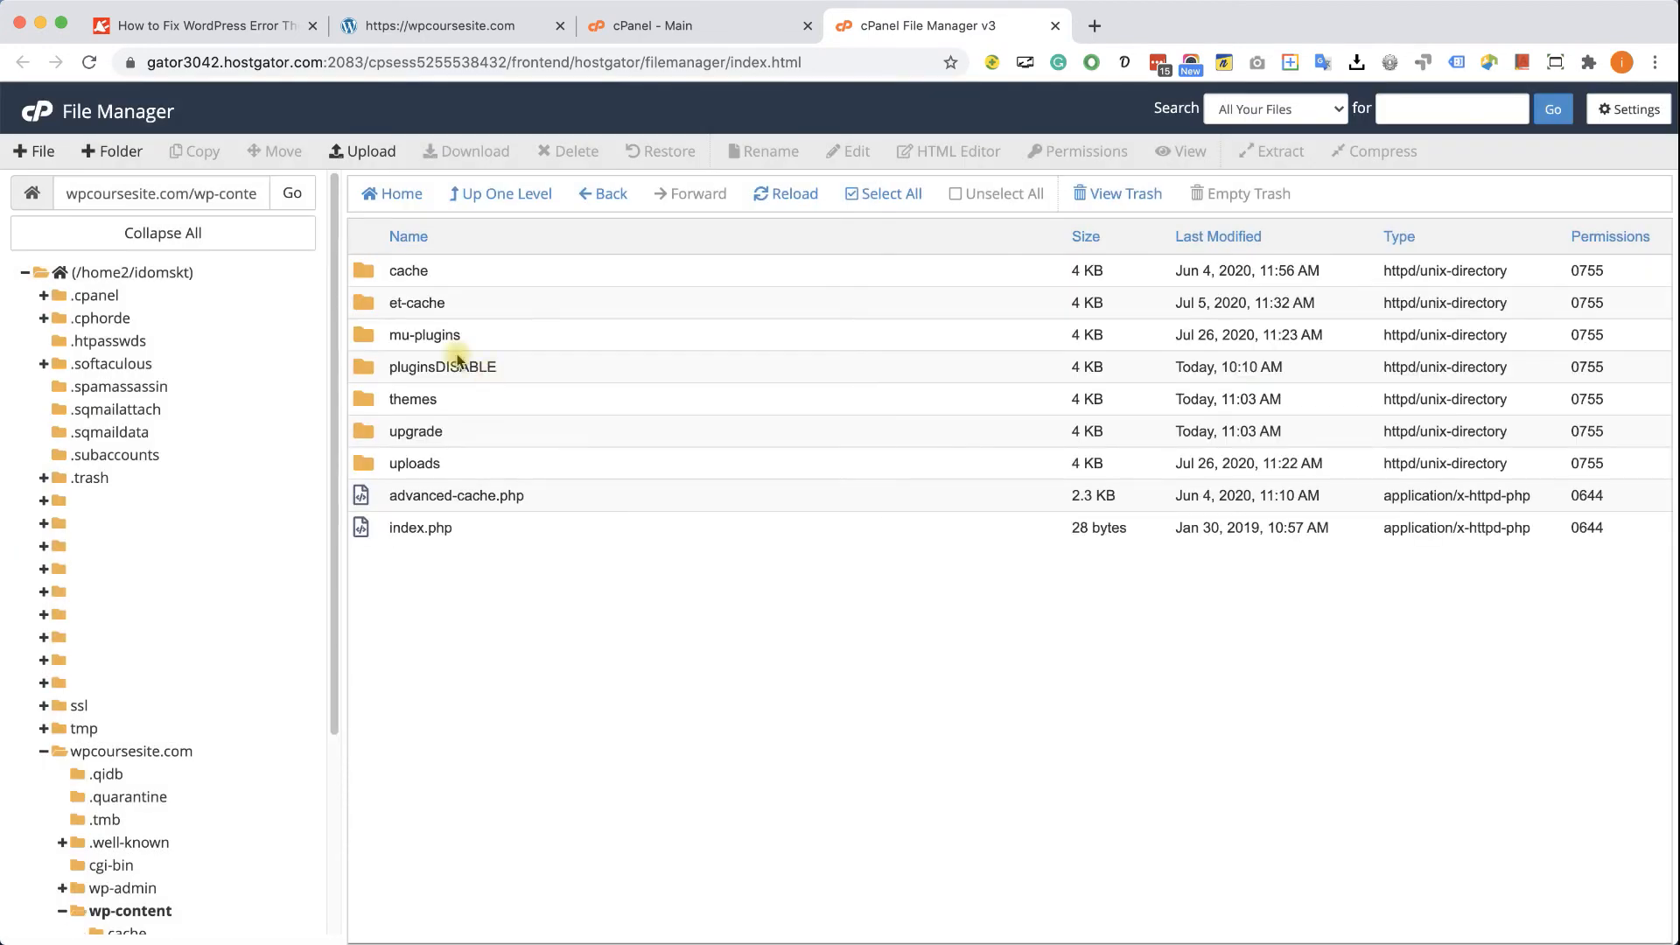
mouse_move(433, 375)
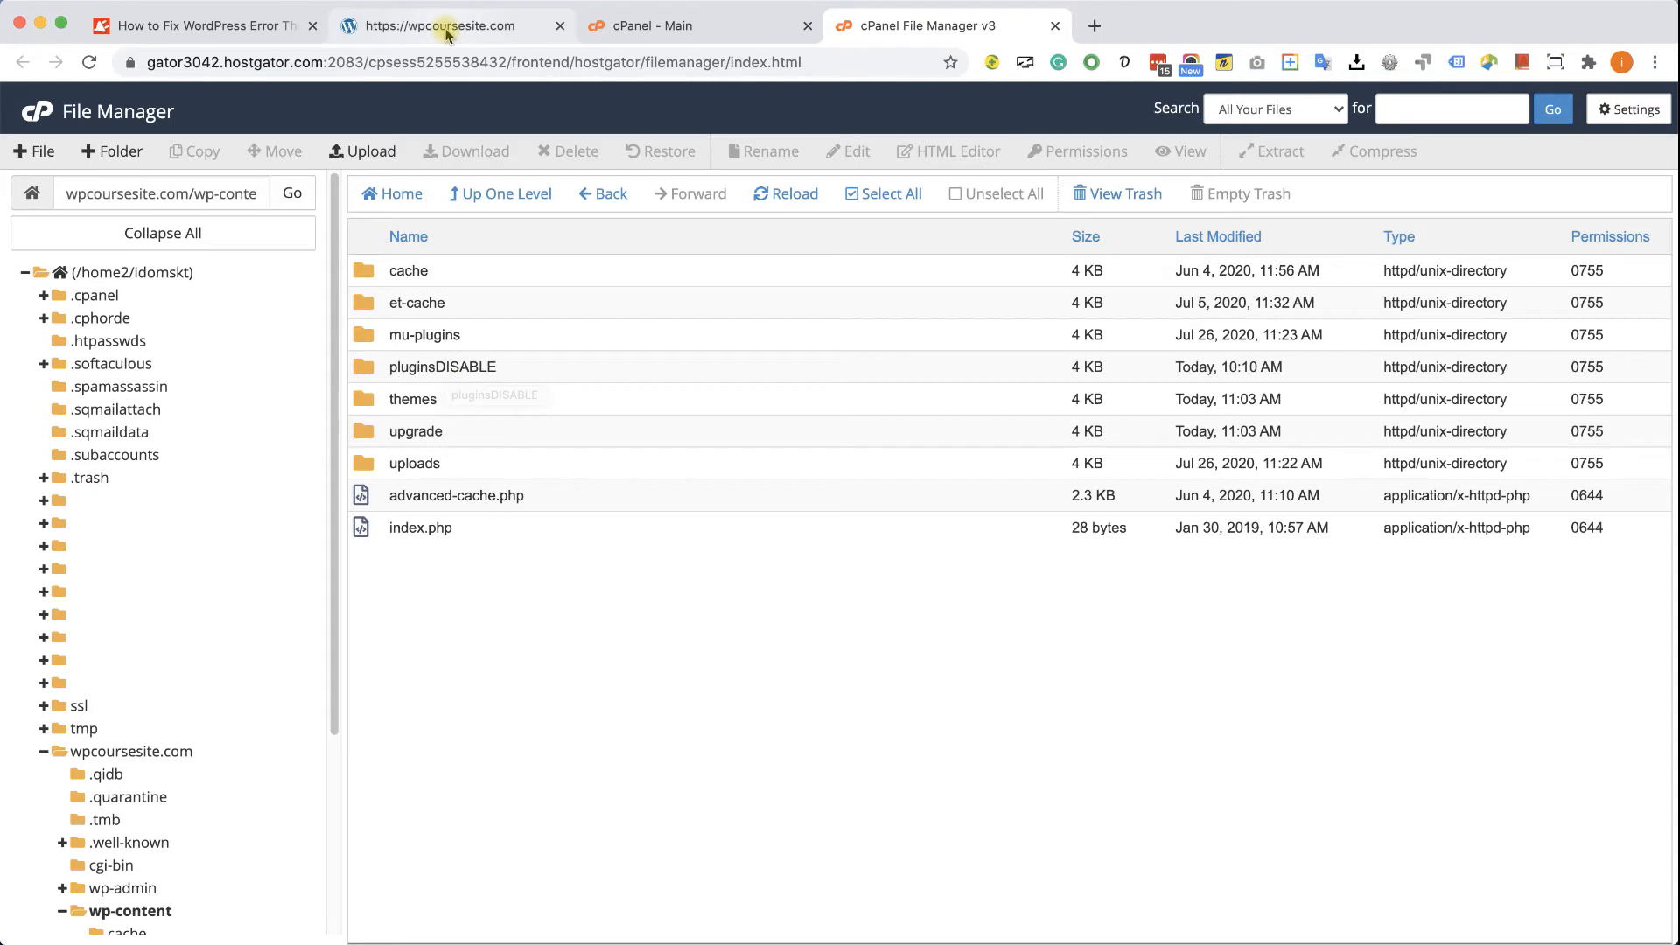
Check Installed Plugins, which reports akismet, bbpress, elementor and wordpress-seo deactivated
left_click(439, 25)
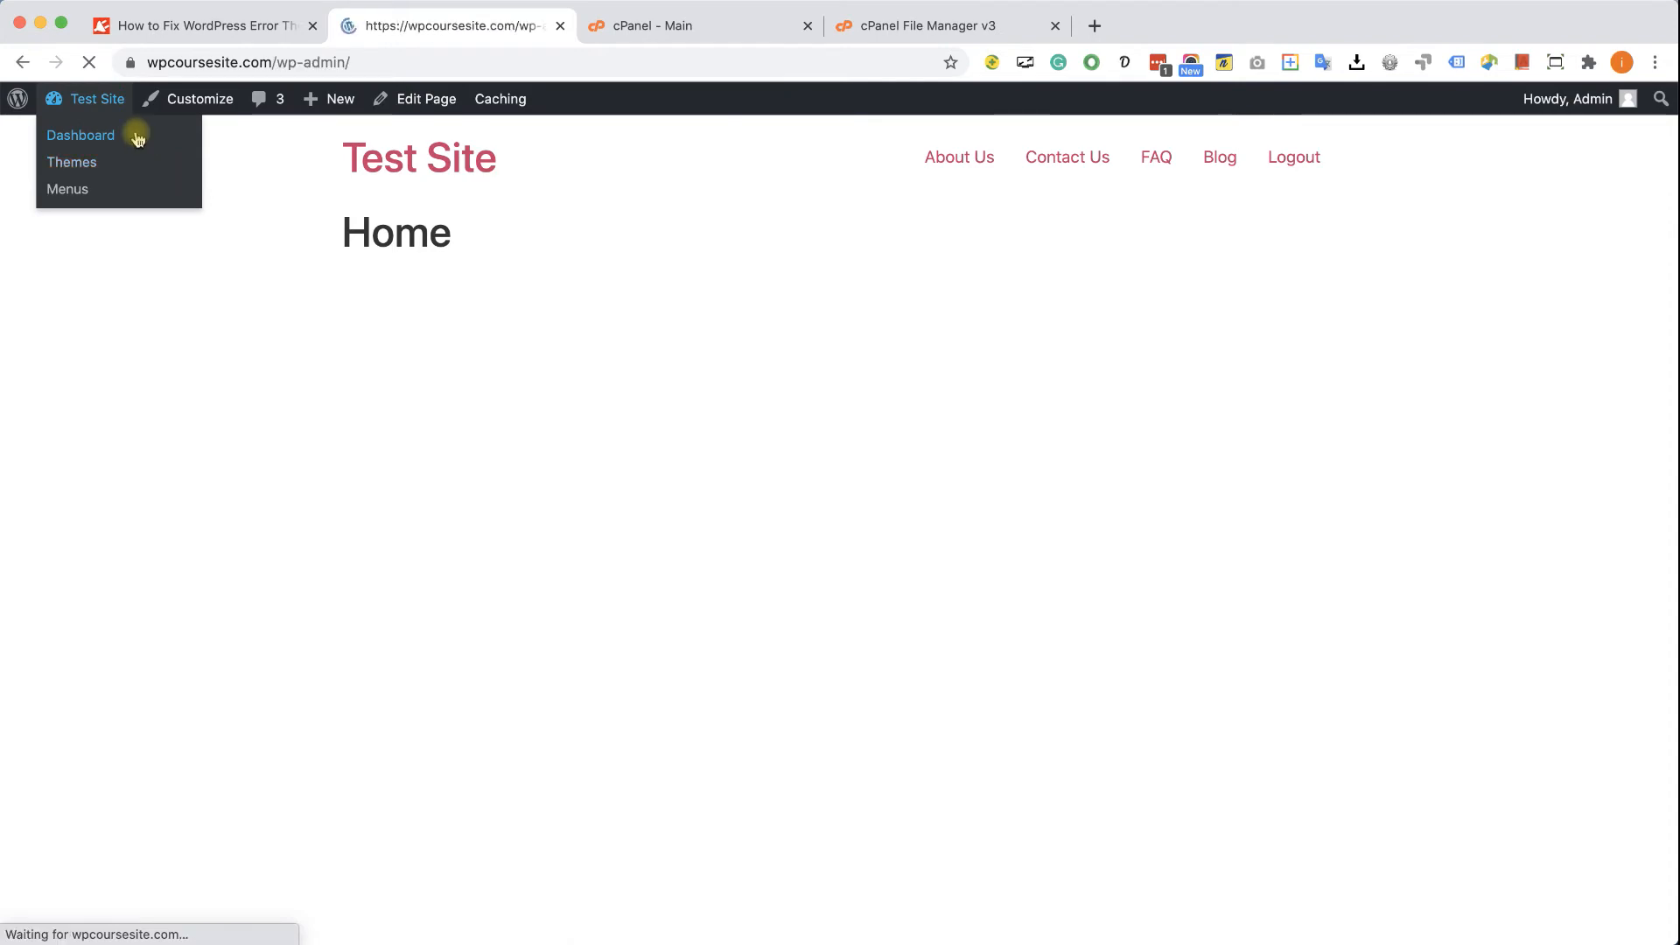
left_click(81, 135)
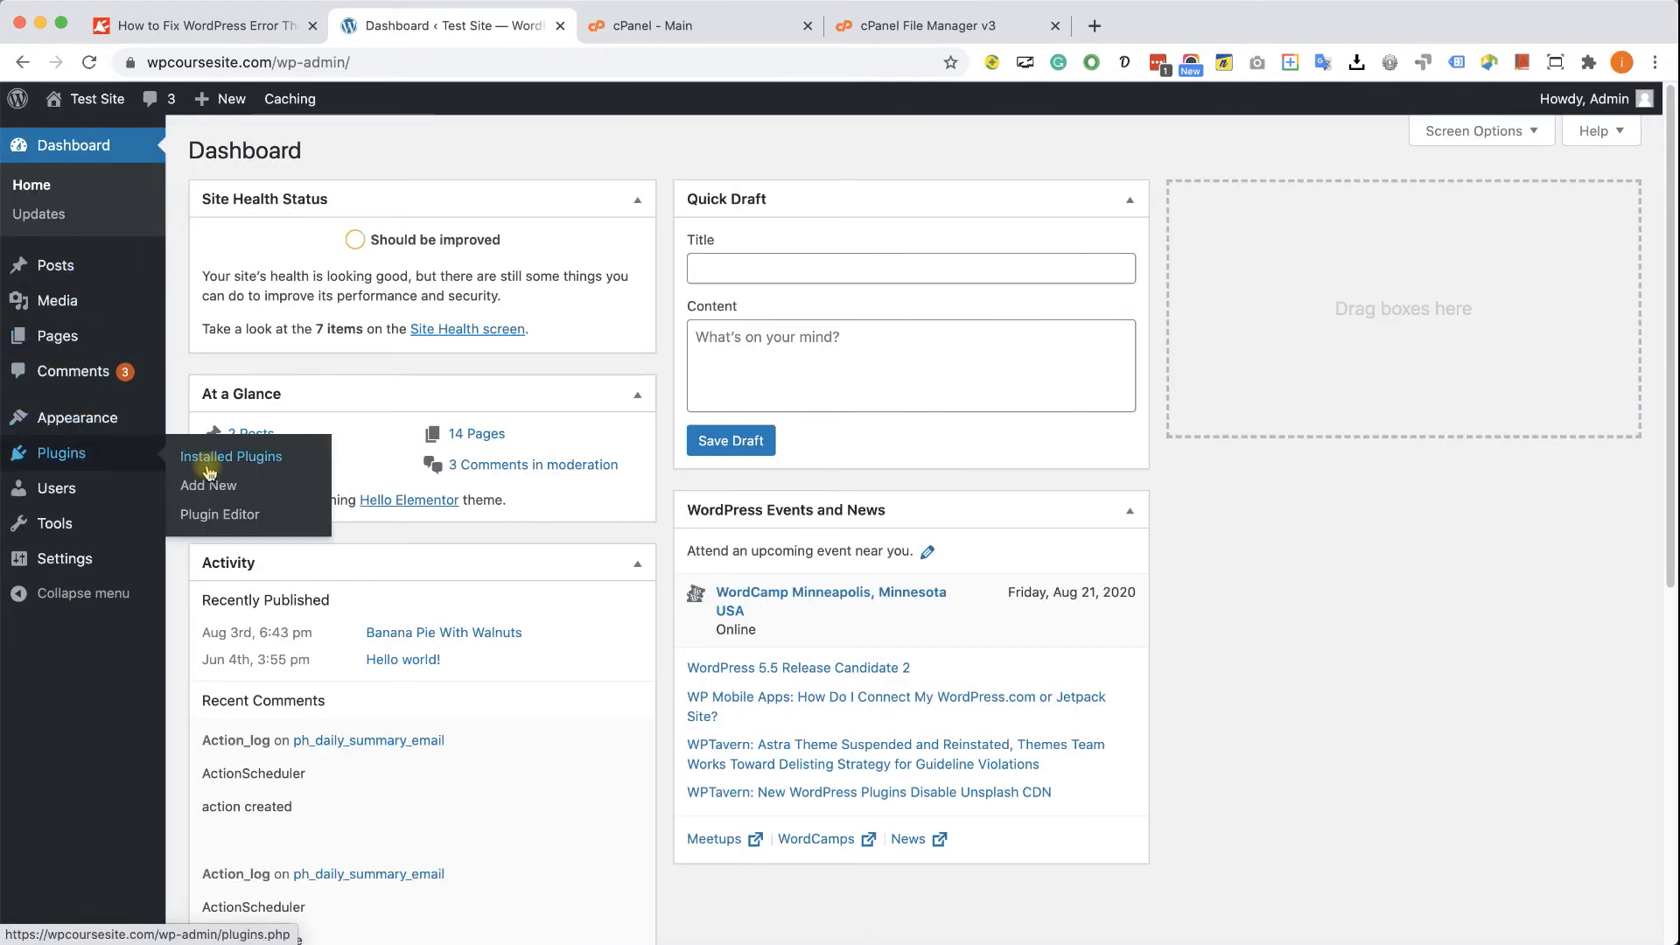
left_click(231, 455)
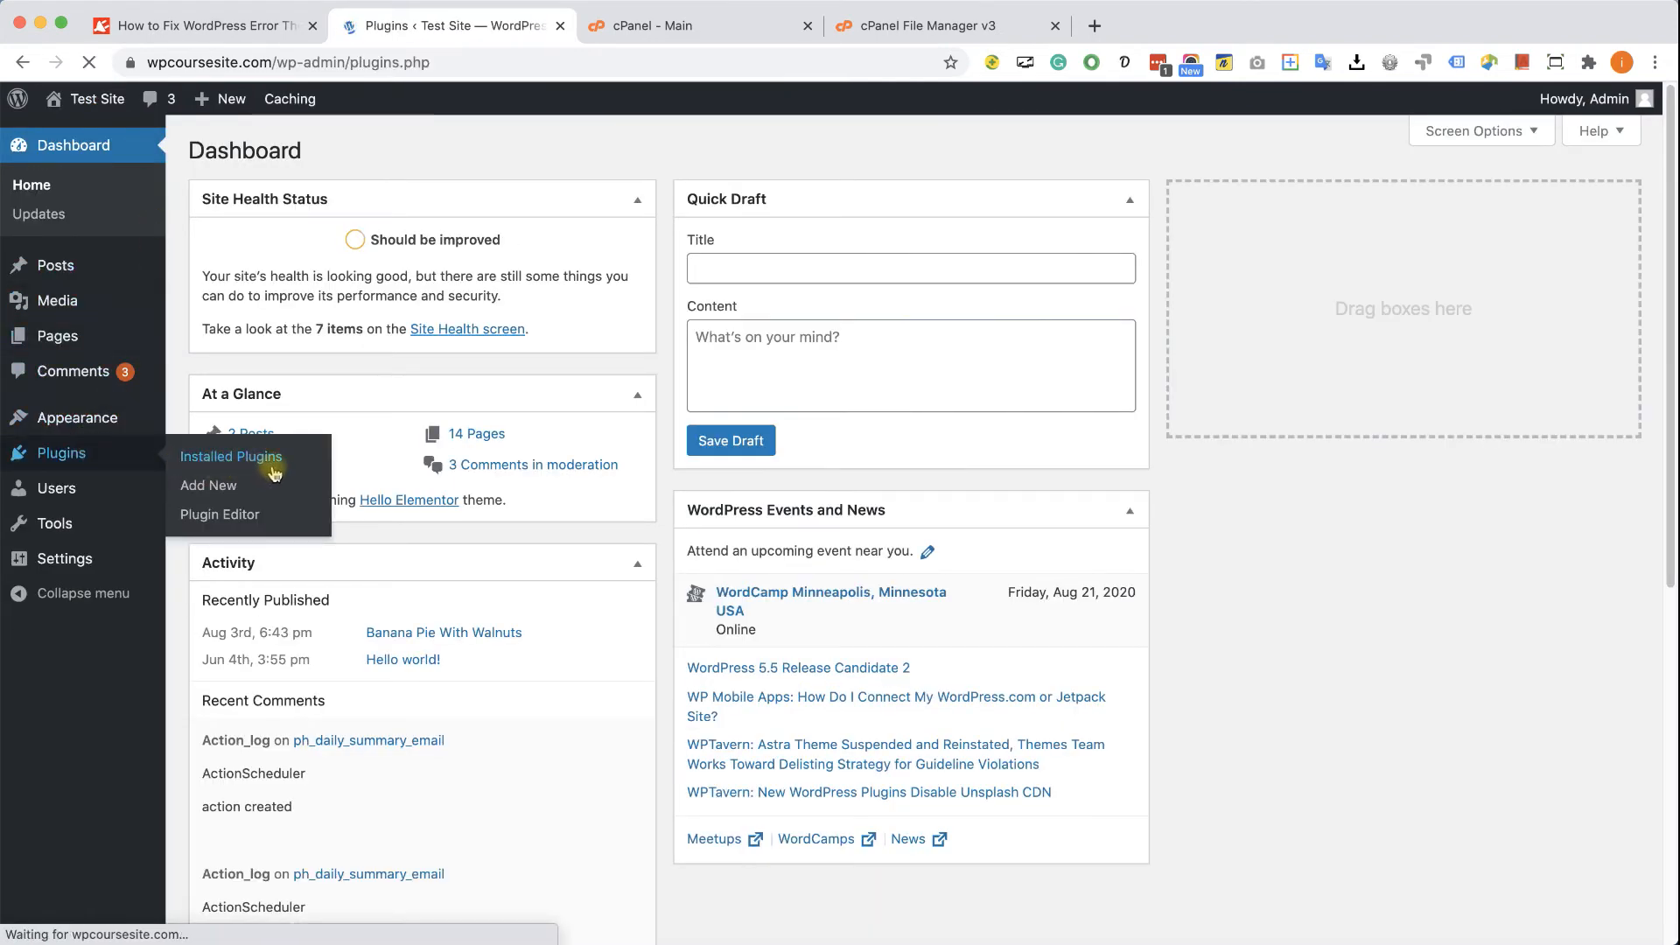
left_click(230, 457)
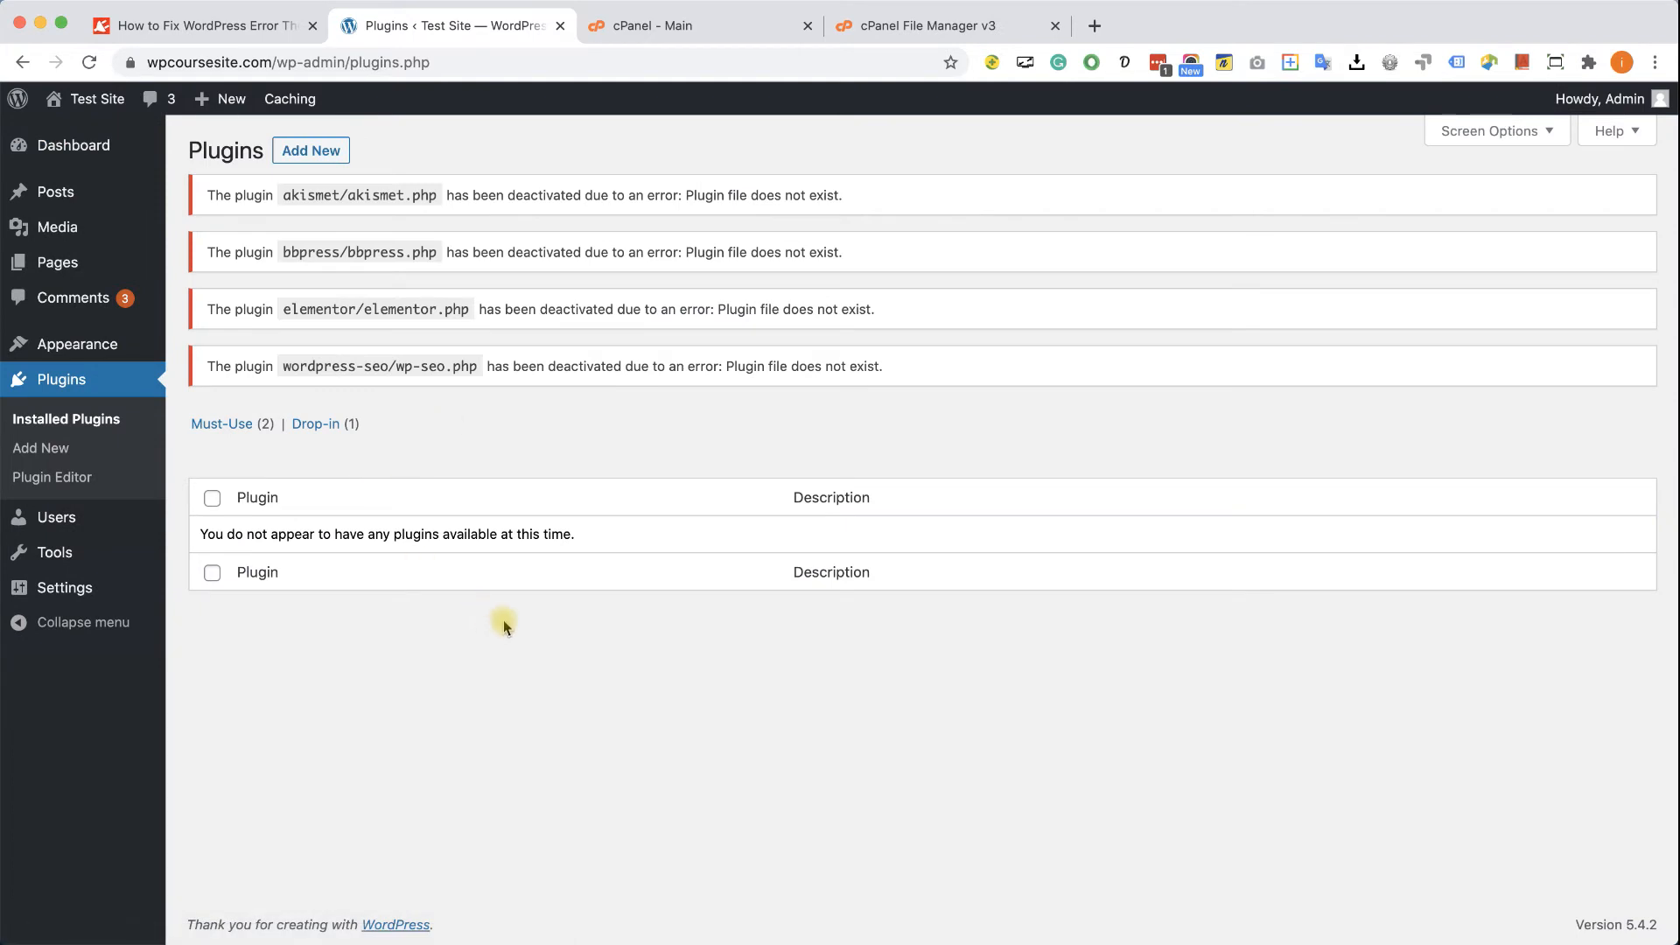
mouse_move(511, 530)
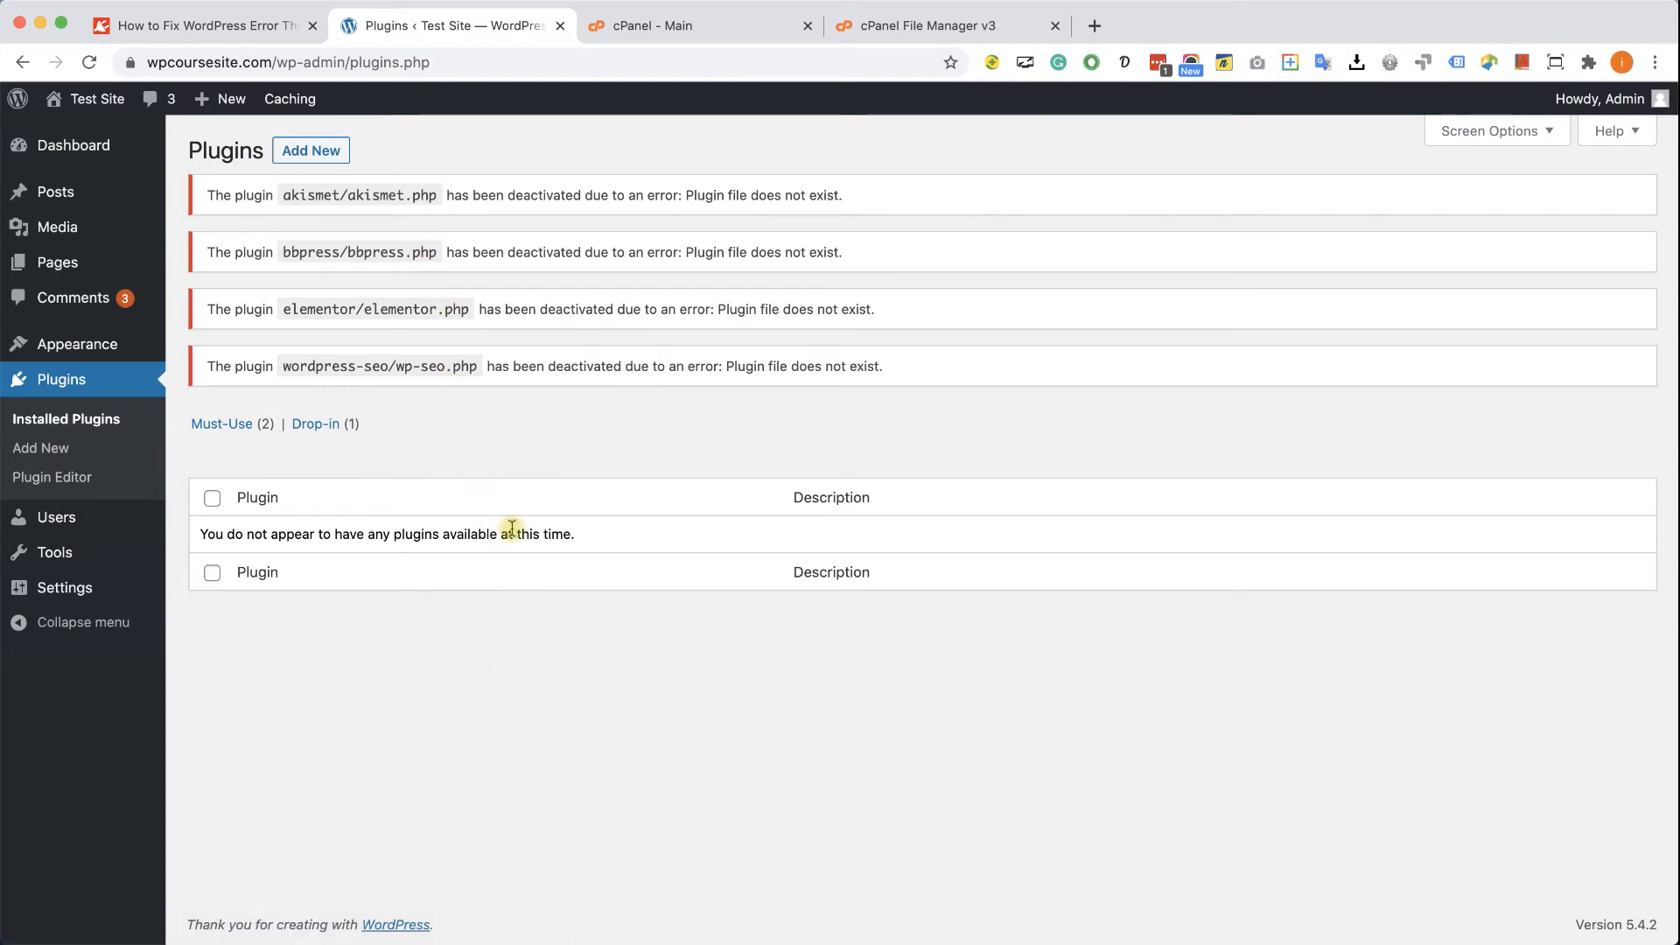
mouse_move(902, 68)
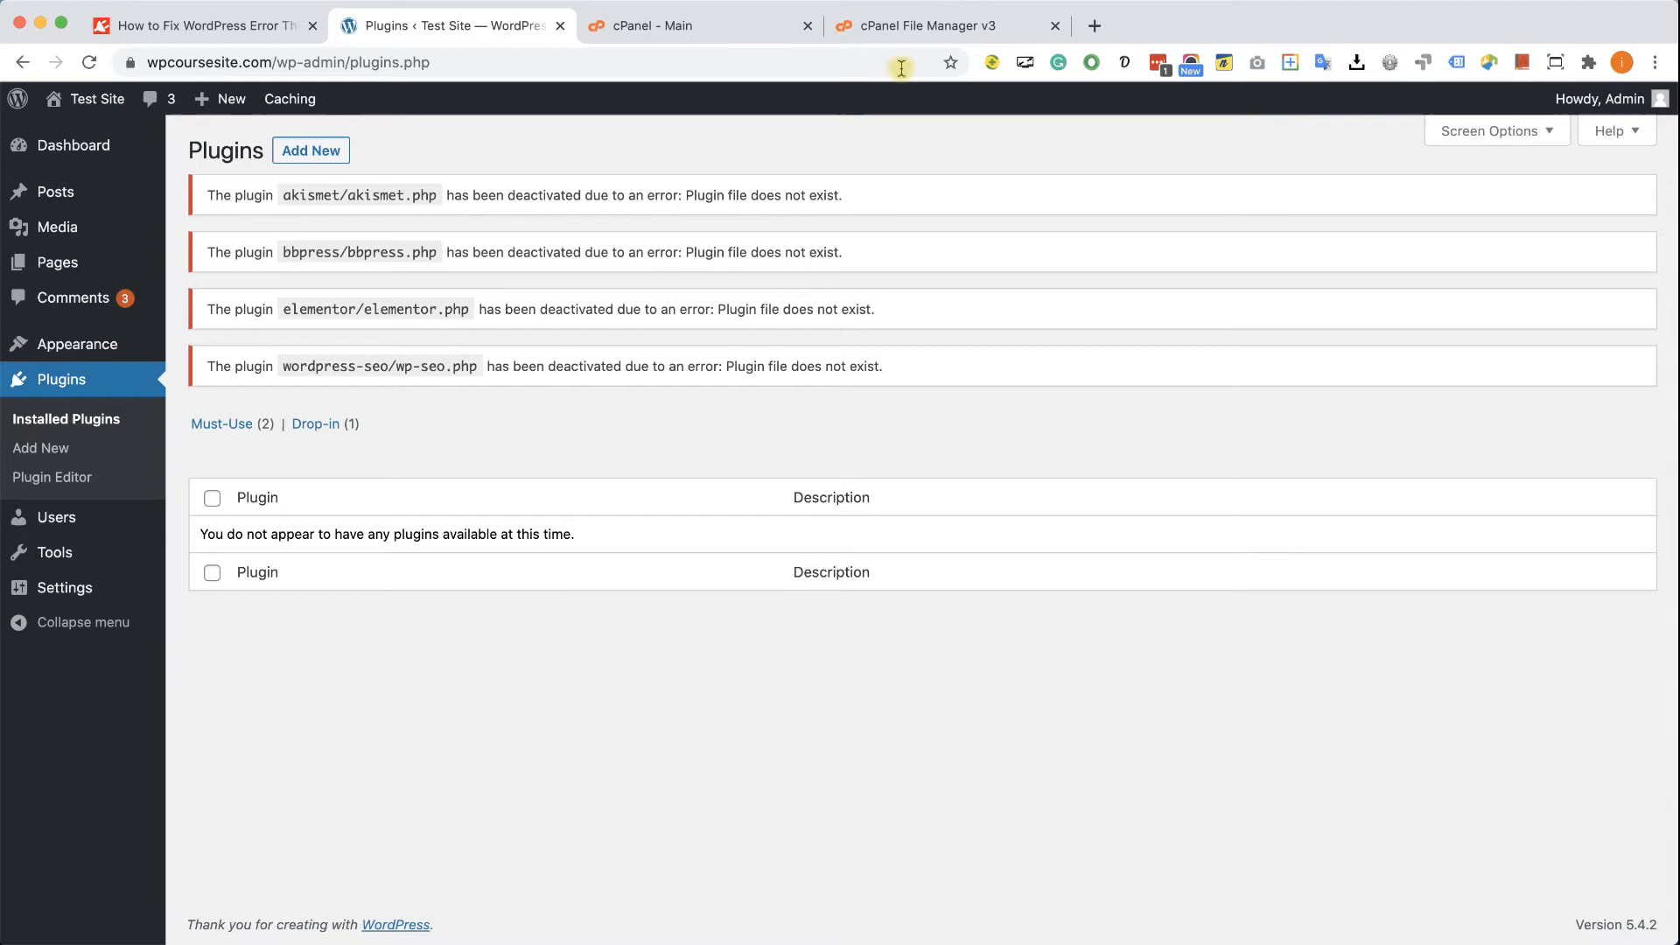
left_click(940, 24)
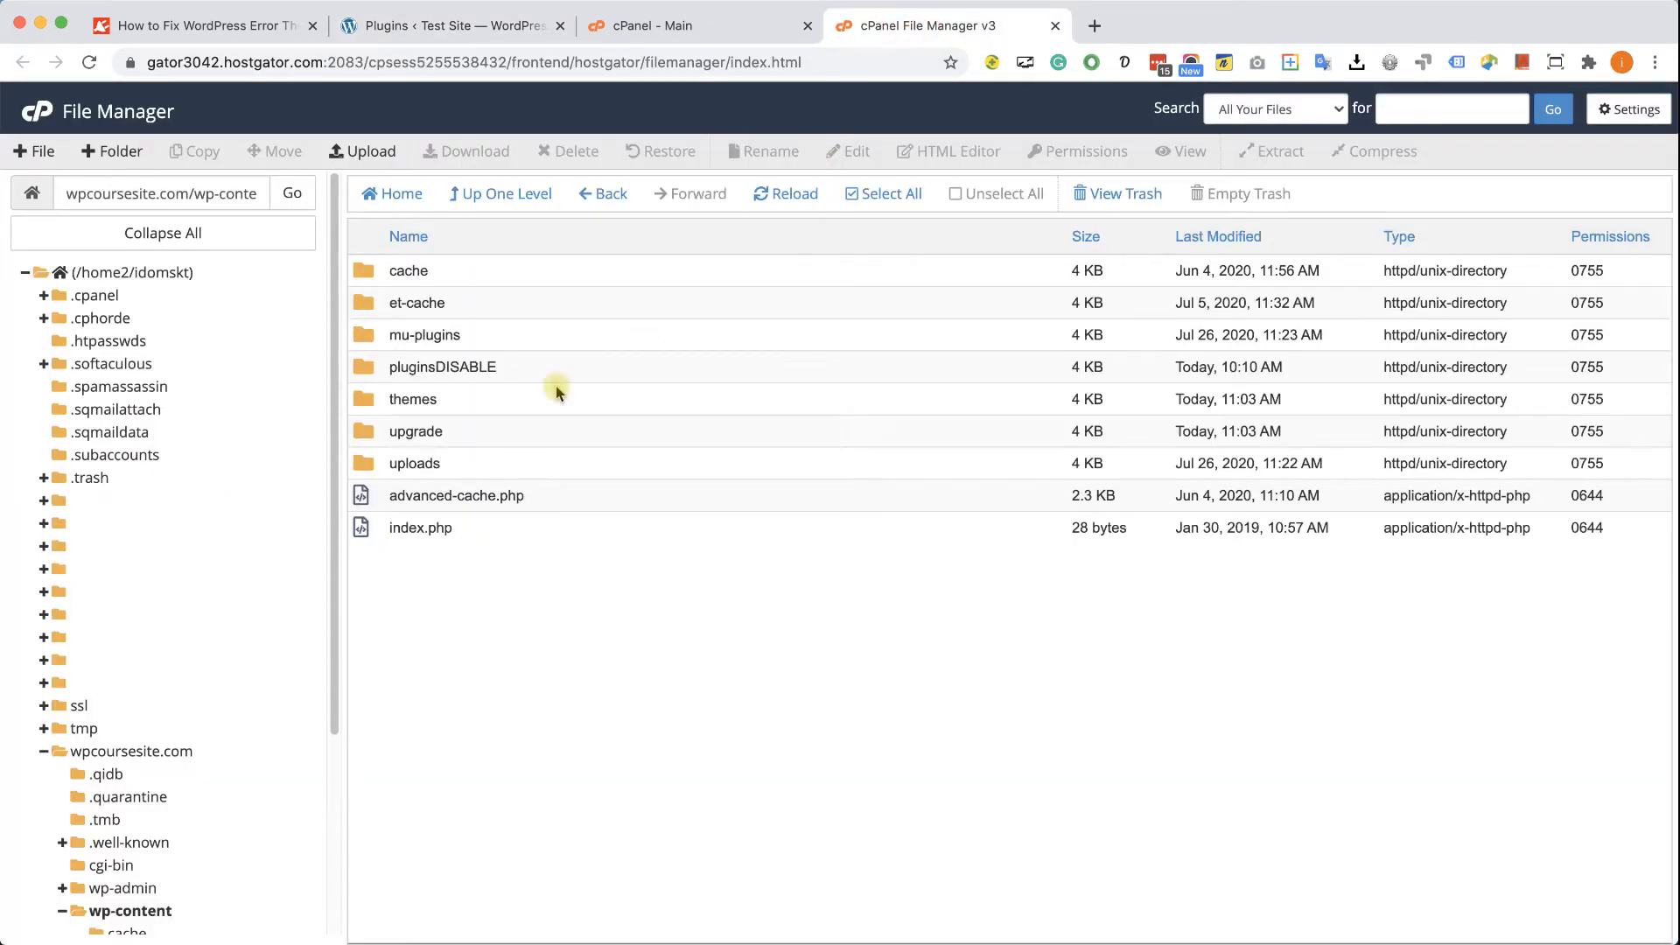
Rename 'pluginsDISABLE' back to 'plugins' to restore the plugin files
right_click(441, 366)
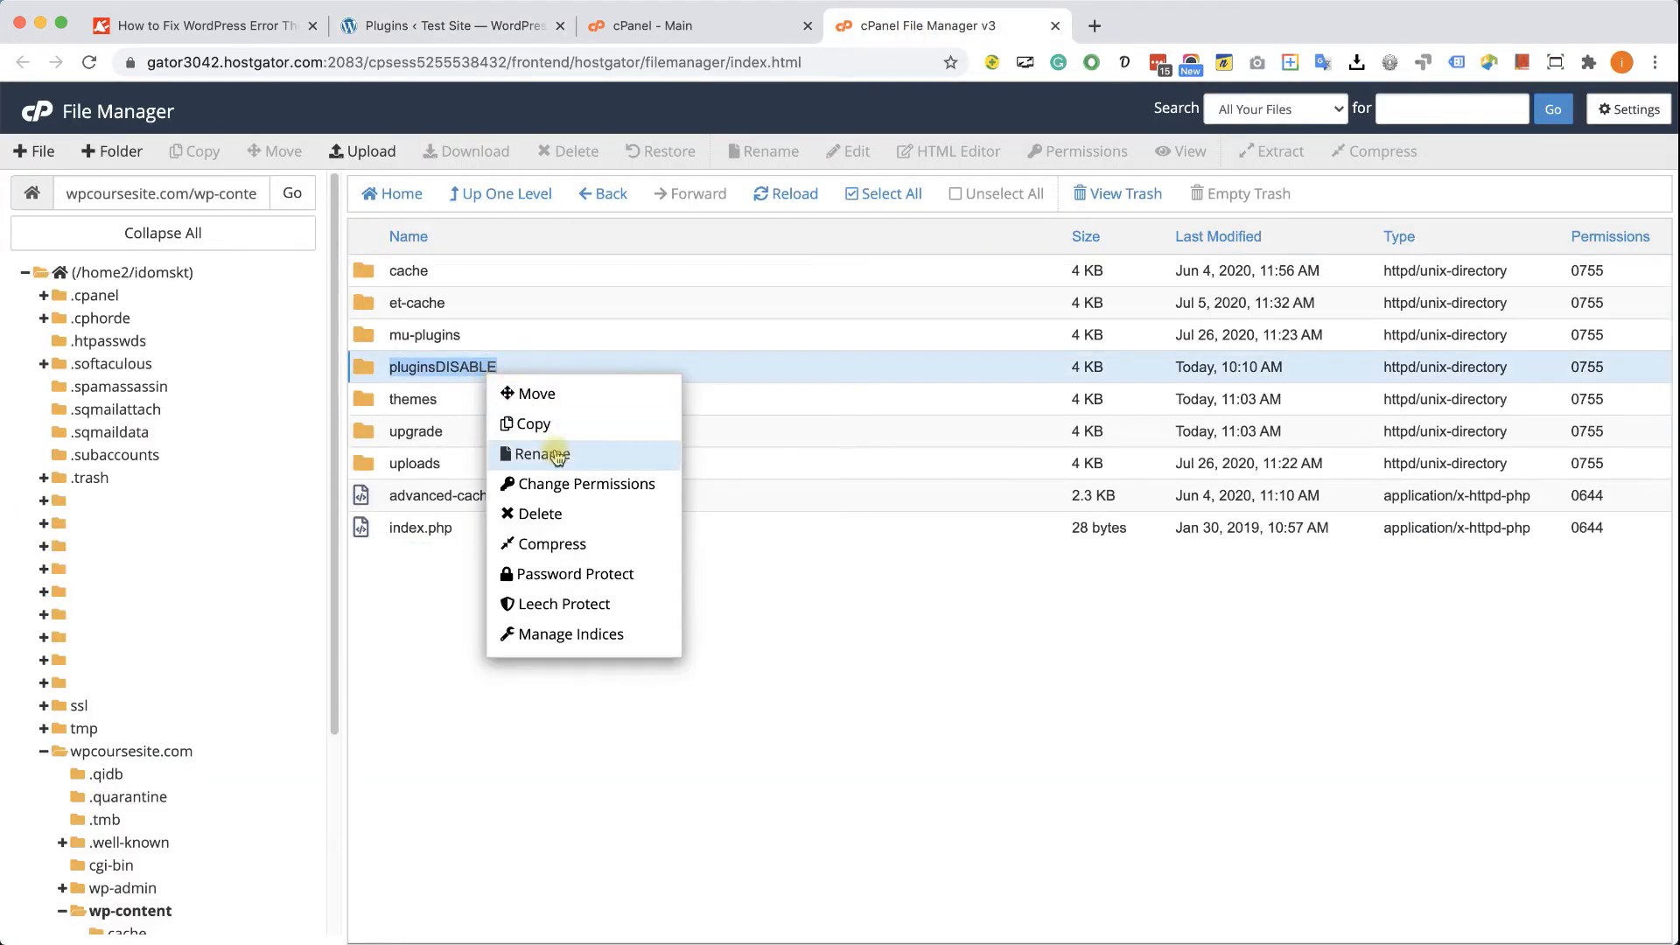
left_click(540, 454)
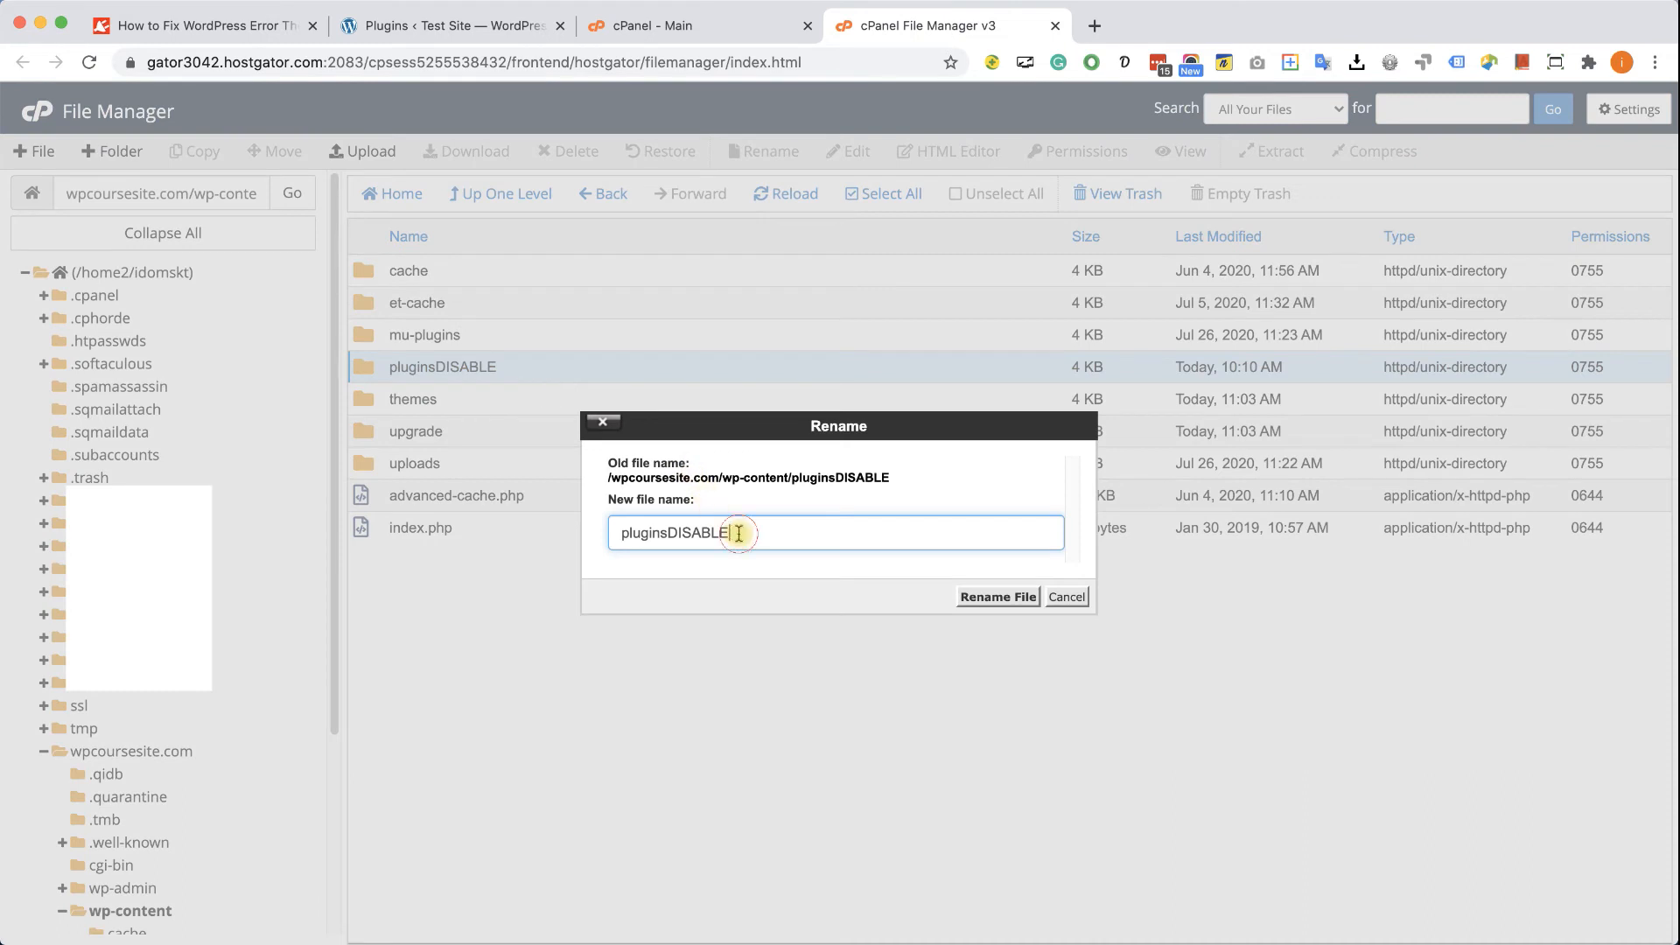
type("plugins")
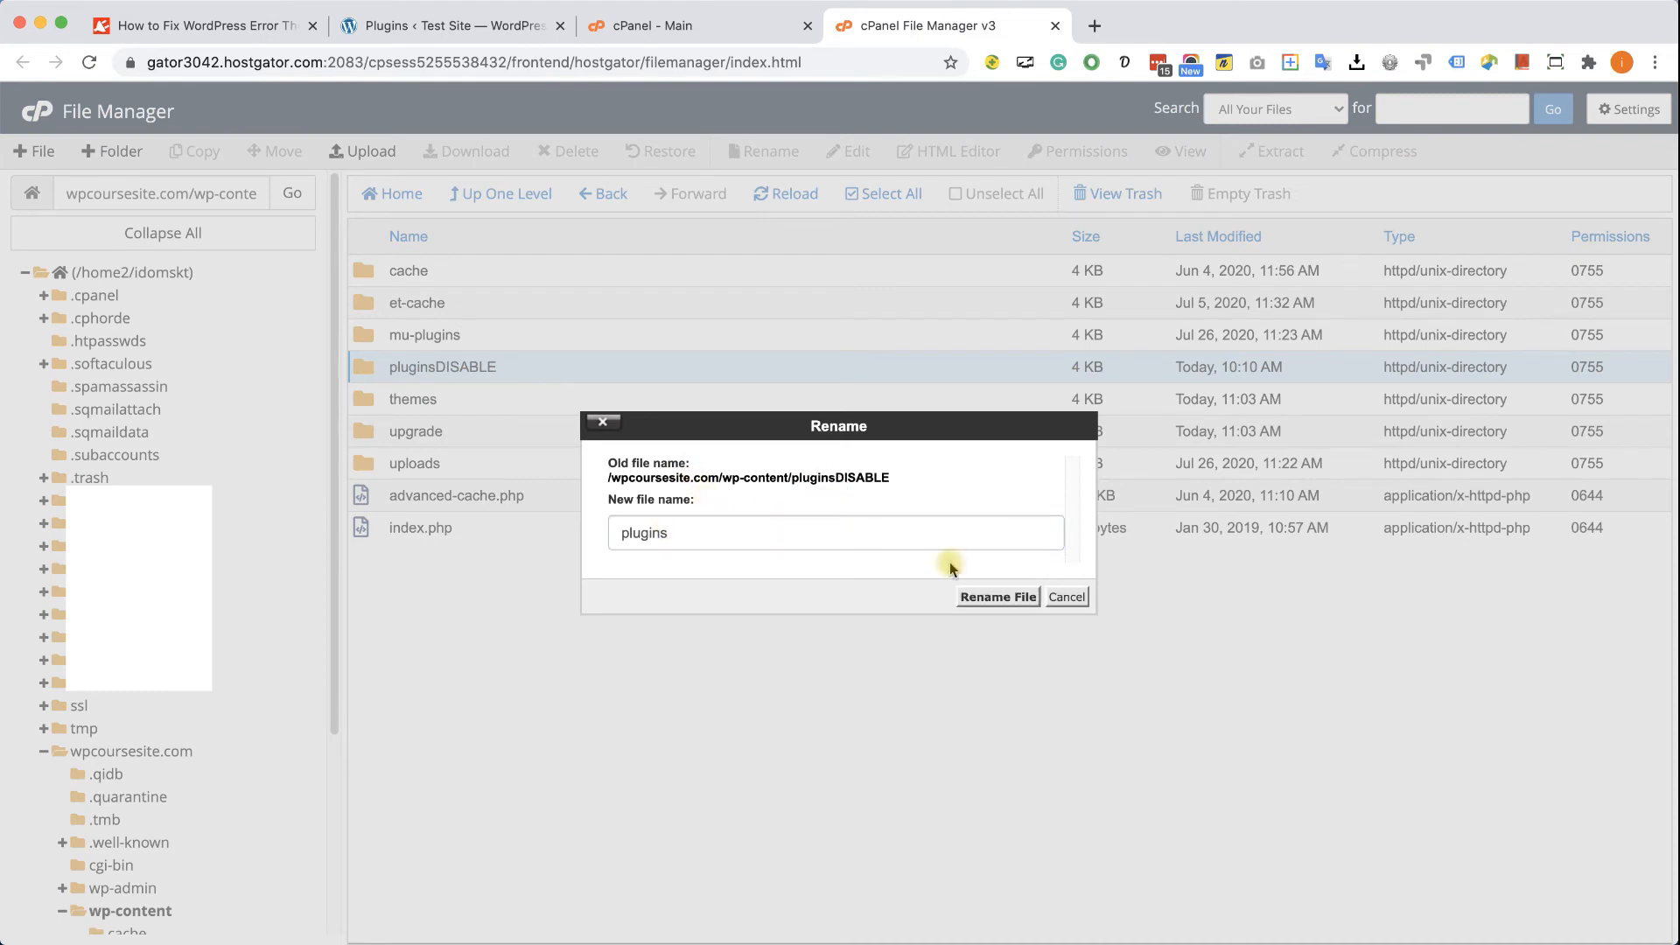
left_click(996, 597)
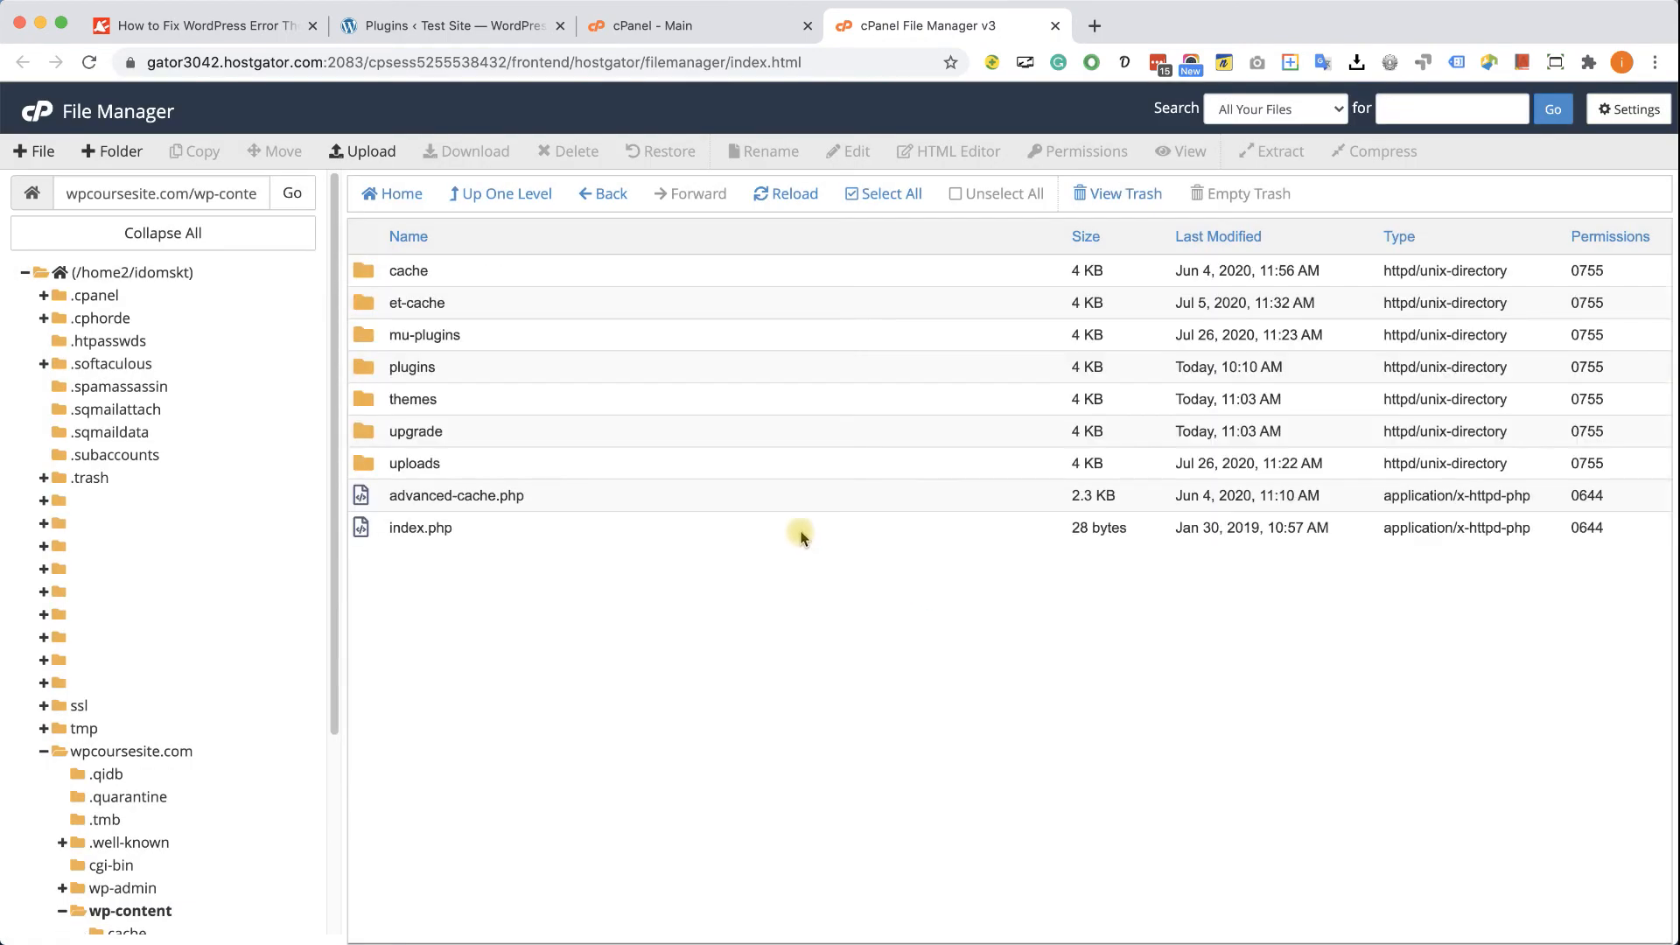
Activate the Akismet Anti-Spam and bbPress plugins from the Installed Plugins page
left_click(450, 24)
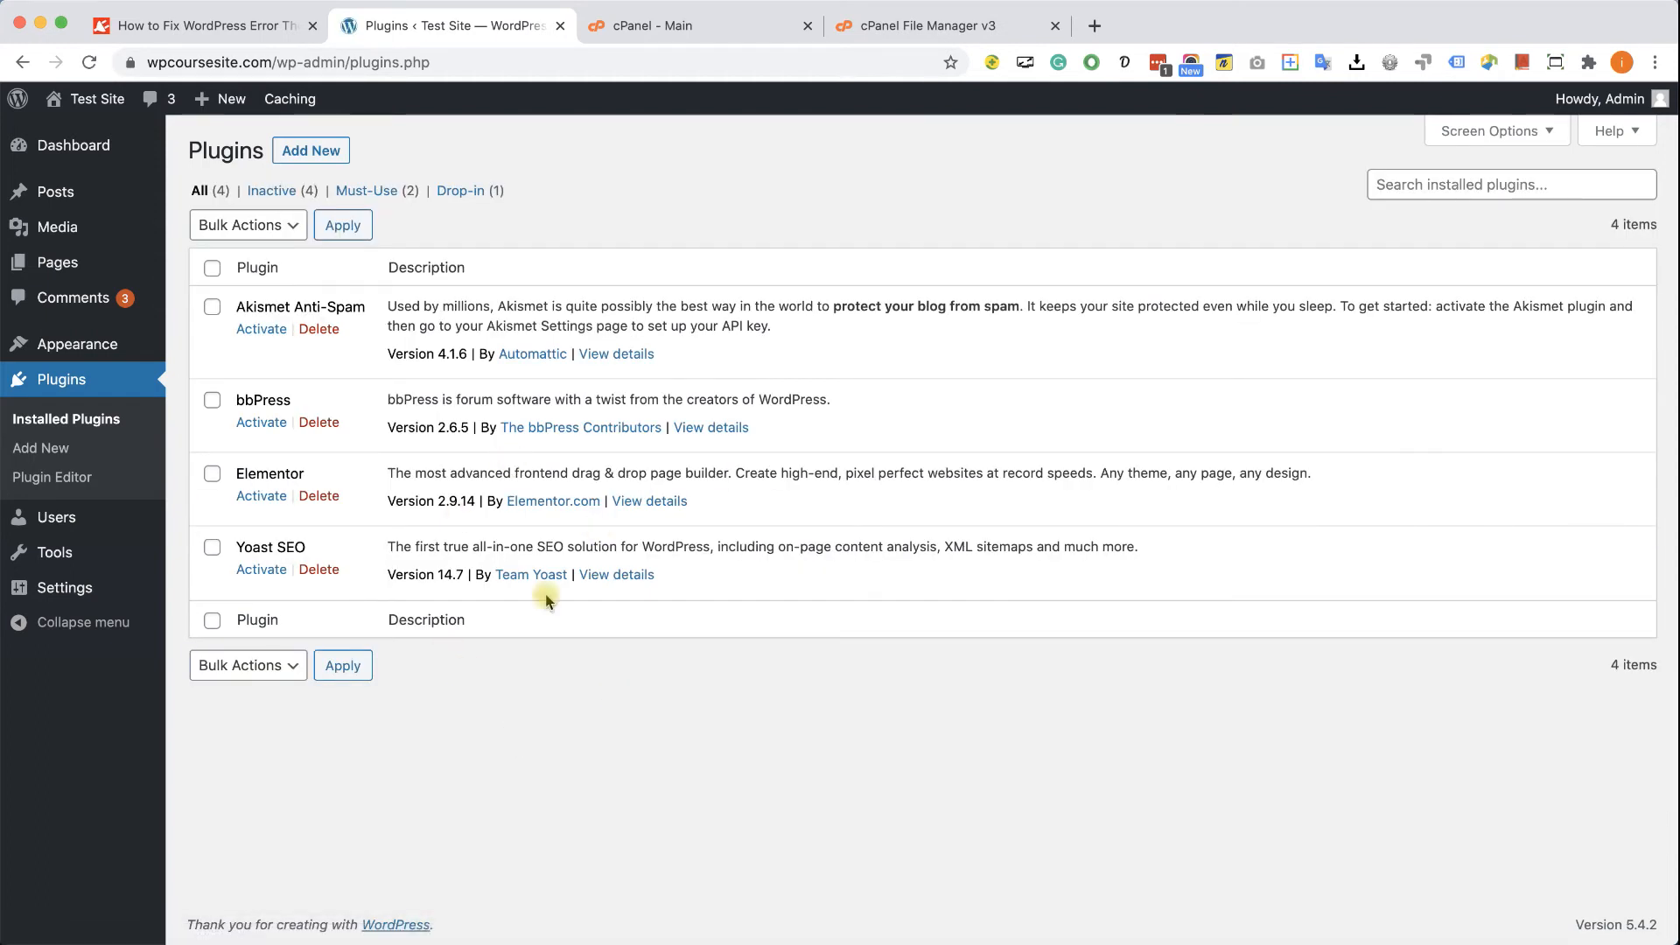
mouse_move(262, 329)
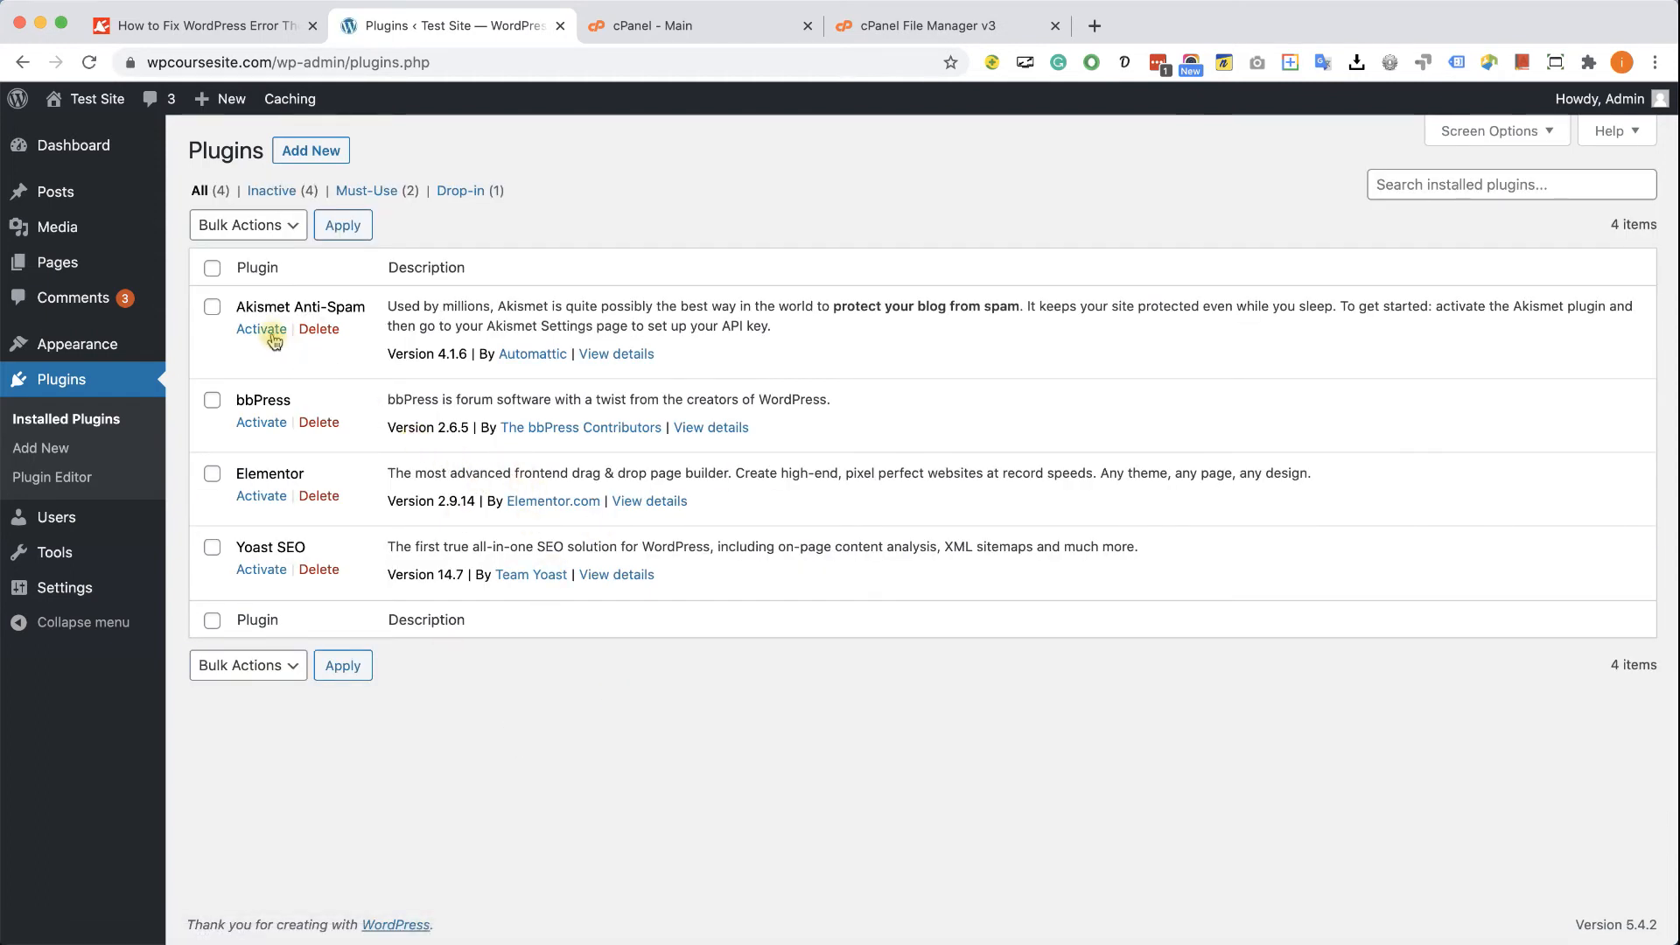
left_click(260, 329)
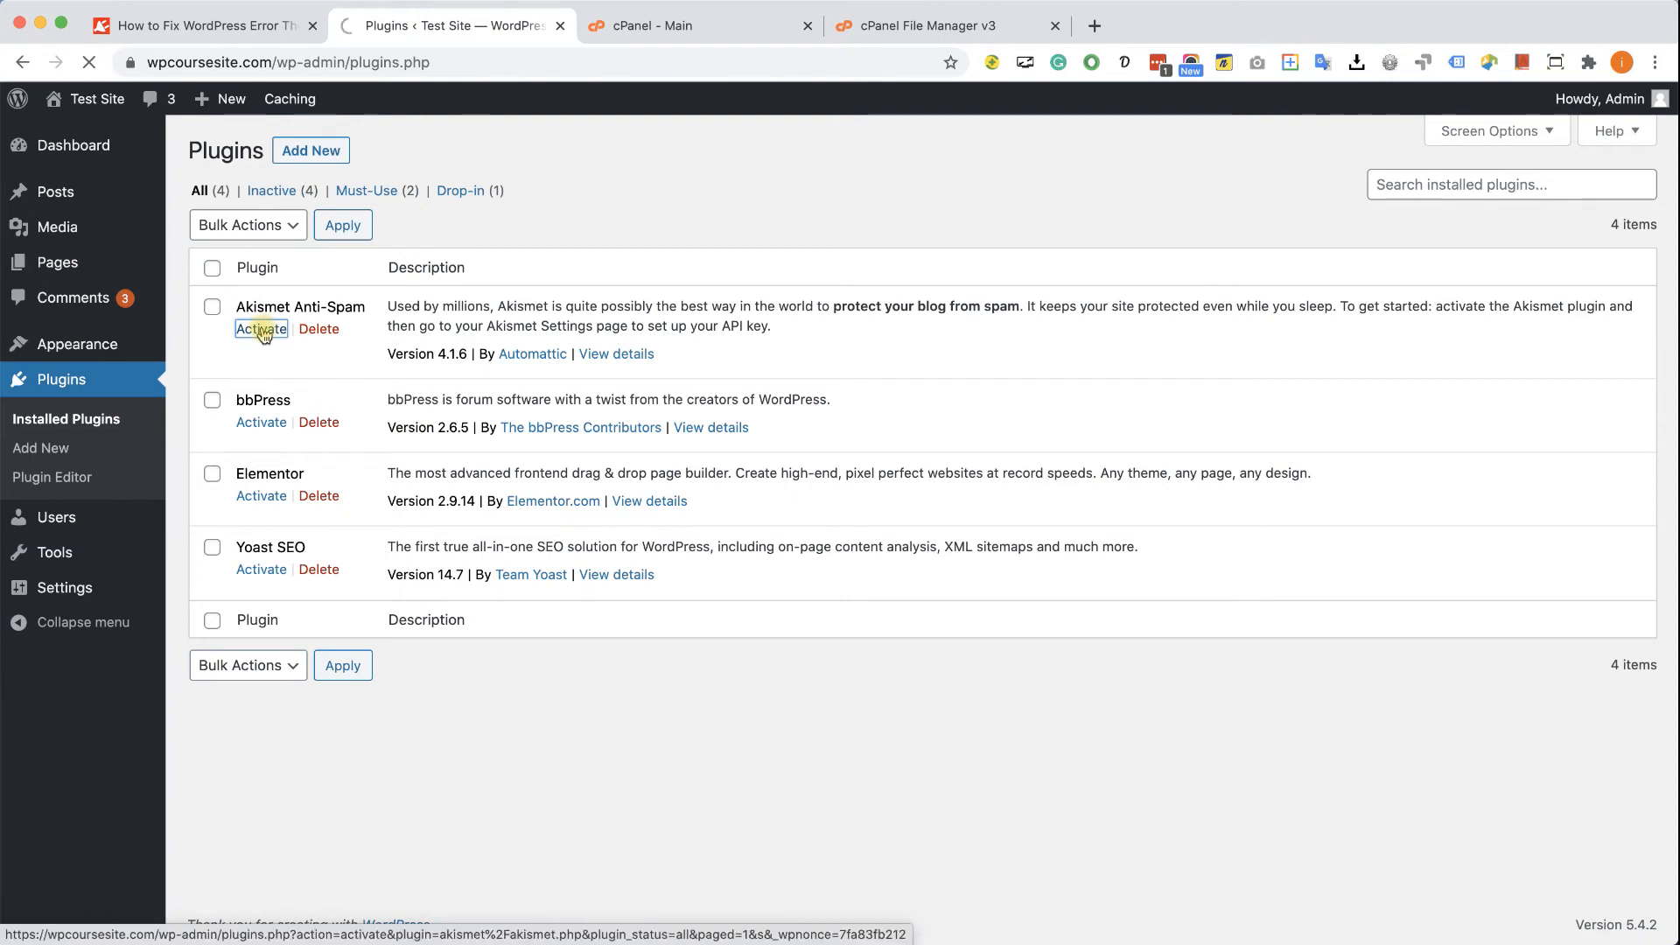
left_click(260, 329)
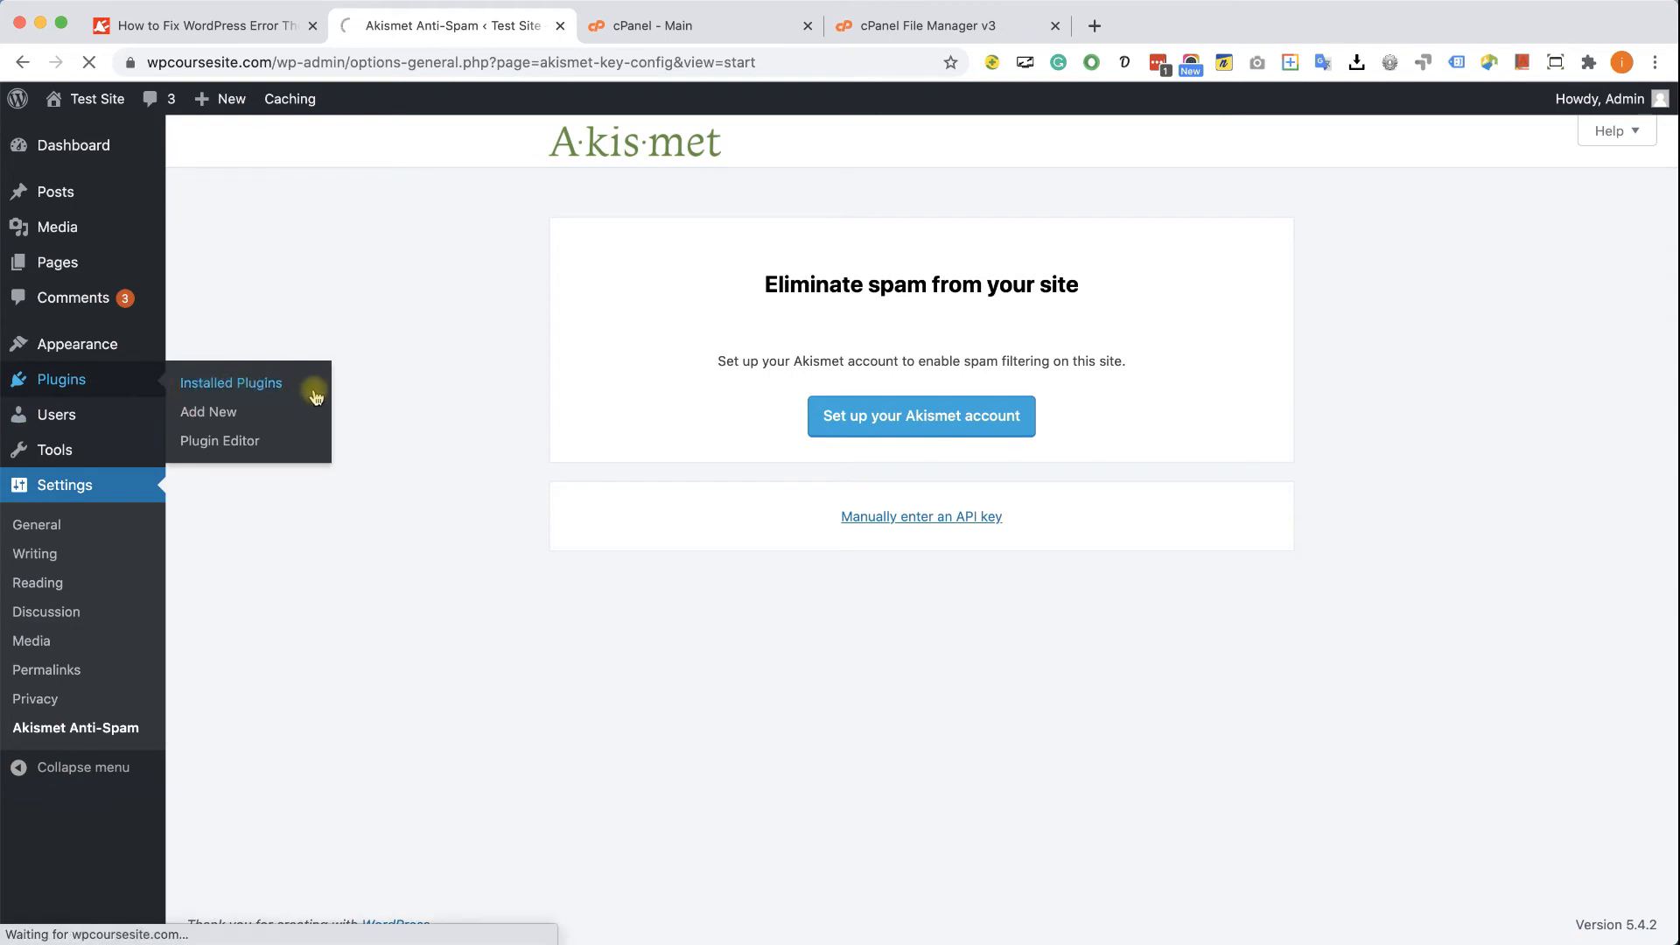
left_click(230, 382)
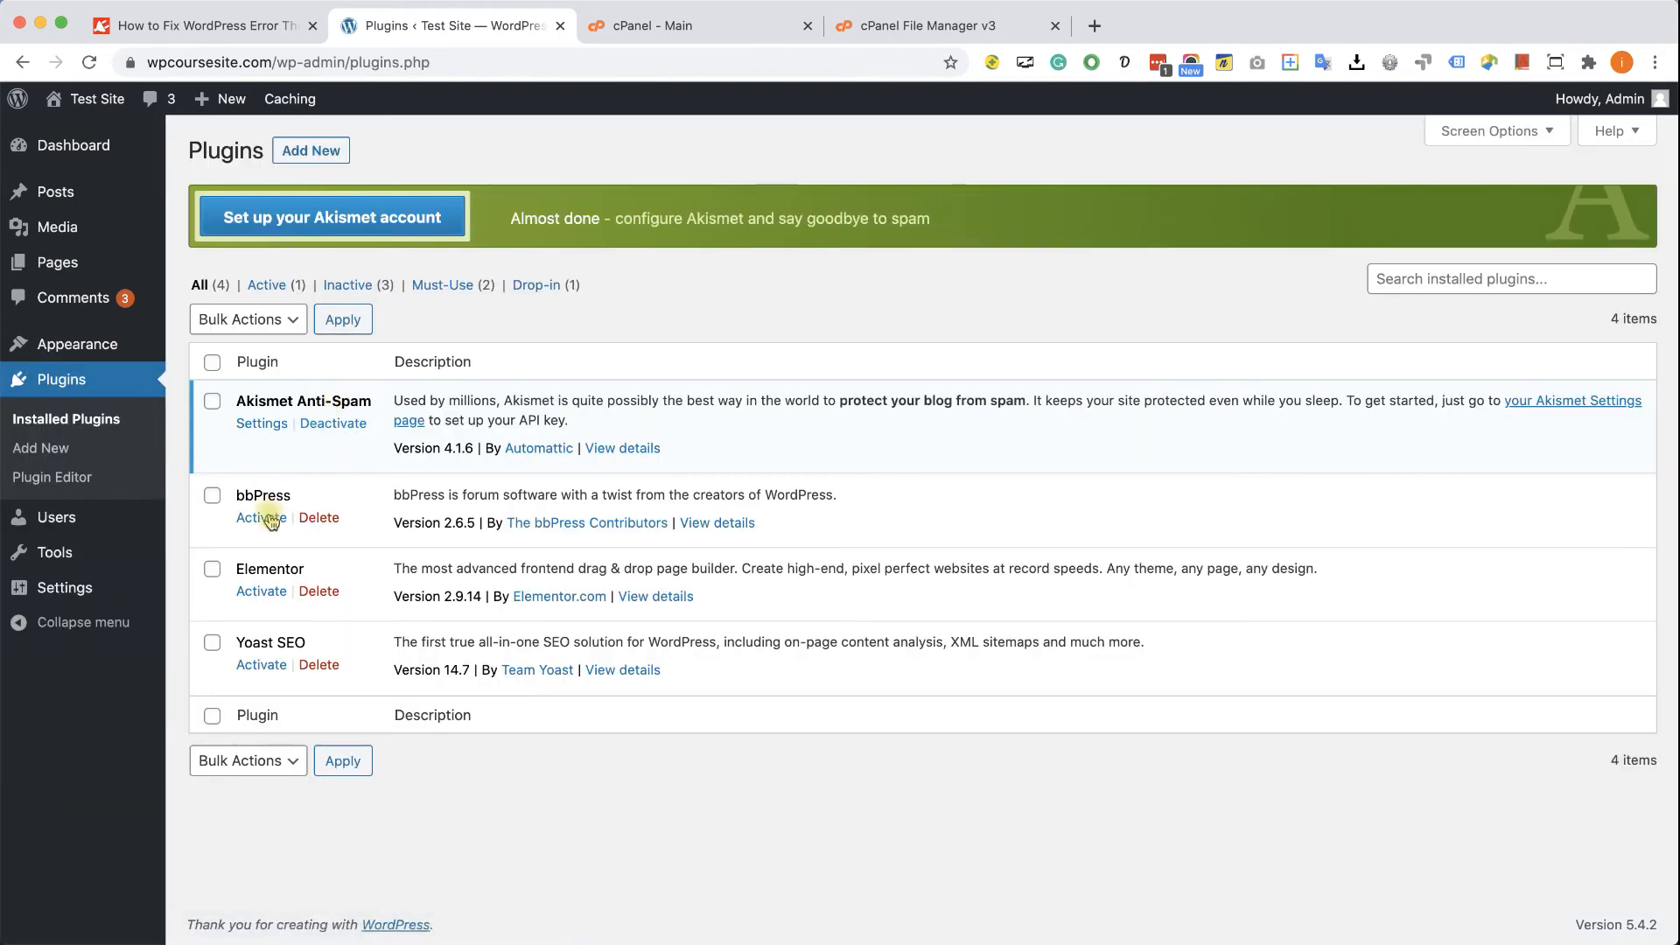
left_click(261, 517)
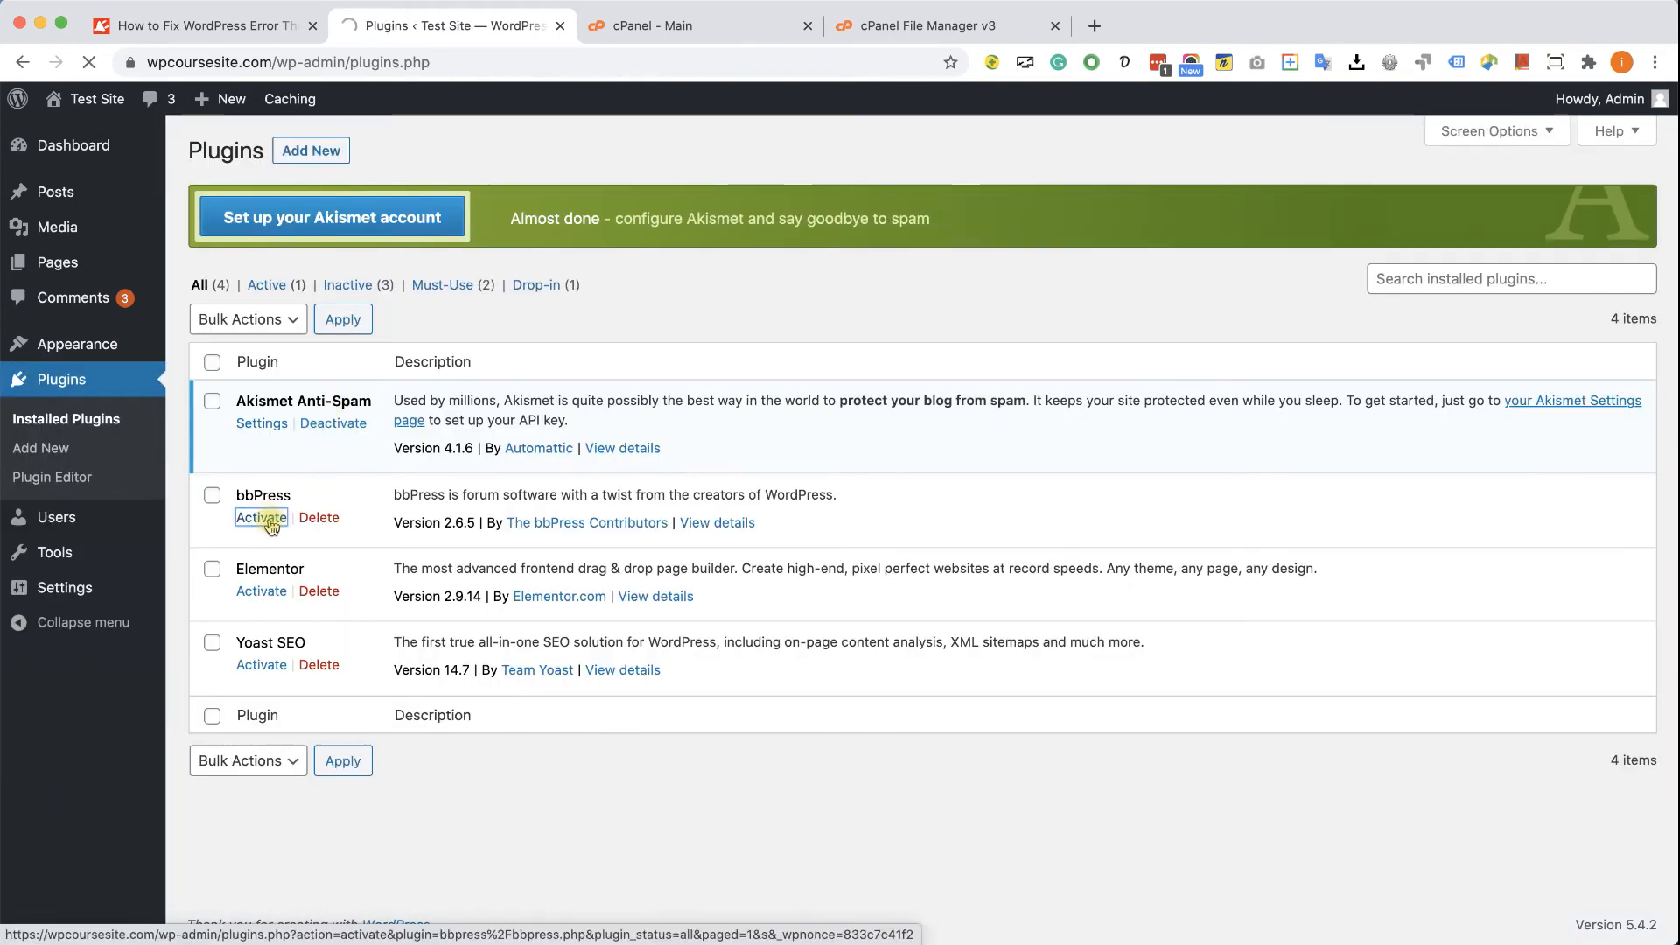
left_click(261, 517)
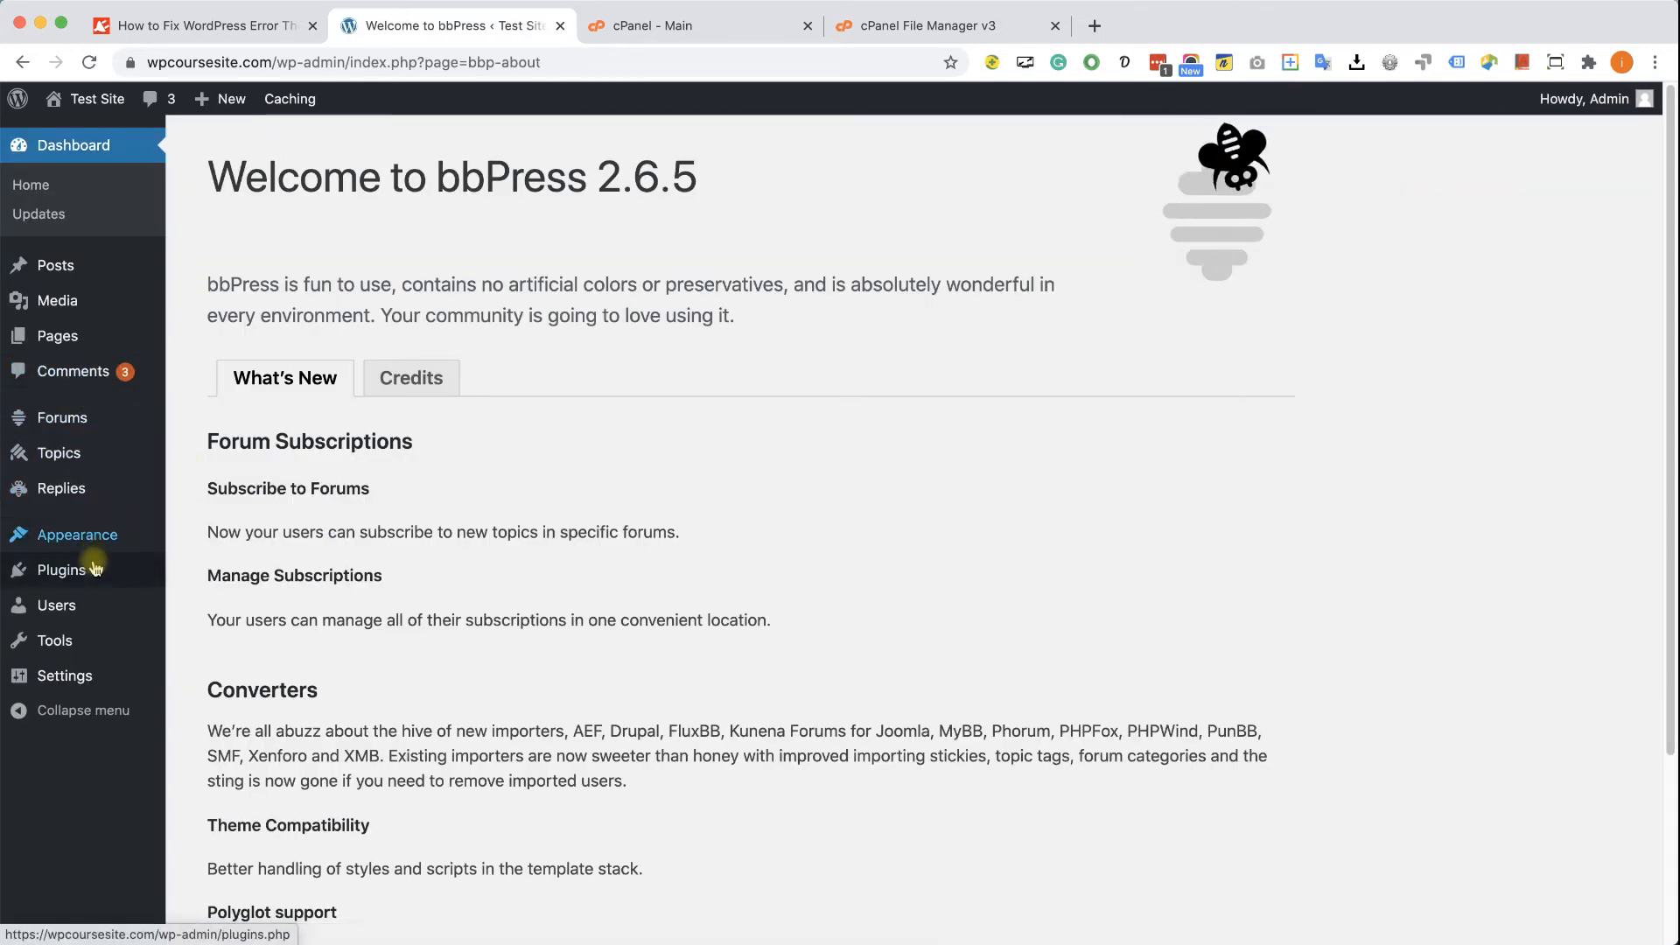
left_click(62, 569)
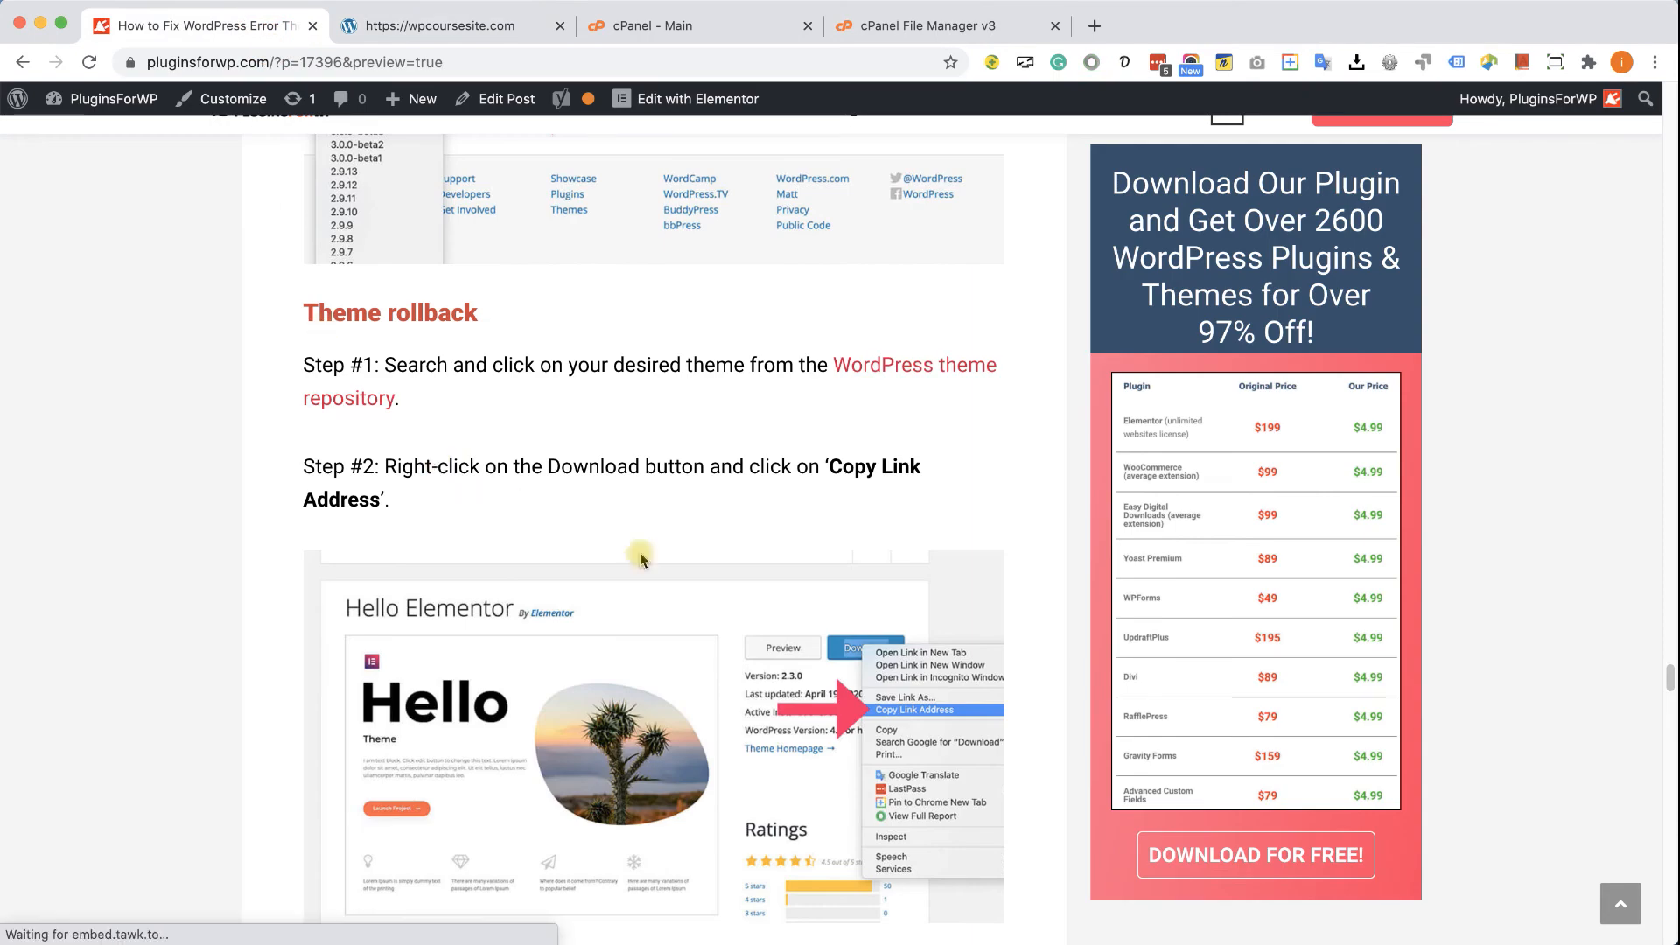
Follow the WordPress plugin repository link in the article's Plugin rollback section
scroll("down", 3)
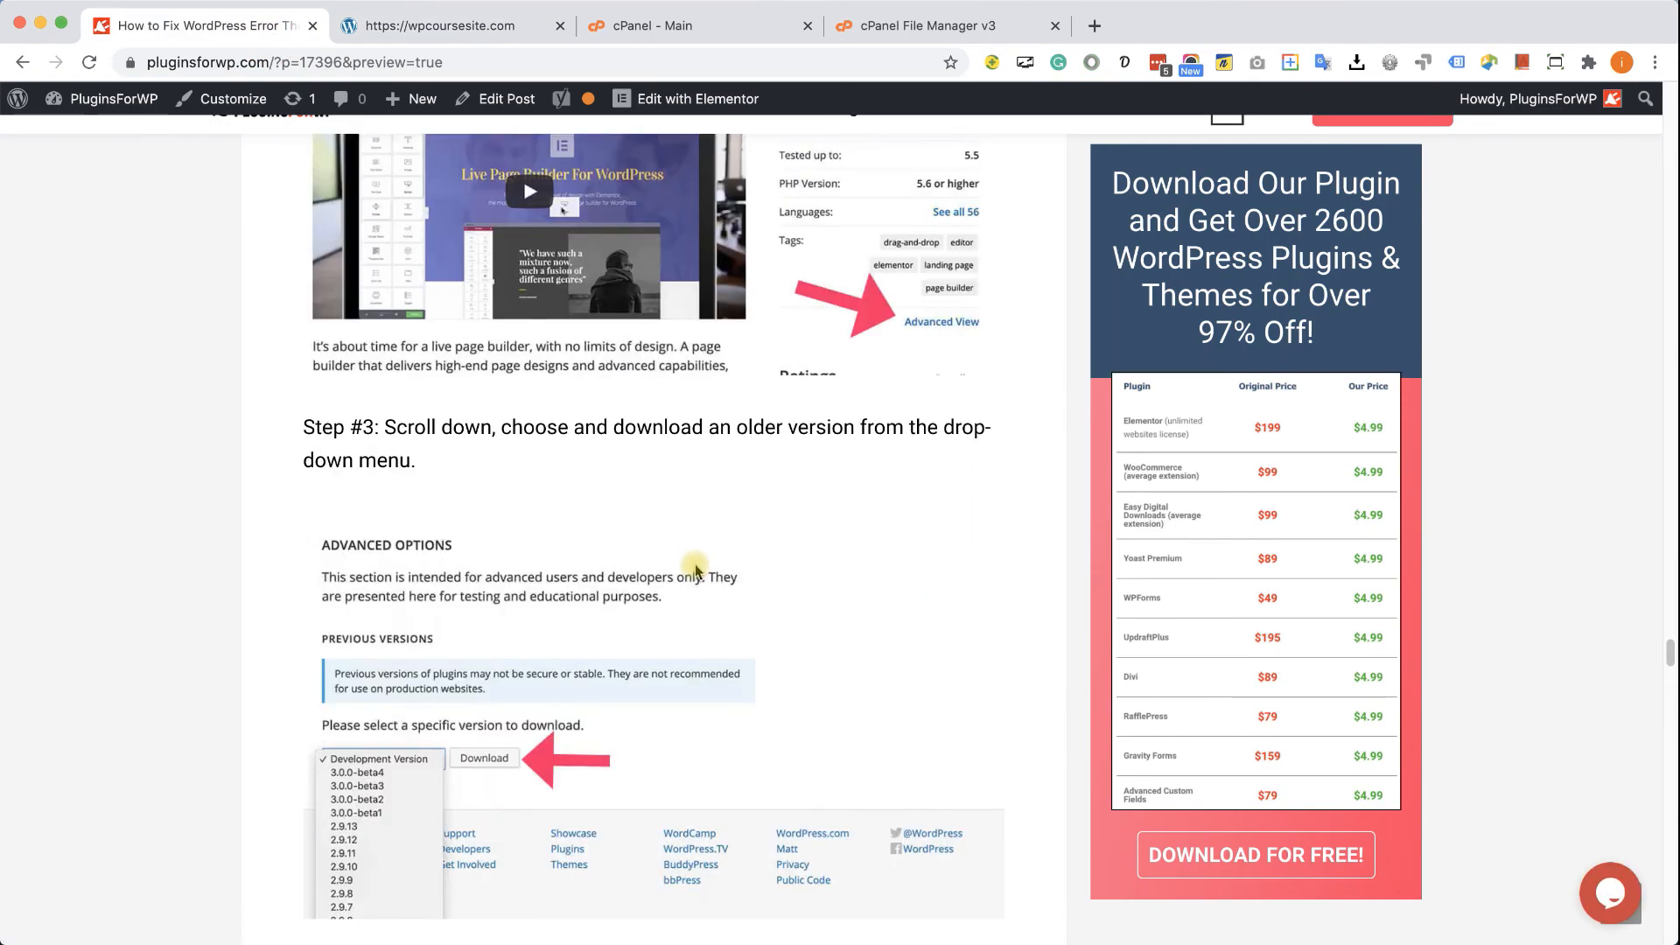
scroll("up", 3)
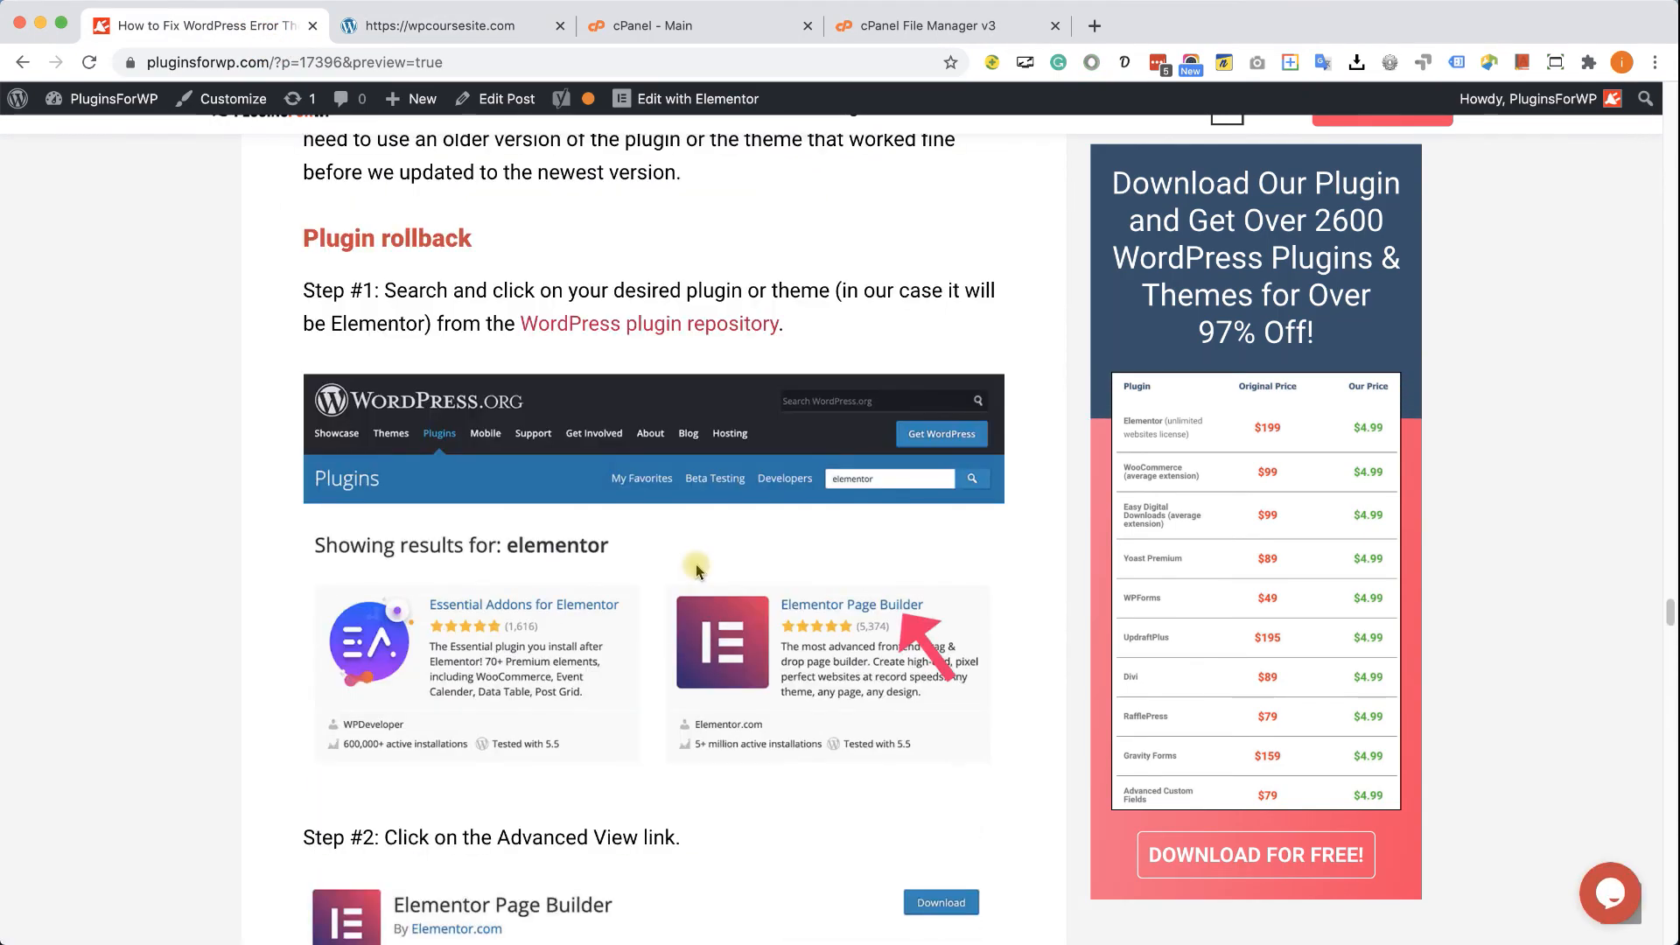
mouse_move(761, 336)
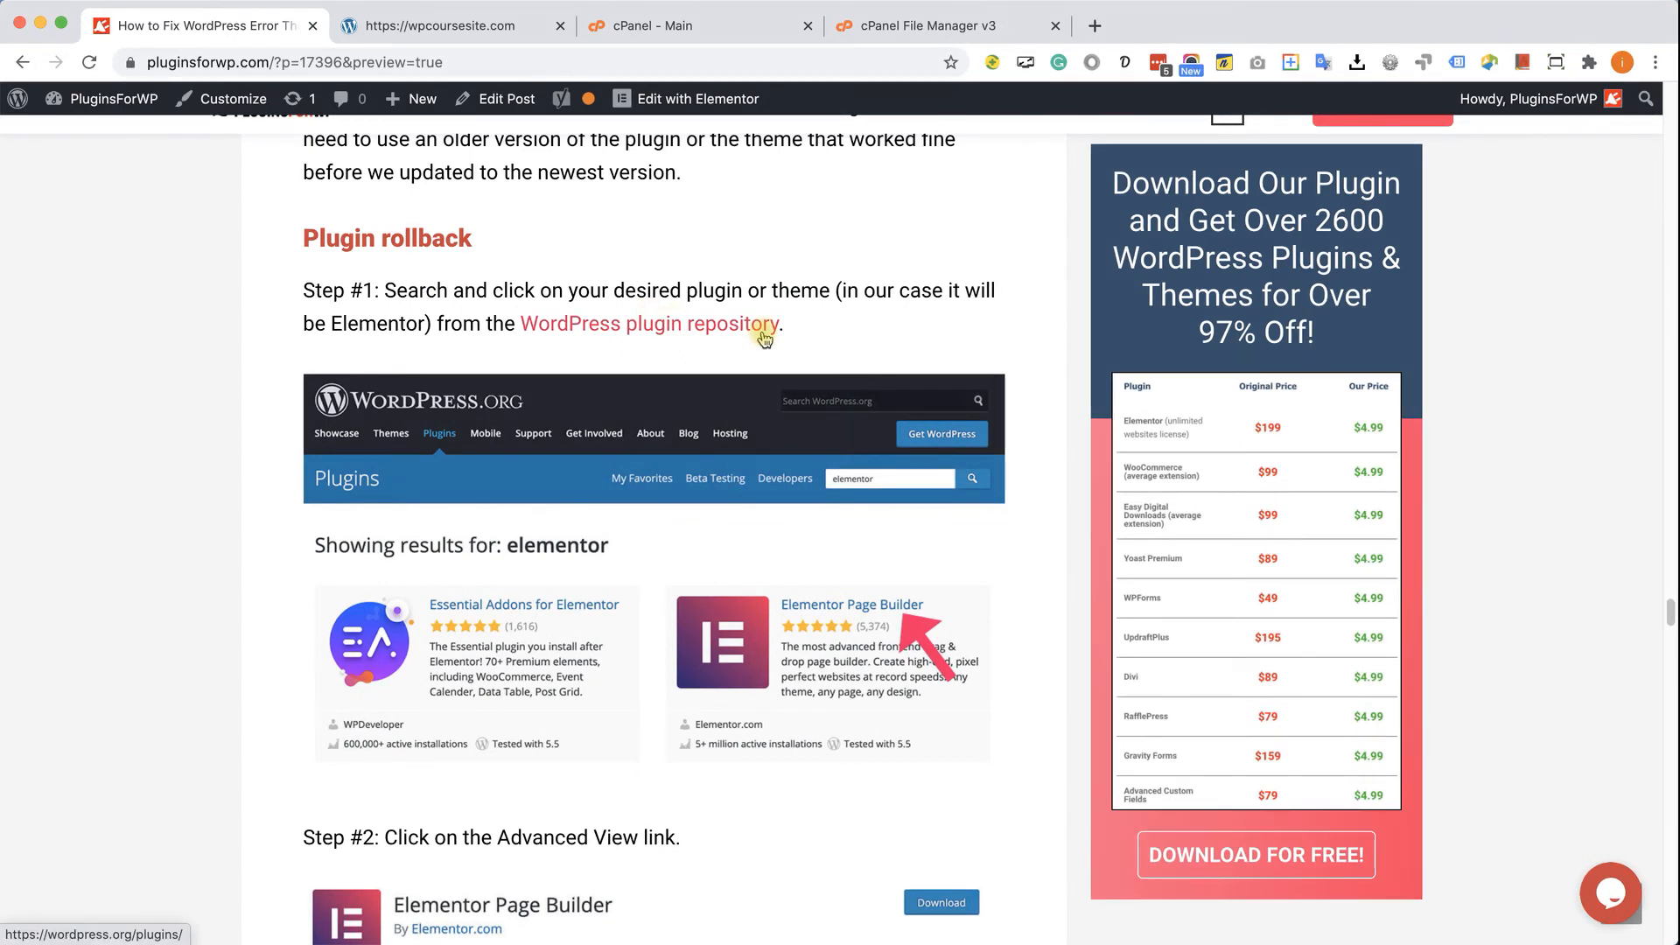
left_click(649, 323)
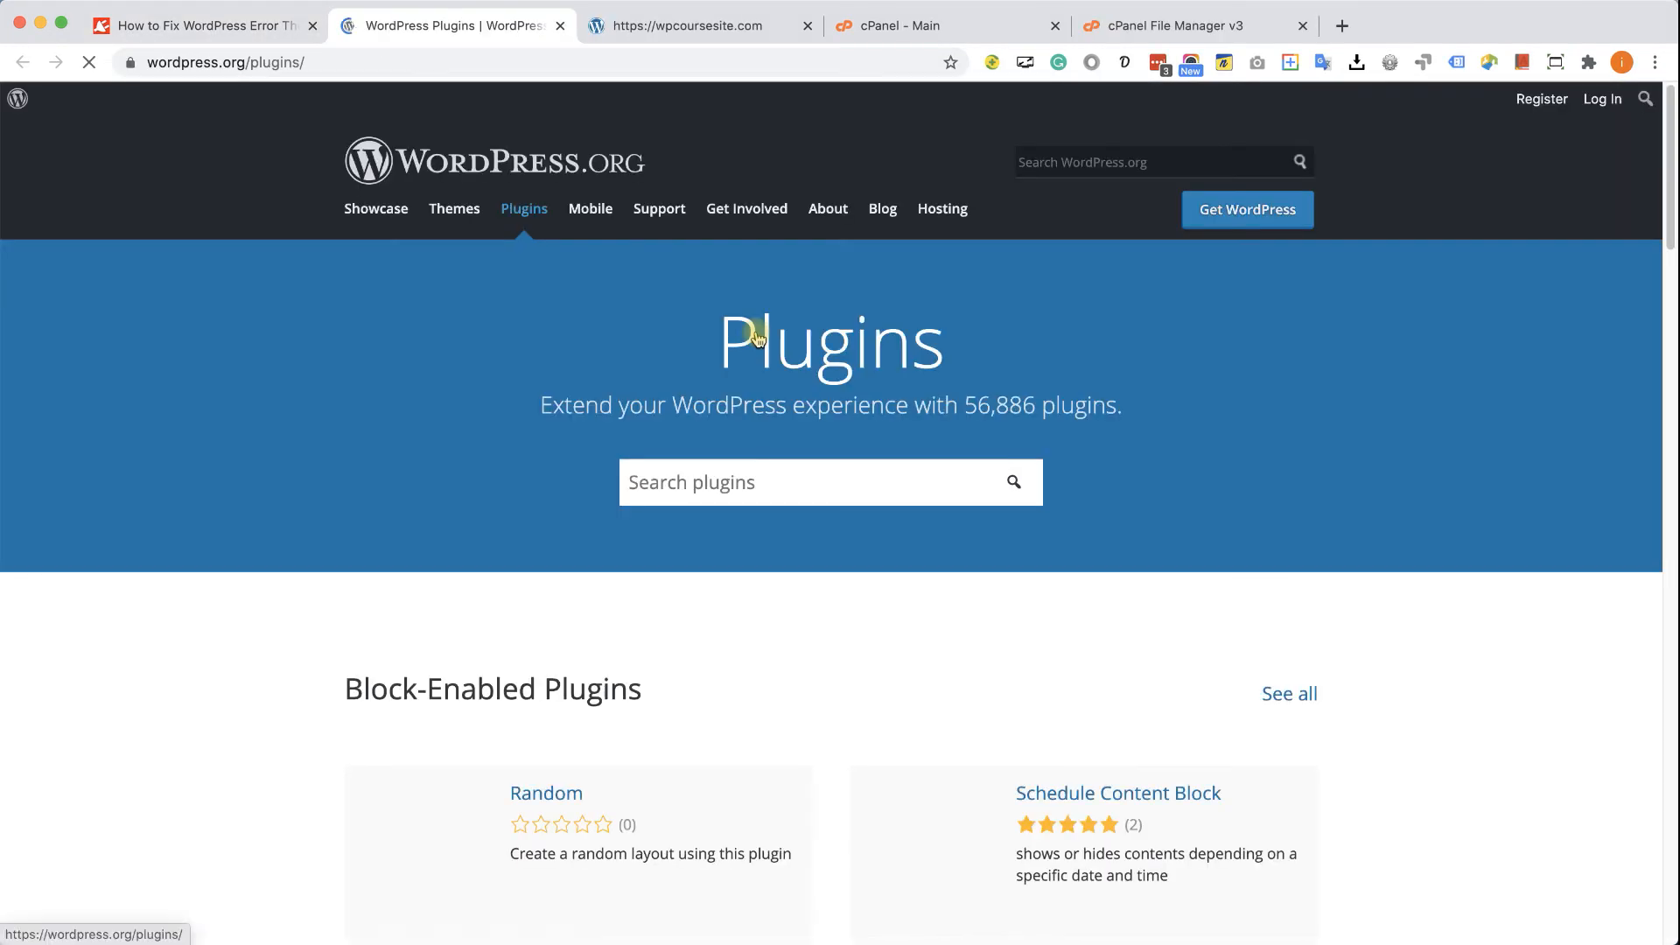
Search the directory for 'element' and open Elementor Page Builder's Advanced View
scroll("down", 3)
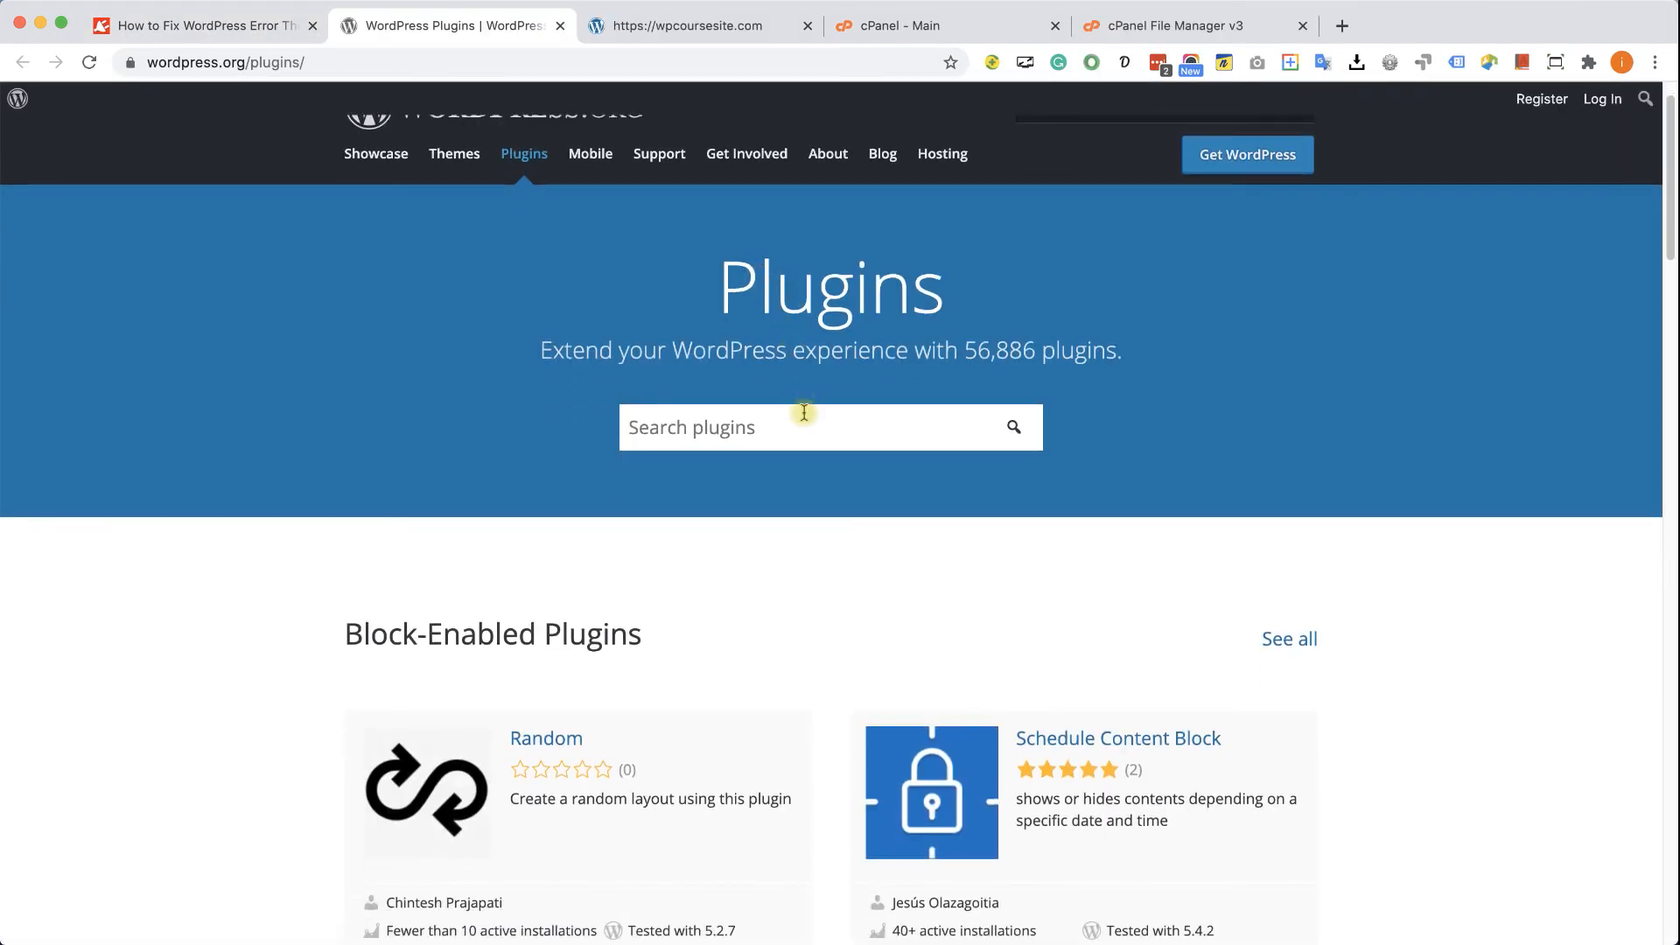
type("element")
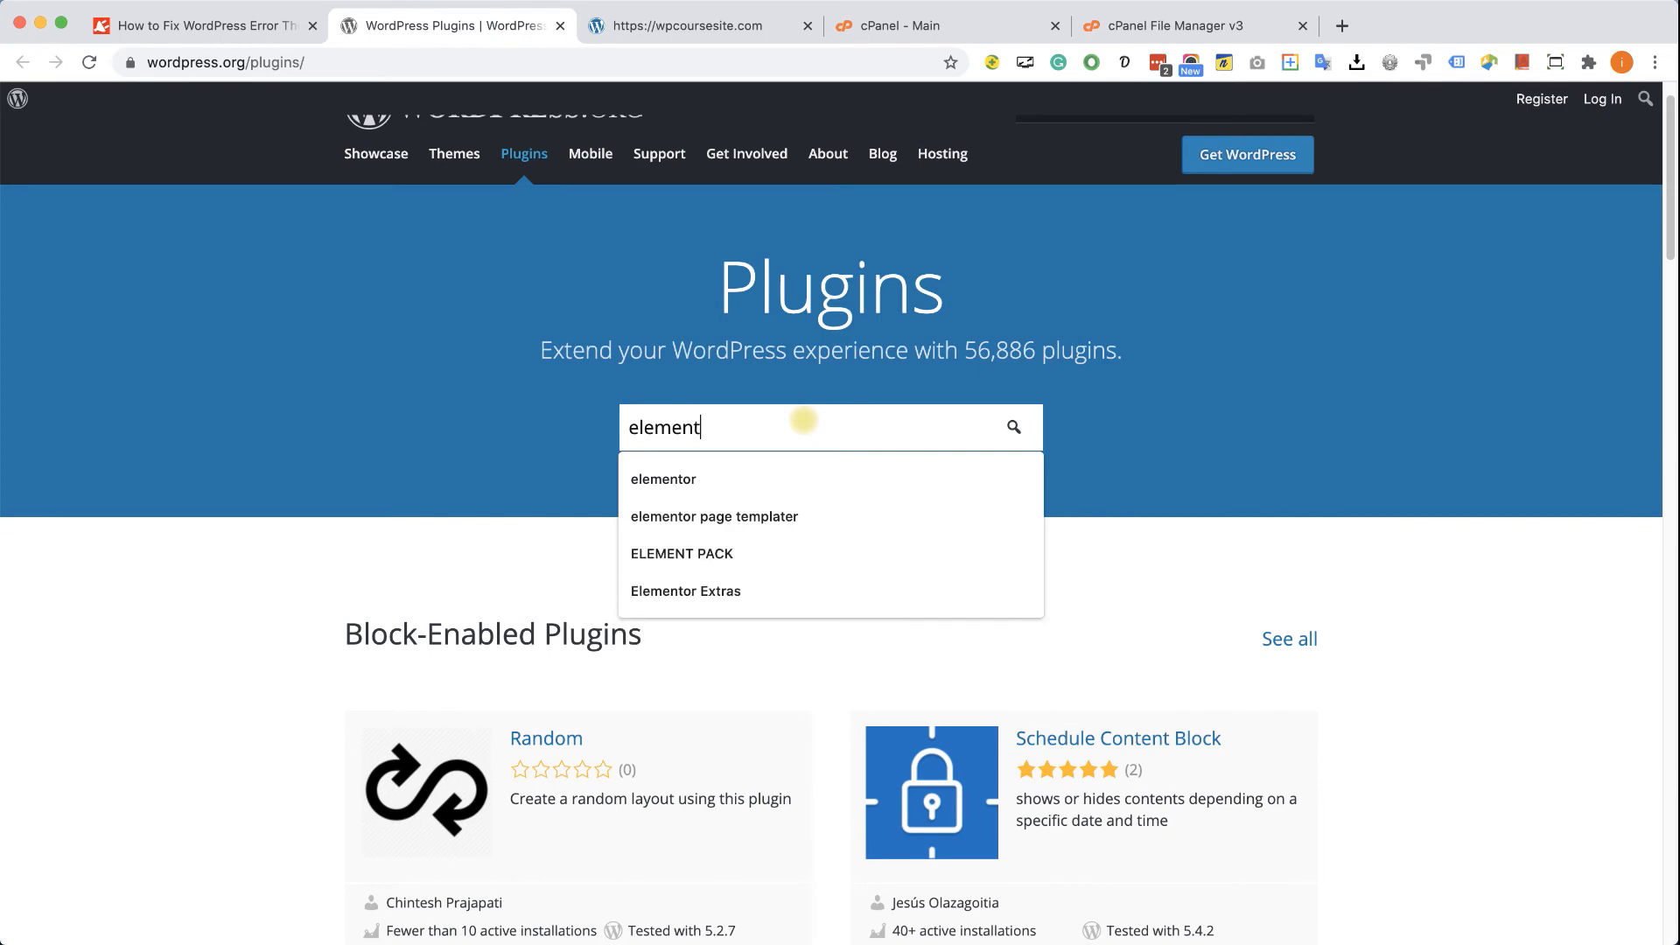
left_click(664, 479)
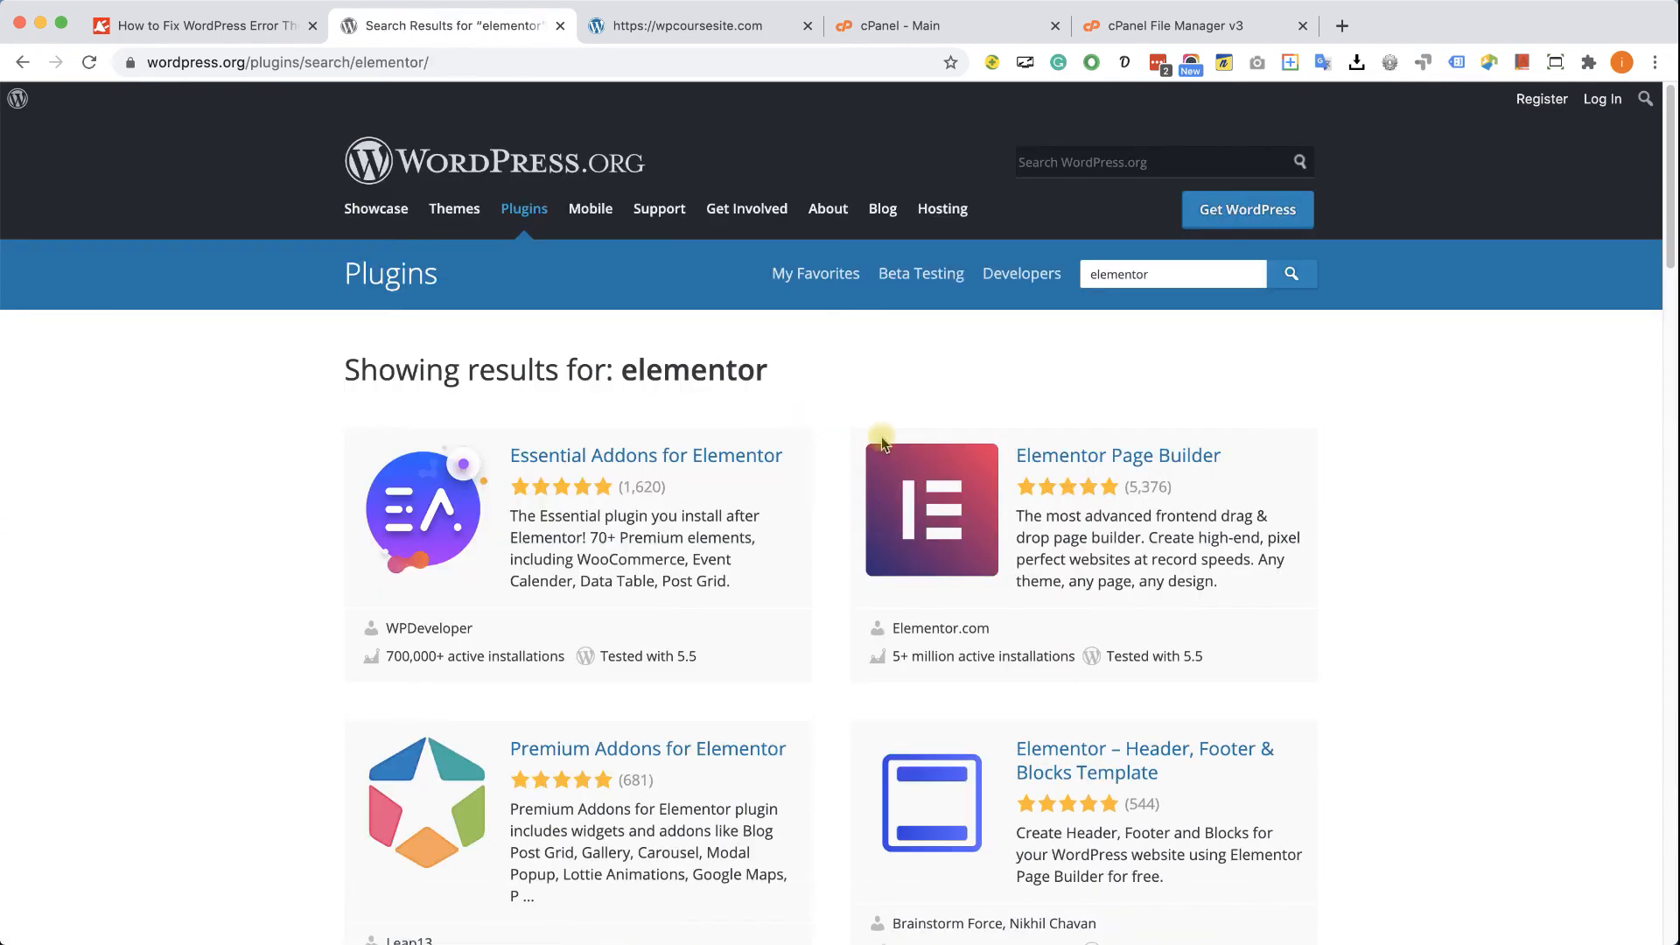
left_click(1118, 454)
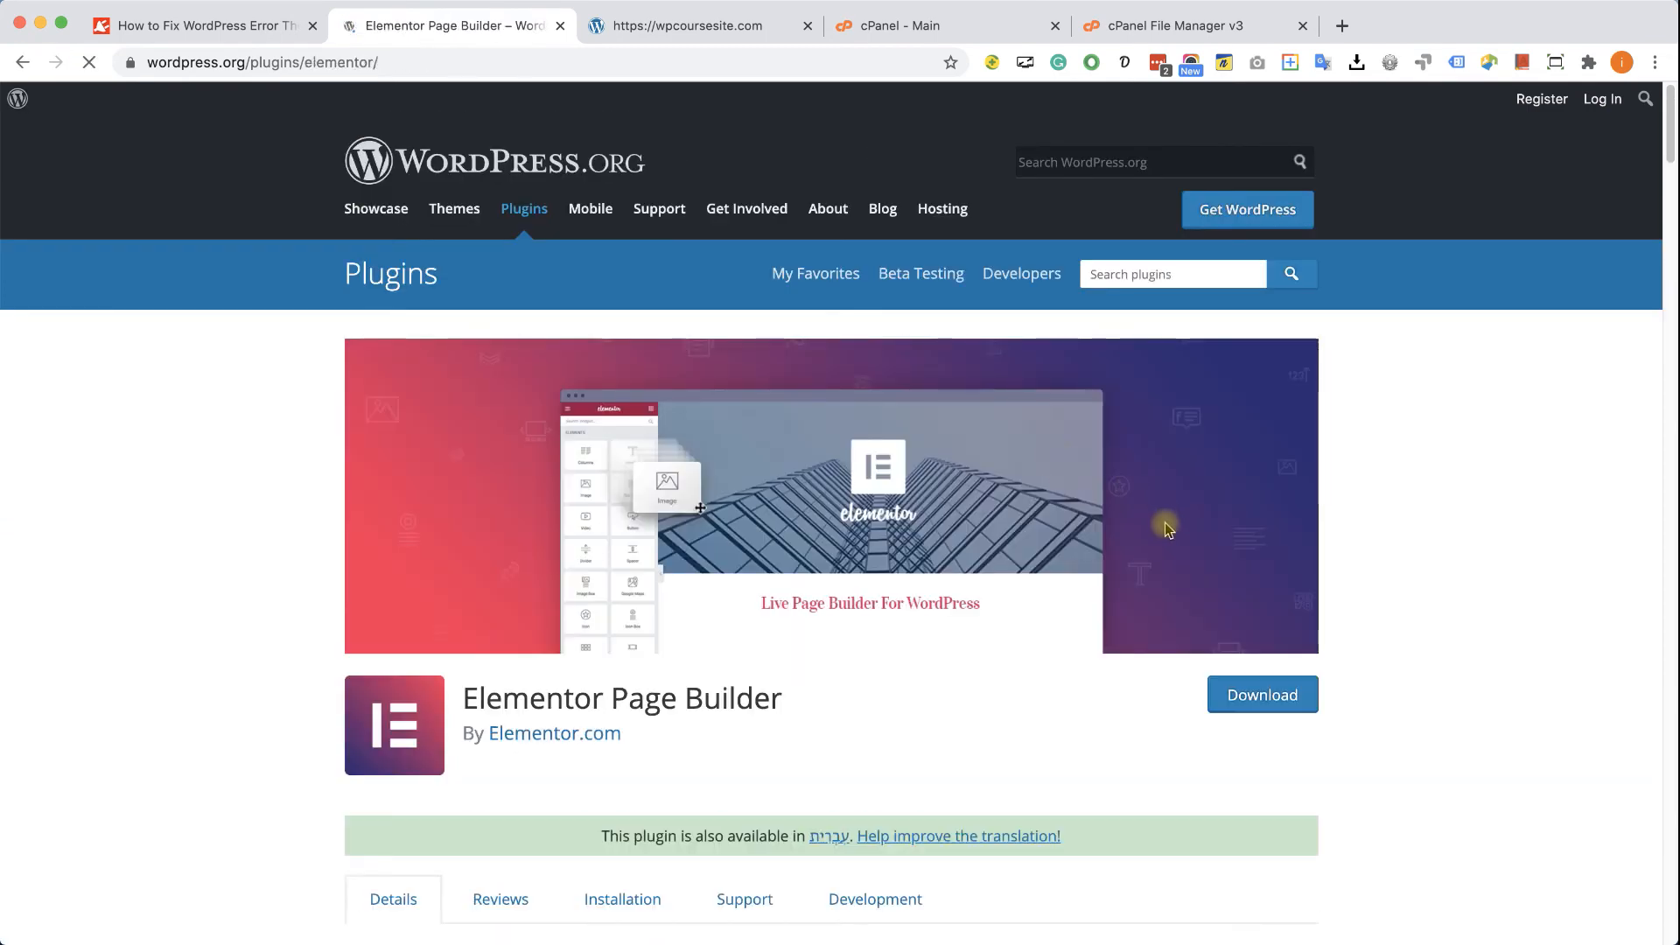
scroll("down", 3)
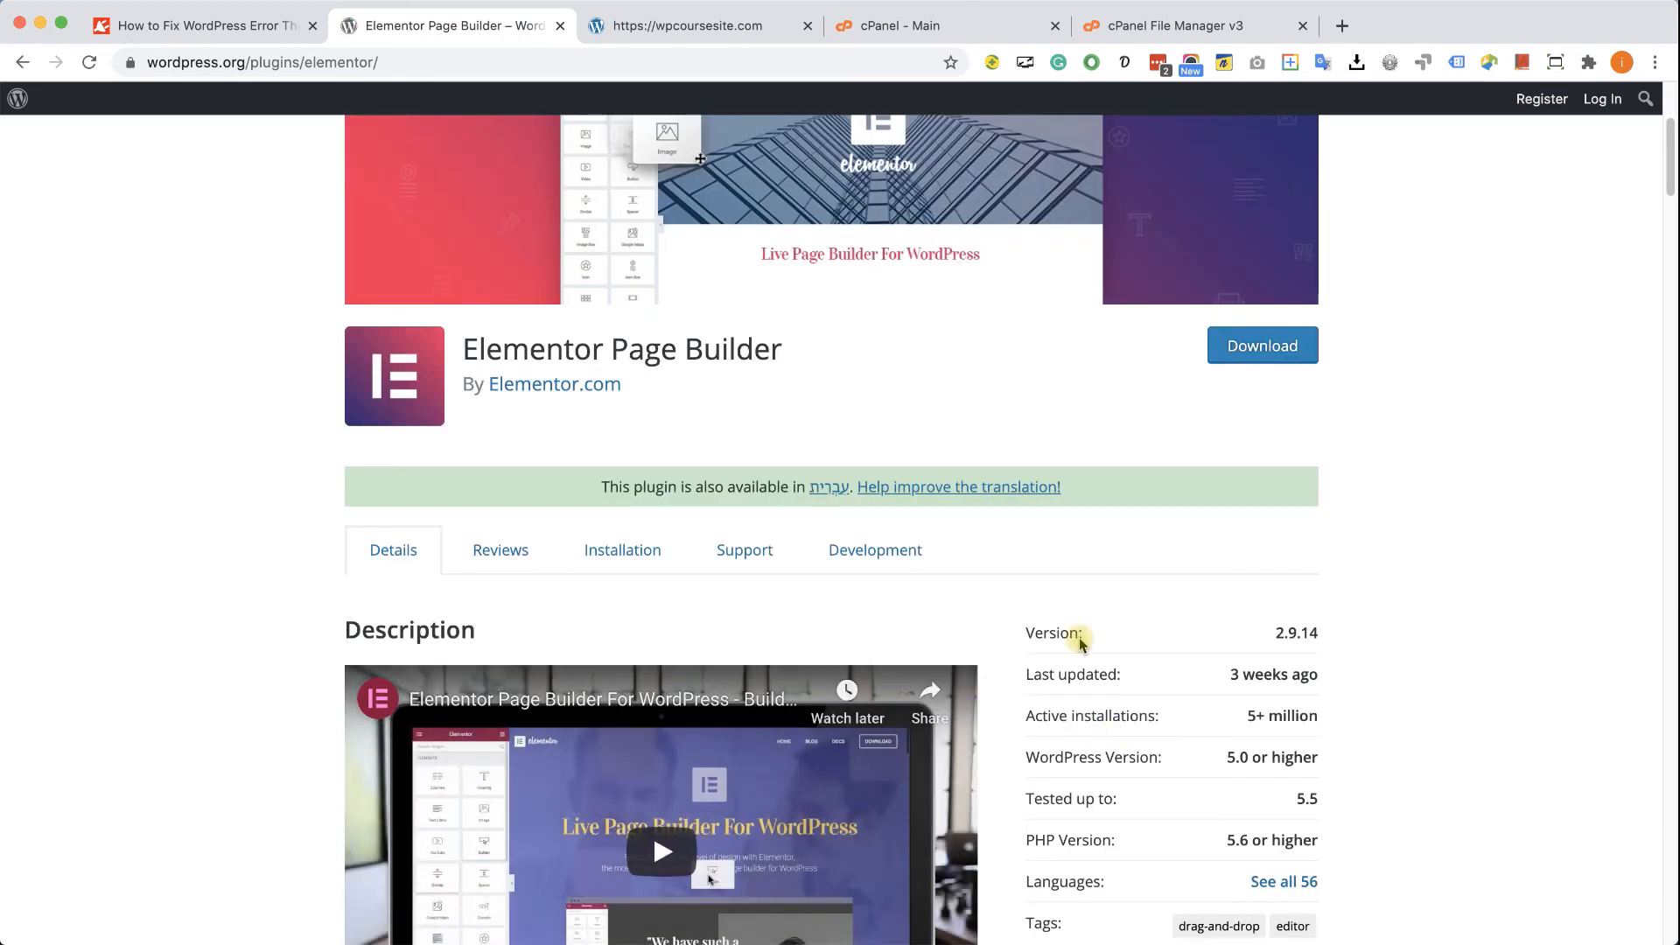
scroll("down", 3)
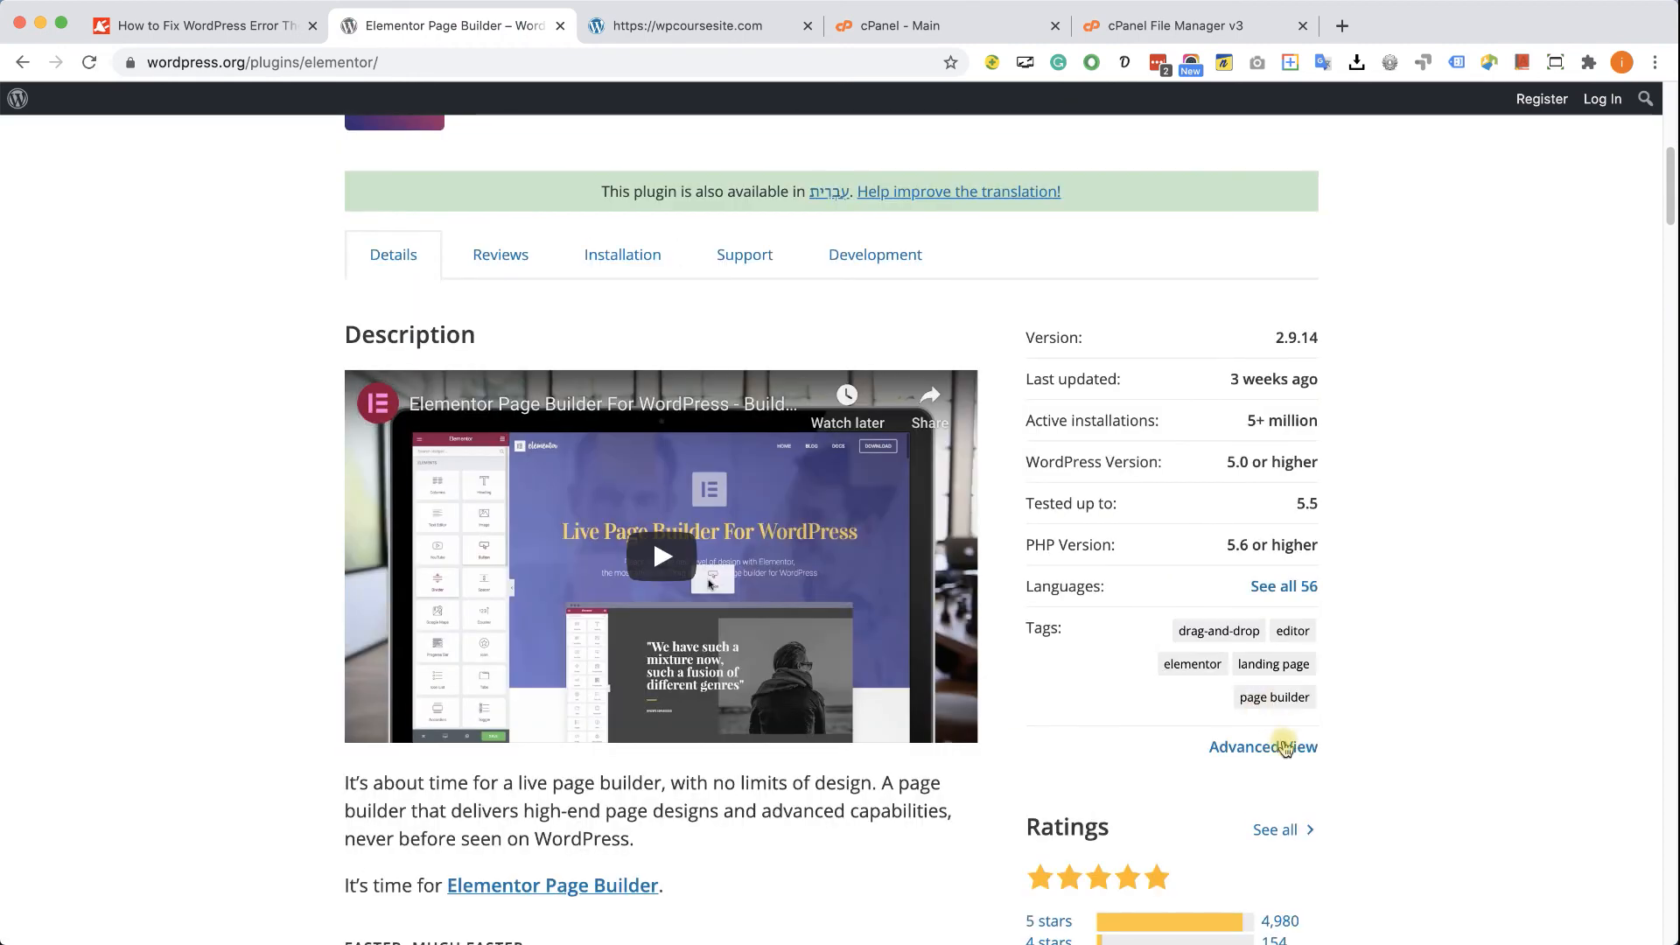
left_click(1264, 747)
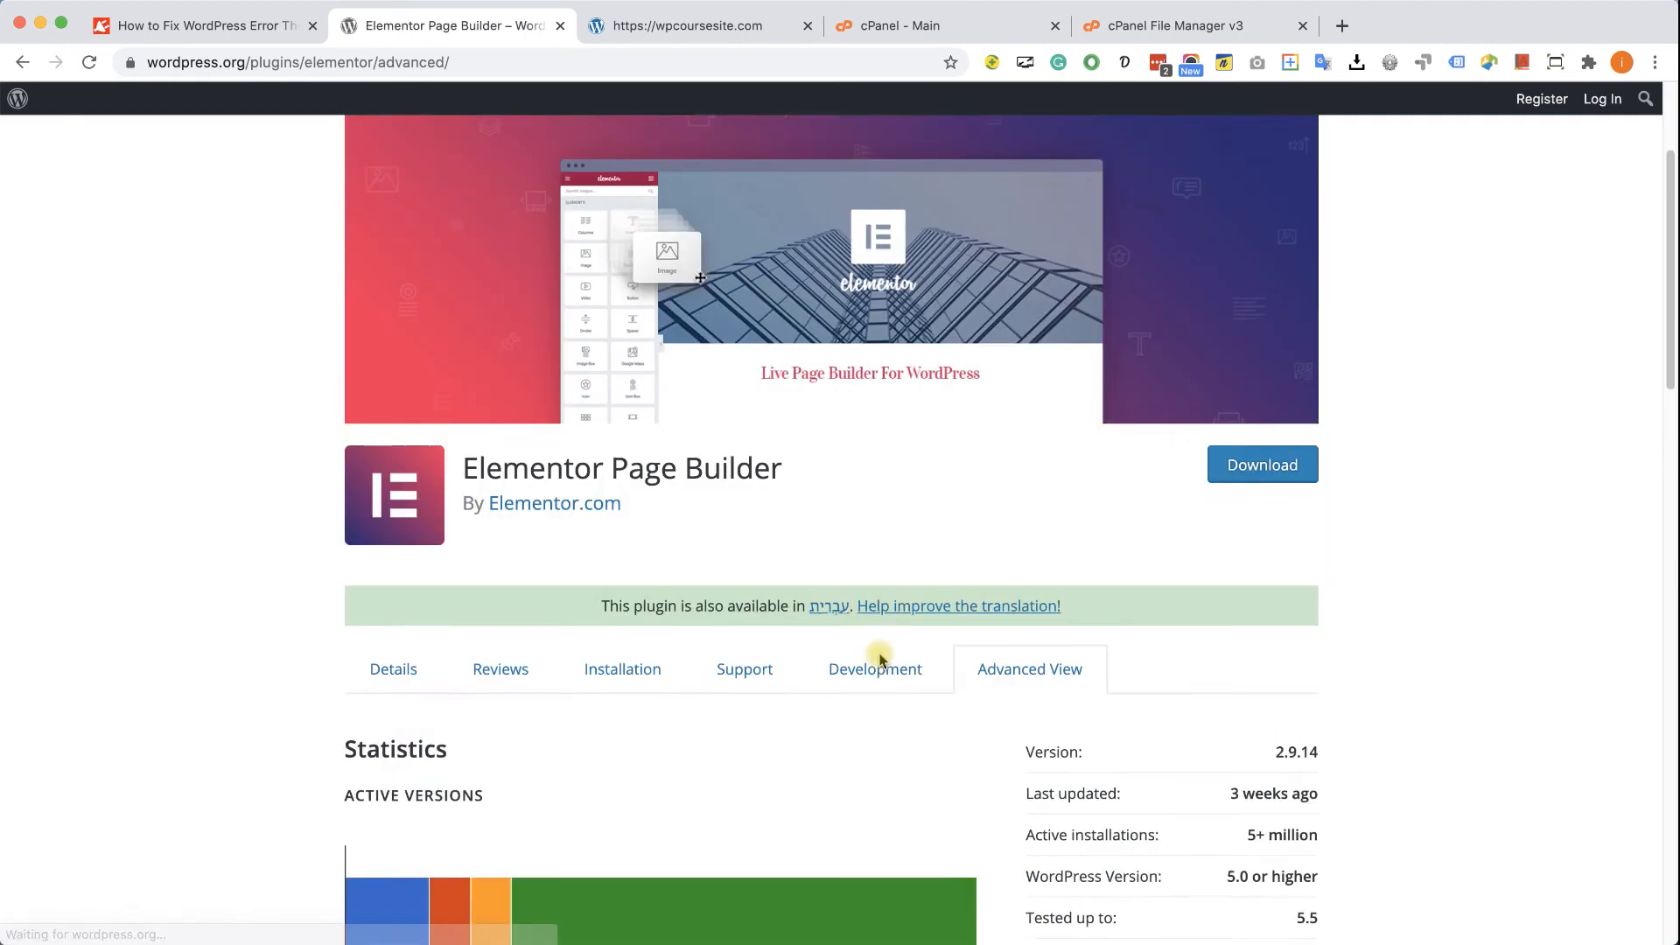
Download elementor.2.9.12.zip by picking version 2.9.12 under Previous Versions
scroll("down", 3)
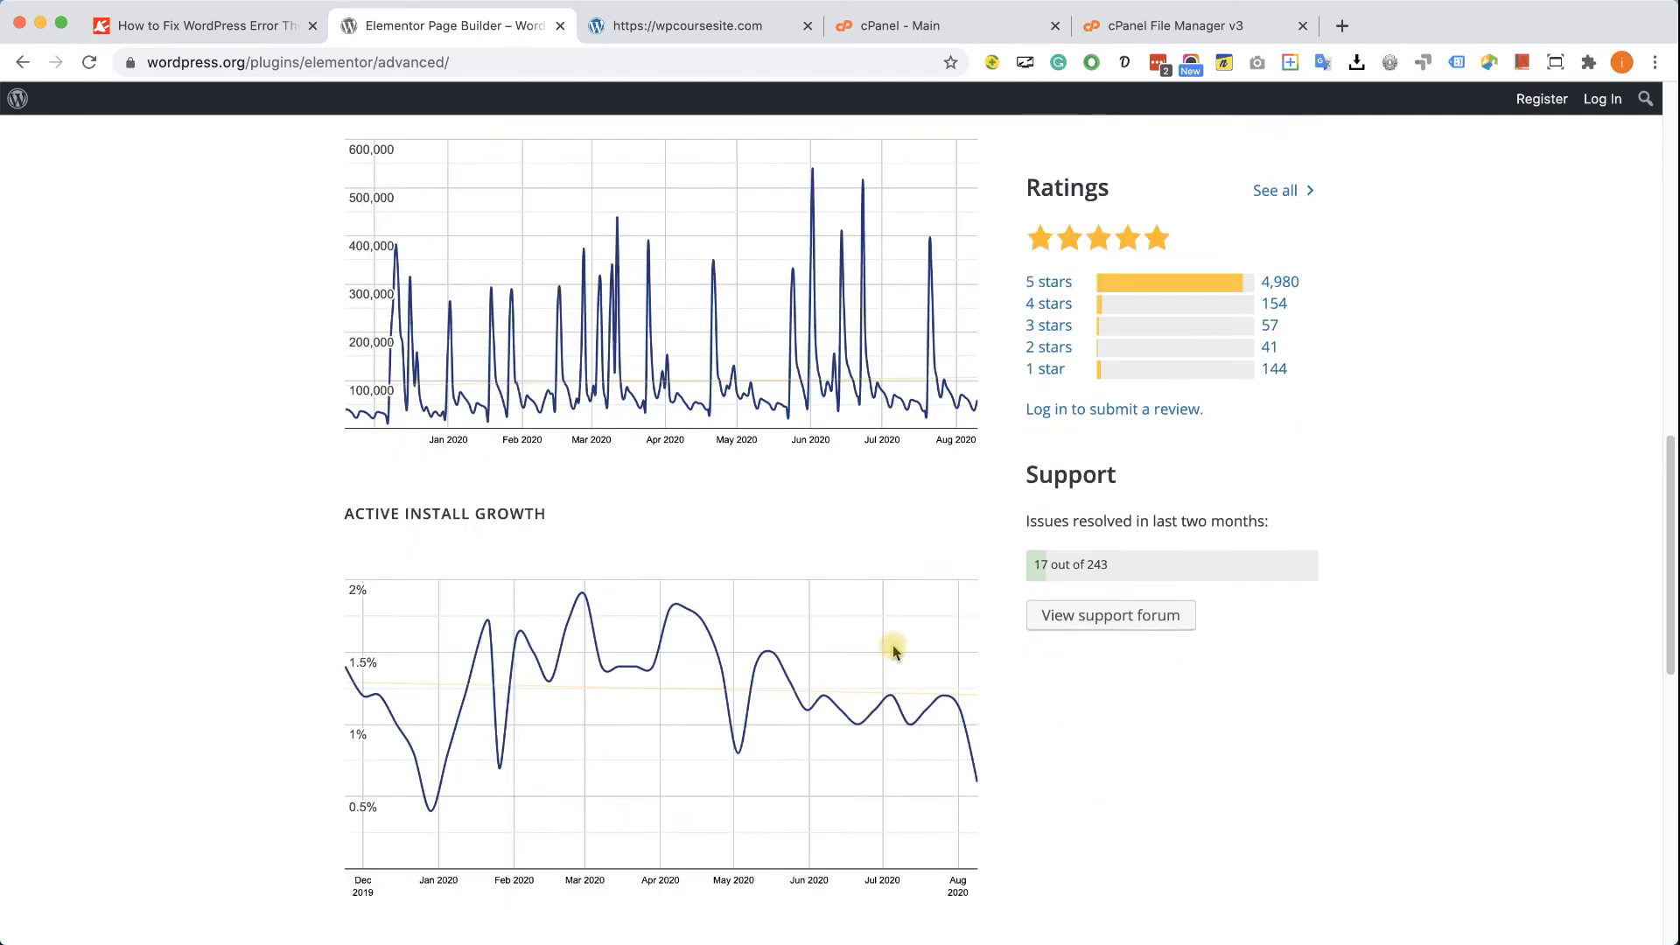
scroll("down", 3)
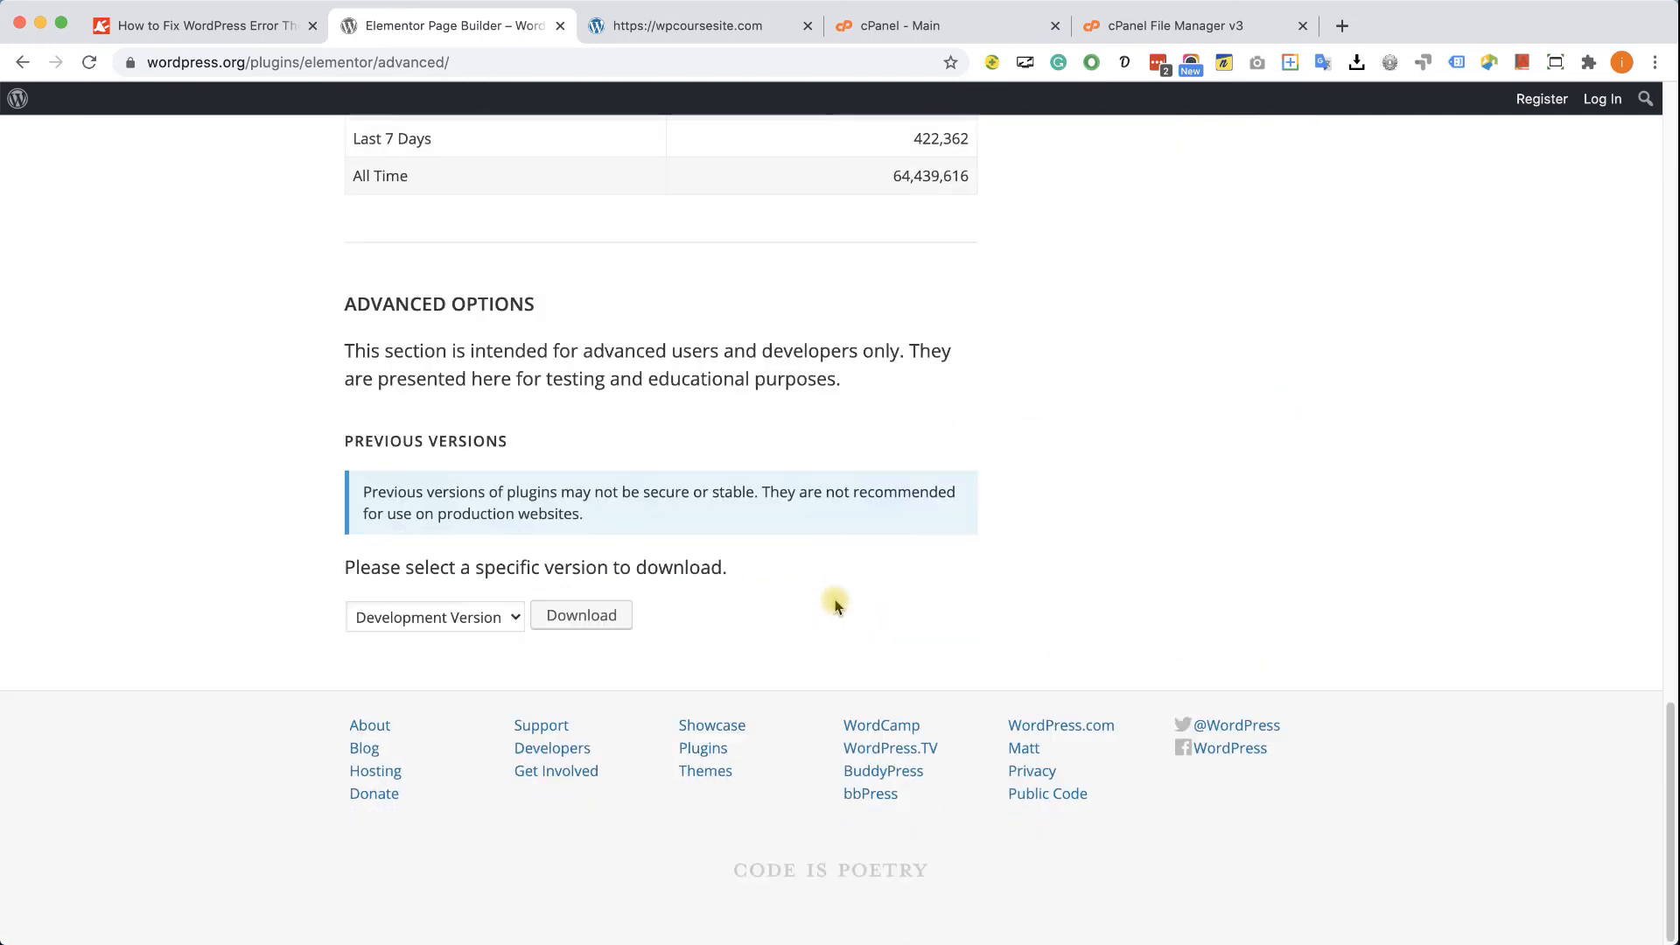
left_click(433, 616)
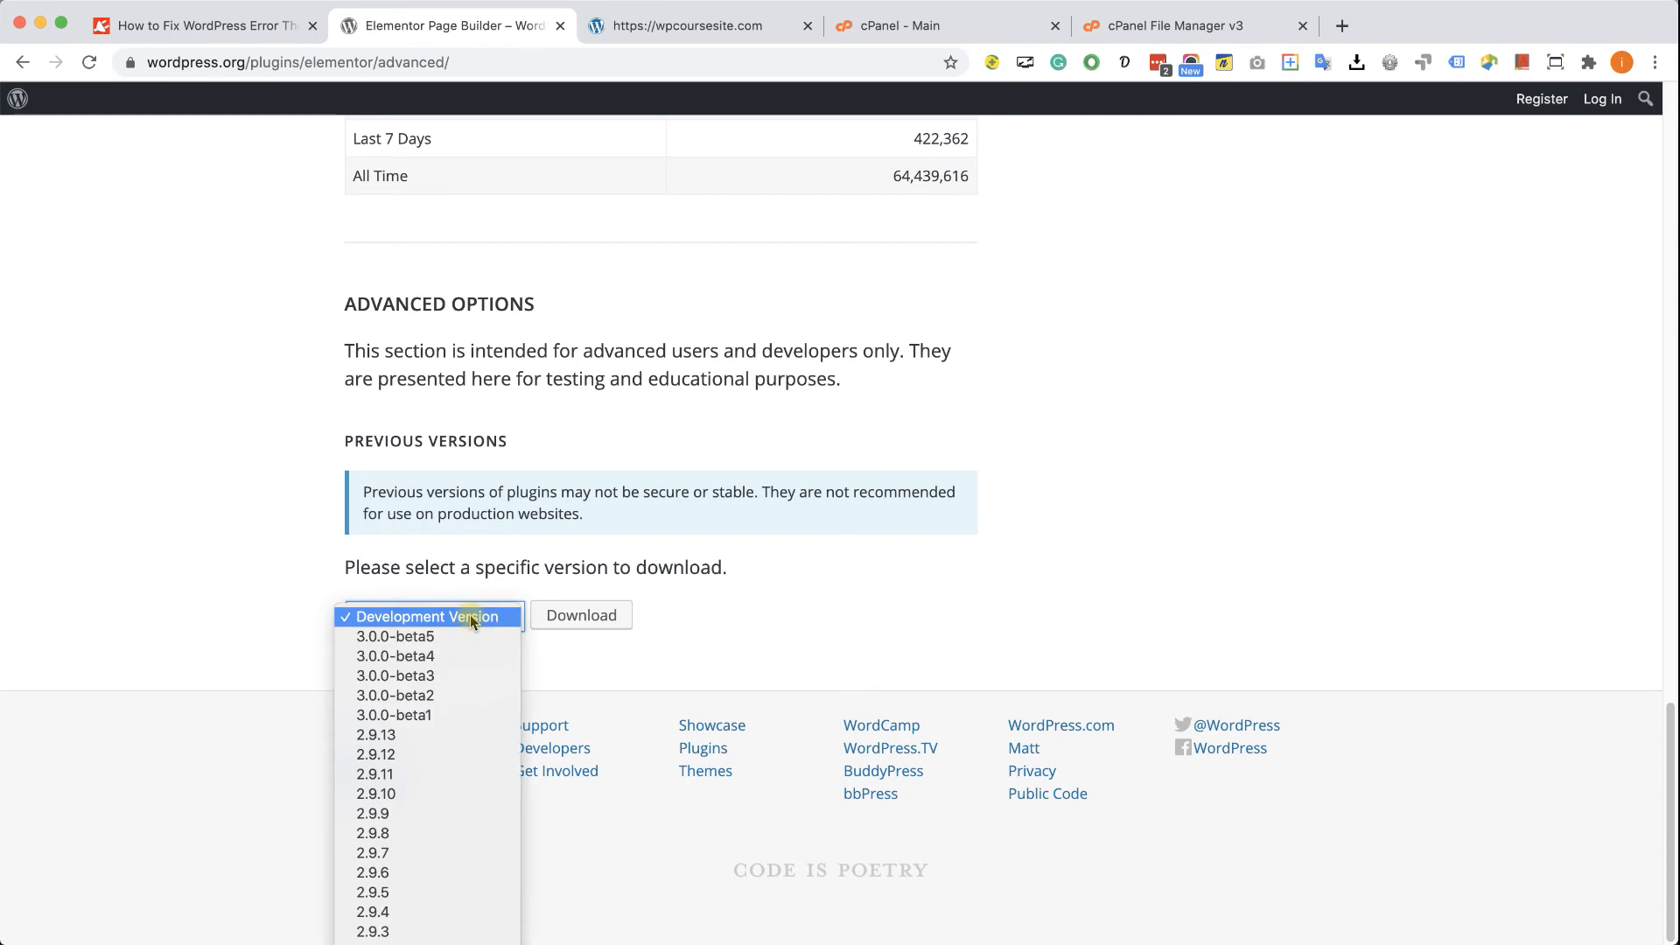
mouse_move(429, 656)
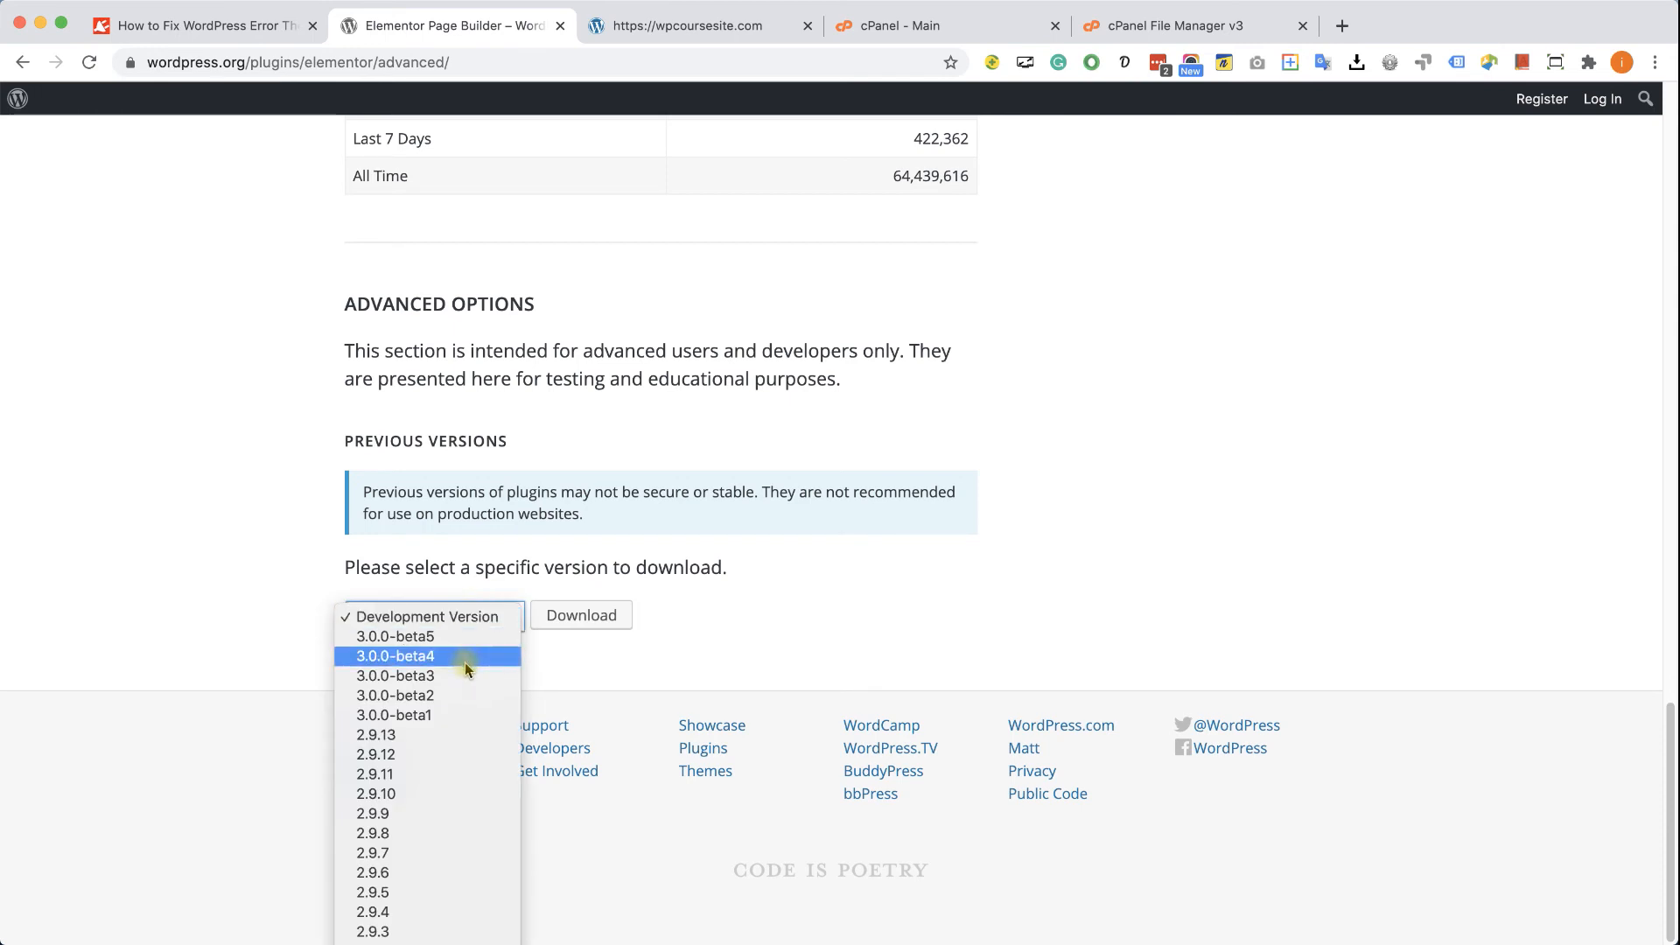
mouse_move(434, 735)
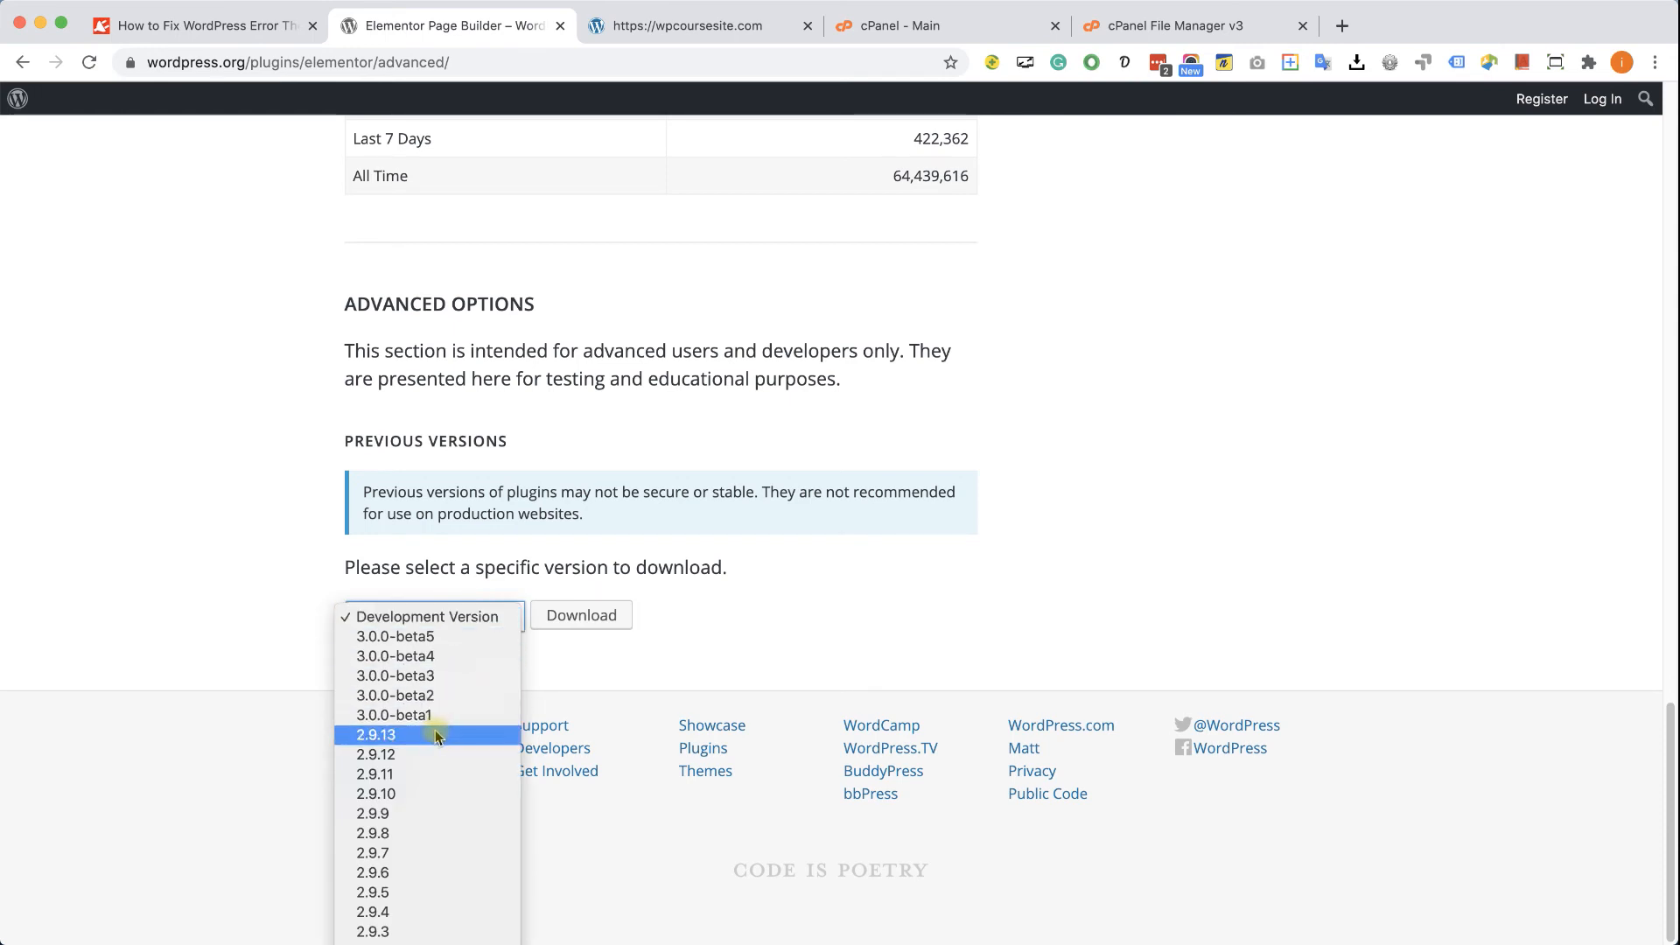
left_click(375, 754)
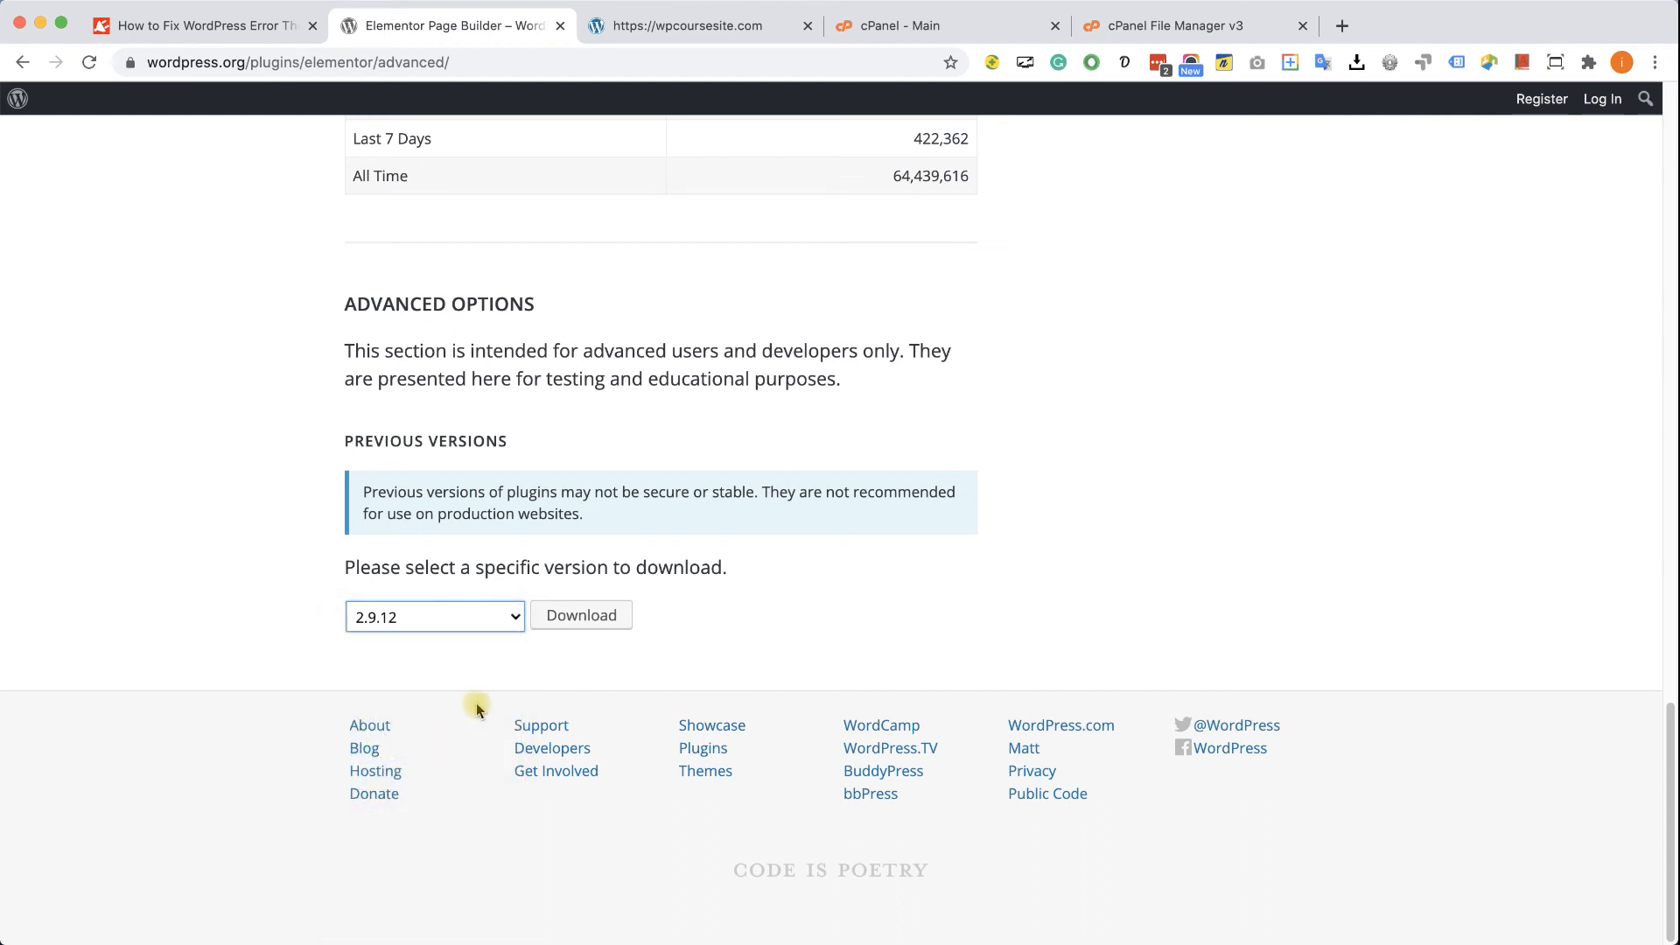
left_click(581, 614)
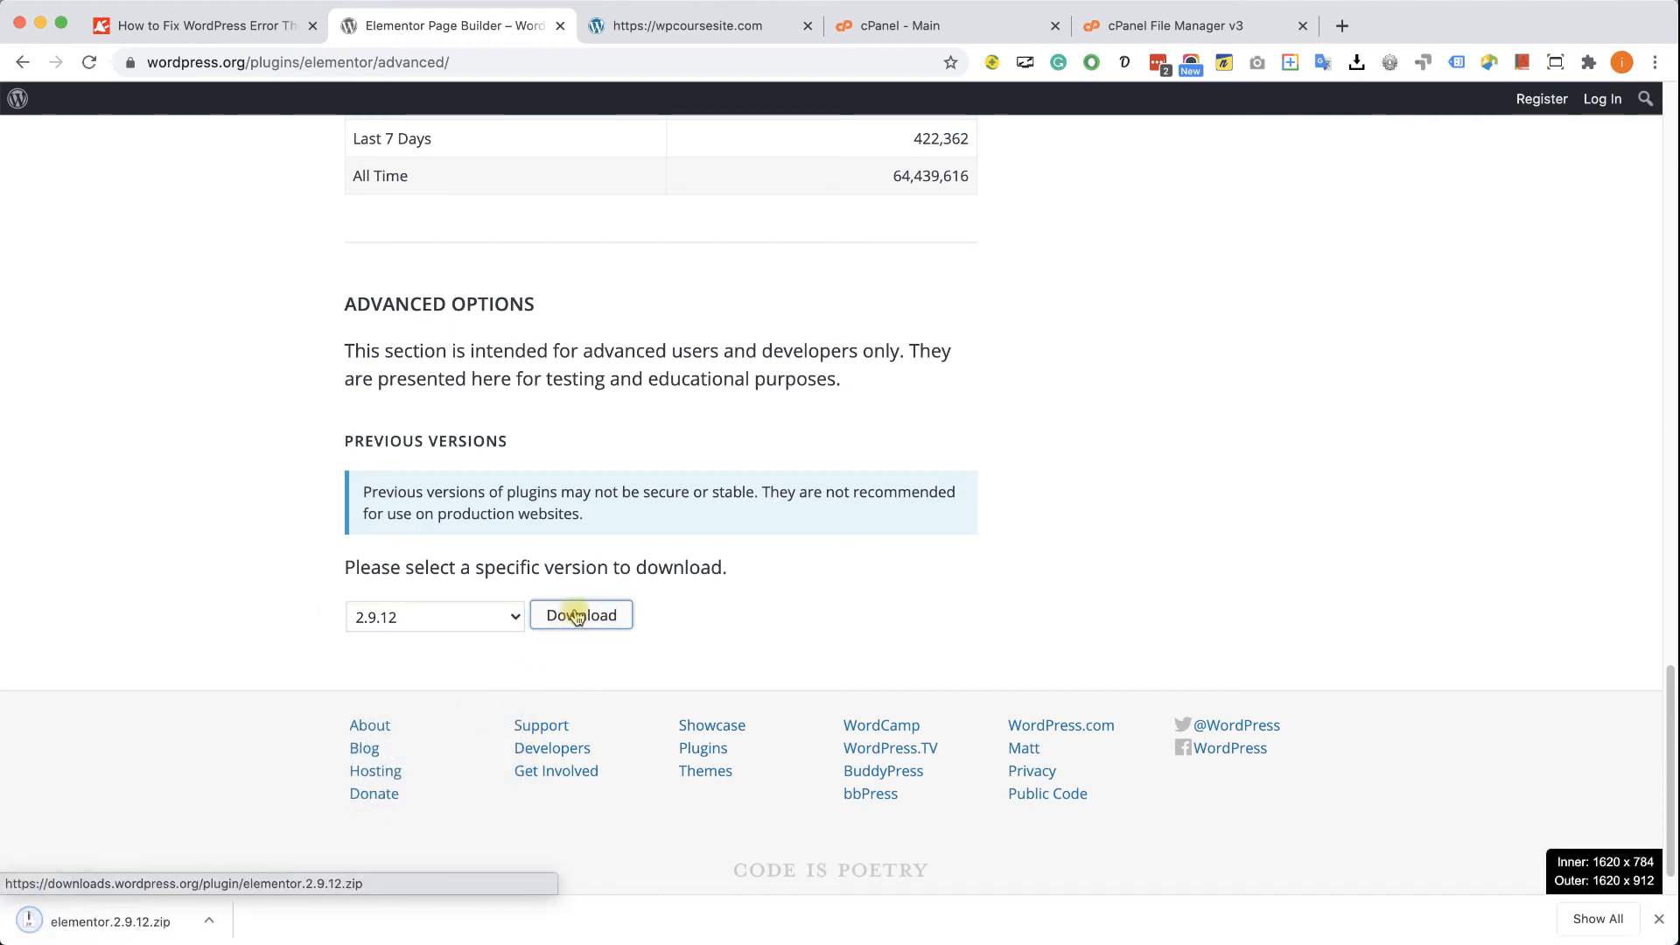
mouse_move(761, 483)
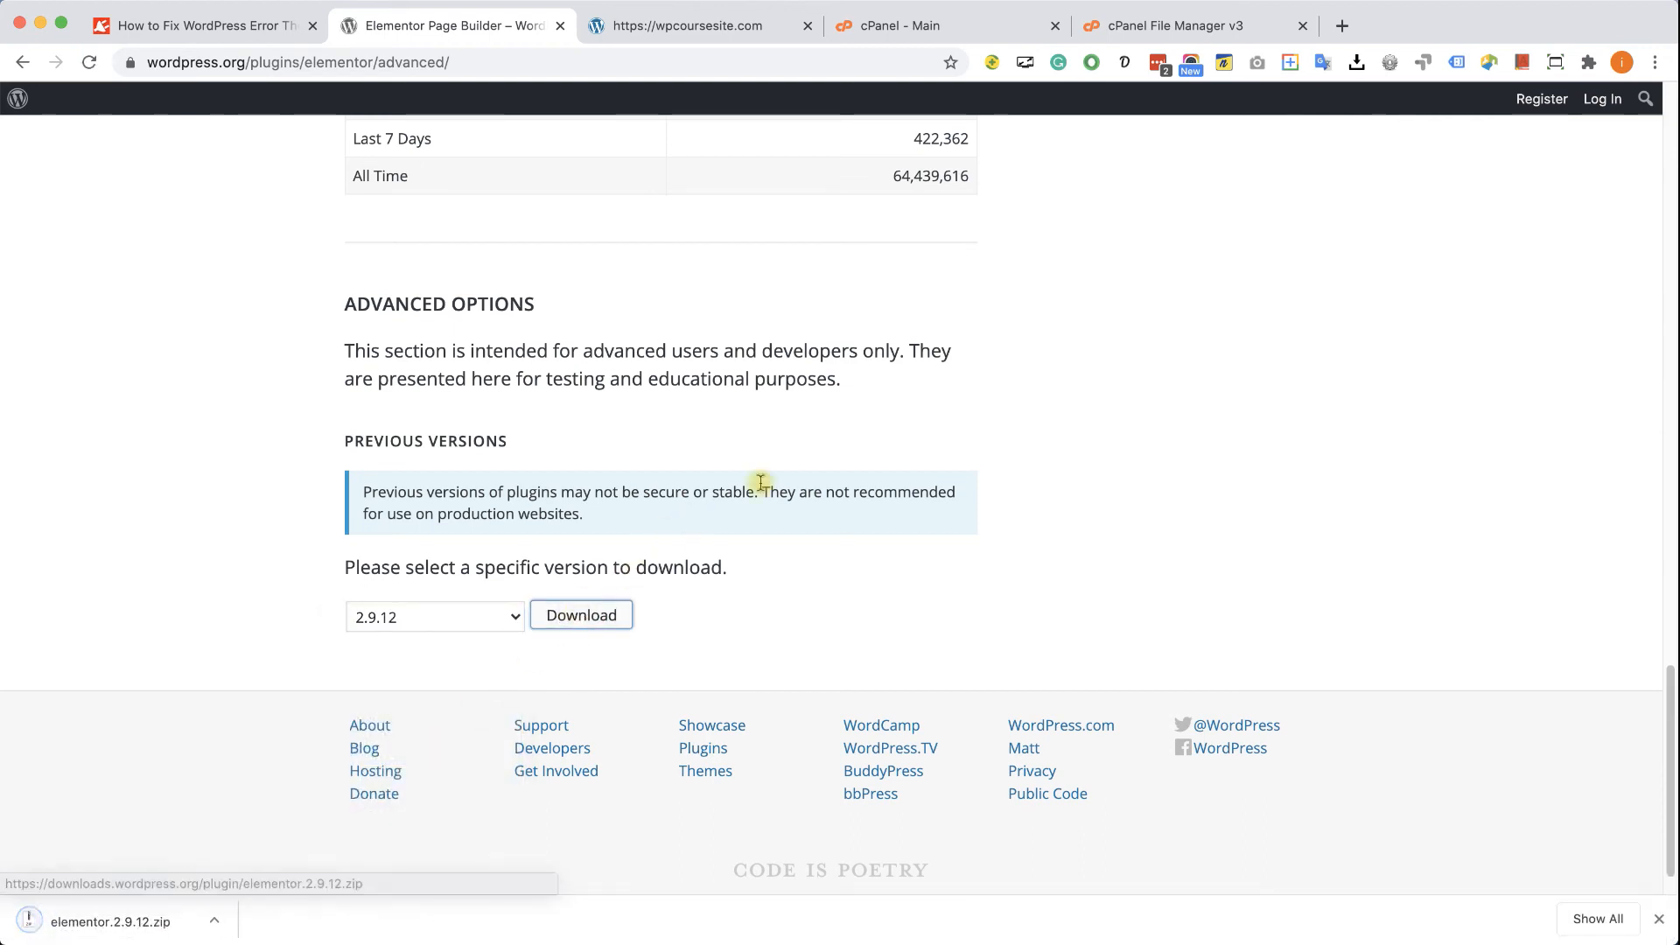
left_click(1179, 24)
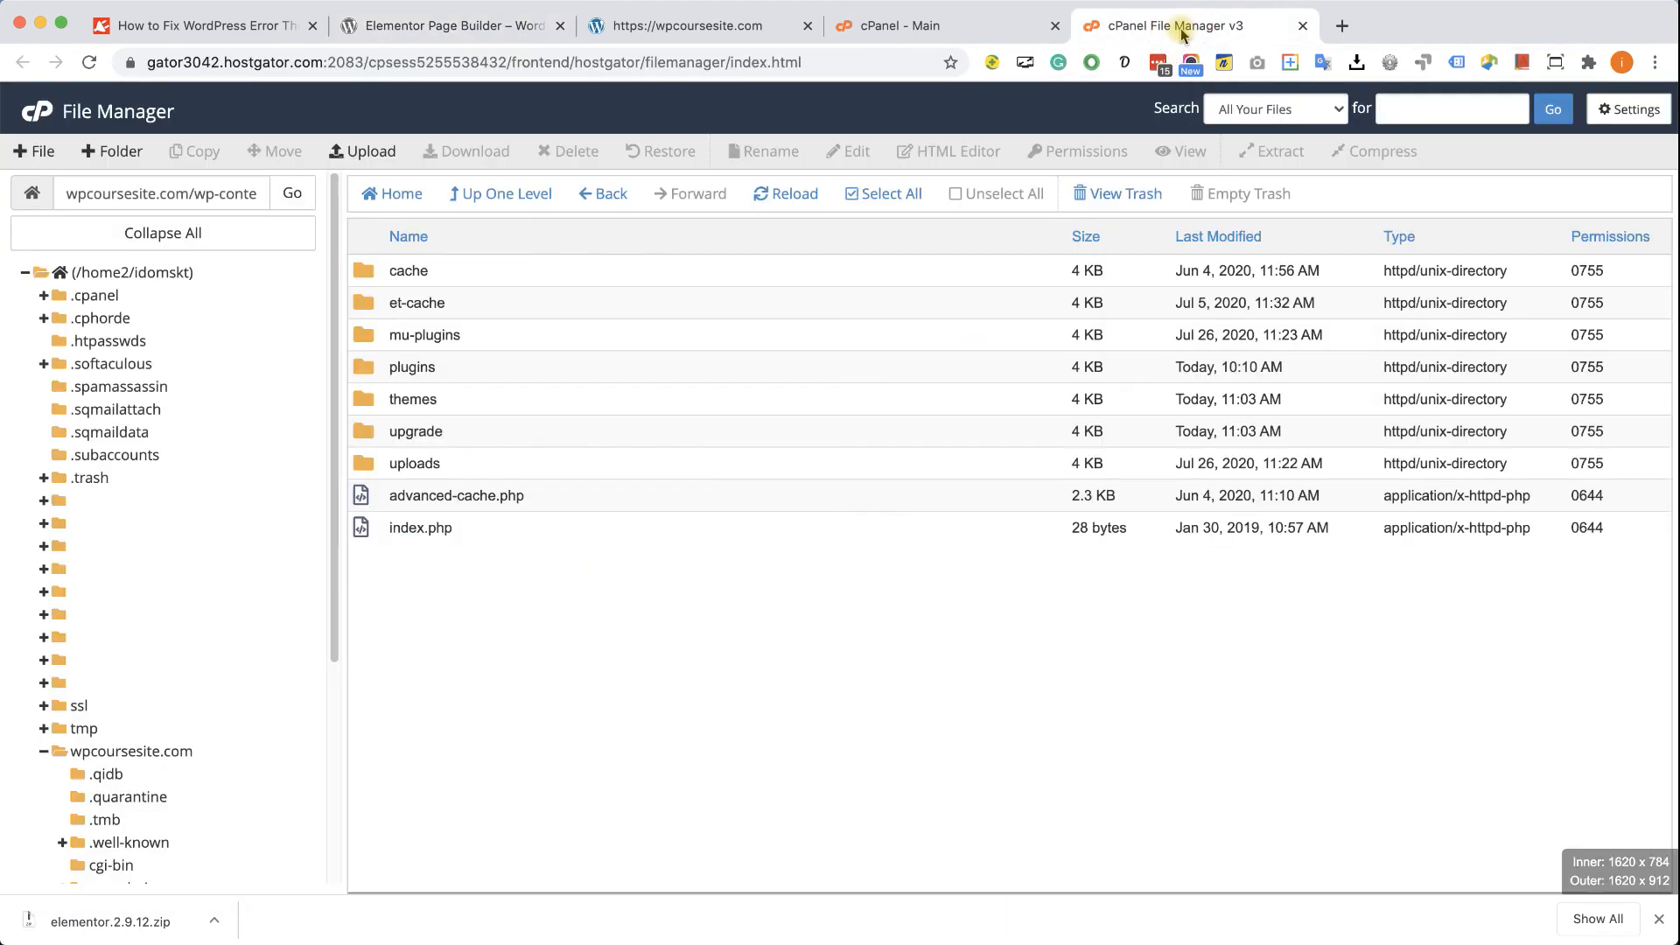
mouse_move(381, 383)
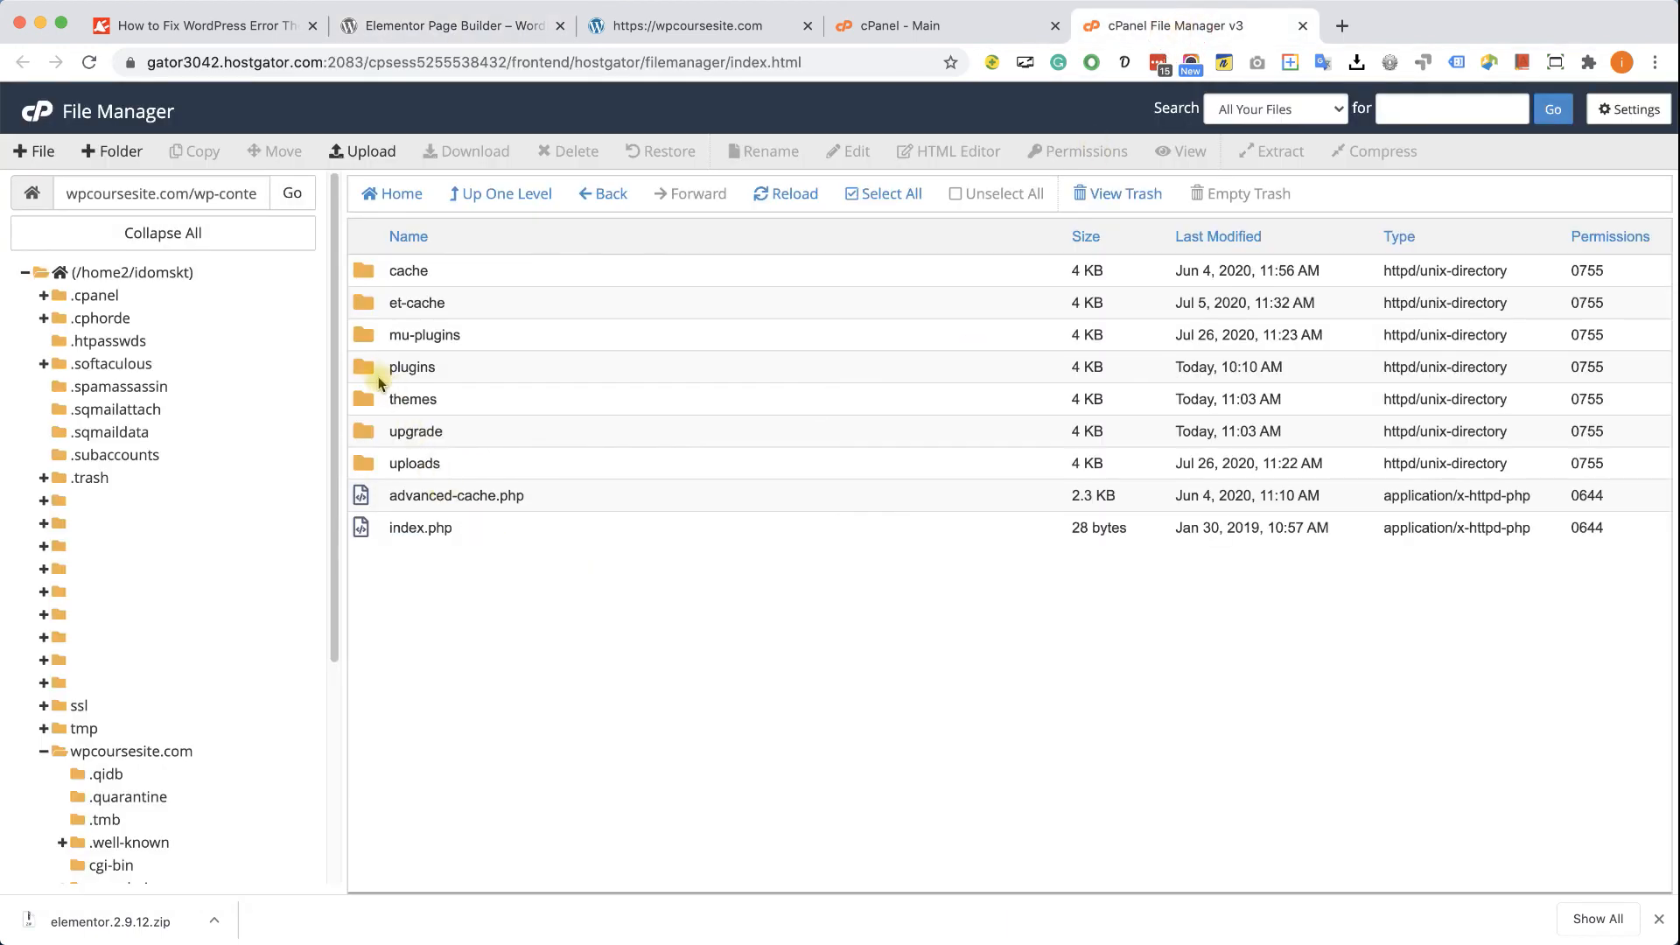
Upload elementor.2.9.12.zip (4.82 MB) into wp-content/plugins and close the upload page
double_click(410, 366)
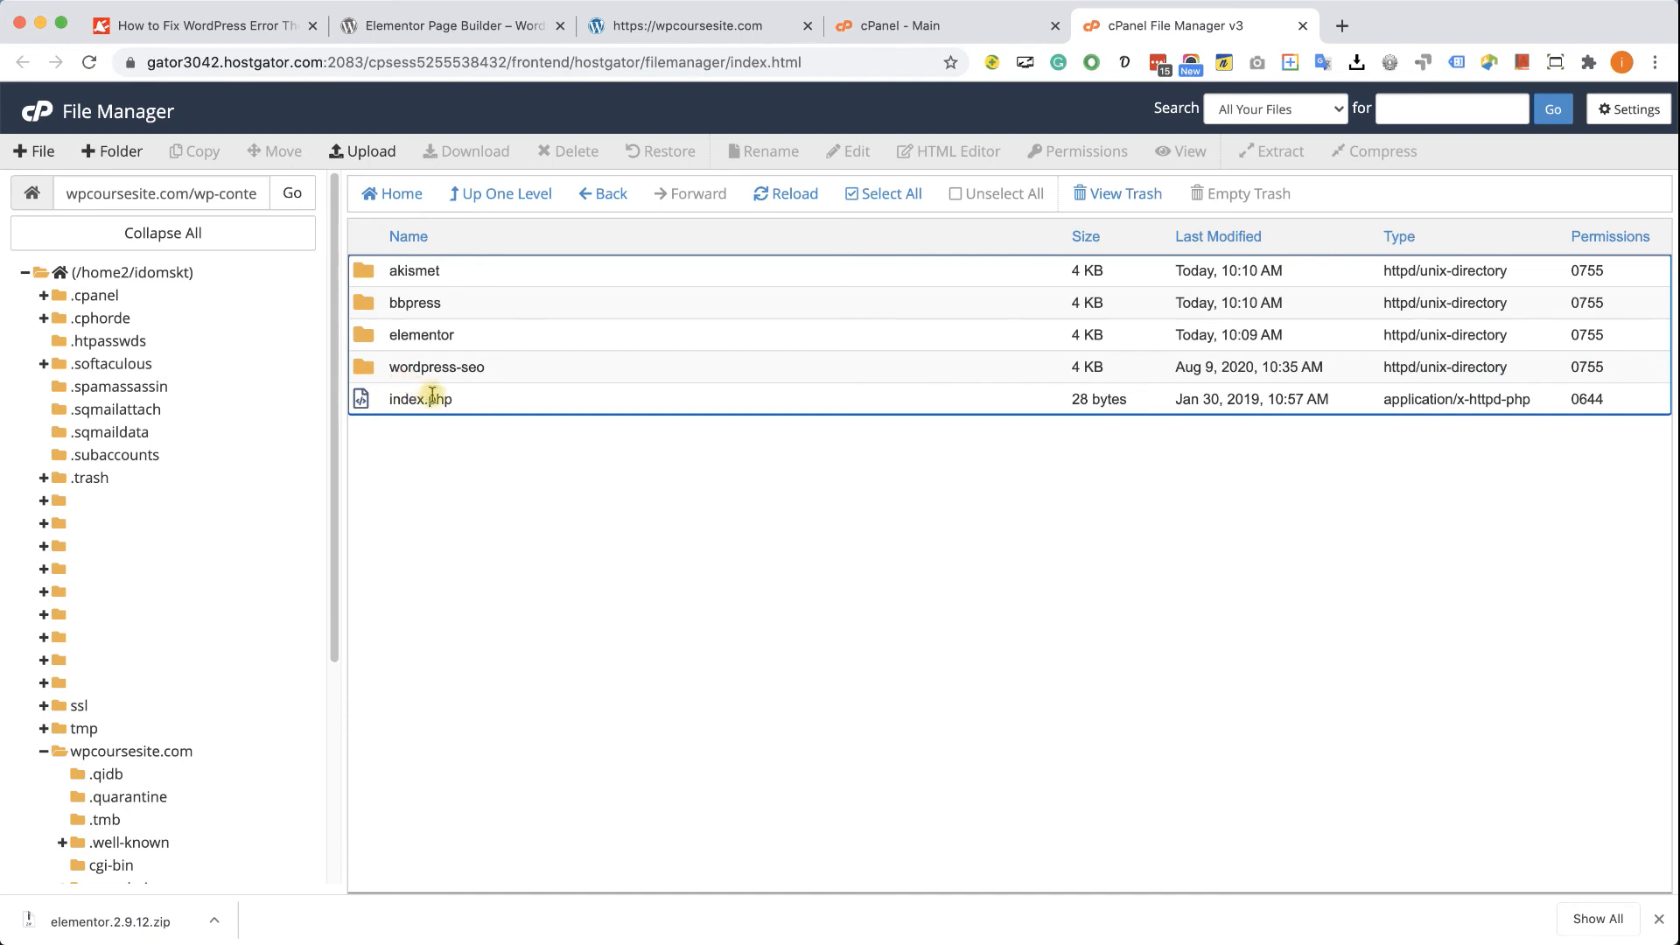
mouse_move(420, 310)
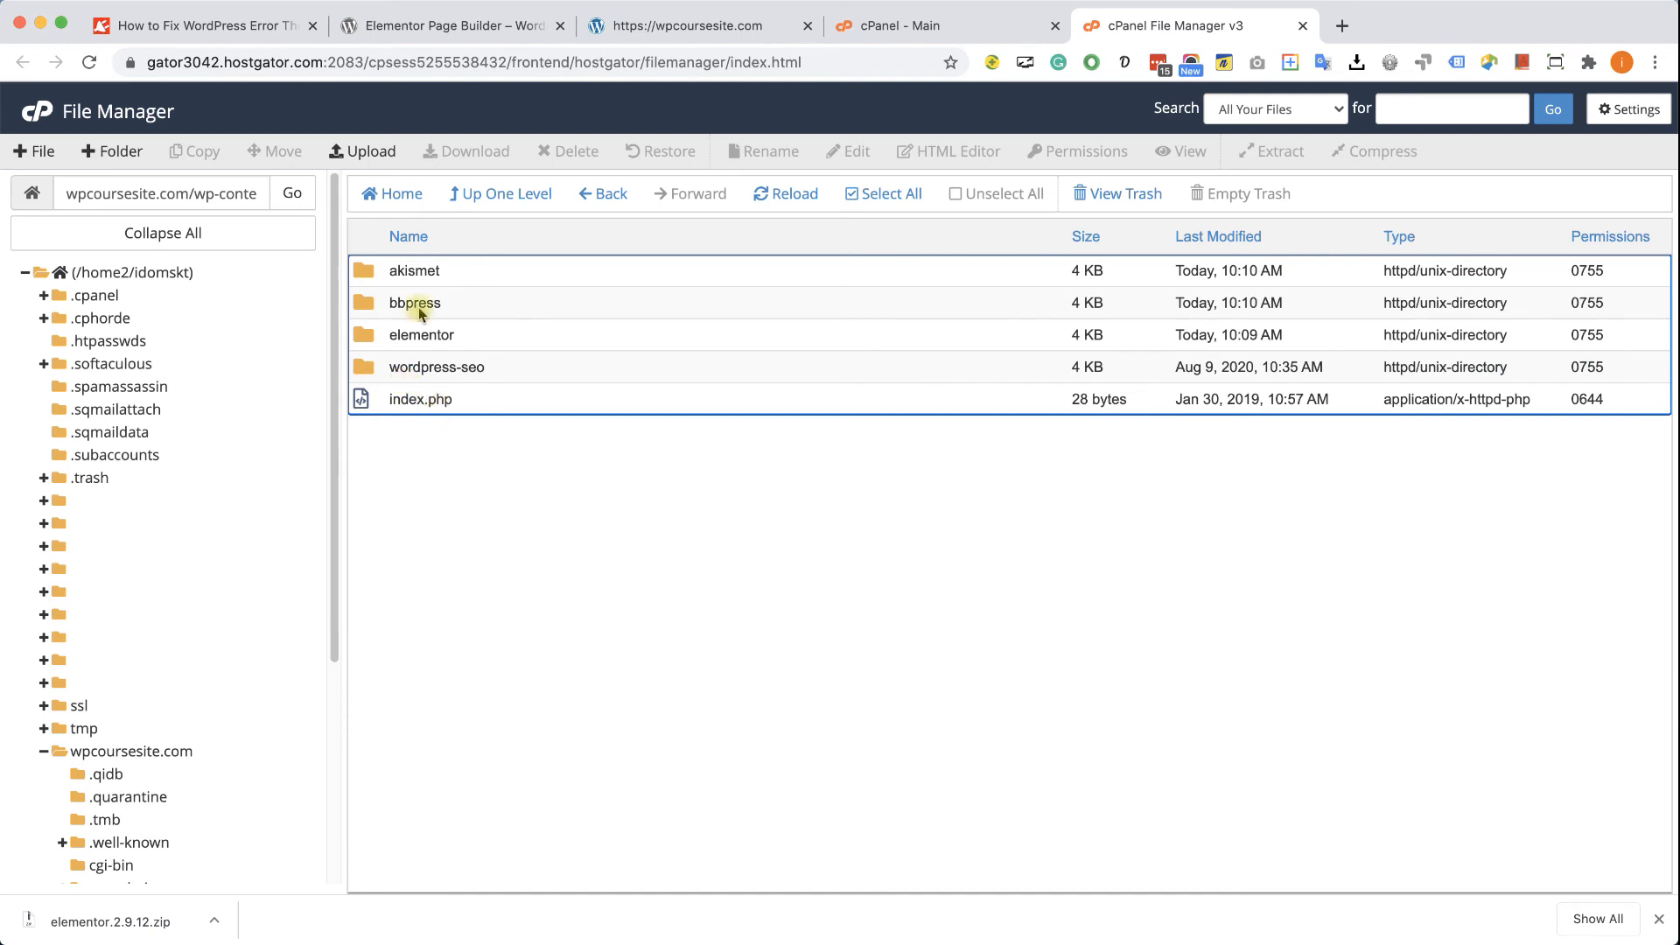
left_click(361, 149)
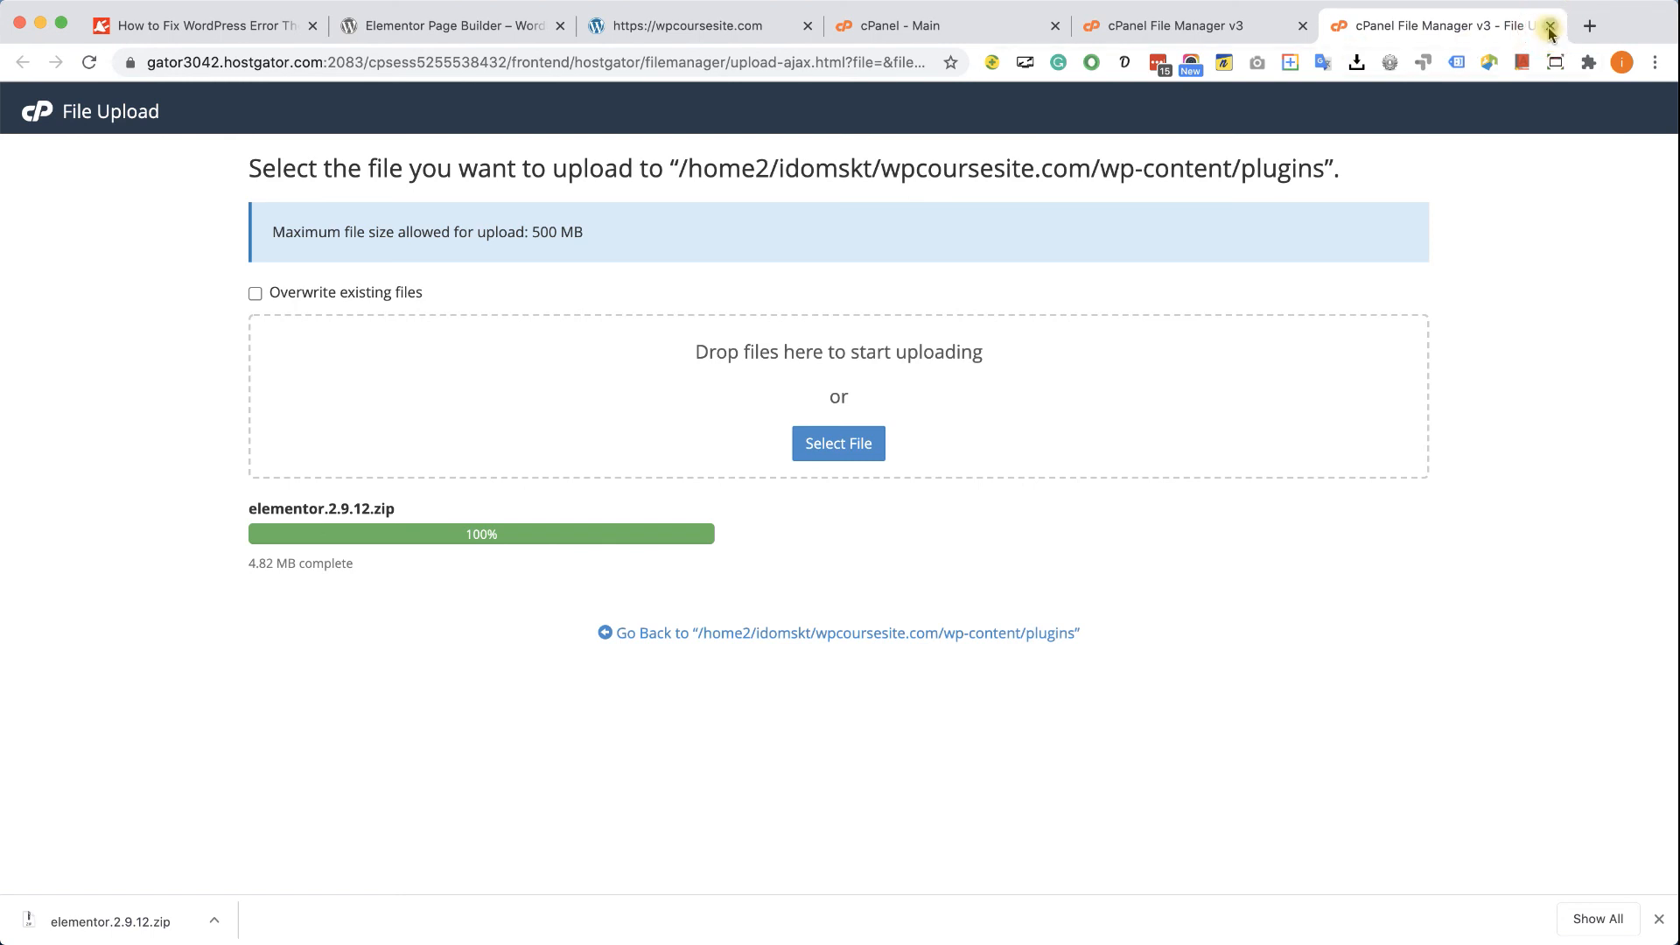
left_click(1549, 25)
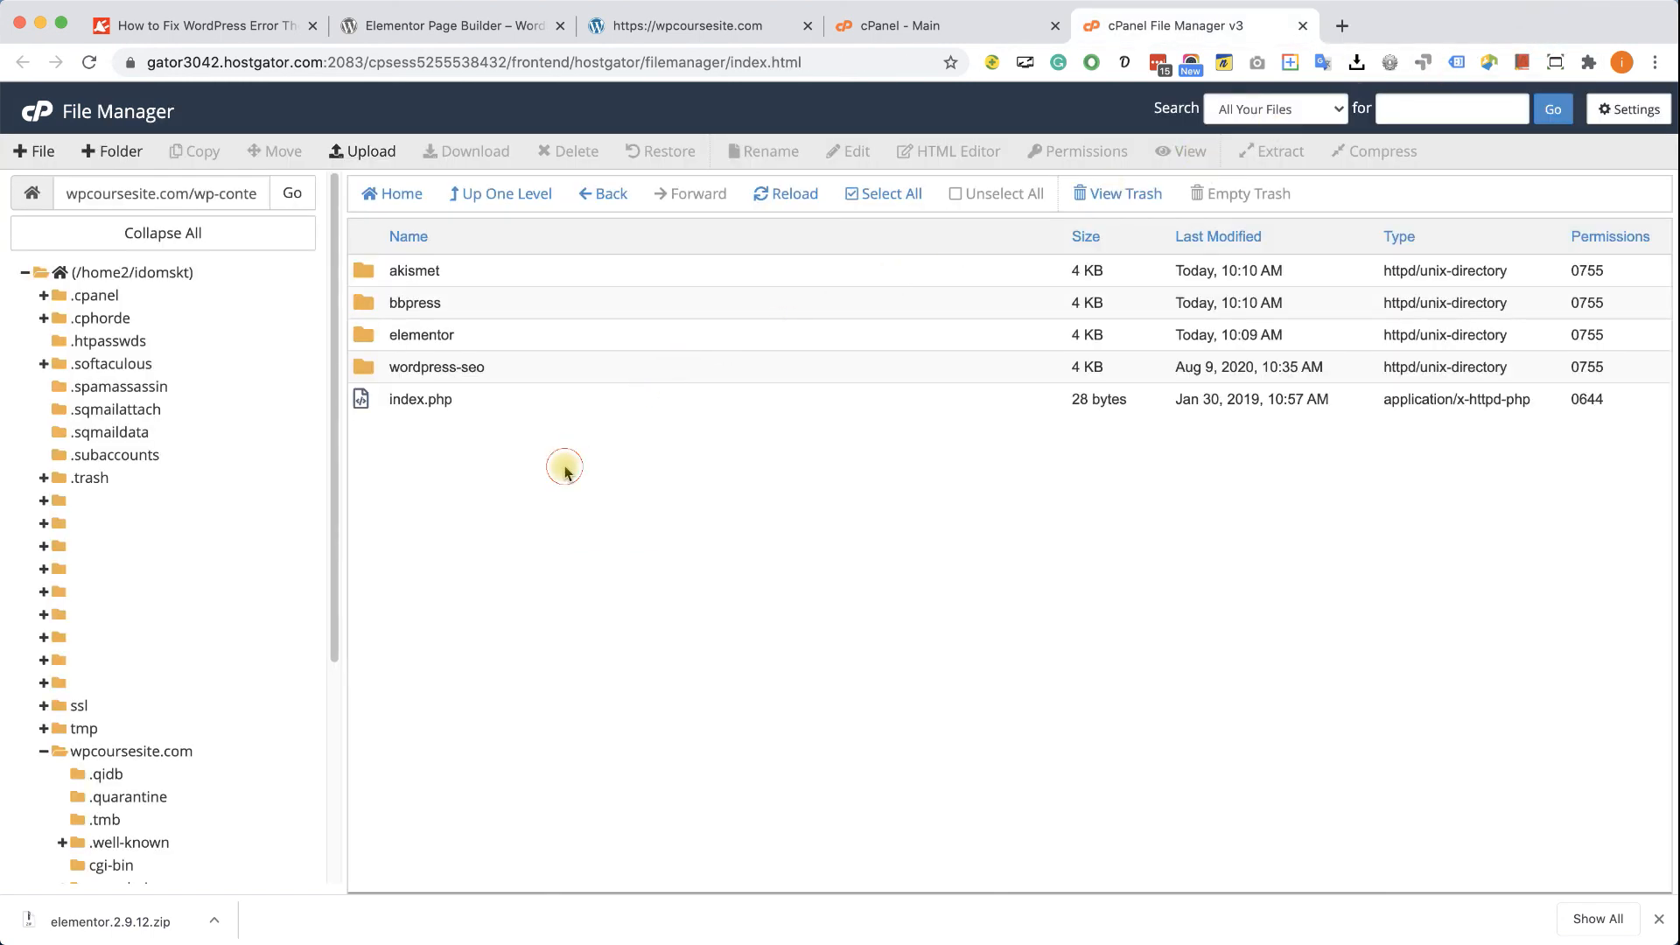
mouse_move(844, 194)
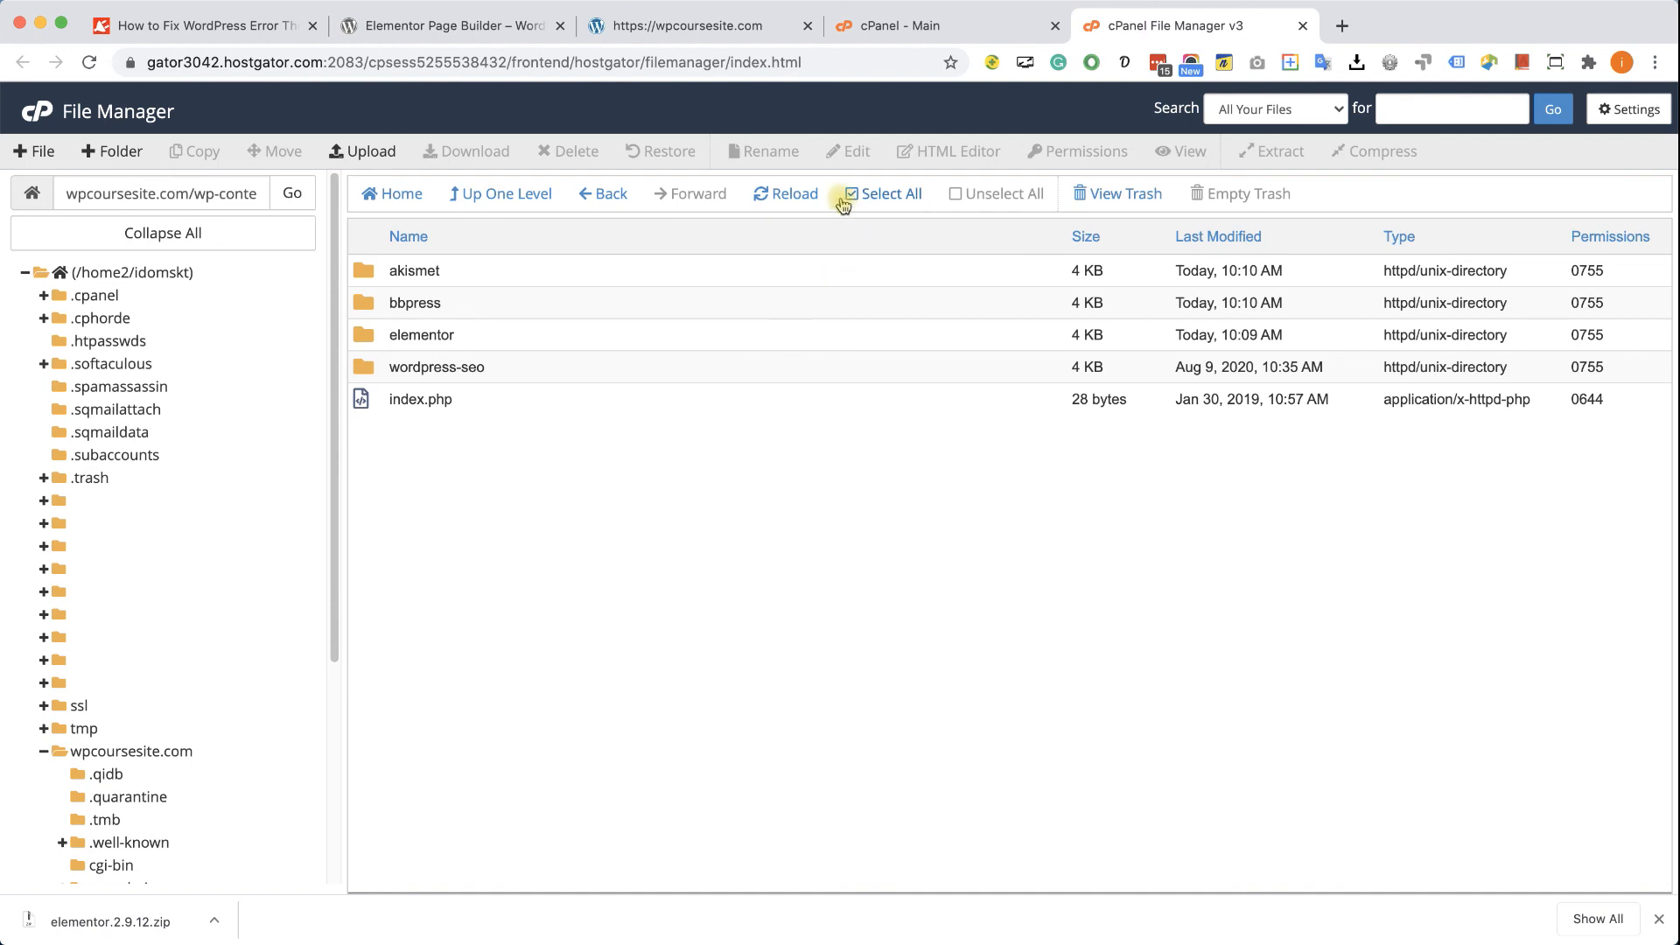
Reload the plugins listing and extract elementor.2.9.12.zip into the plugins folder
left_click(792, 194)
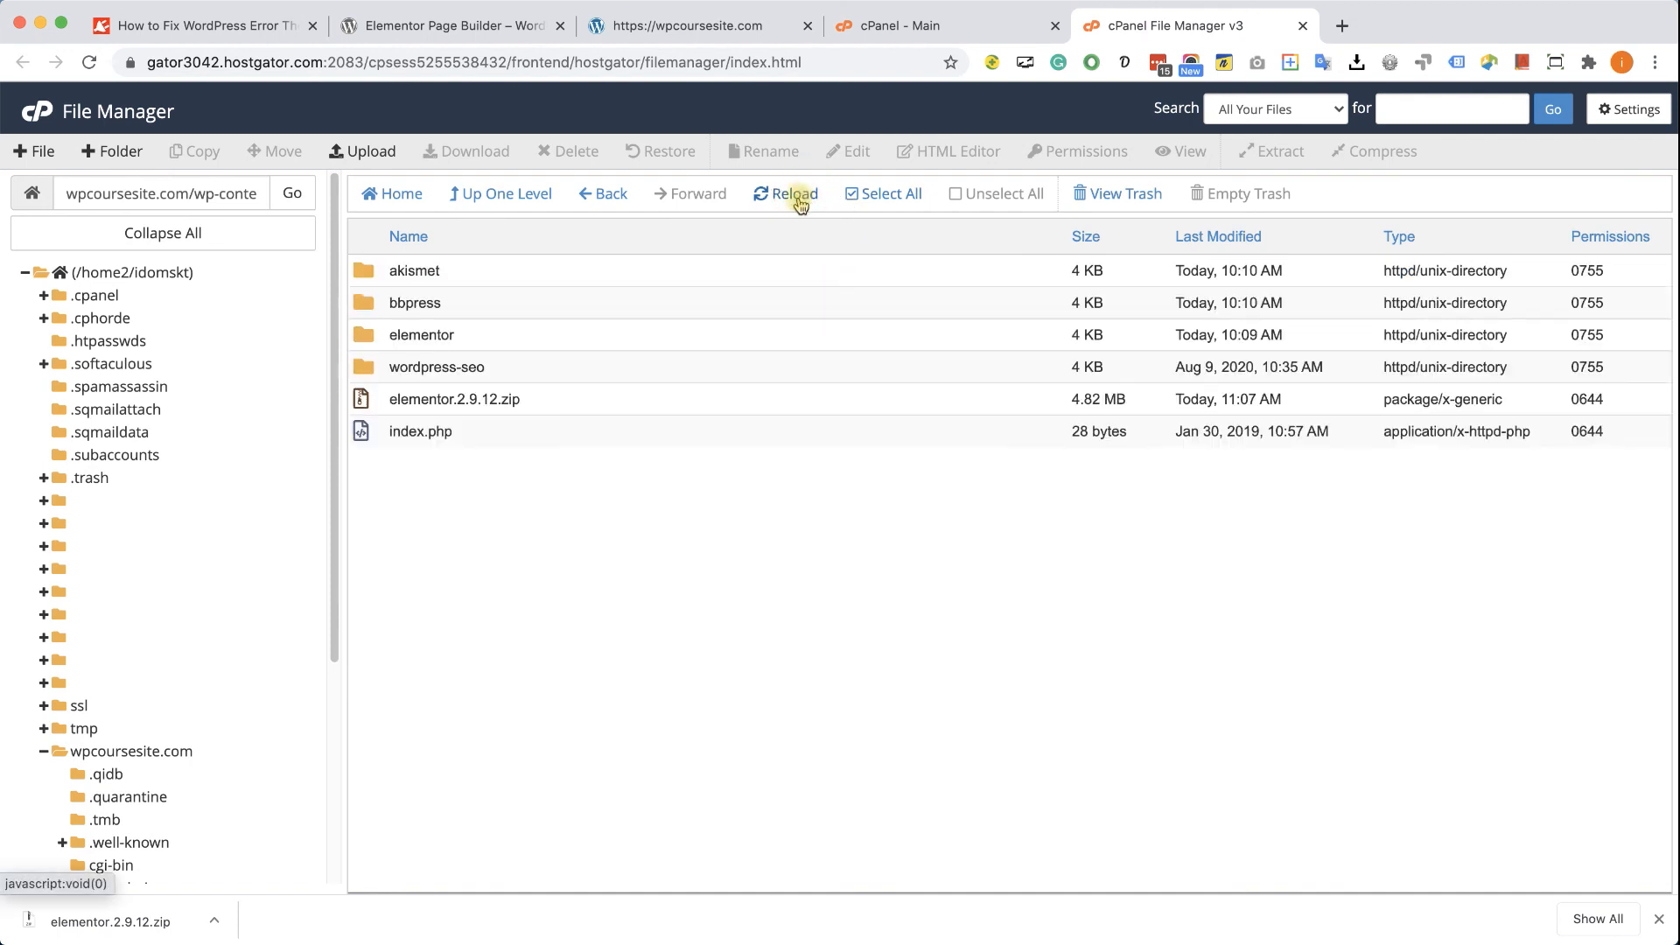
right_click(453, 399)
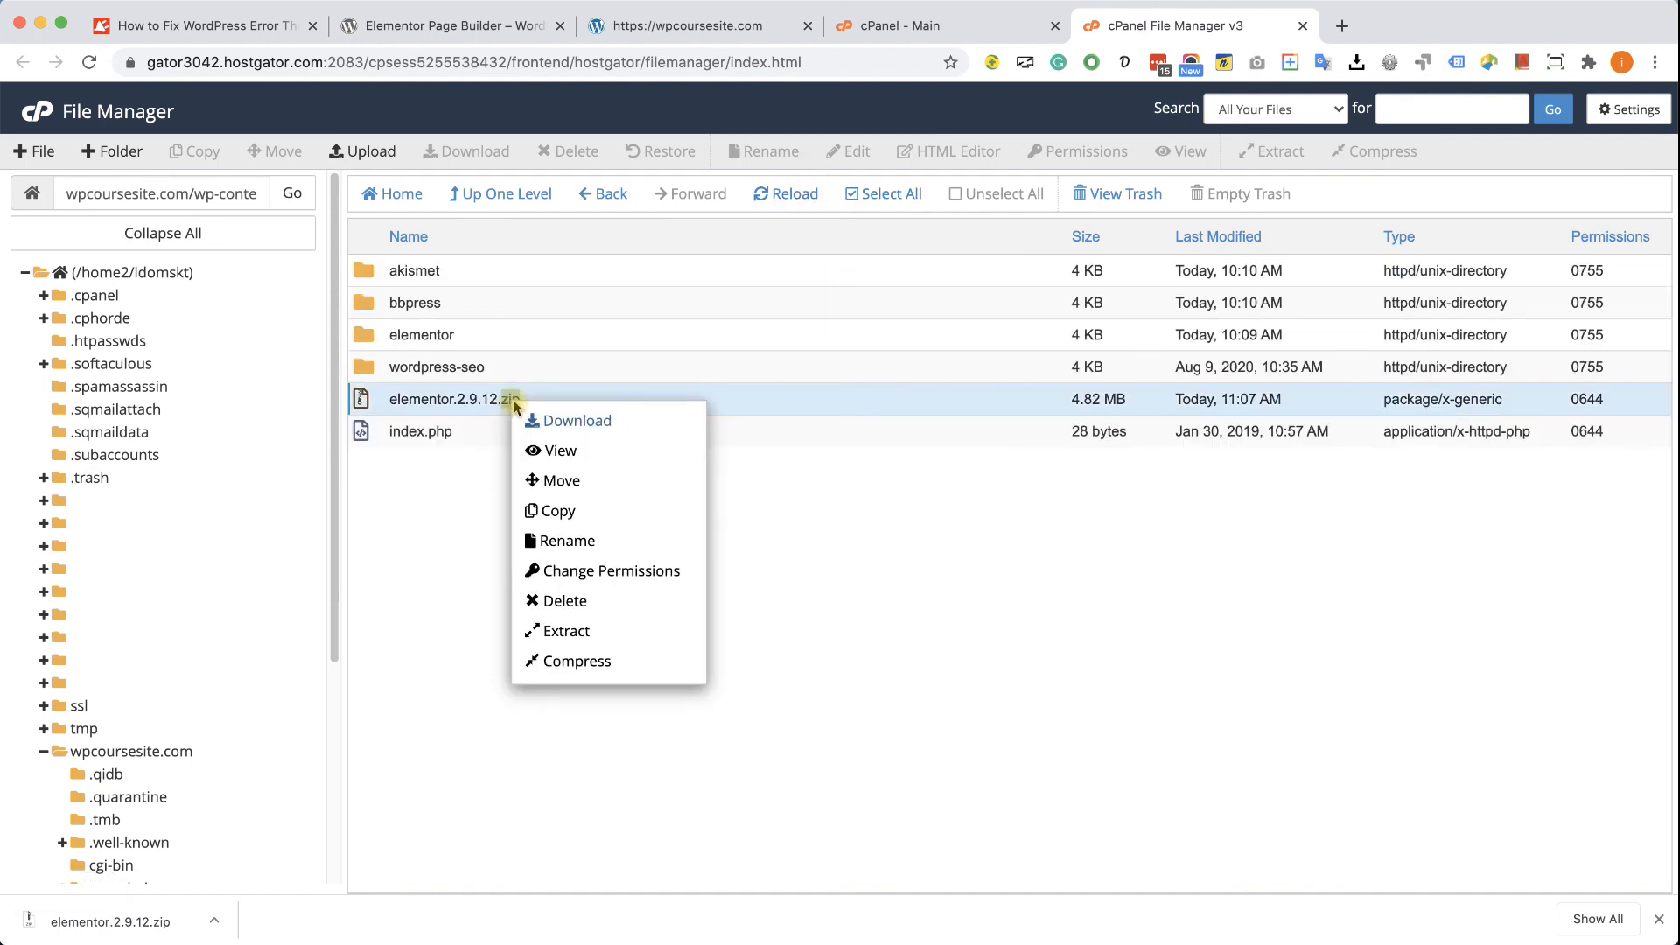
left_click(564, 630)
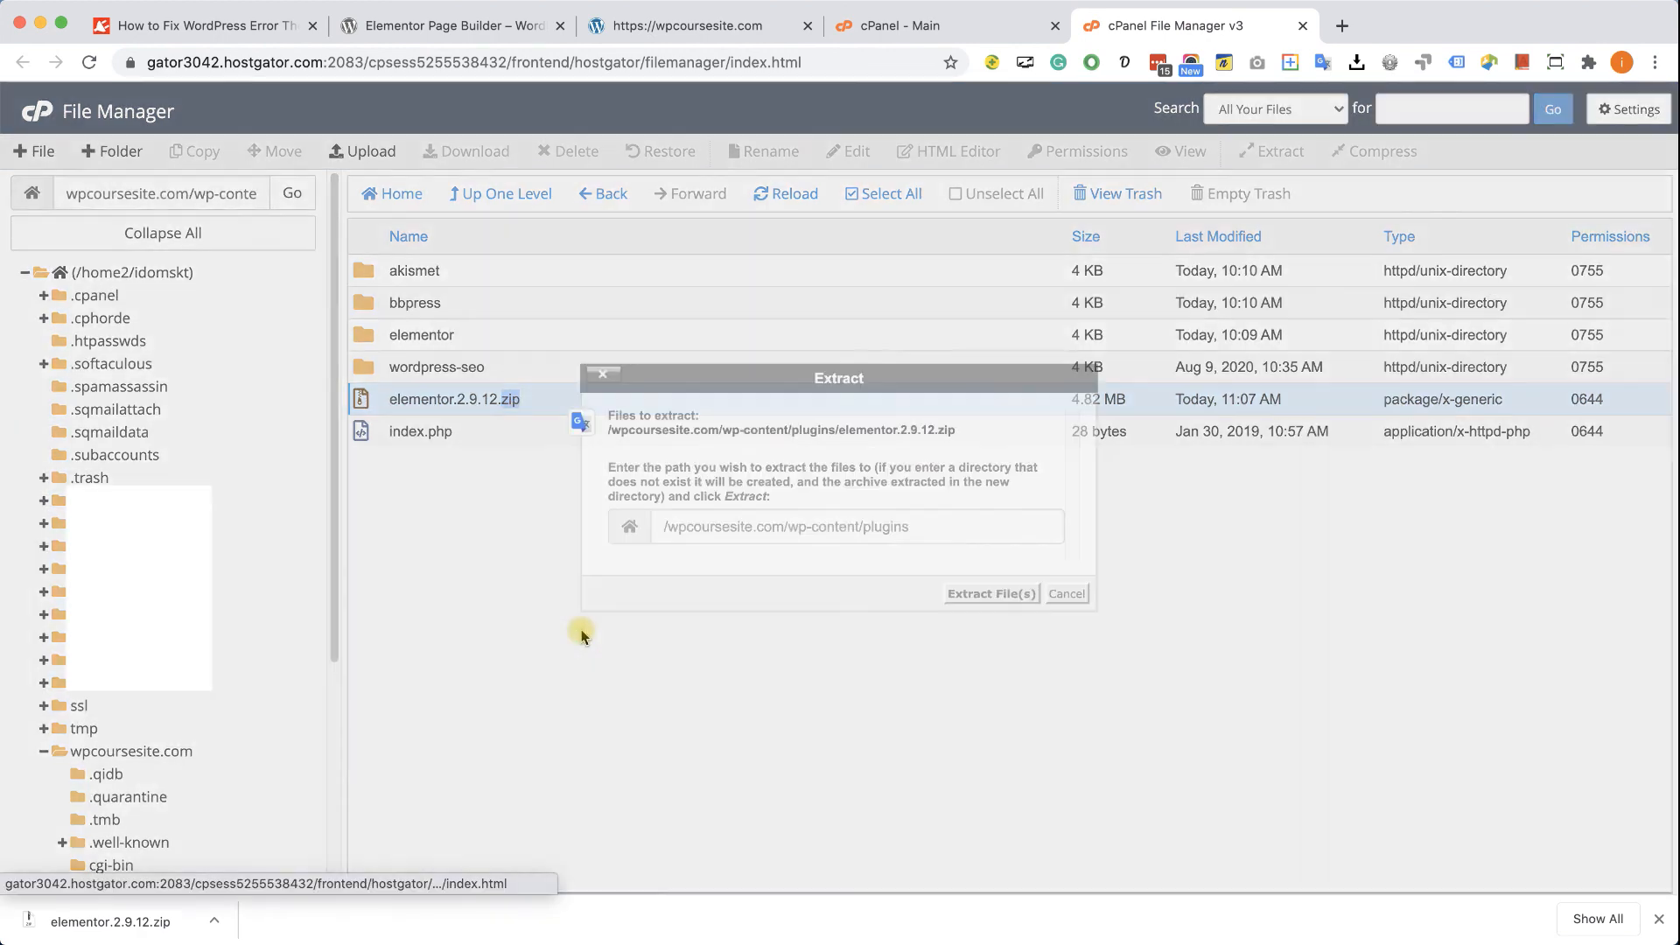
left_click(990, 594)
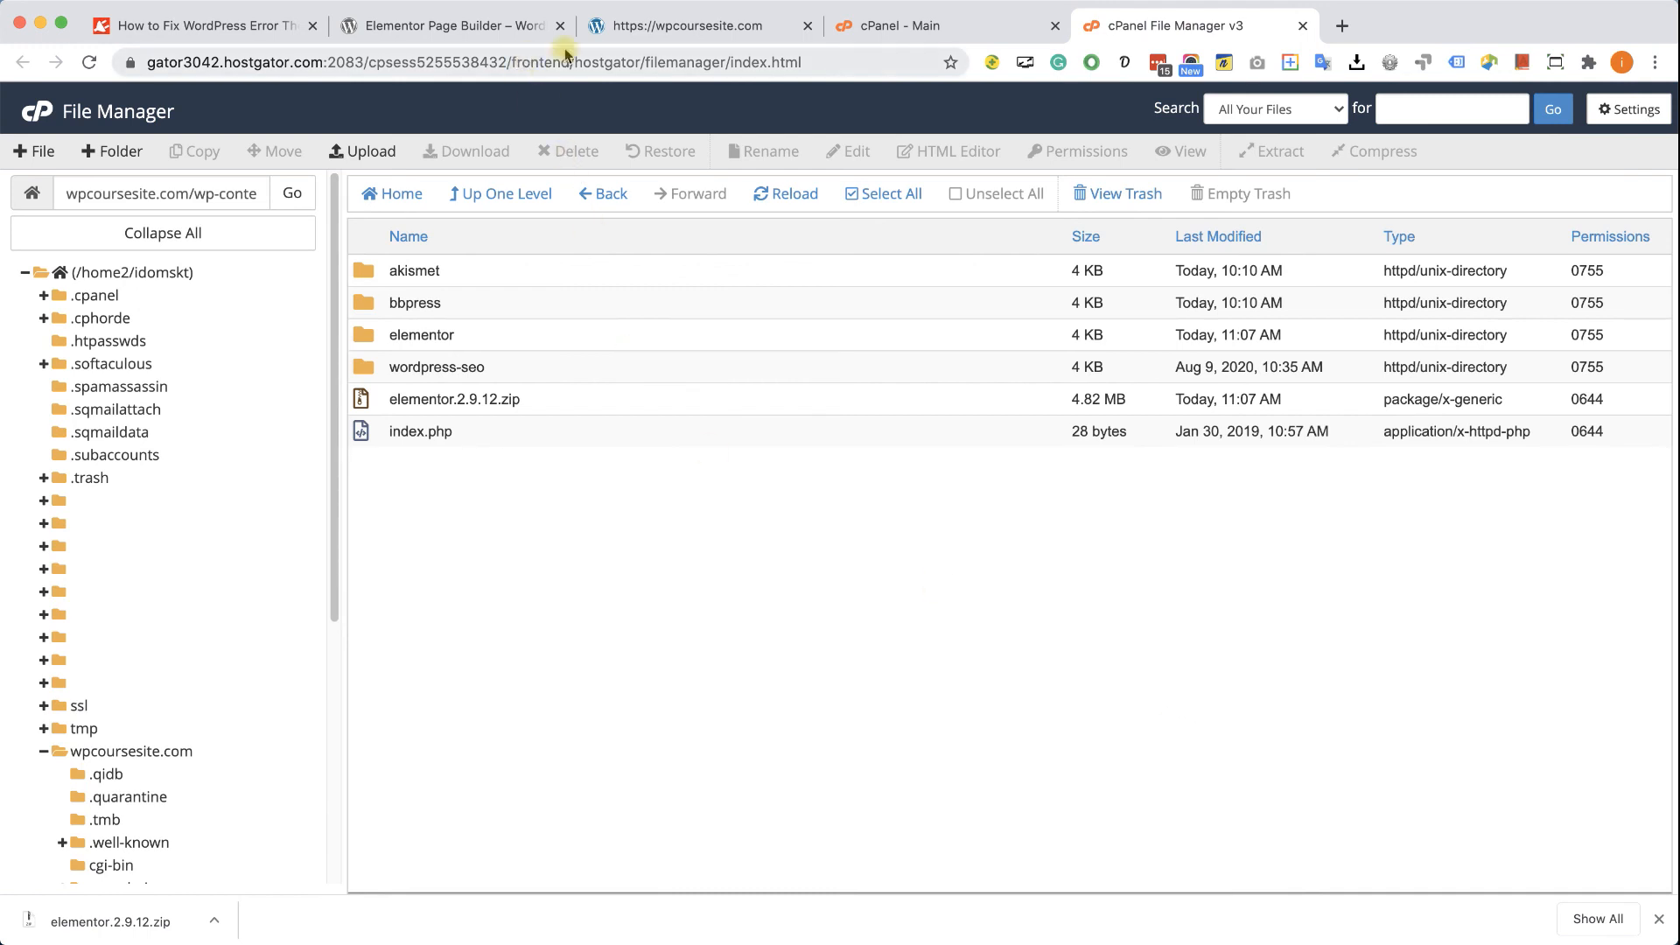
left_click(686, 25)
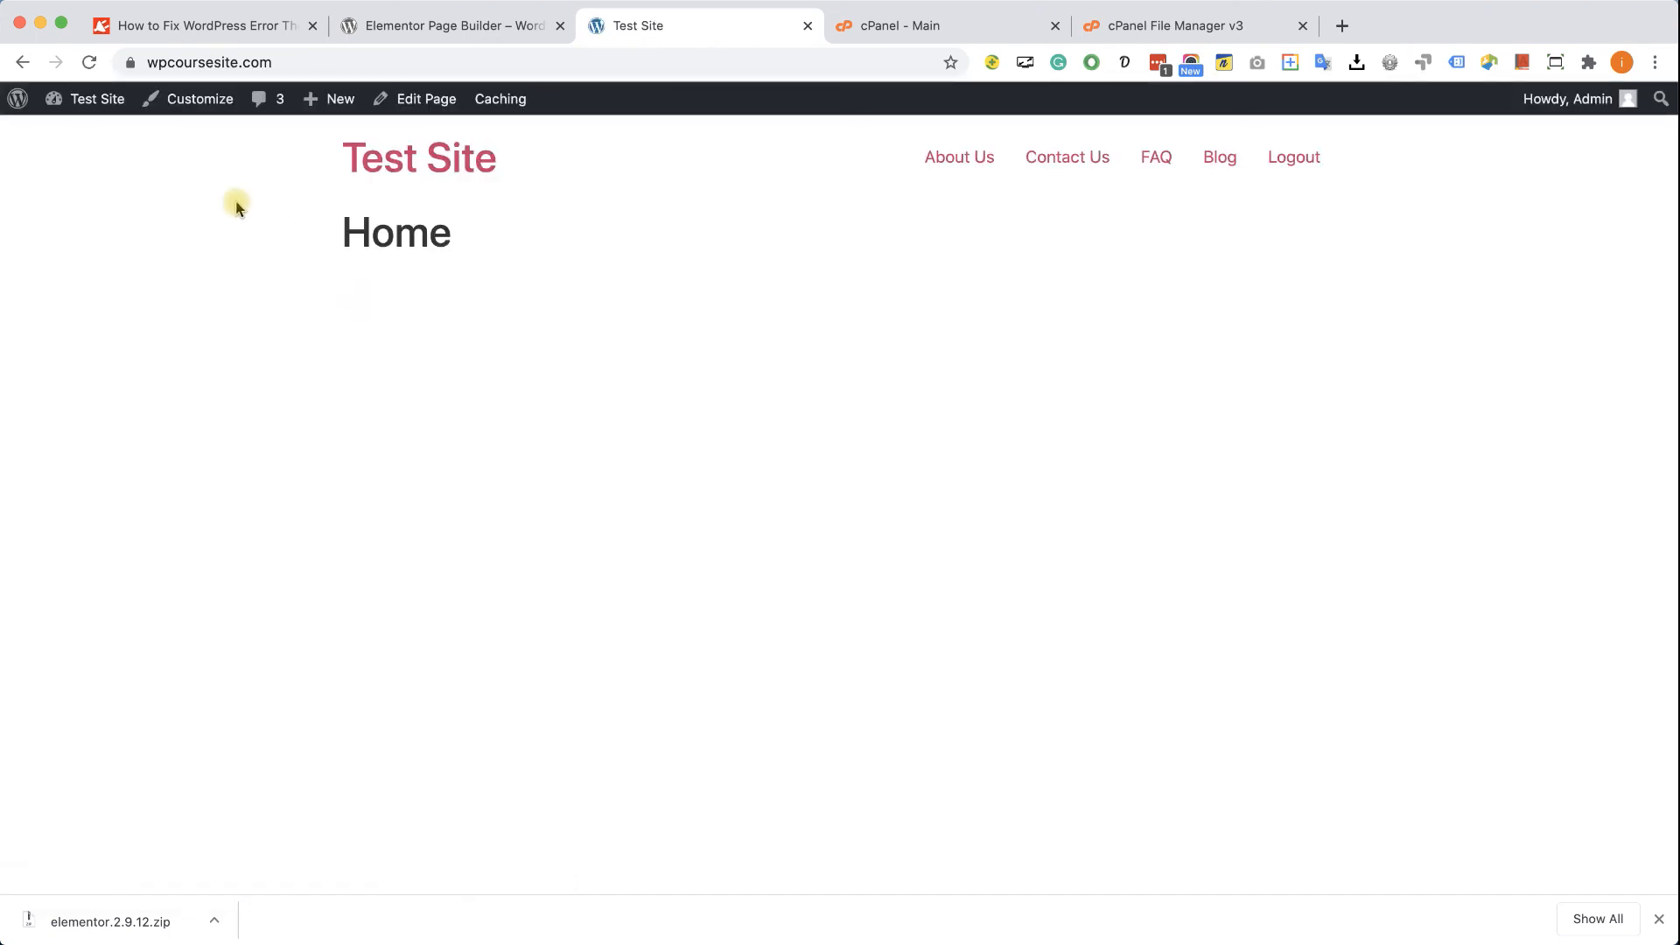
Go from the site to the WordPress dashboard and view the Plugins list showing Elementor 2.9.12
left_click(96, 99)
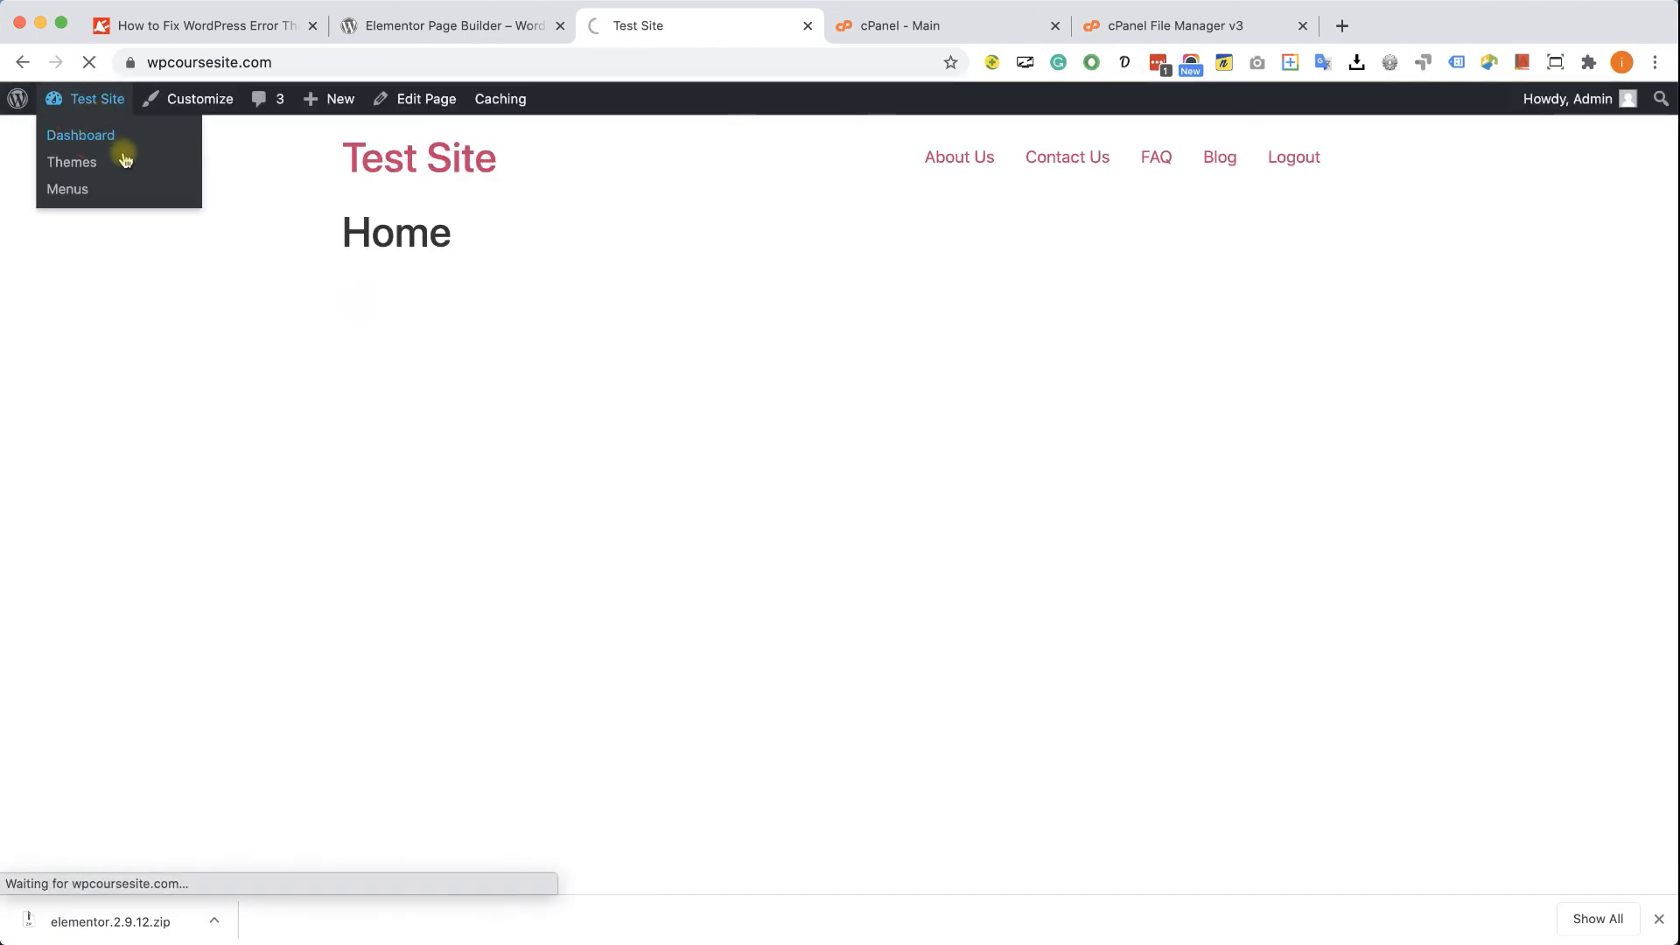
left_click(81, 134)
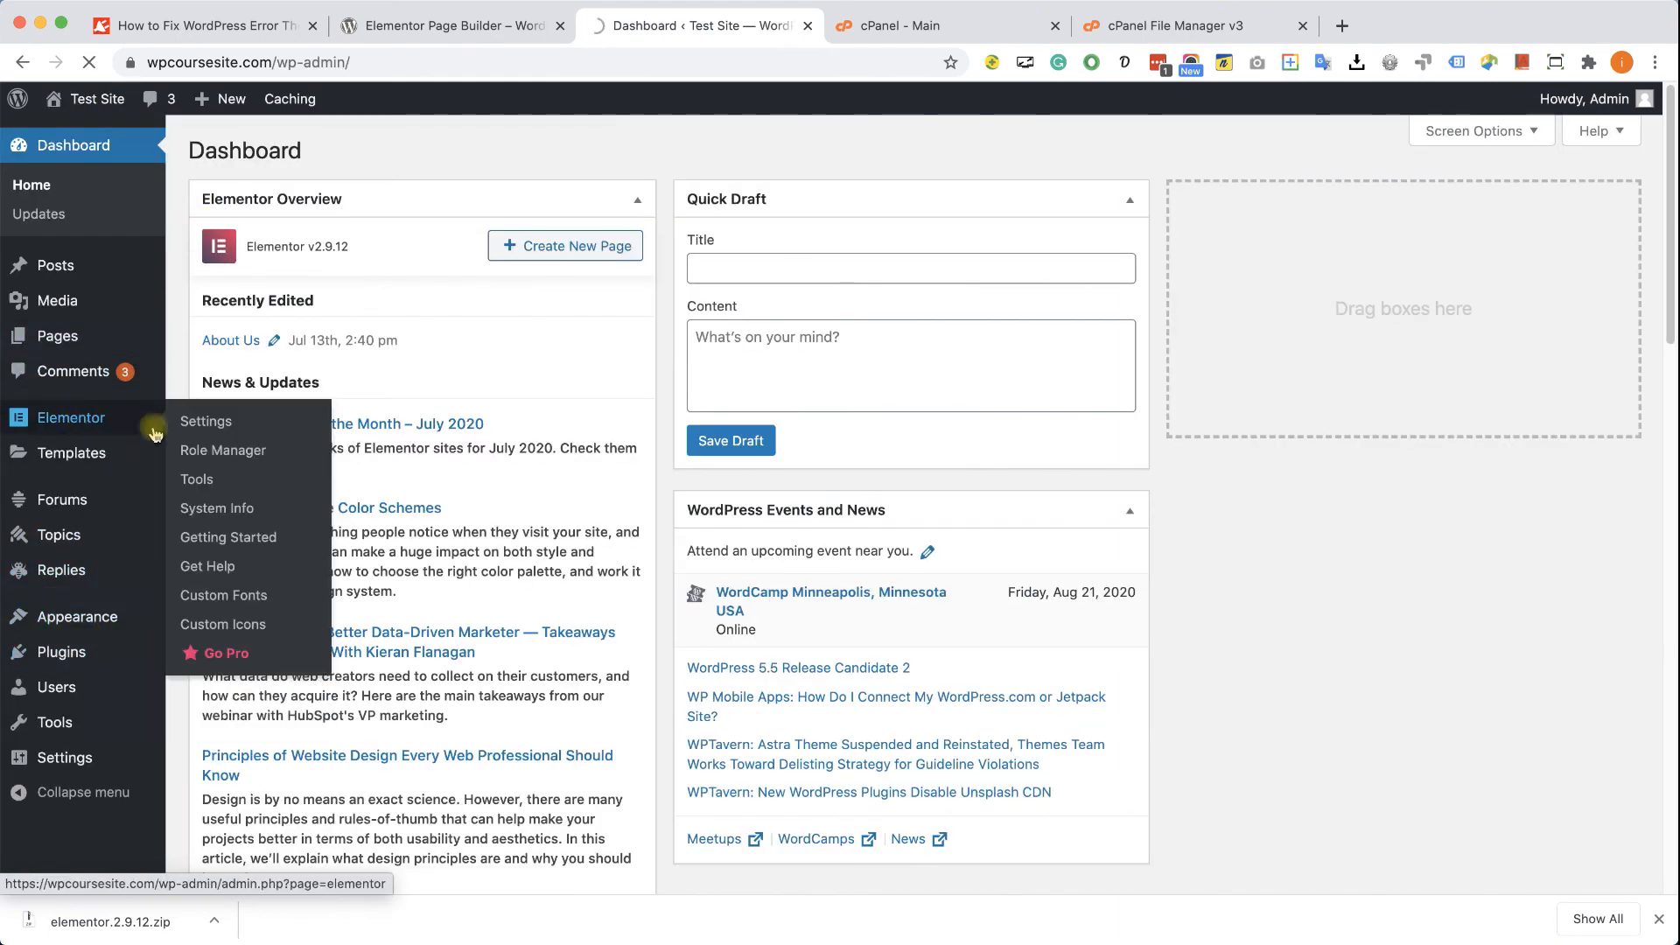
left_click(60, 651)
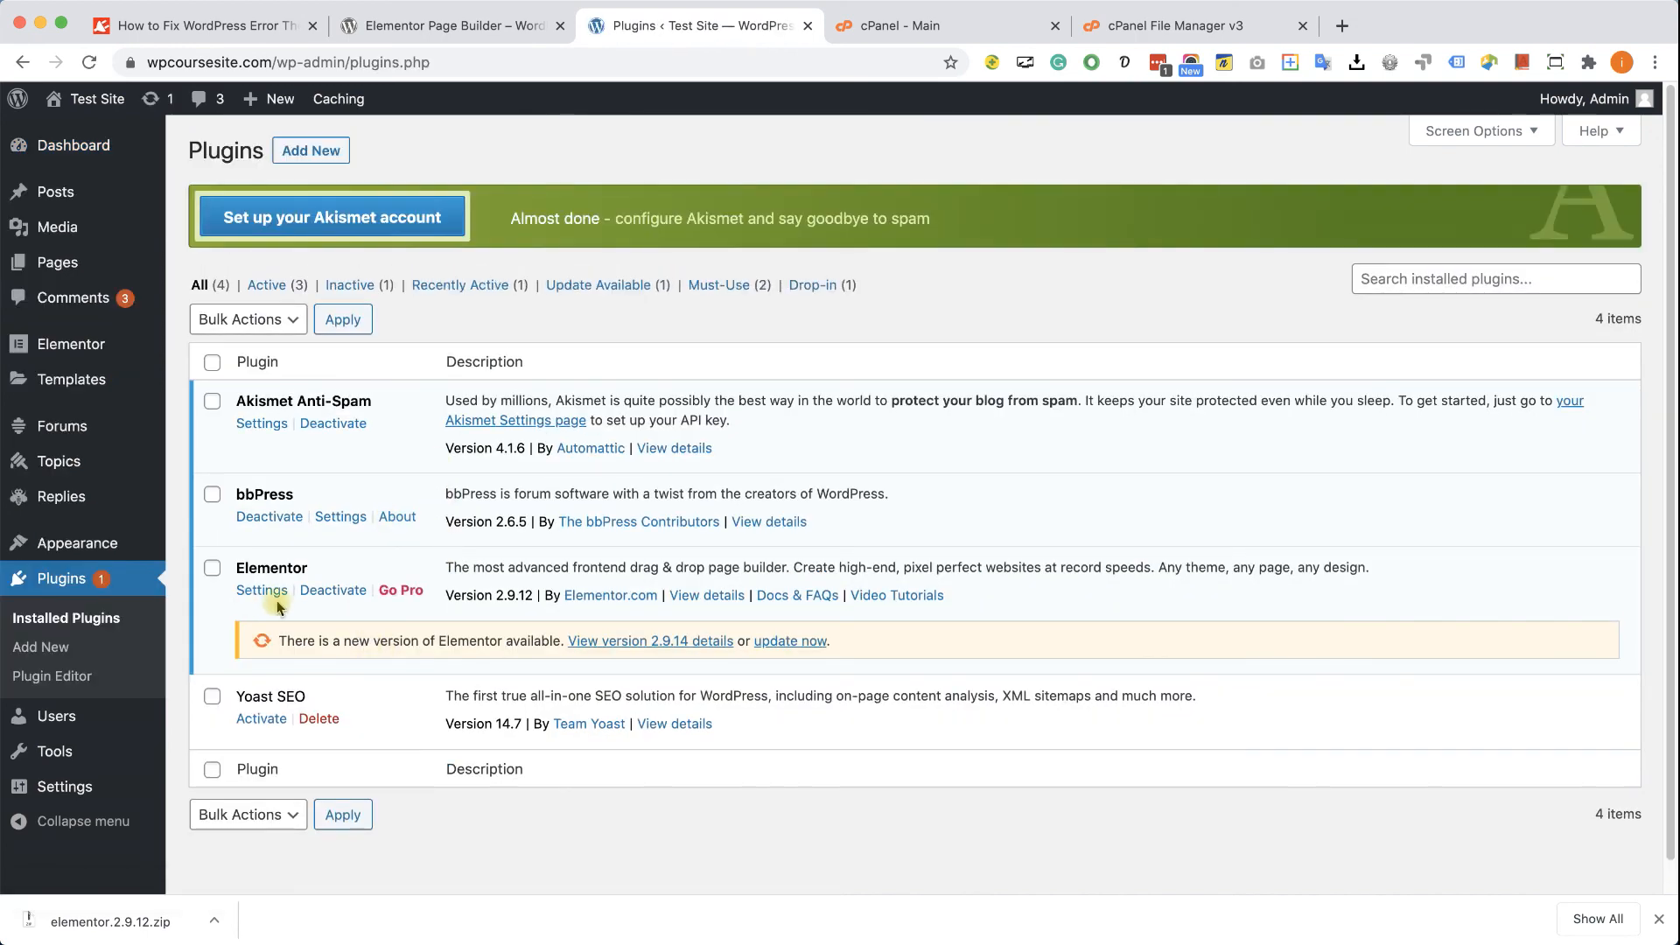
mouse_move(517, 611)
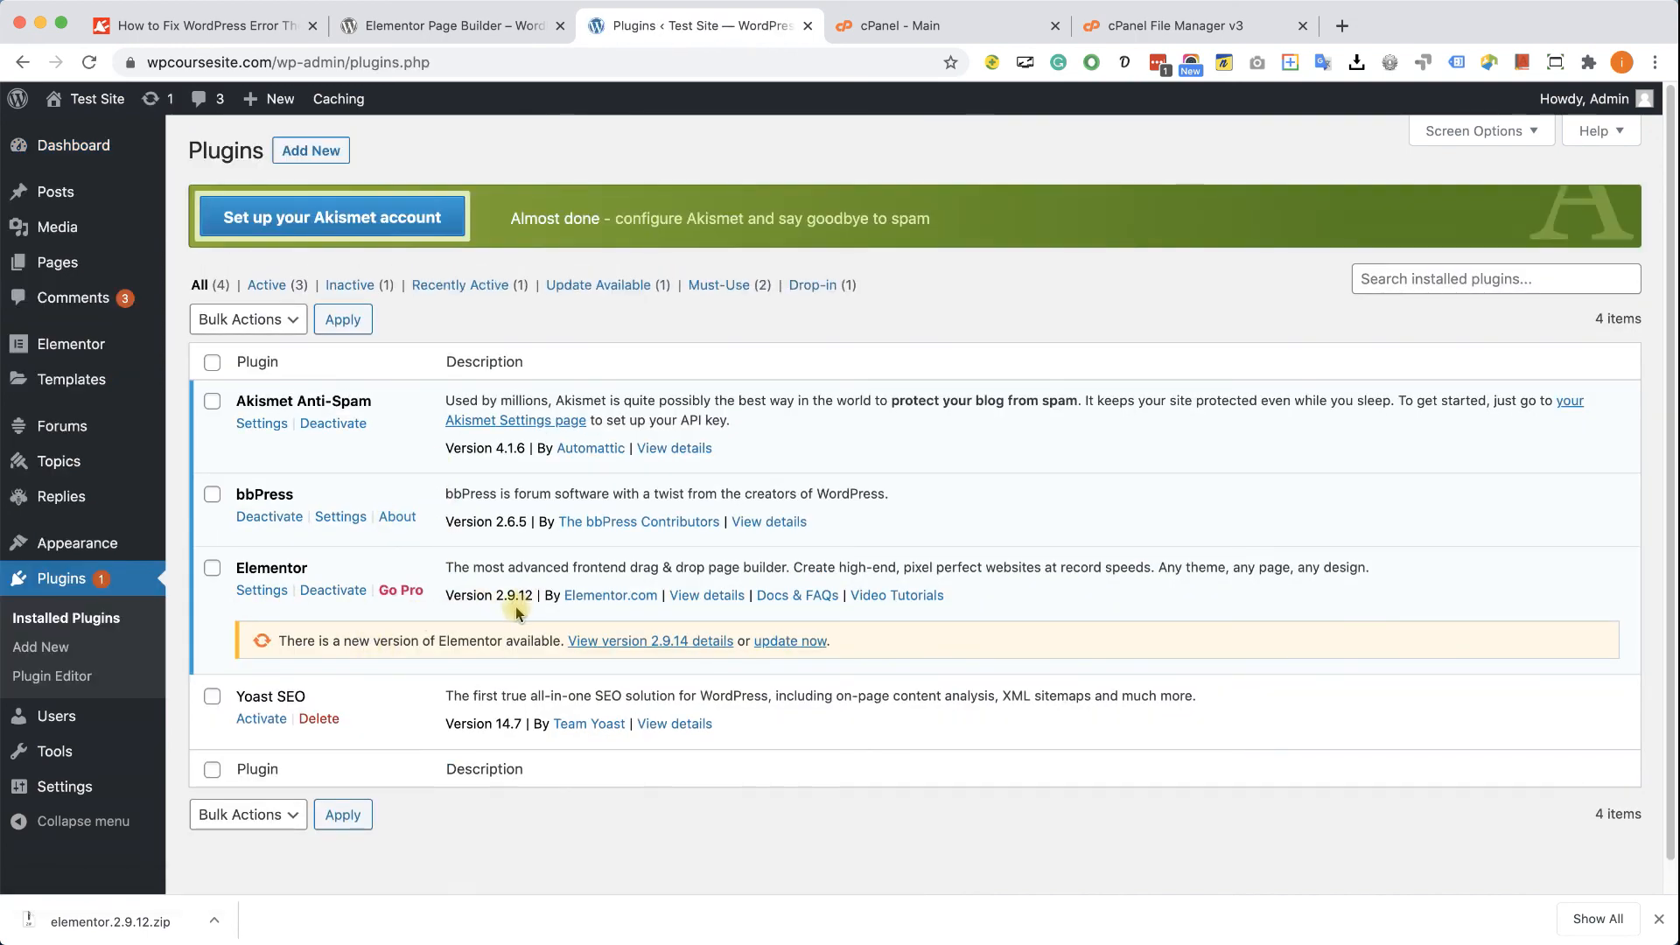
mouse_move(706, 595)
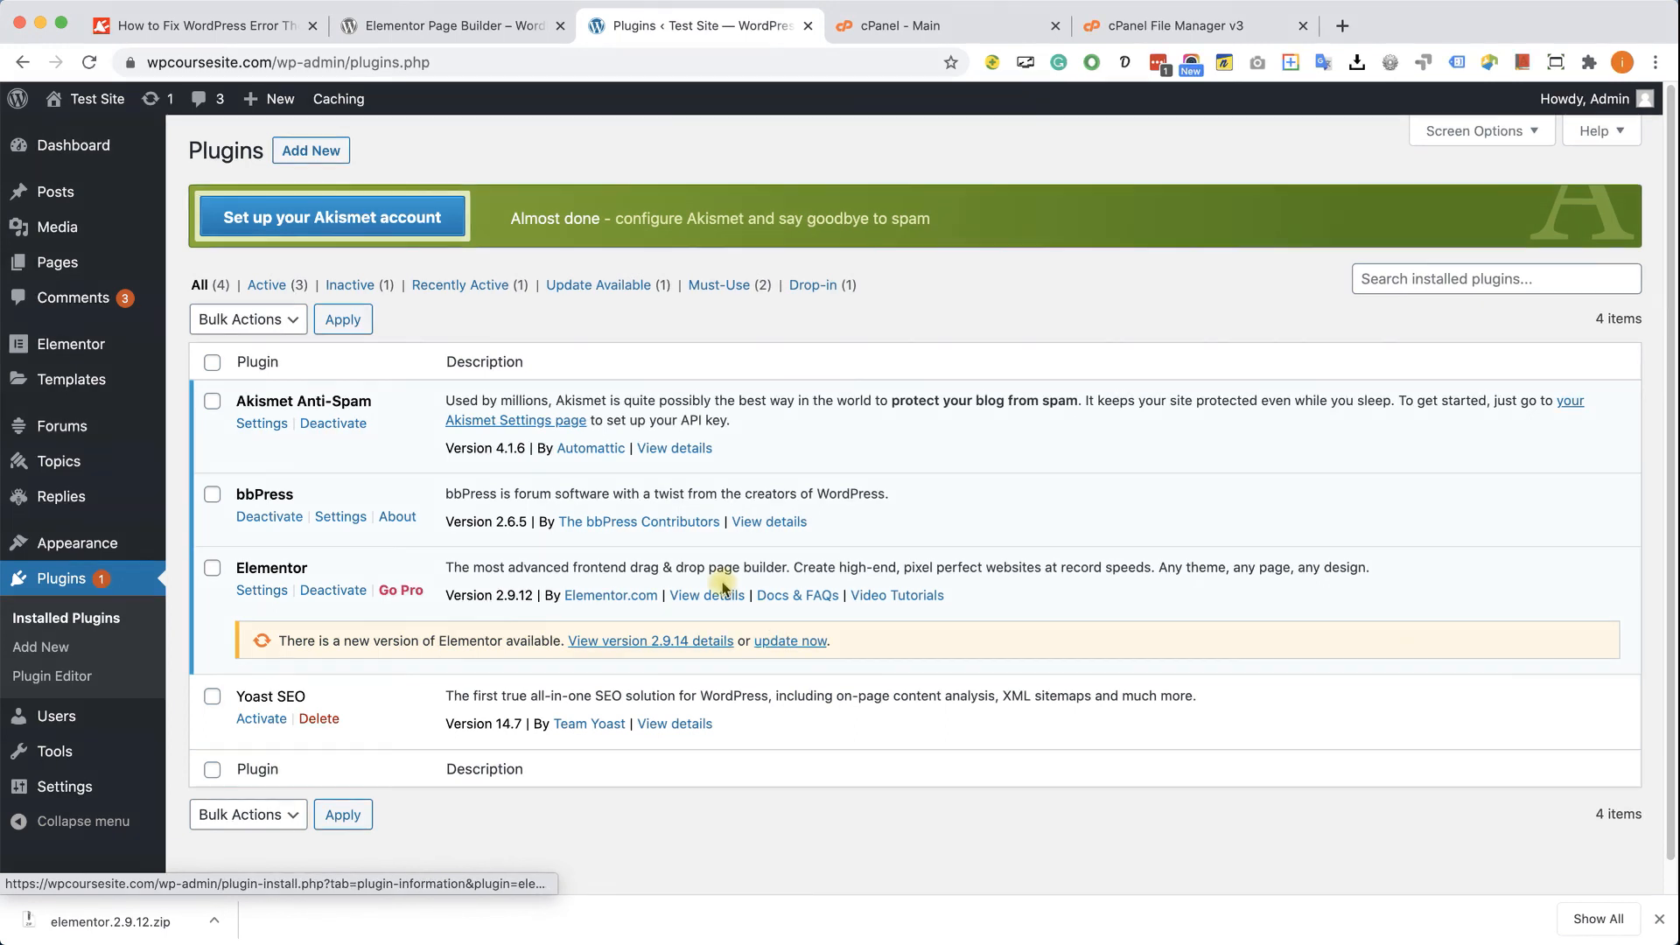